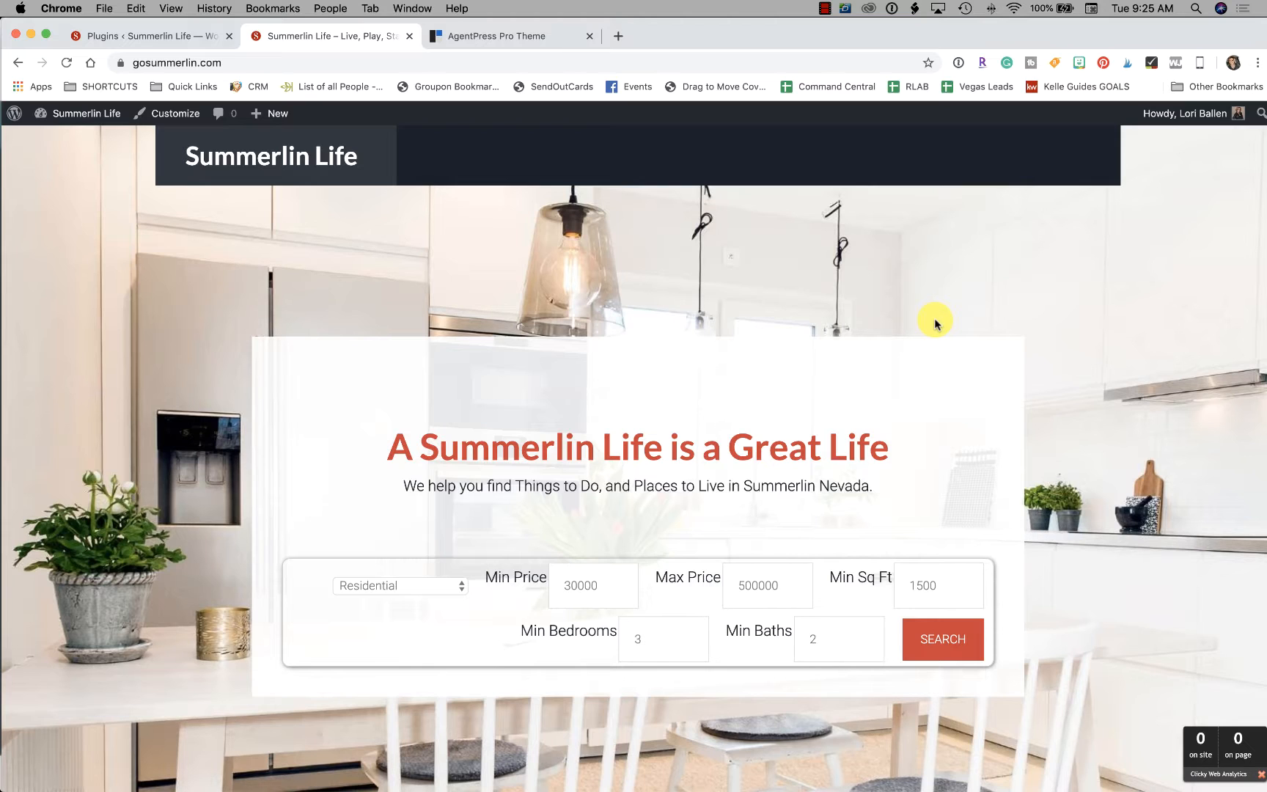
{"action": "mouse_move", "coordinate": [1179, 409]}
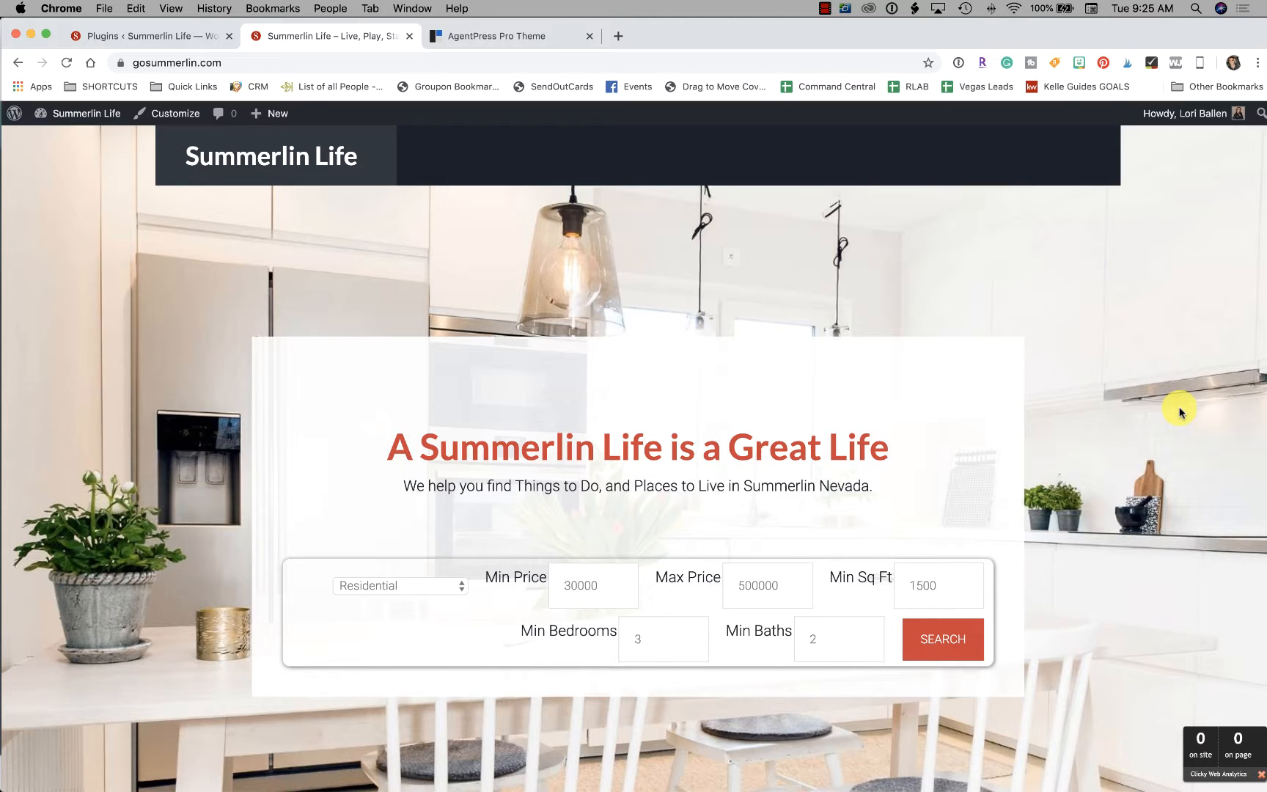
{"action": "mouse_move", "coordinate": [1229, 679]}
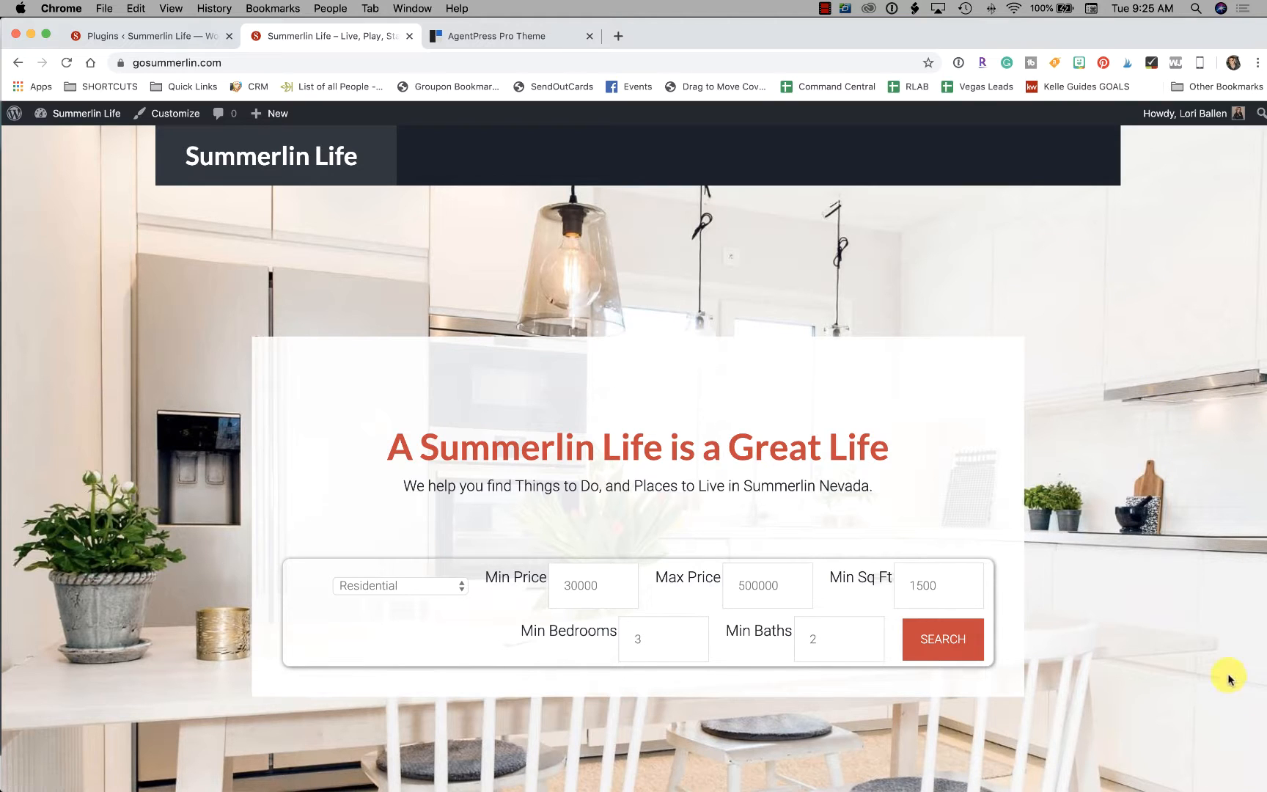
Step: Switch to the AgentPress Pro theme documentation tab on my.studiopress.com
{"action": "scroll", "scroll_direction": "down", "scroll_amount": 3}
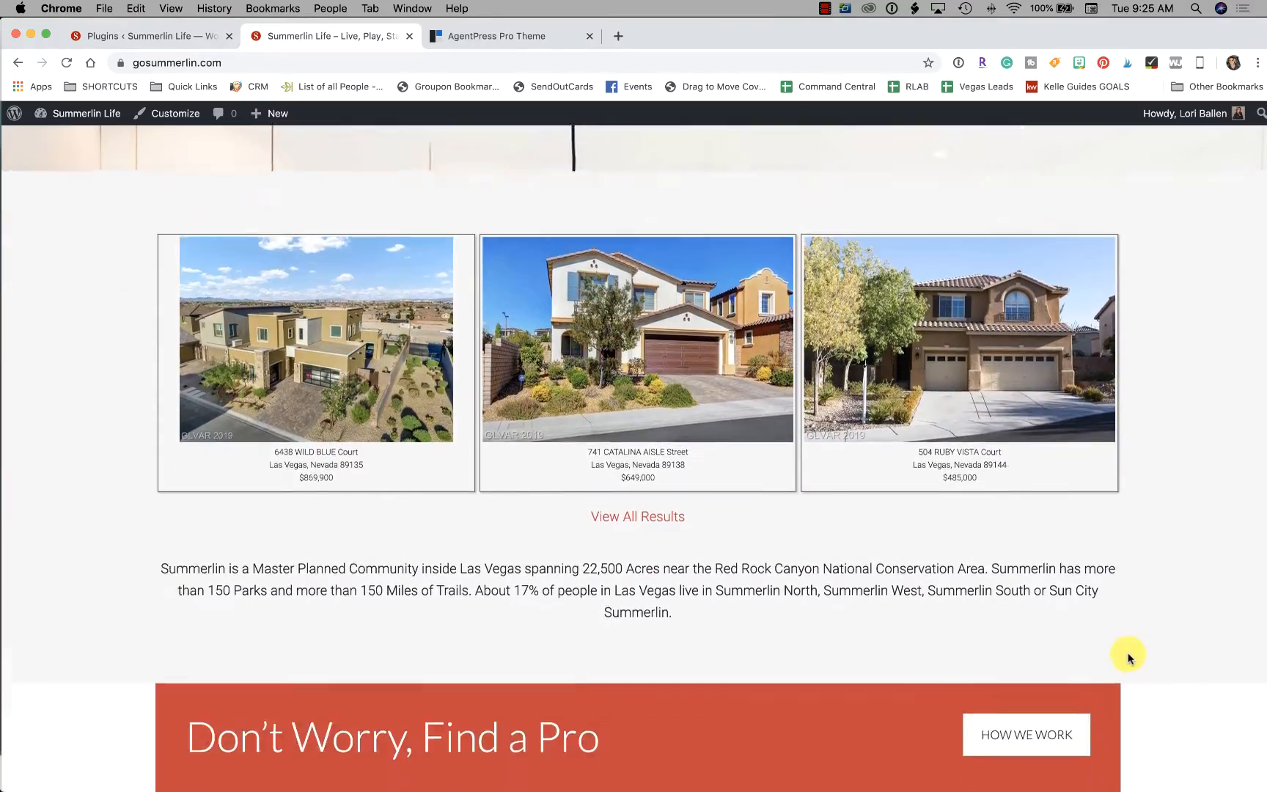
{"action": "scroll", "scroll_direction": "up", "scroll_amount": 3}
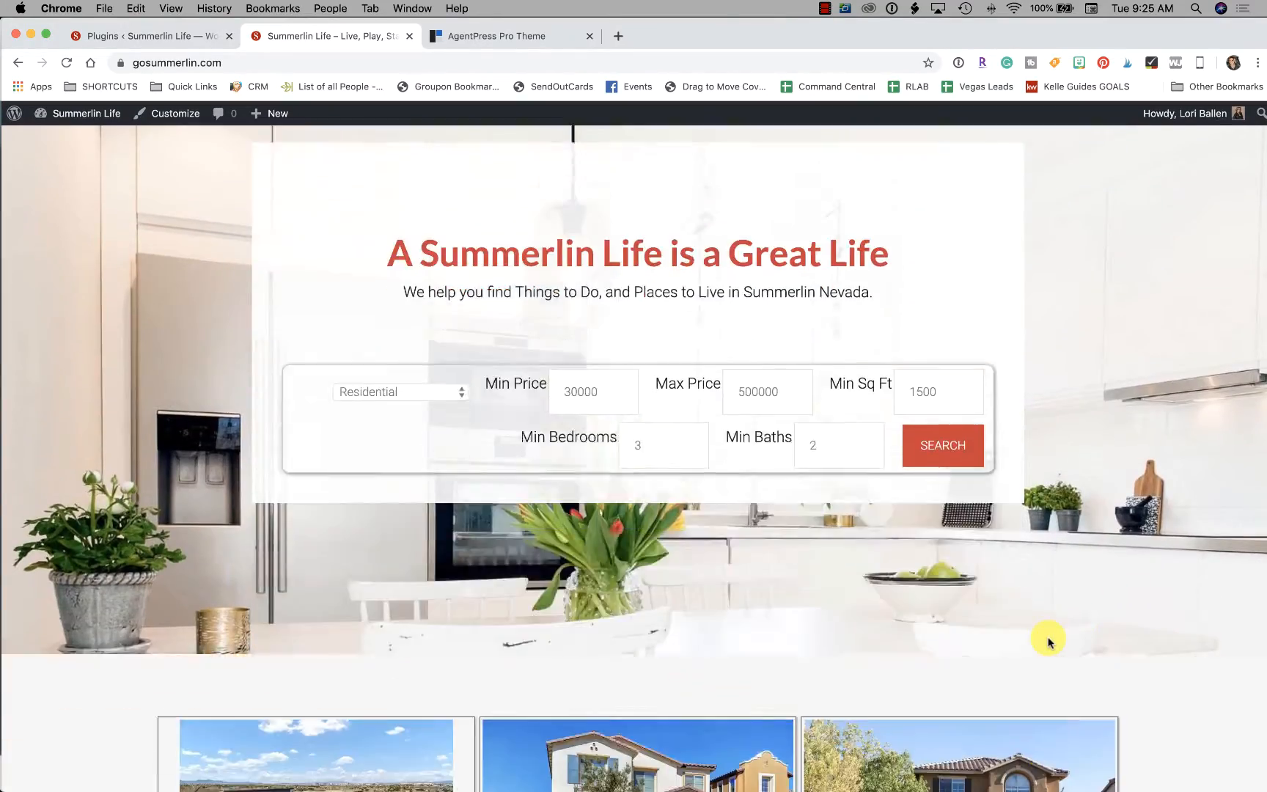
{"action": "scroll", "scroll_direction": "down", "scroll_amount": 3}
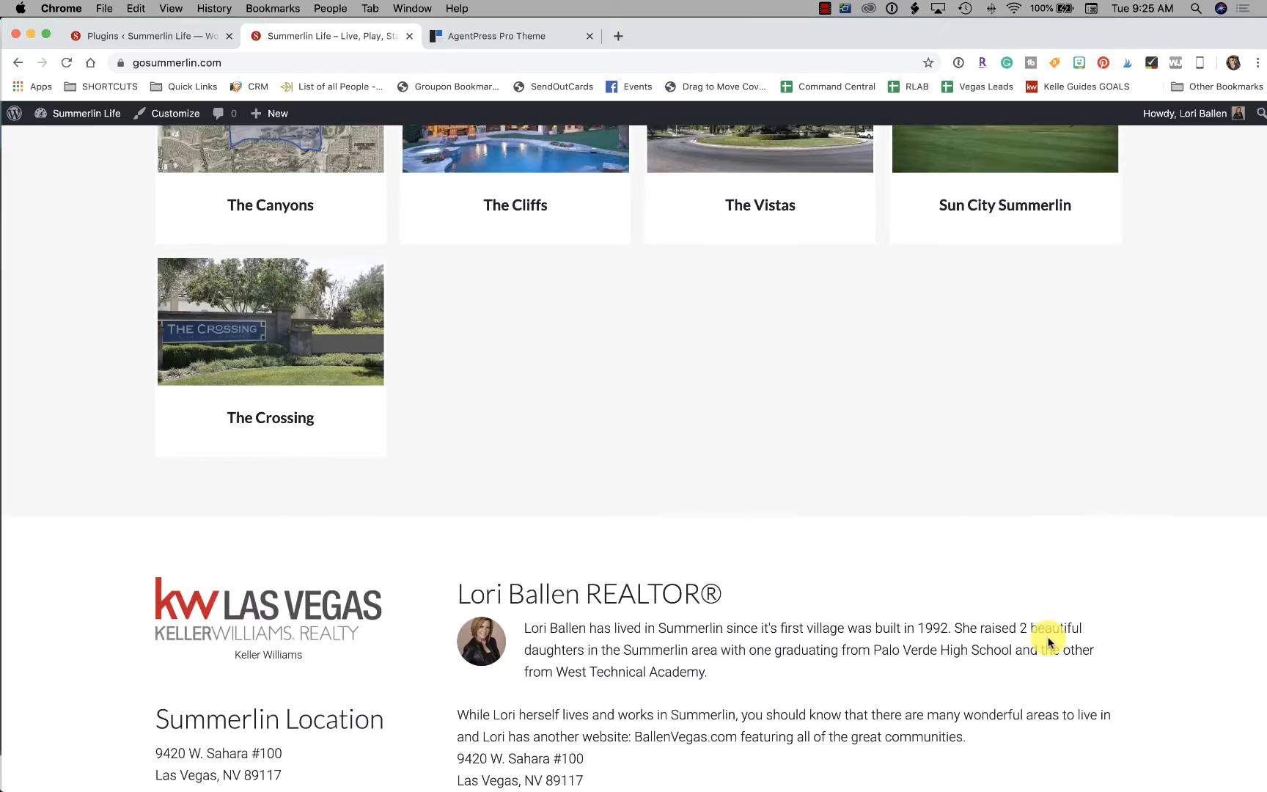
{"action": "scroll", "scroll_direction": "up", "scroll_amount": 3}
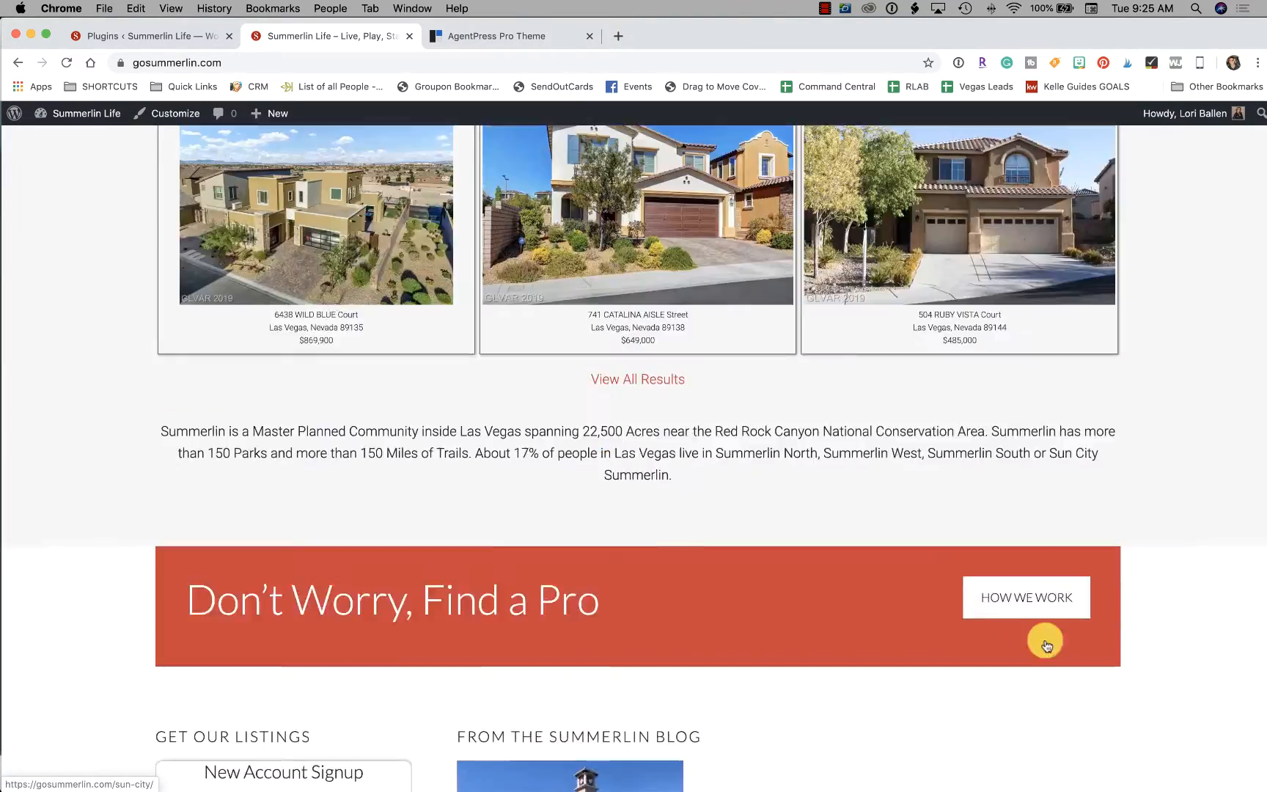
{"action": "scroll", "scroll_direction": "up", "scroll_amount": 3}
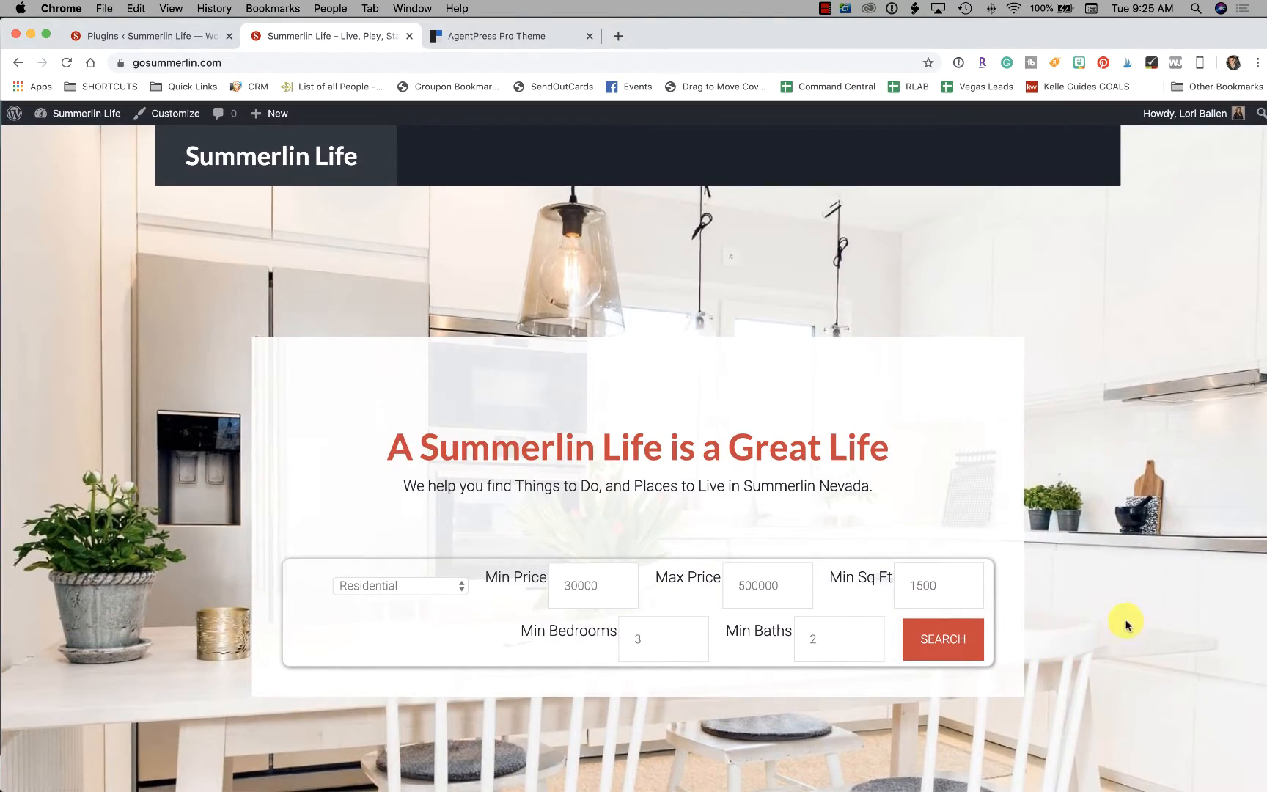
{"action": "mouse_move", "coordinate": [622, 339]}
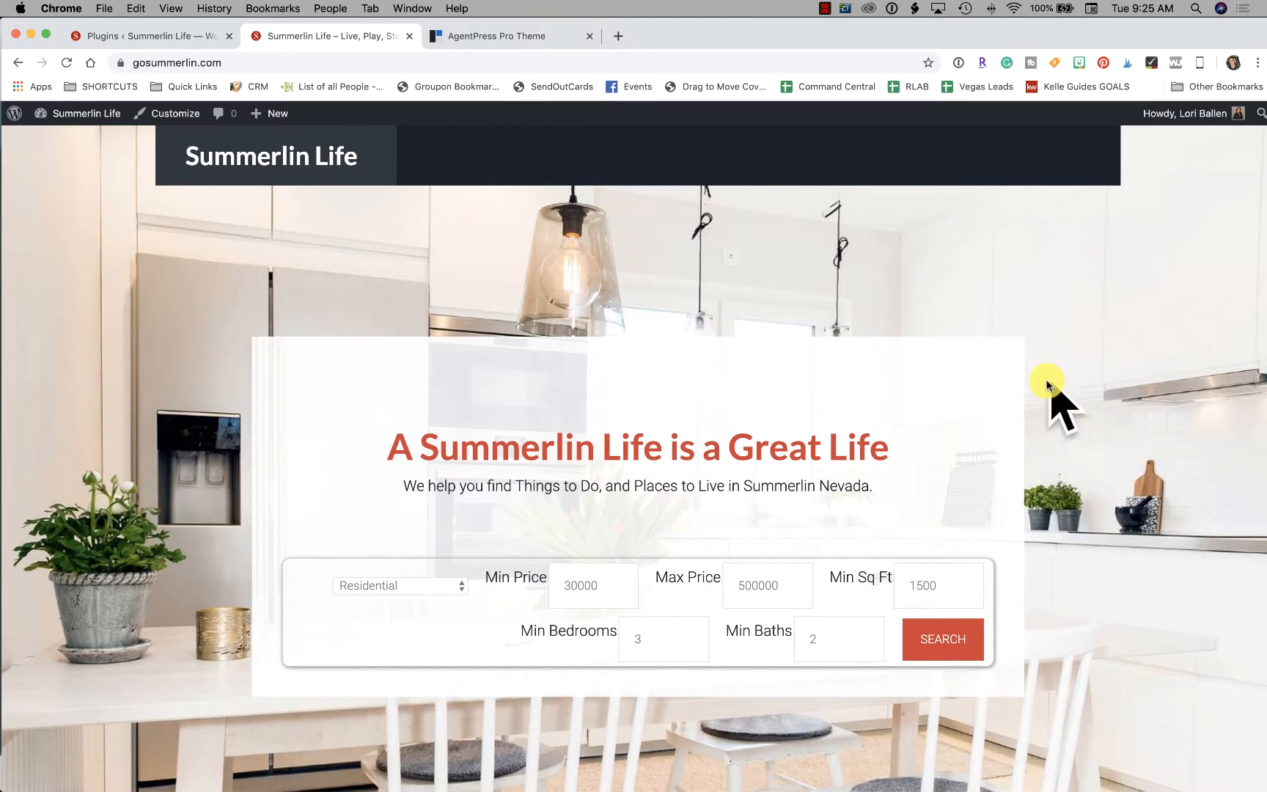
{"action": "mouse_move", "coordinate": [626, 250]}
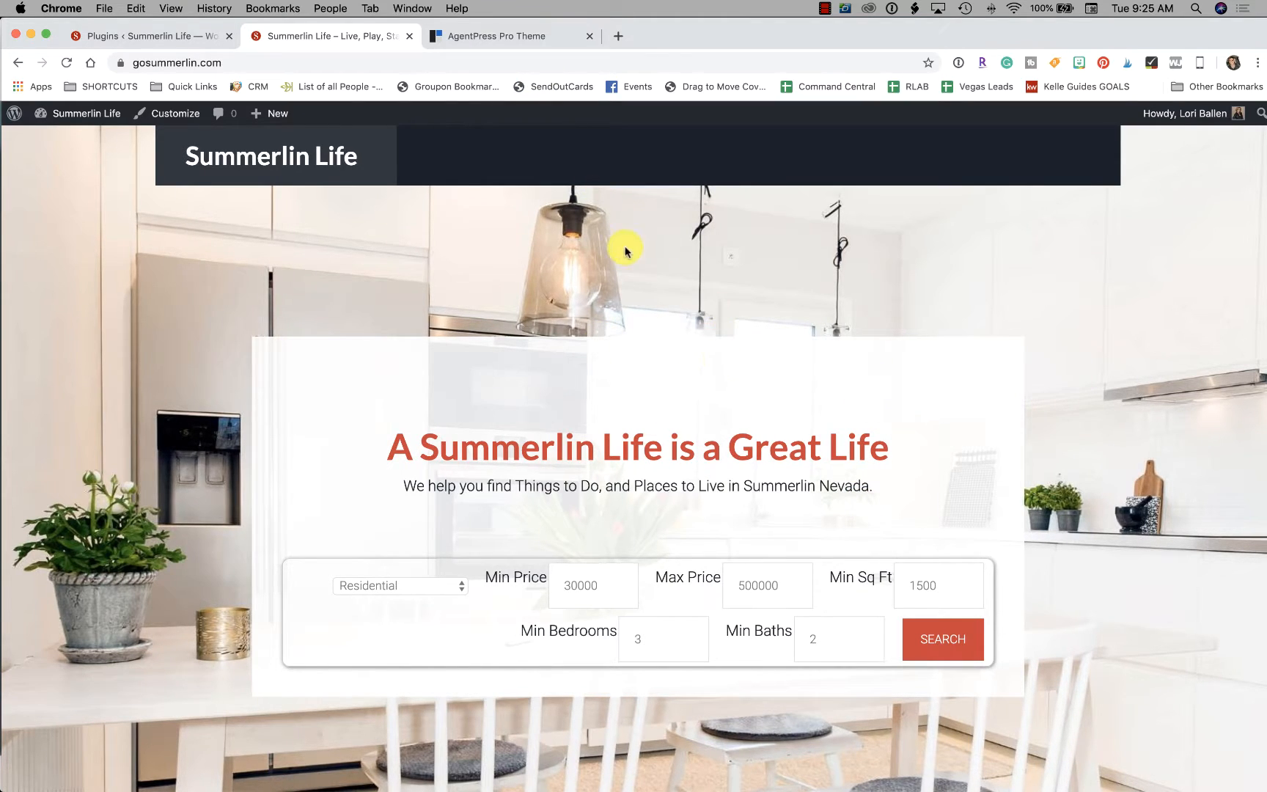
{"action": "mouse_move", "coordinate": [499, 35]}
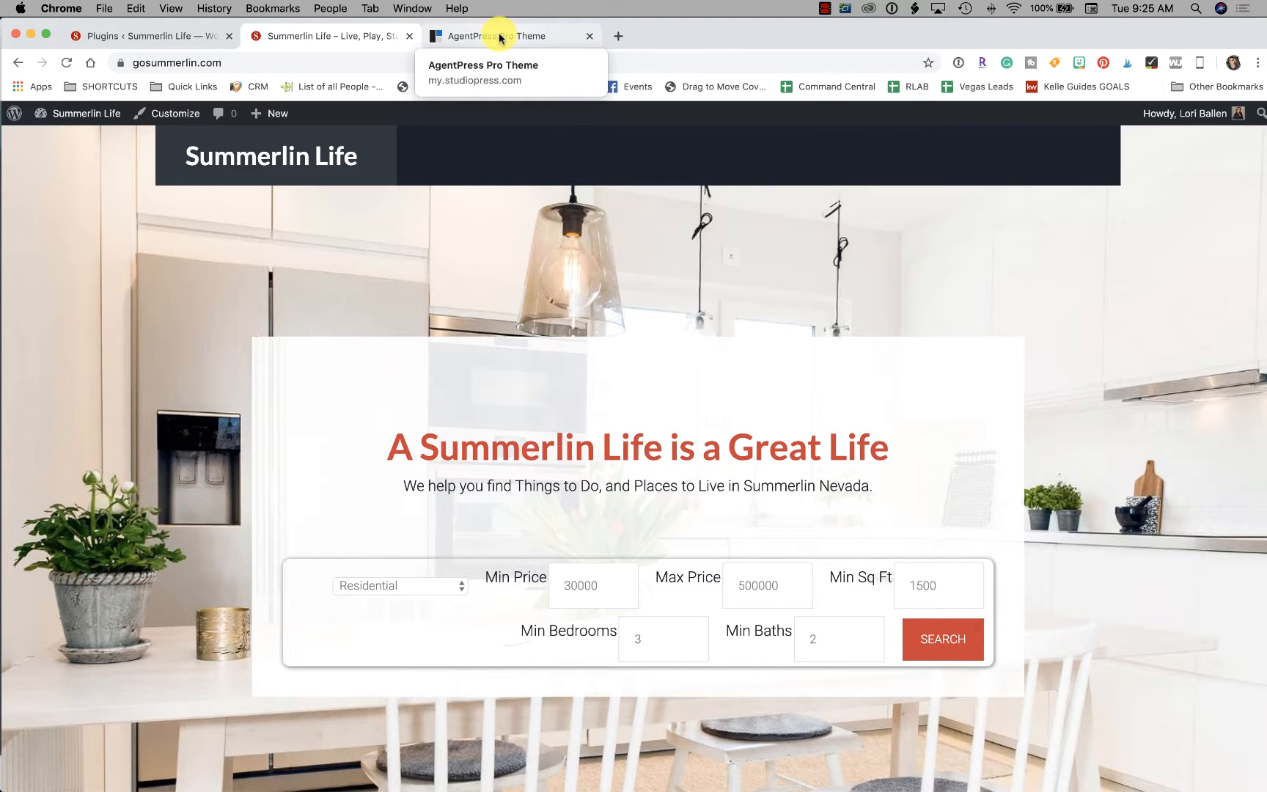
{"action": "left_click", "coordinate": [509, 36]}
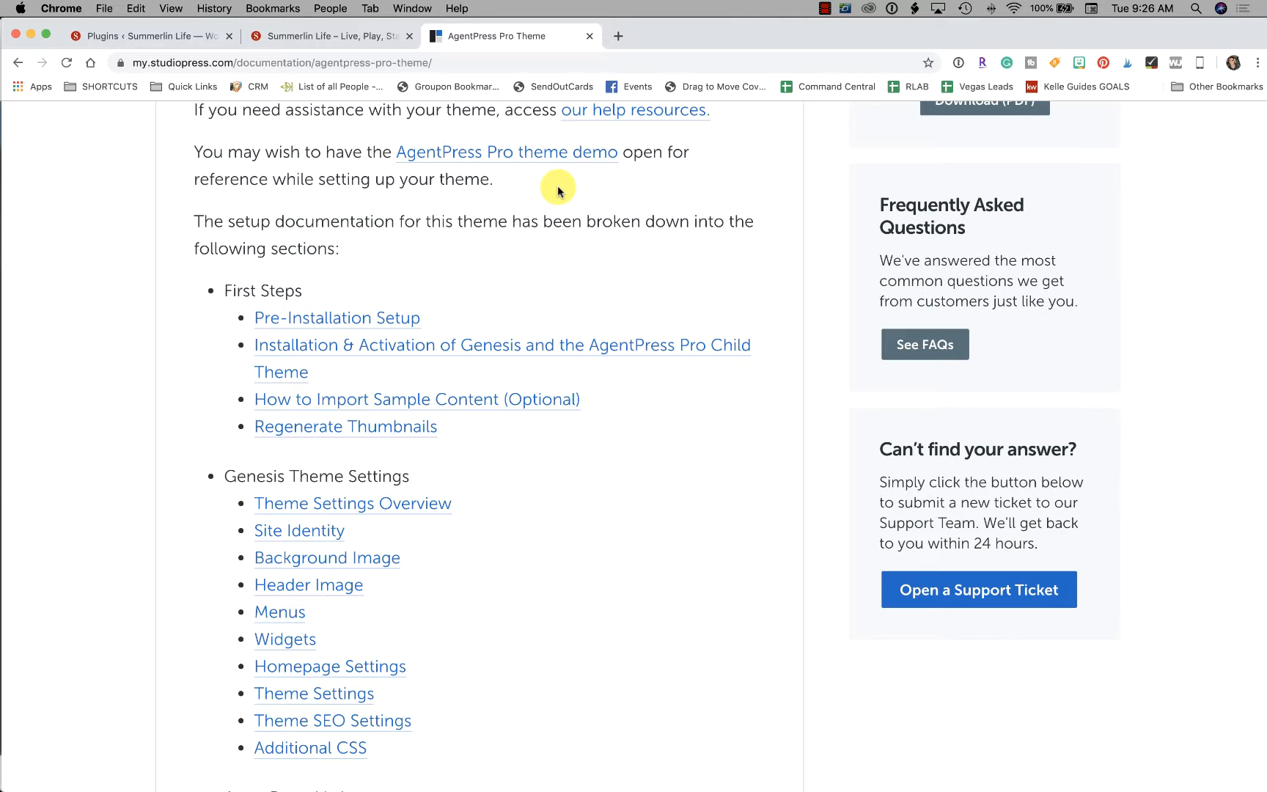
Step: Scroll through the documentation index from Genesis Theme Settings toward Home Page Setup
{"action": "scroll", "scroll_direction": "down", "scroll_amount": 3}
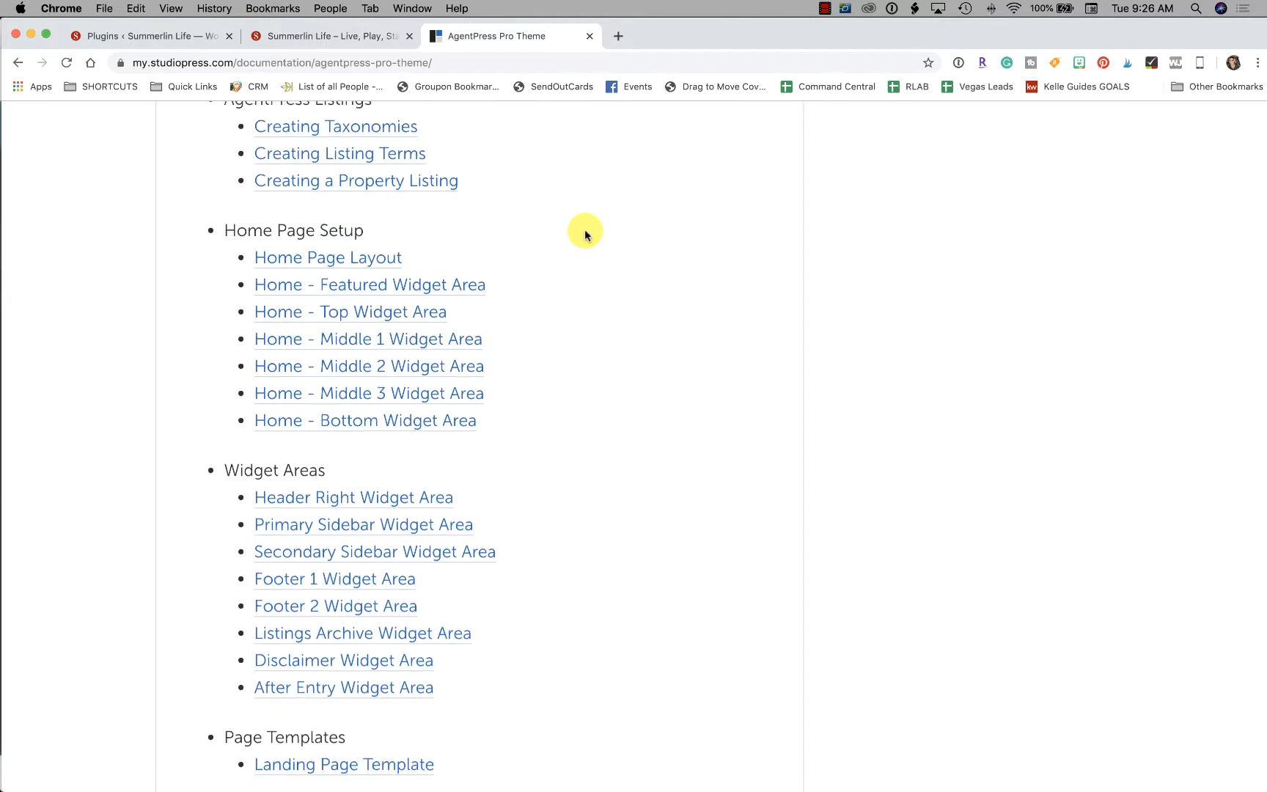
{"action": "scroll", "scroll_direction": "up", "scroll_amount": 3}
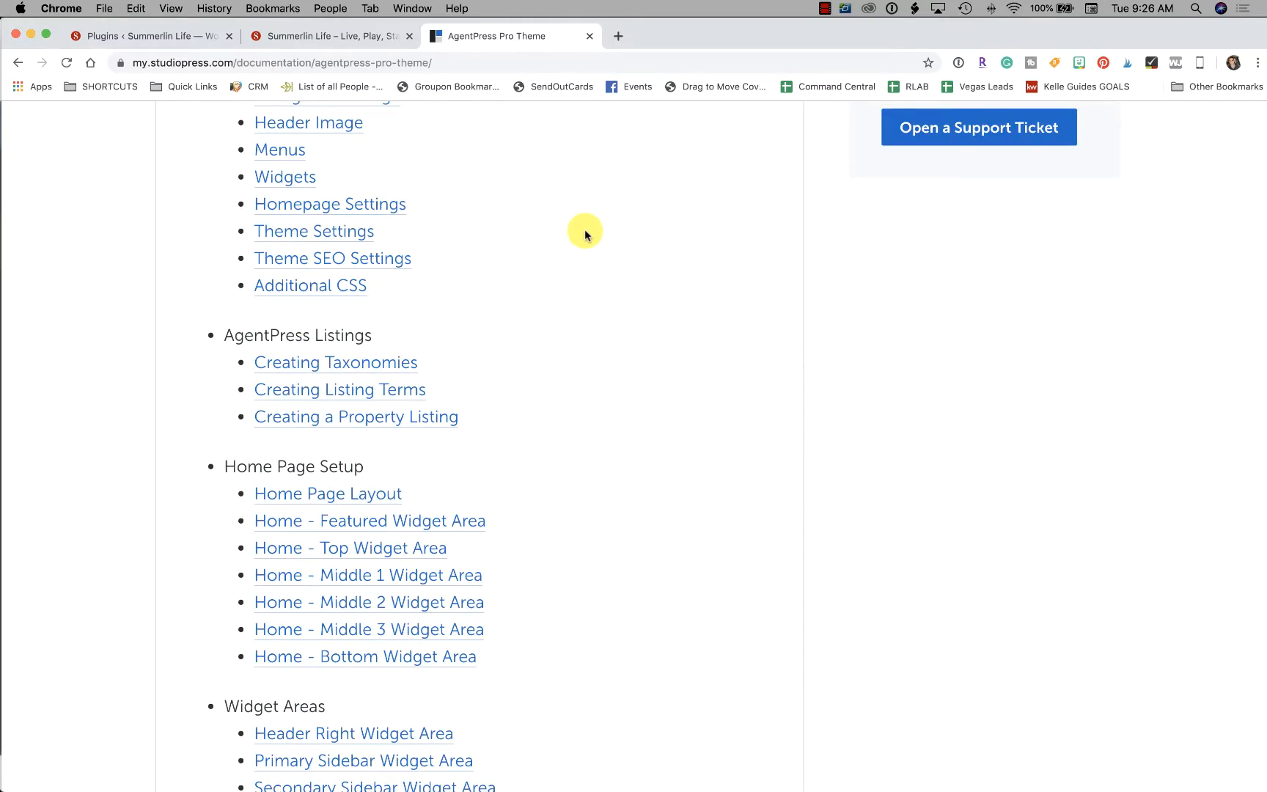
{"action": "scroll", "scroll_direction": "up", "scroll_amount": 3}
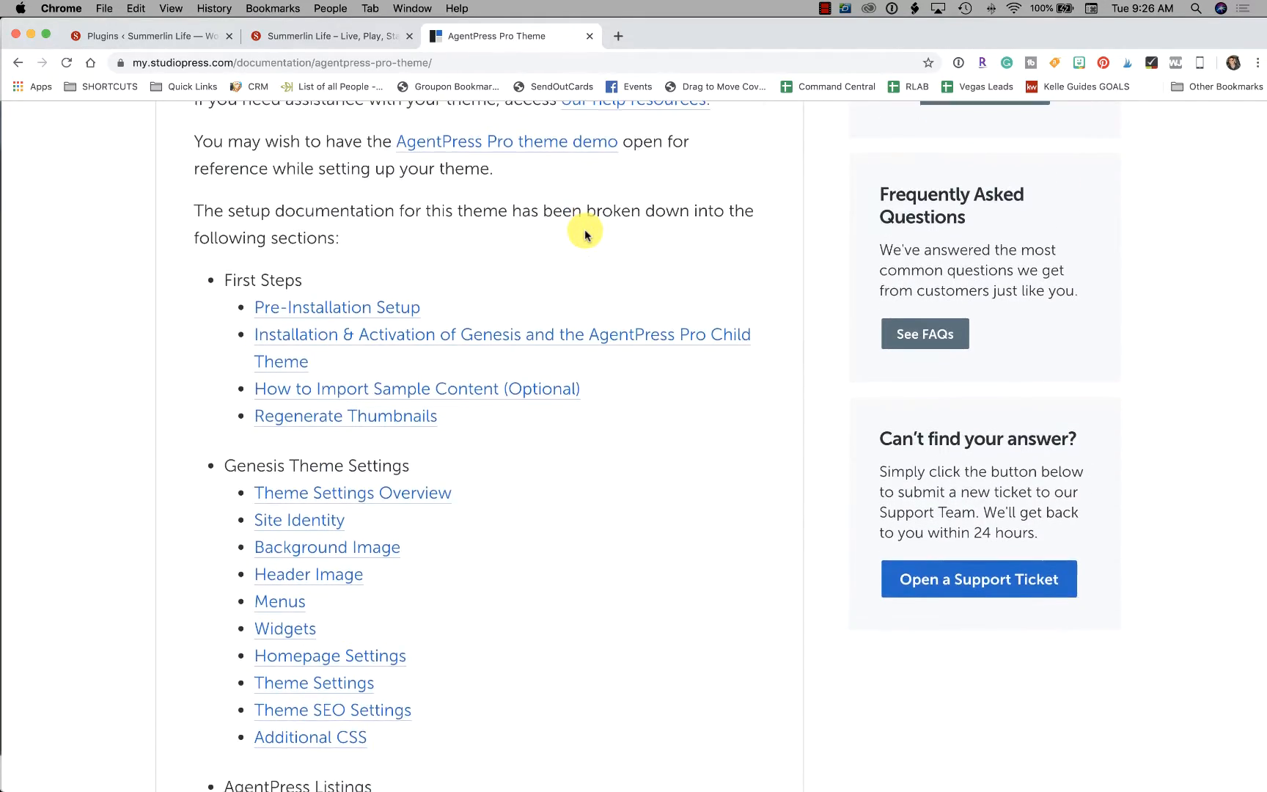
{"action": "scroll", "scroll_direction": "down", "scroll_amount": 3}
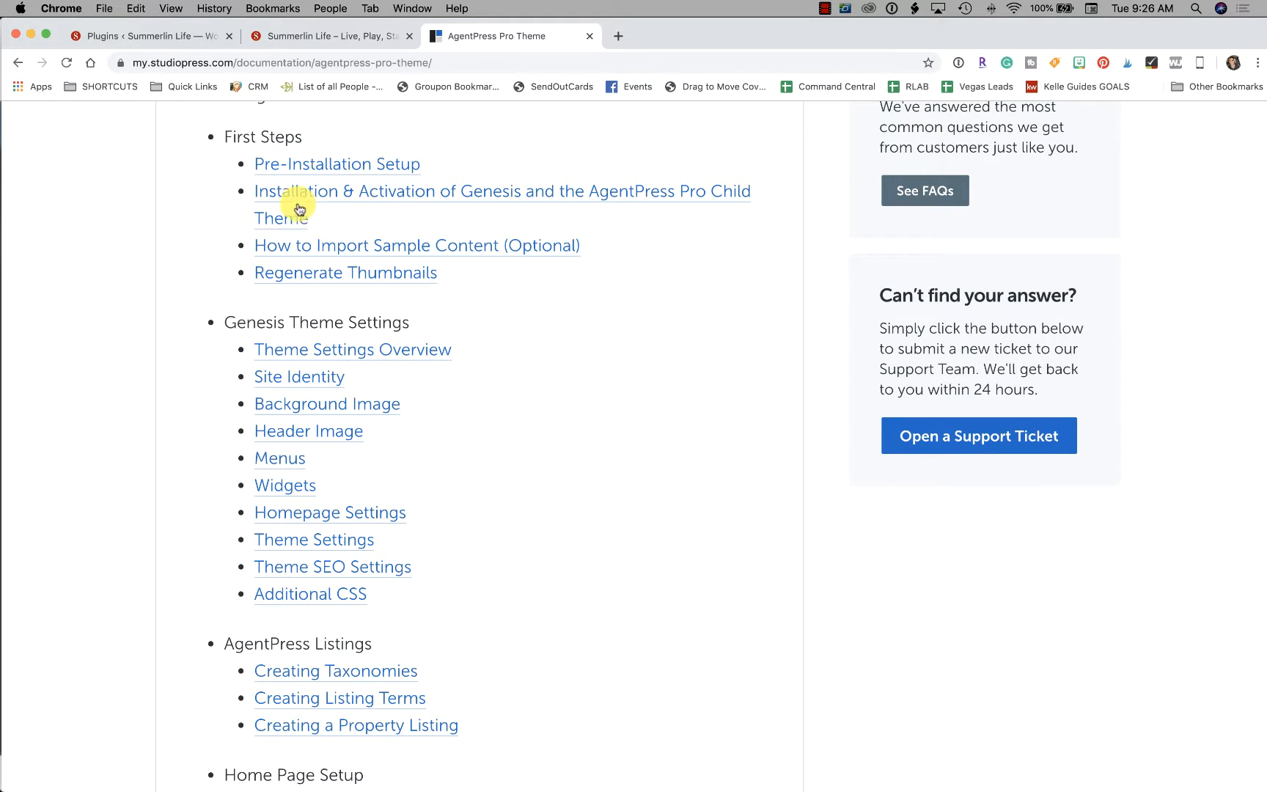
{"action": "mouse_move", "coordinate": [567, 205]}
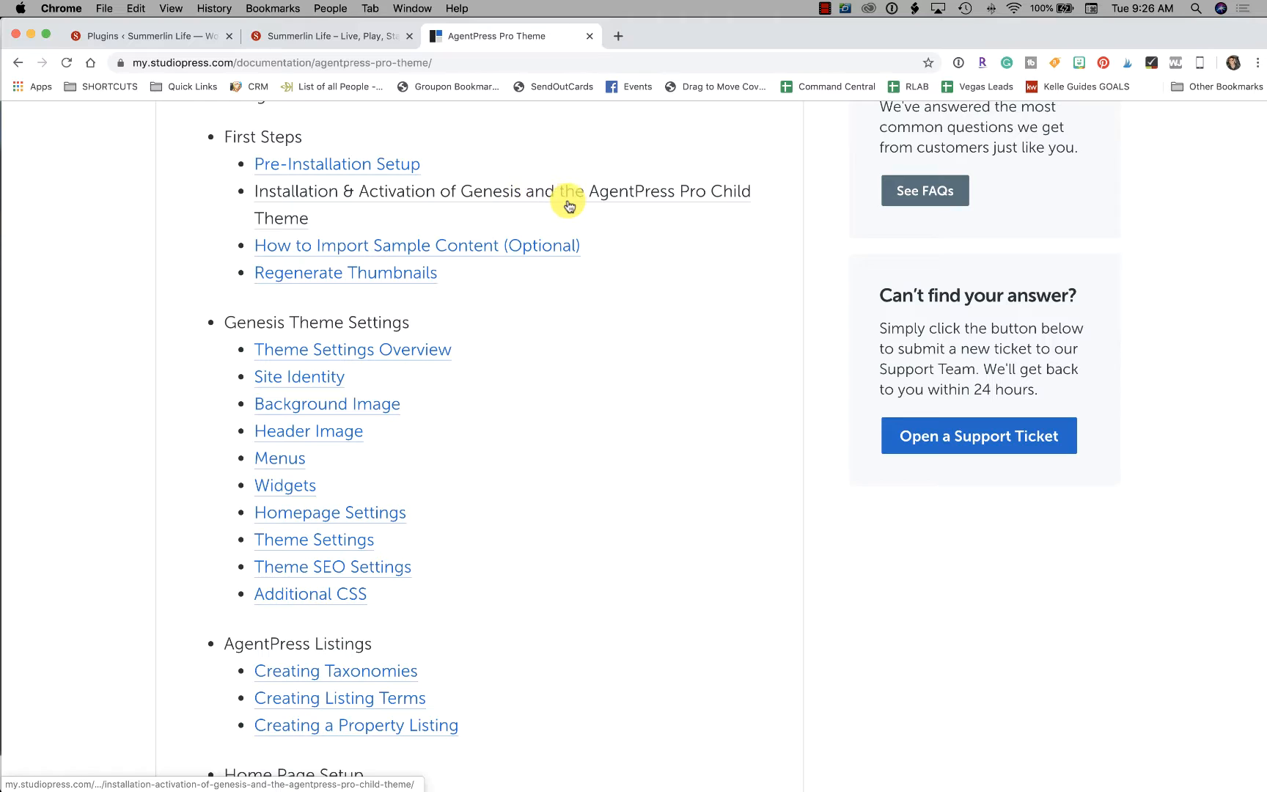
{"action": "mouse_move", "coordinate": [510, 233]}
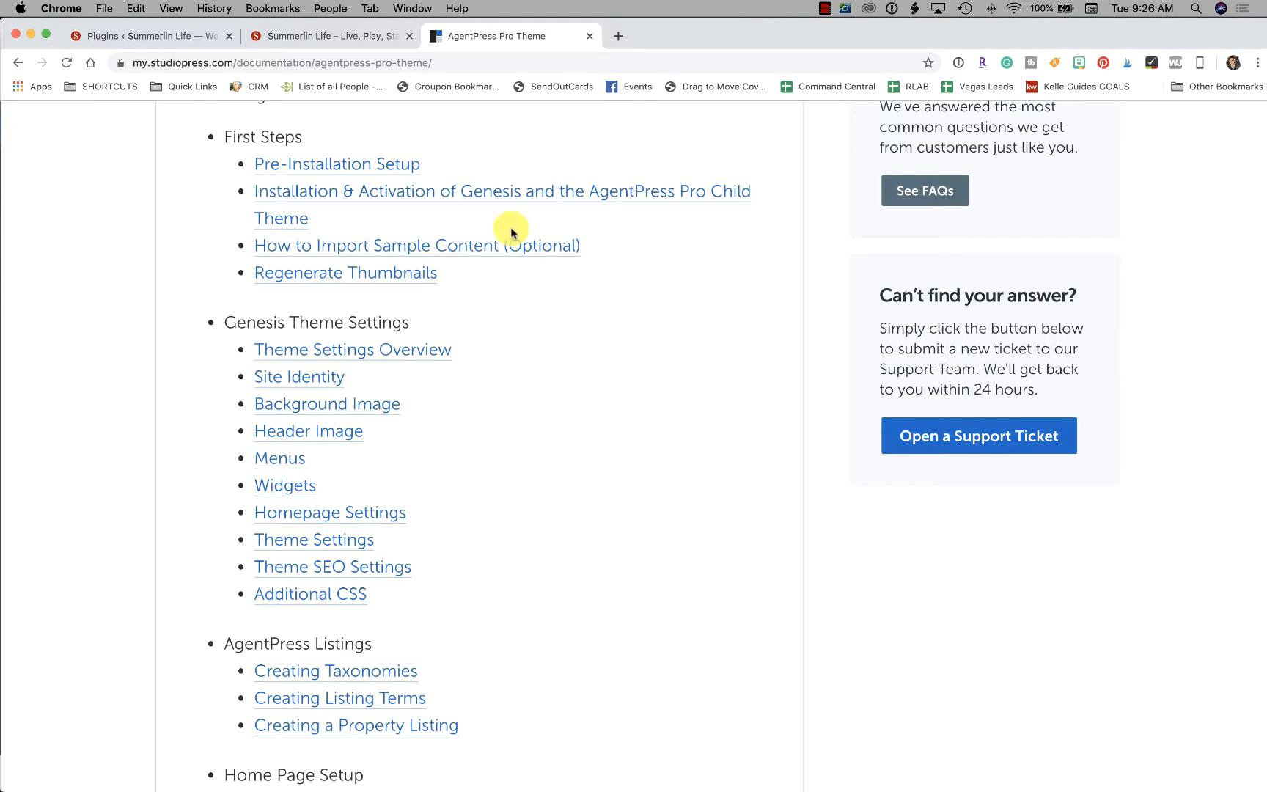
{"action": "scroll", "scroll_direction": "down", "scroll_amount": 3}
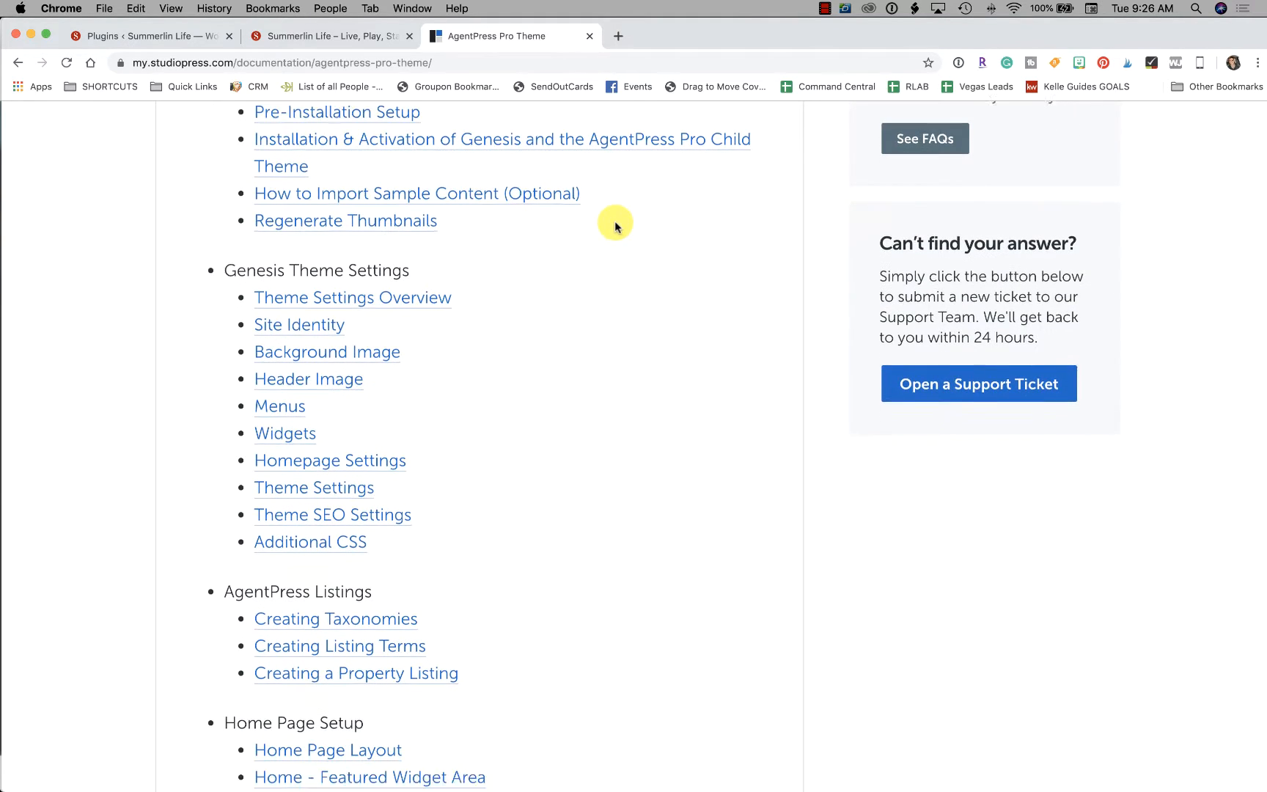
{"action": "scroll", "scroll_direction": "down", "scroll_amount": 3}
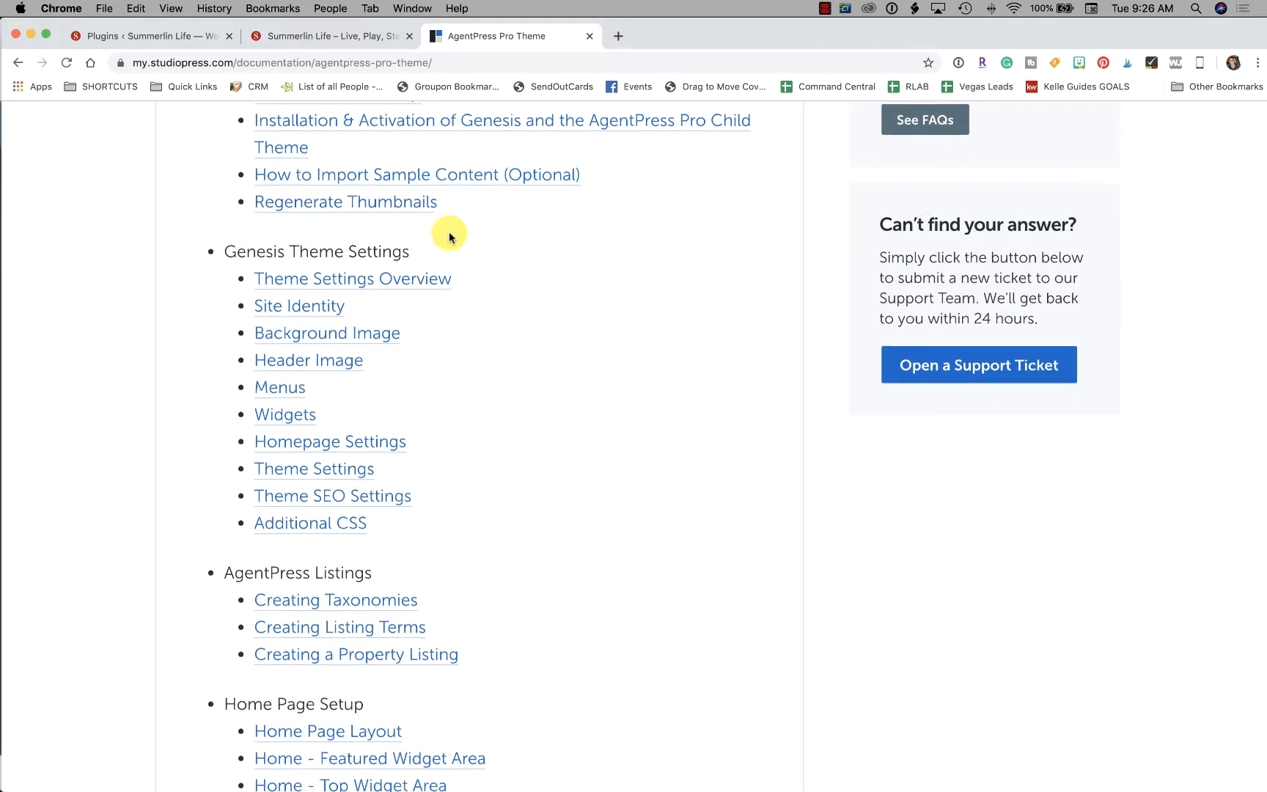
{"action": "scroll", "scroll_direction": "down", "scroll_amount": 3}
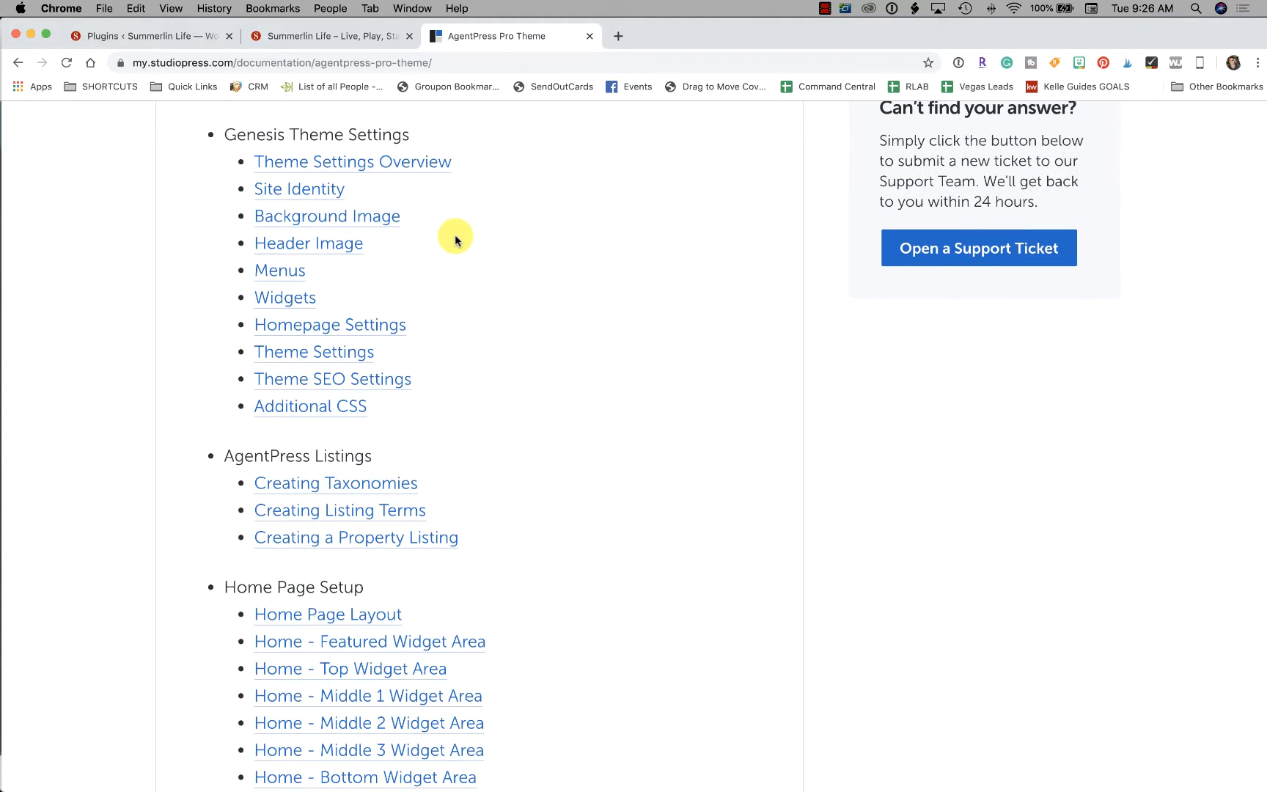
{"action": "scroll", "scroll_direction": "down", "scroll_amount": 3}
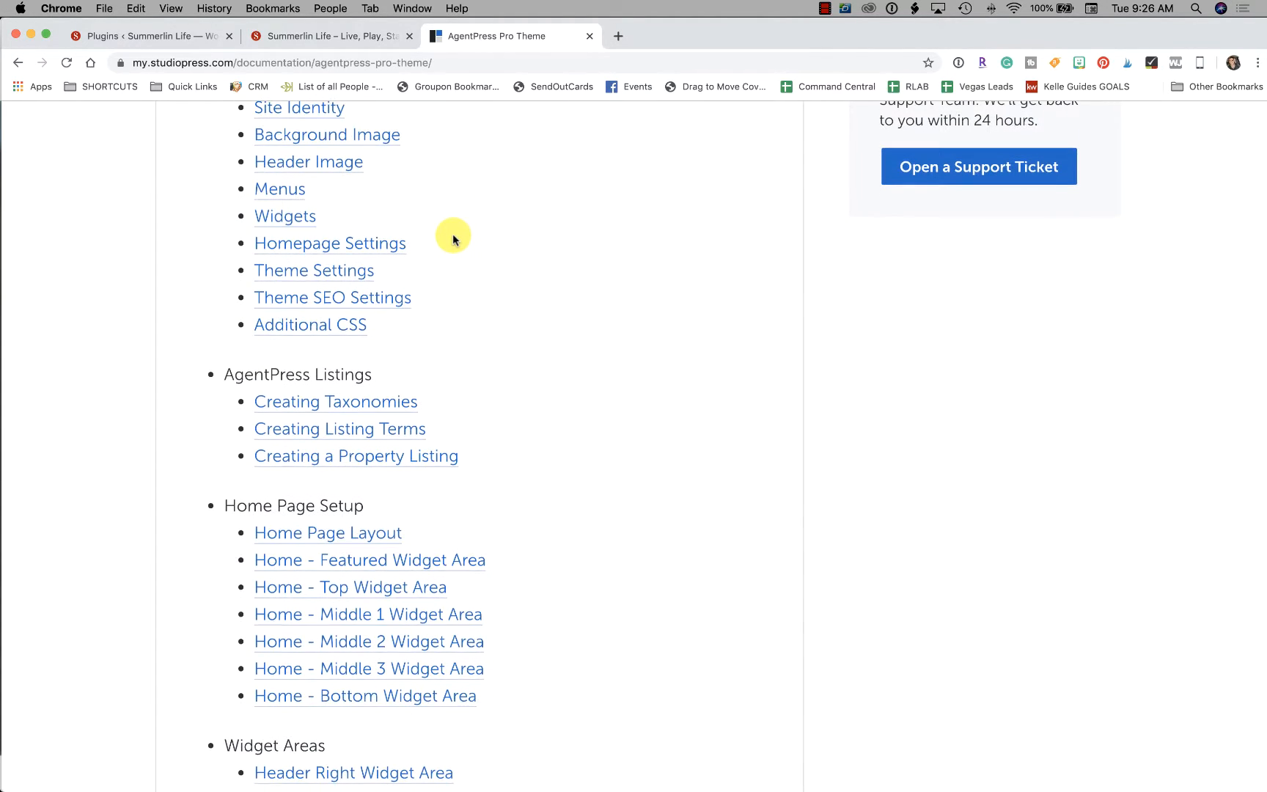
{"action": "mouse_move", "coordinate": [365, 135]}
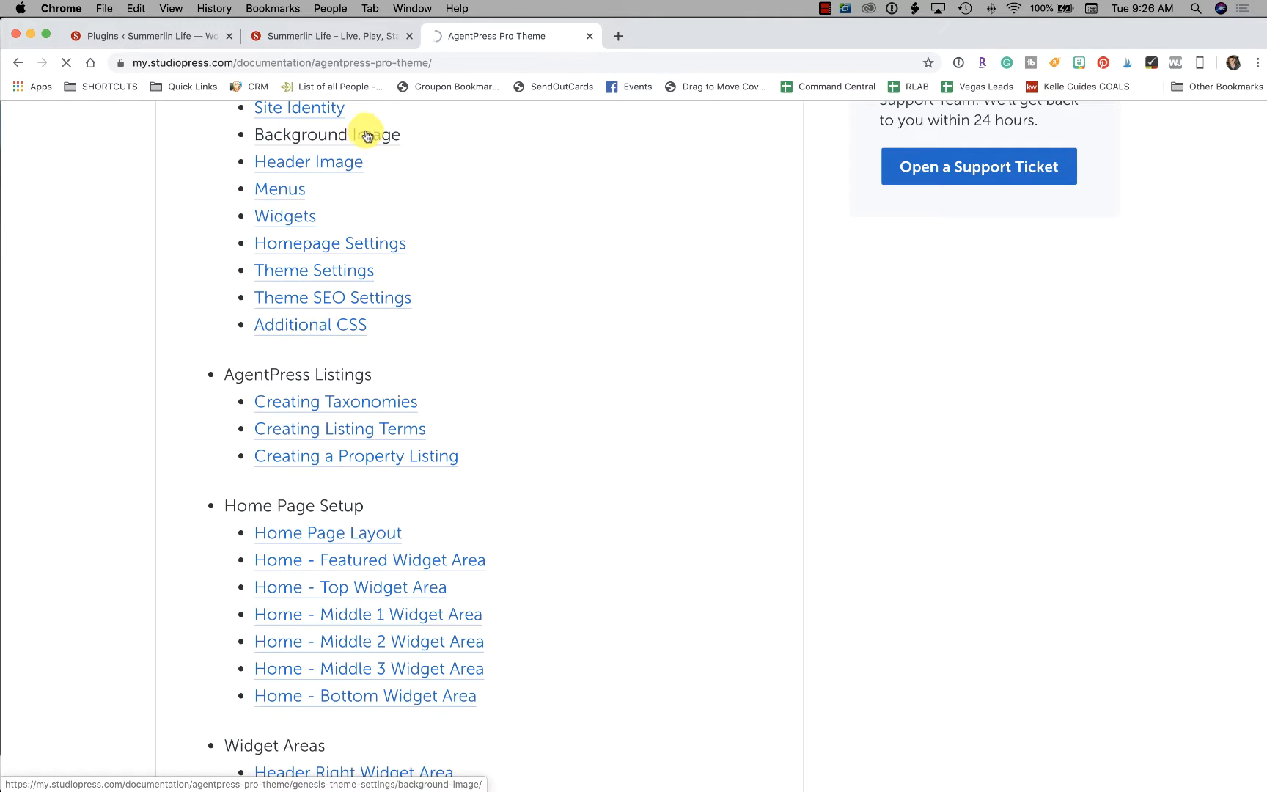
Step: Read through the Background Image help article on adding a homepage background via the customizer
{"action": "left_click", "coordinate": [327, 133]}
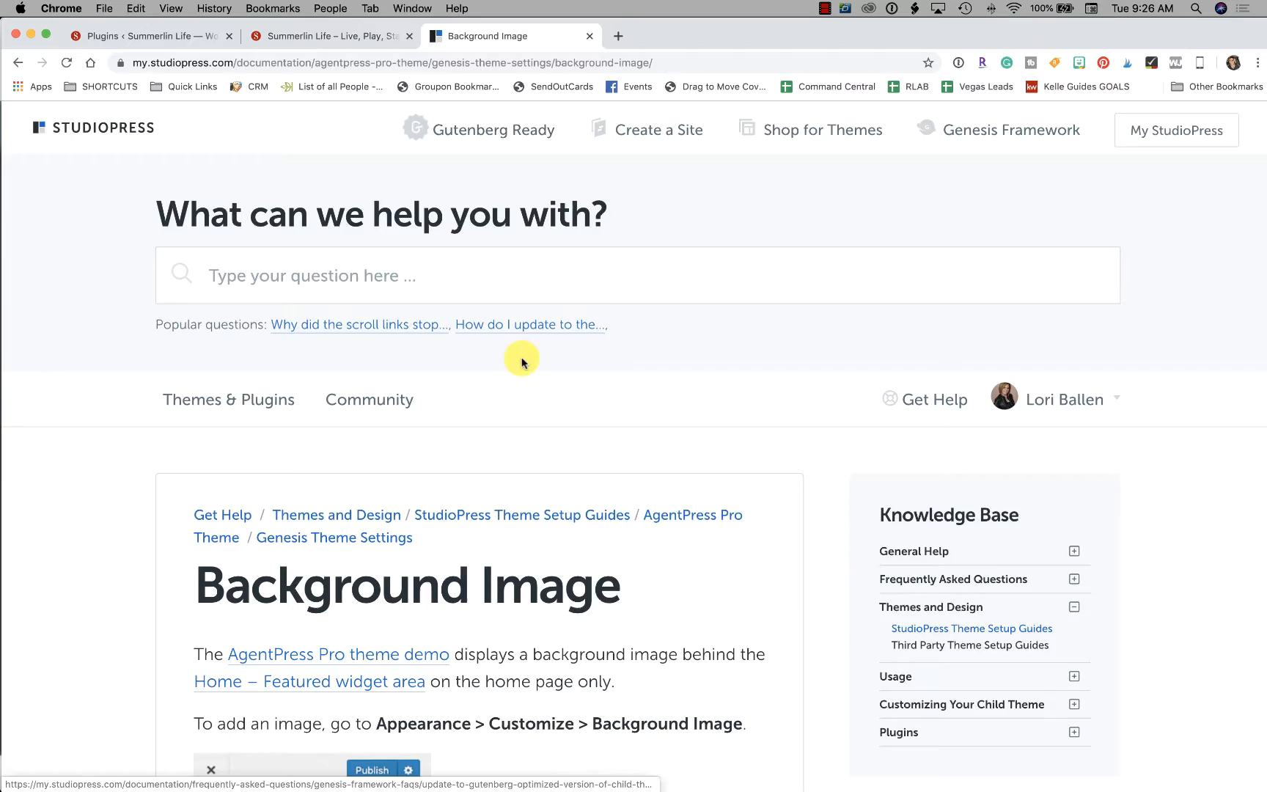
{"action": "scroll", "scroll_direction": "down", "scroll_amount": 3}
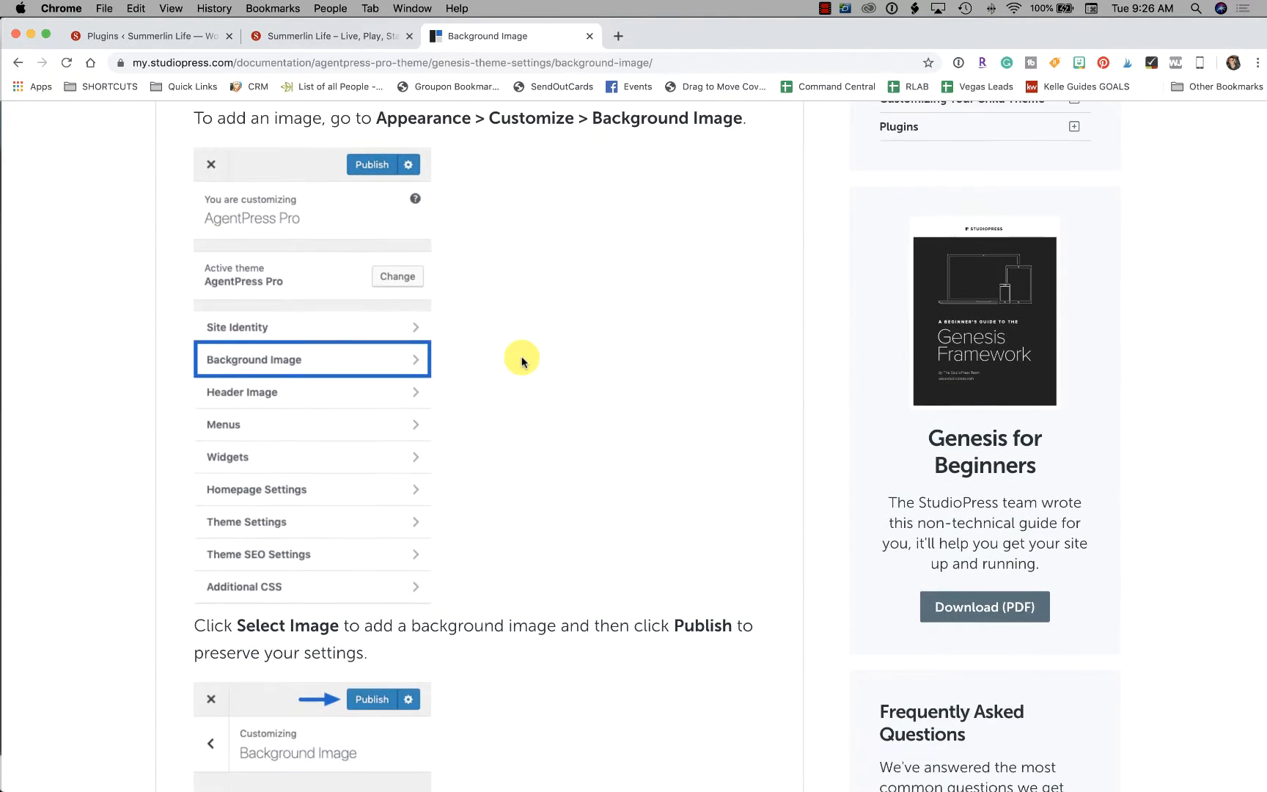
{"action": "scroll", "scroll_direction": "up", "scroll_amount": 3}
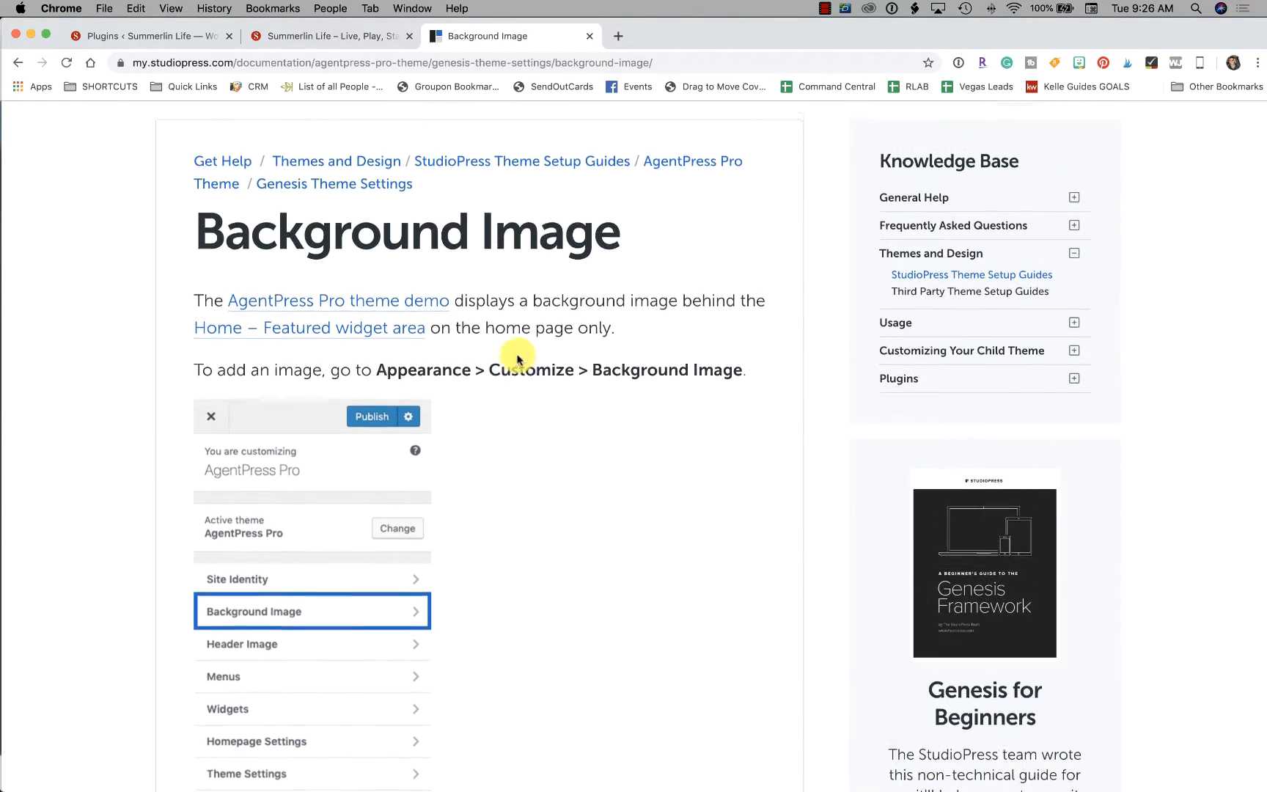
{"action": "scroll", "scroll_direction": "down", "scroll_amount": 3}
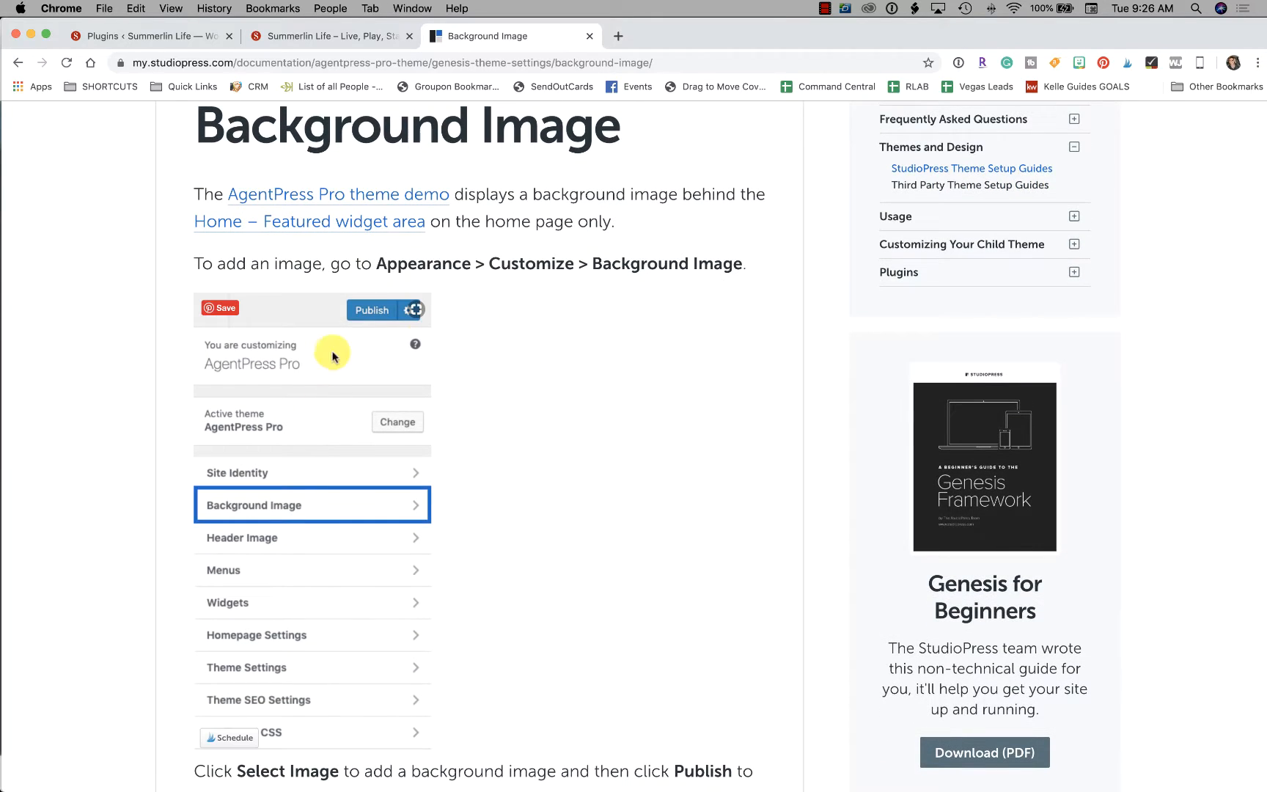
{"action": "scroll", "scroll_direction": "down", "scroll_amount": 3}
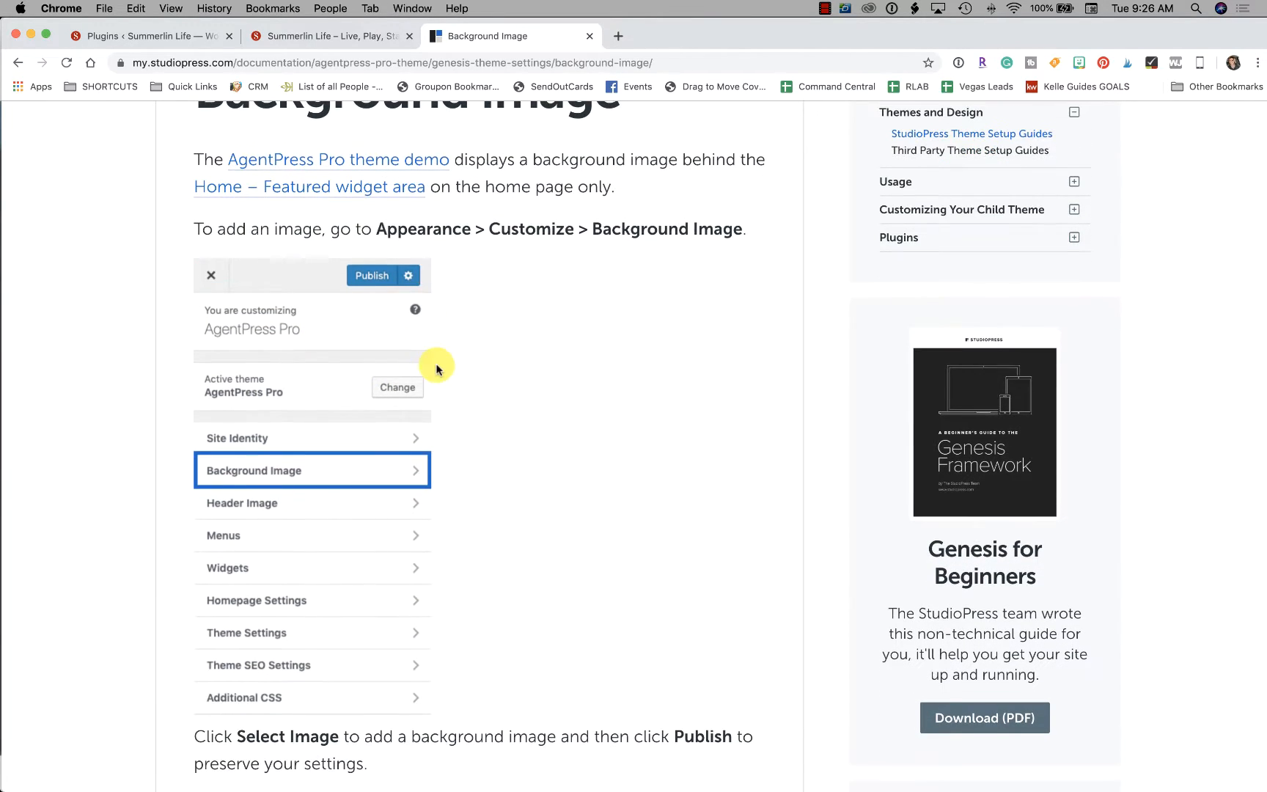
{"action": "scroll", "scroll_direction": "down", "scroll_amount": 3}
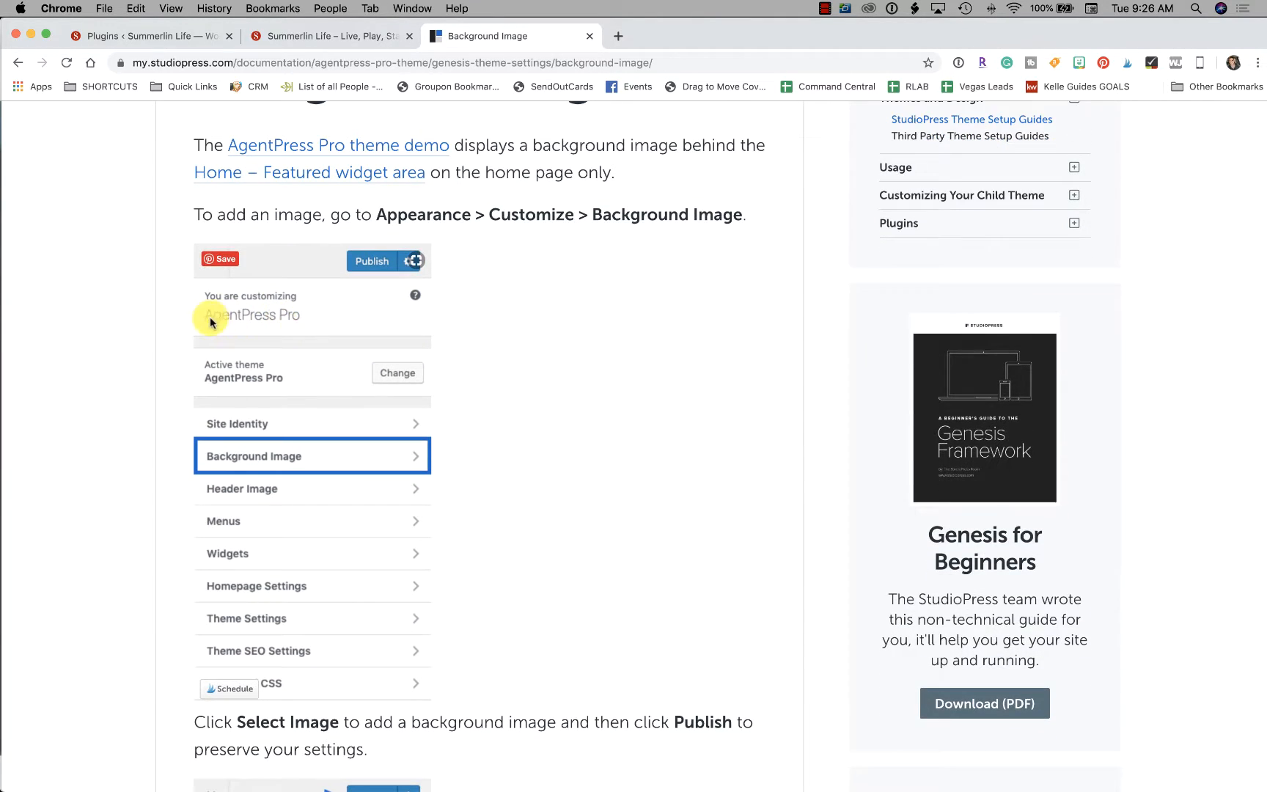
{"action": "scroll", "scroll_direction": "down", "scroll_amount": 3}
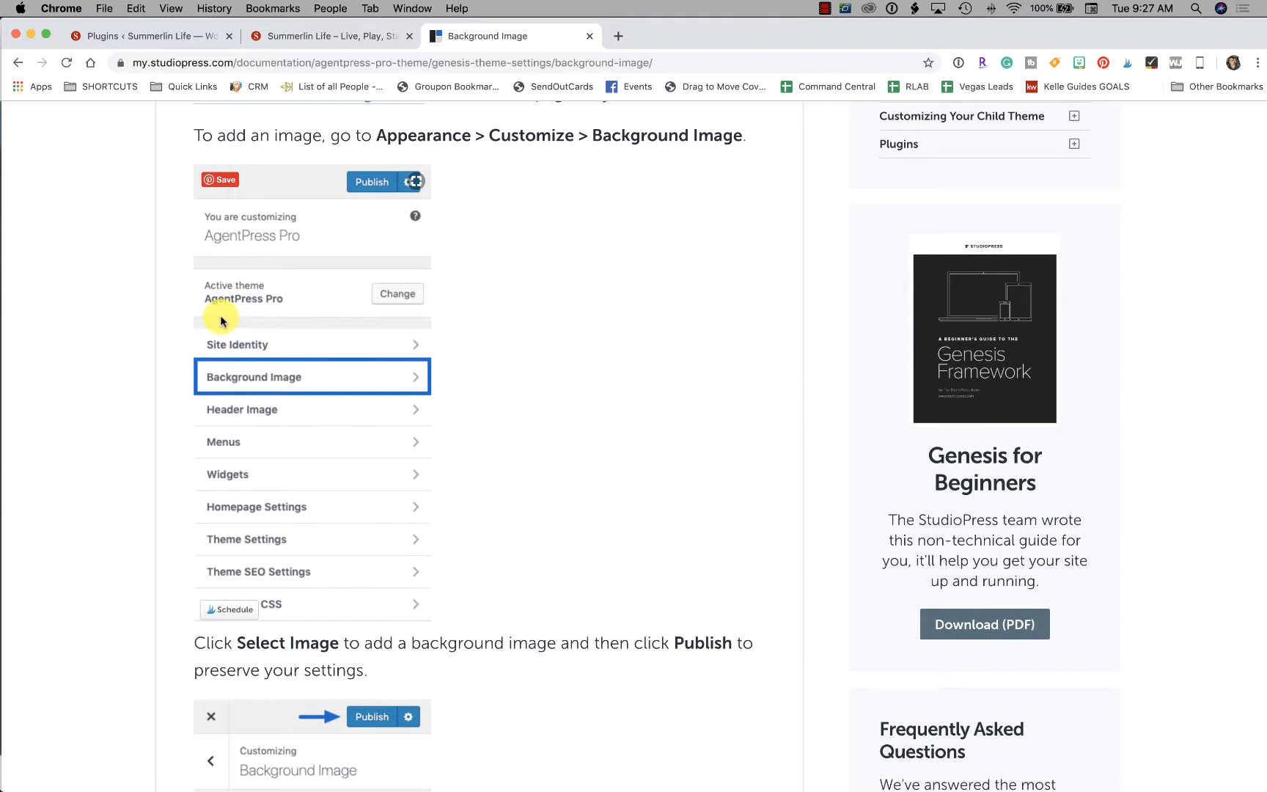
{"action": "scroll", "scroll_direction": "down", "scroll_amount": 3}
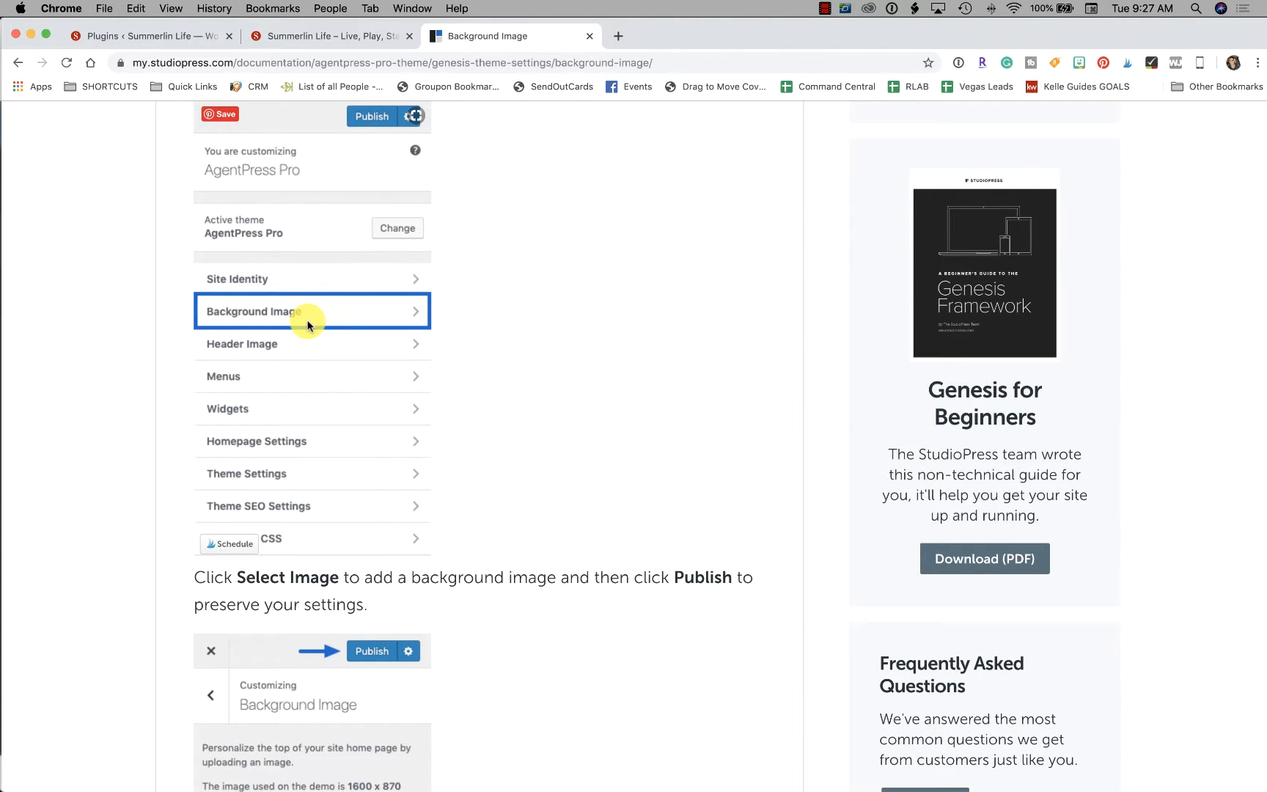
{"action": "mouse_move", "coordinate": [327, 35]}
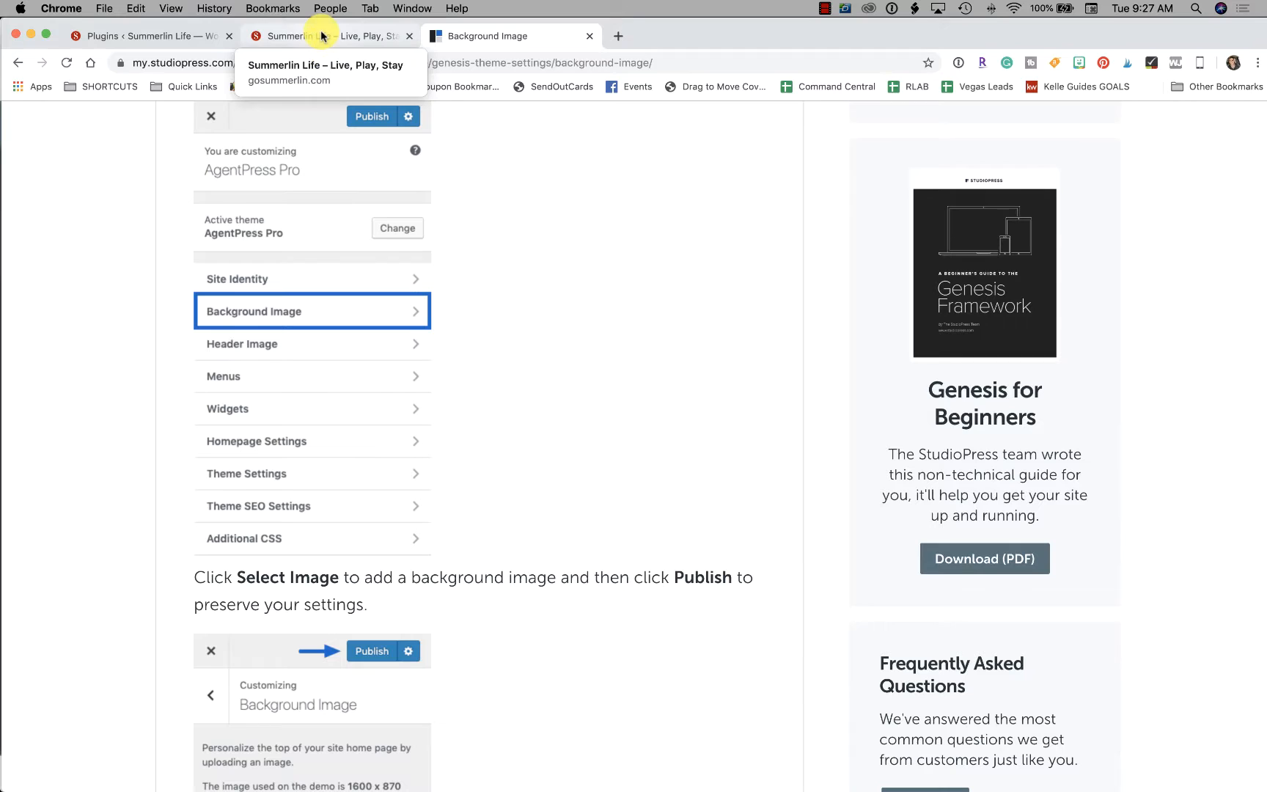
{"action": "mouse_move", "coordinate": [145, 37]}
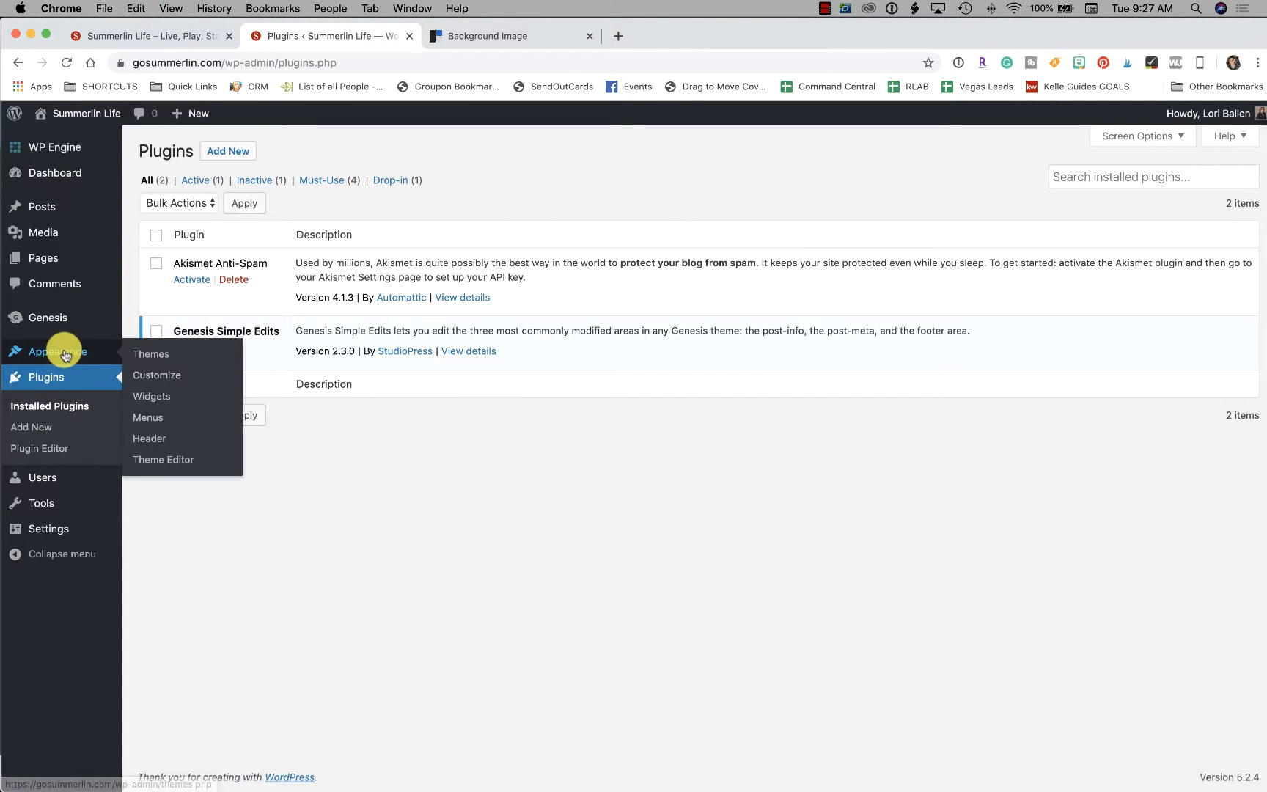
Step: Open Appearance > Customize for Summerlin Life and its Background Image settings, checking the guide
{"action": "left_click", "coordinate": [150, 353]}
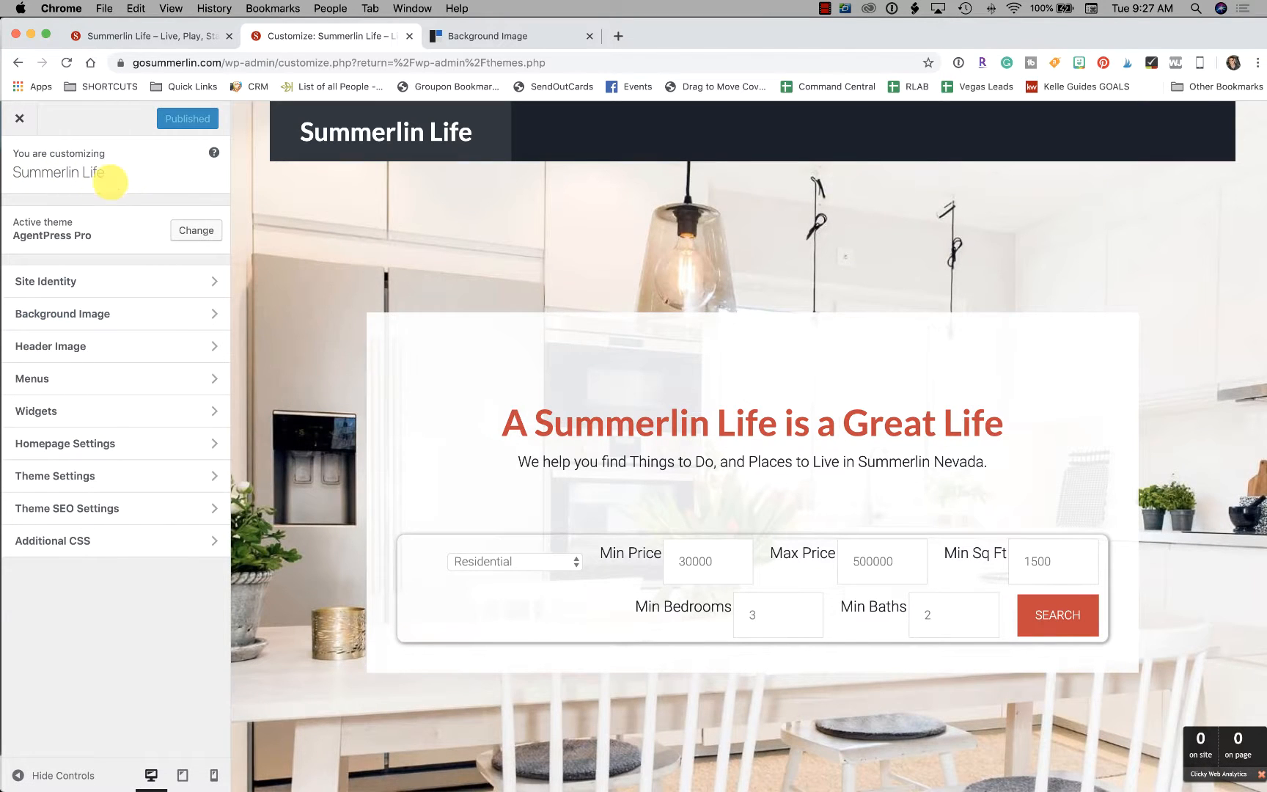
{"action": "mouse_move", "coordinate": [117, 247]}
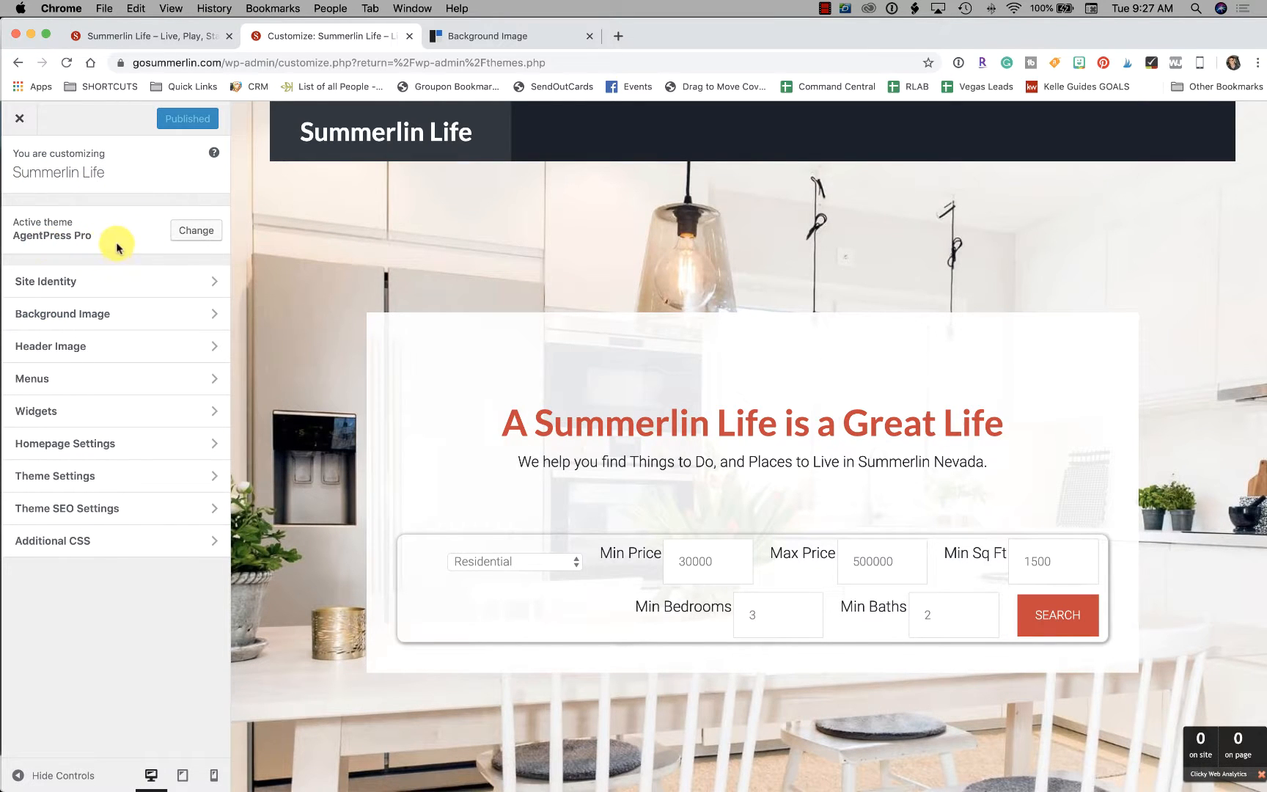
{"action": "mouse_move", "coordinate": [77, 331]}
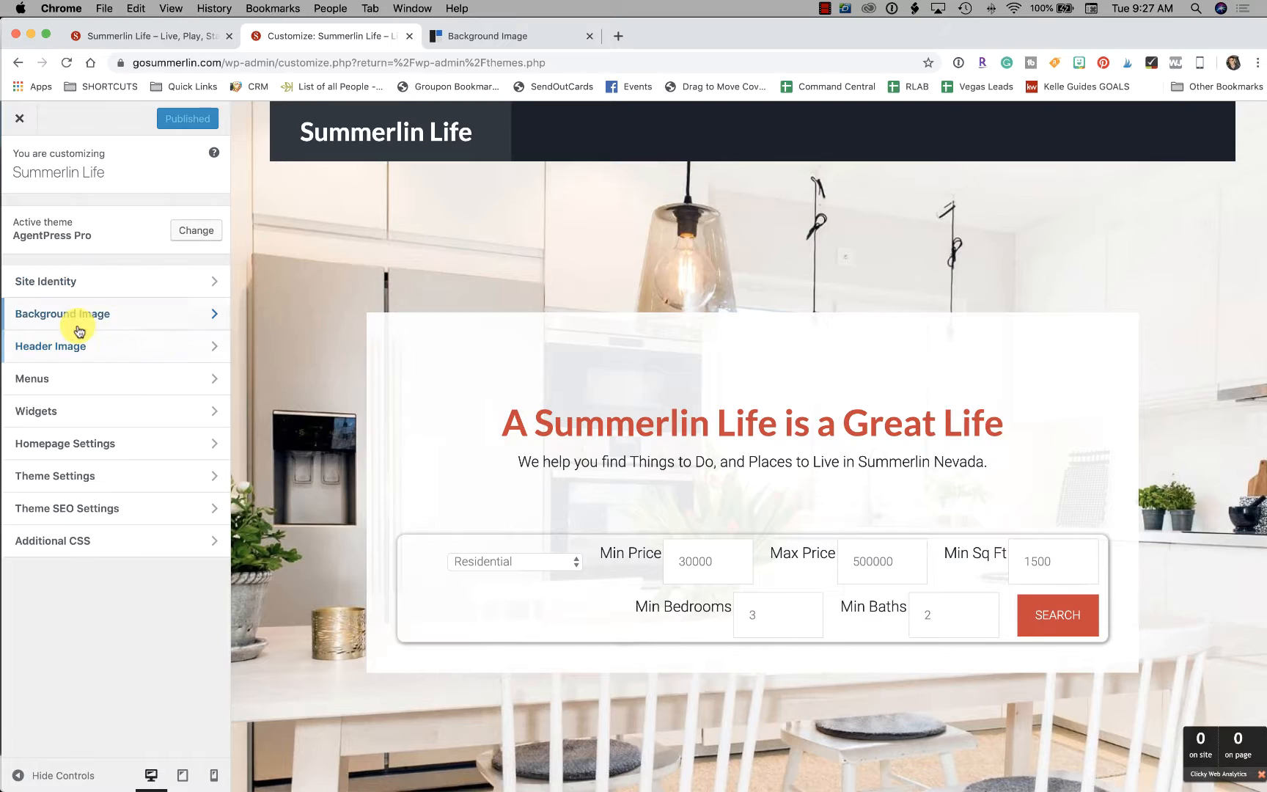
{"action": "left_click", "coordinate": [62, 314]}
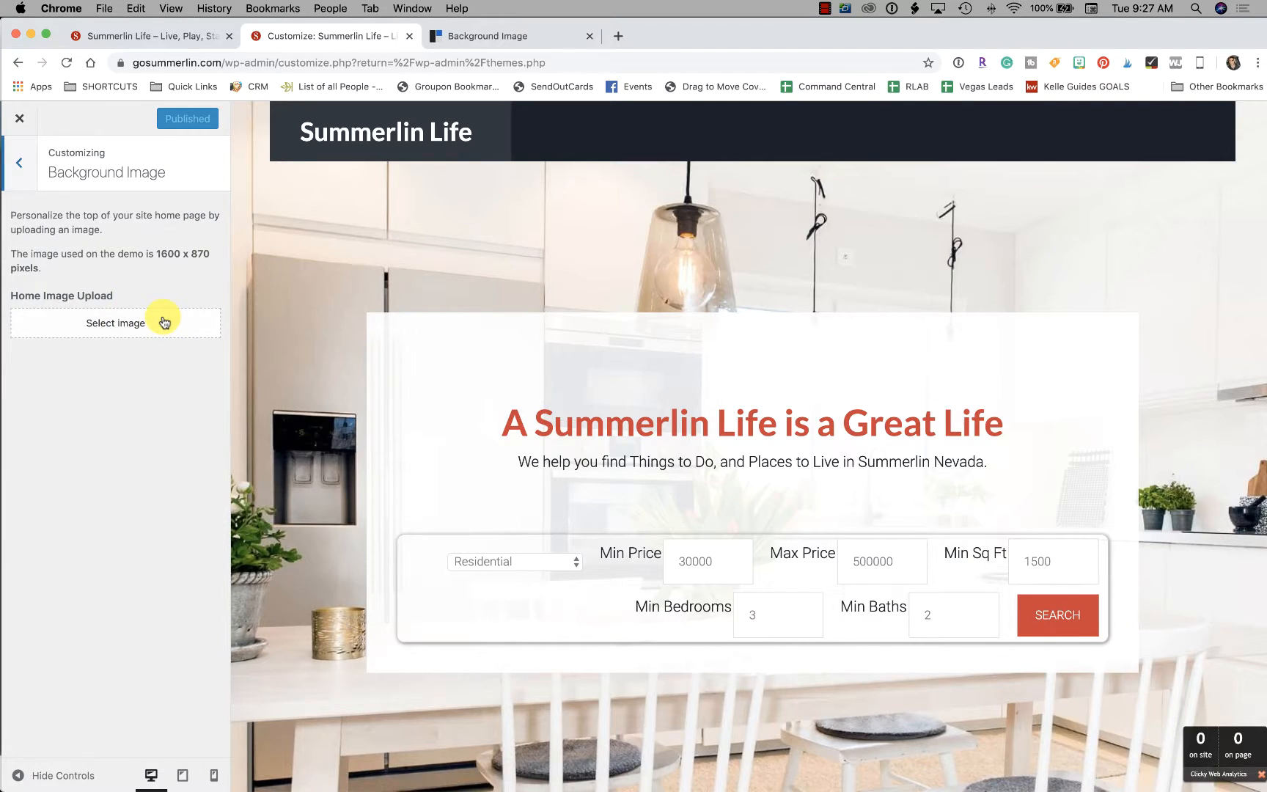
{"action": "left_click", "coordinate": [486, 36]}
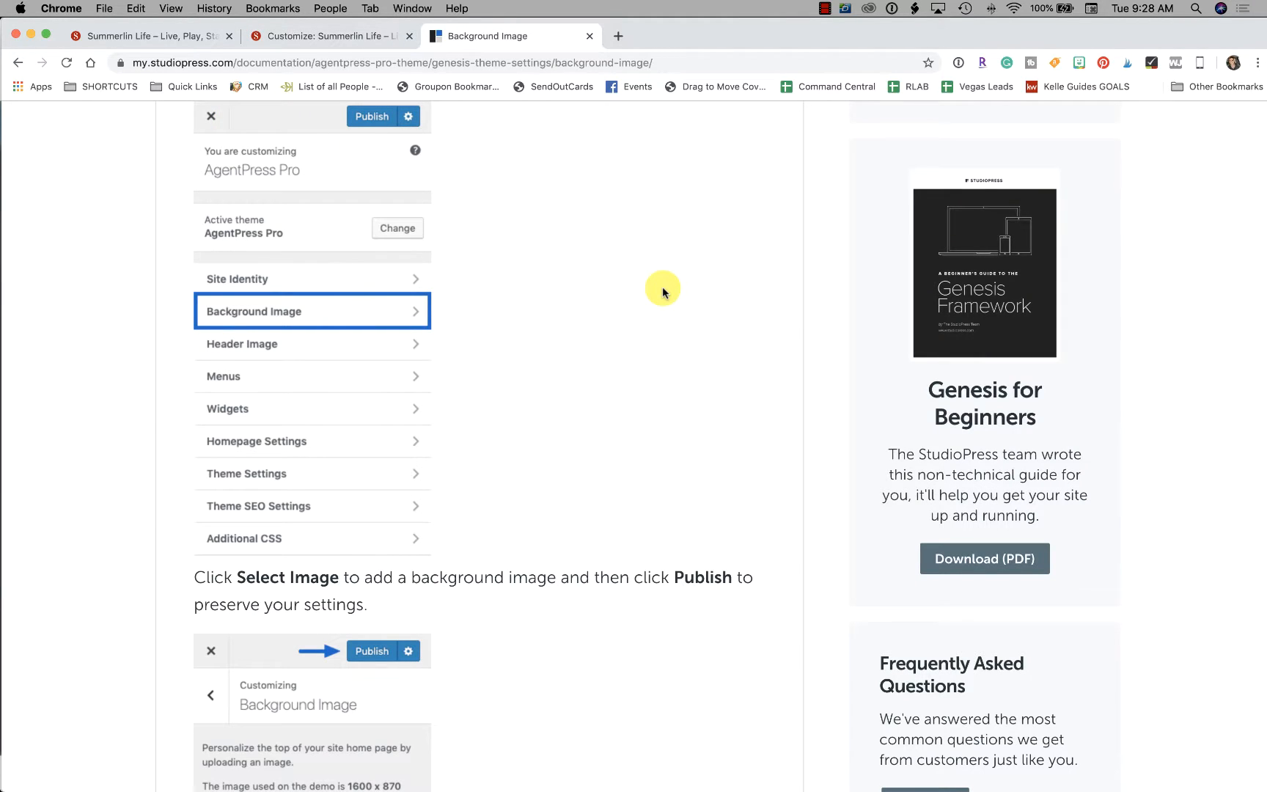
{"action": "left_click", "coordinate": [330, 35]}
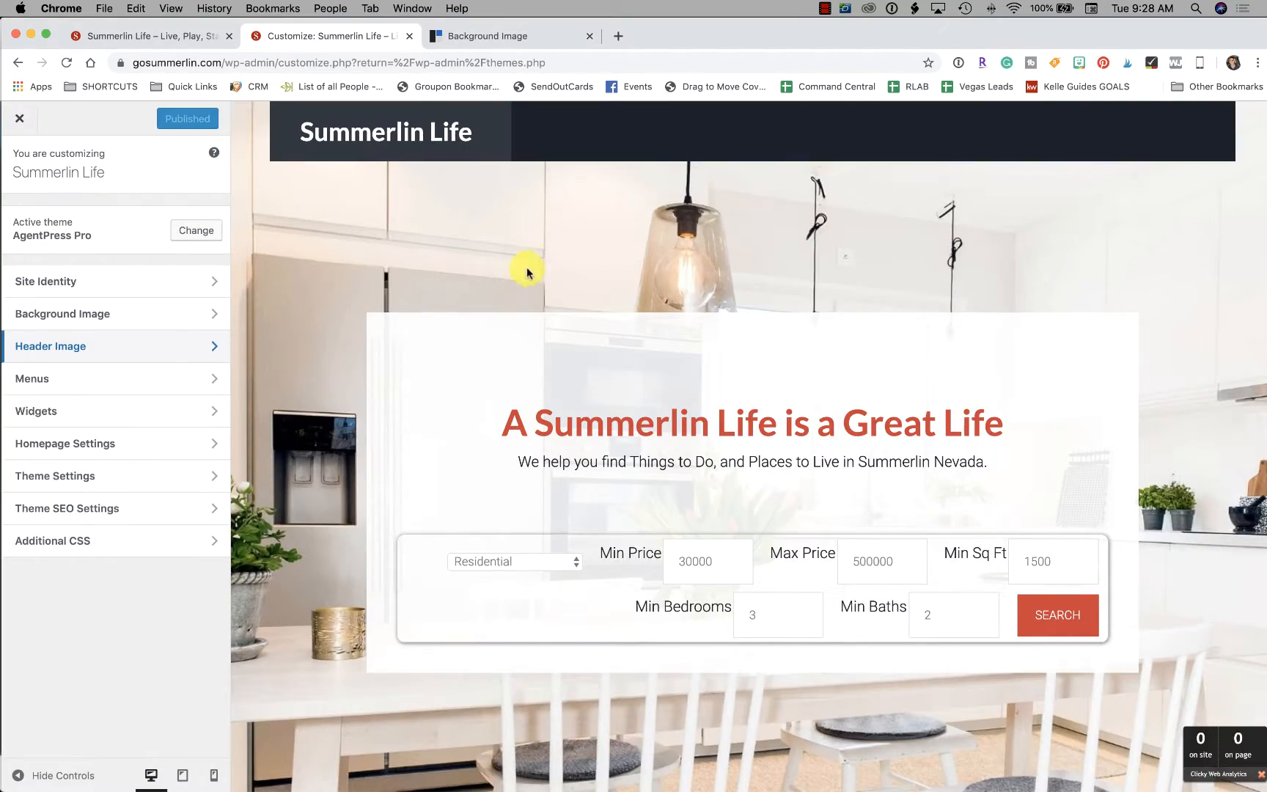
Step: Scroll the homepage preview with its kitchen background and property search form
{"action": "scroll", "scroll_direction": "down", "scroll_amount": 3}
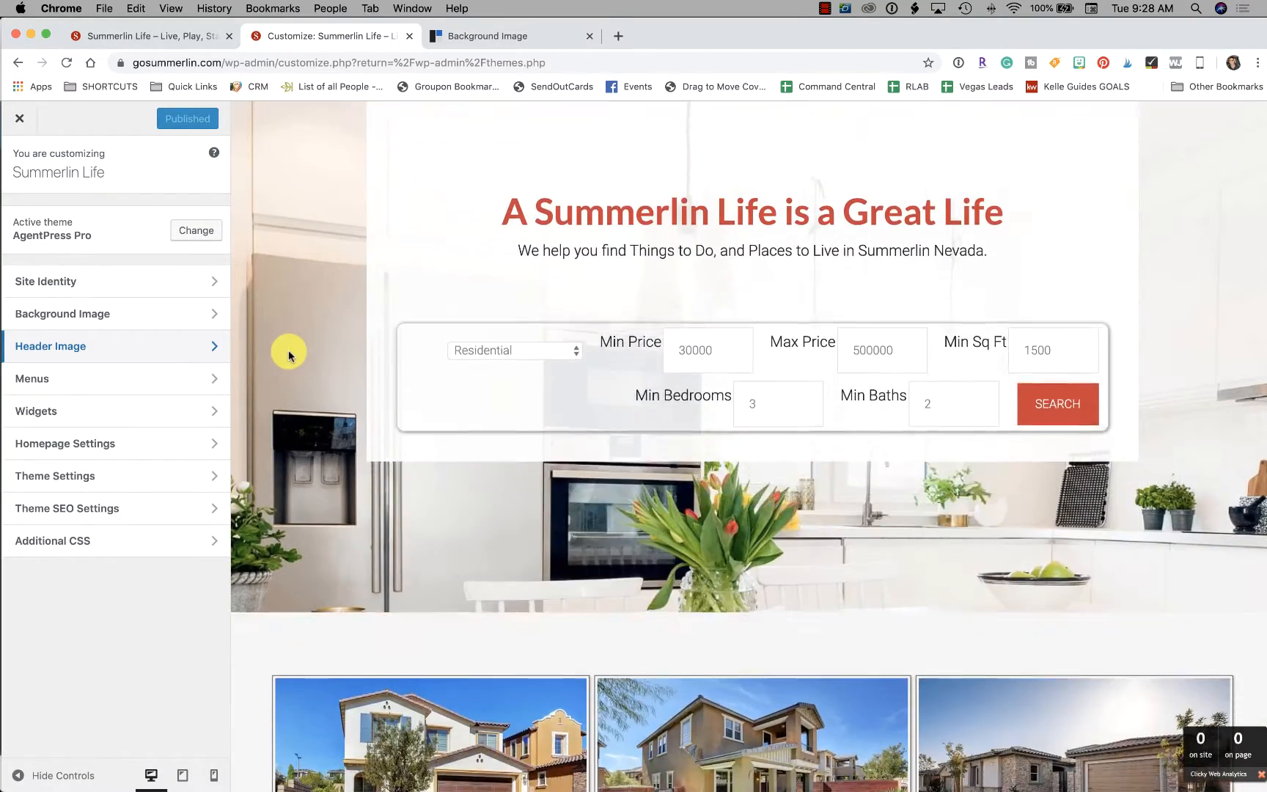
{"action": "scroll", "scroll_direction": "down", "scroll_amount": 3}
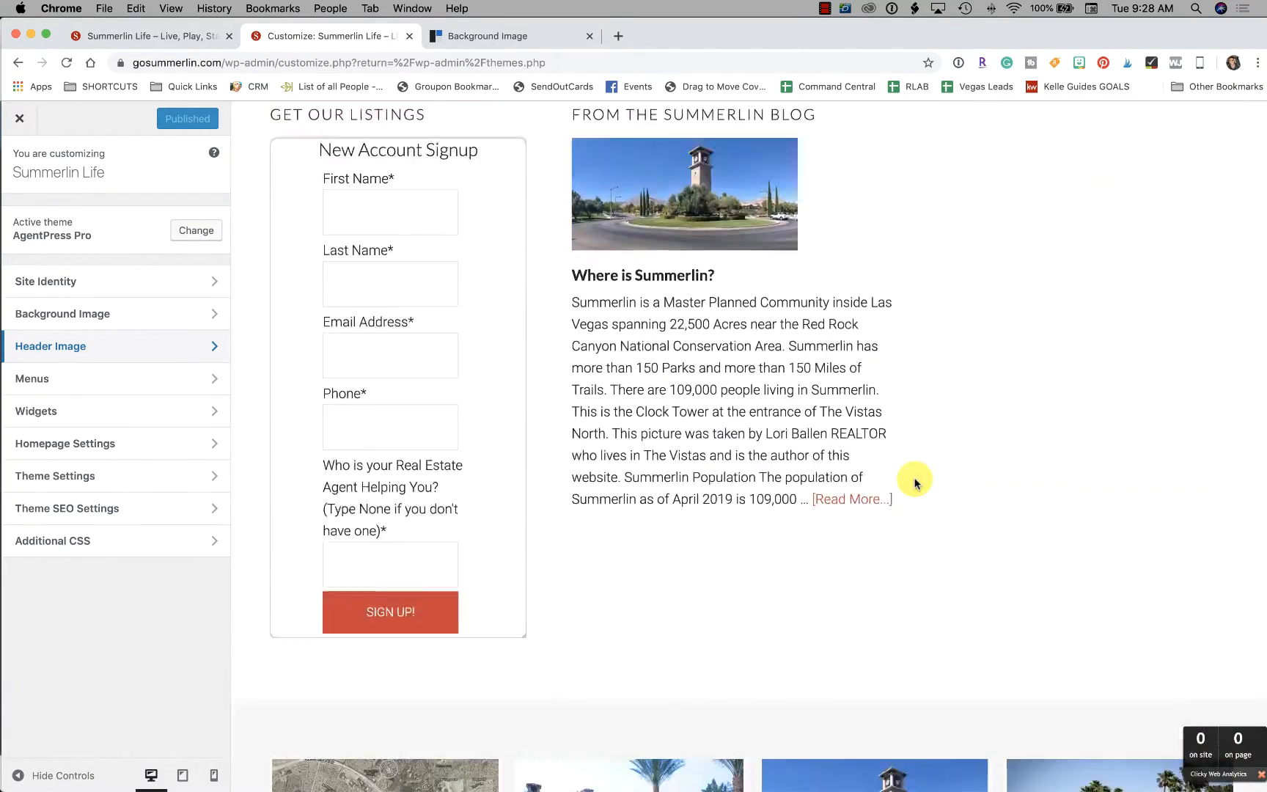
{"action": "scroll", "scroll_direction": "up", "scroll_amount": 3}
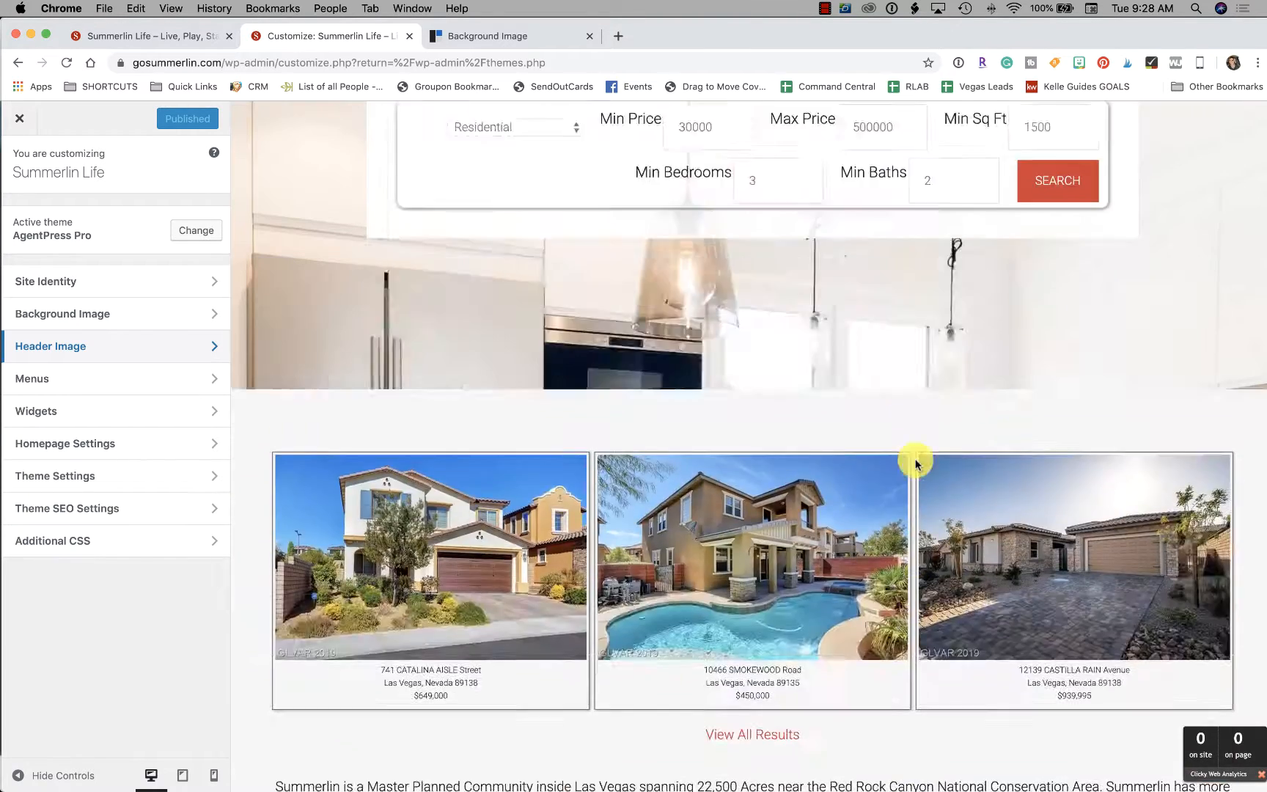
{"action": "scroll", "scroll_direction": "up", "scroll_amount": 3}
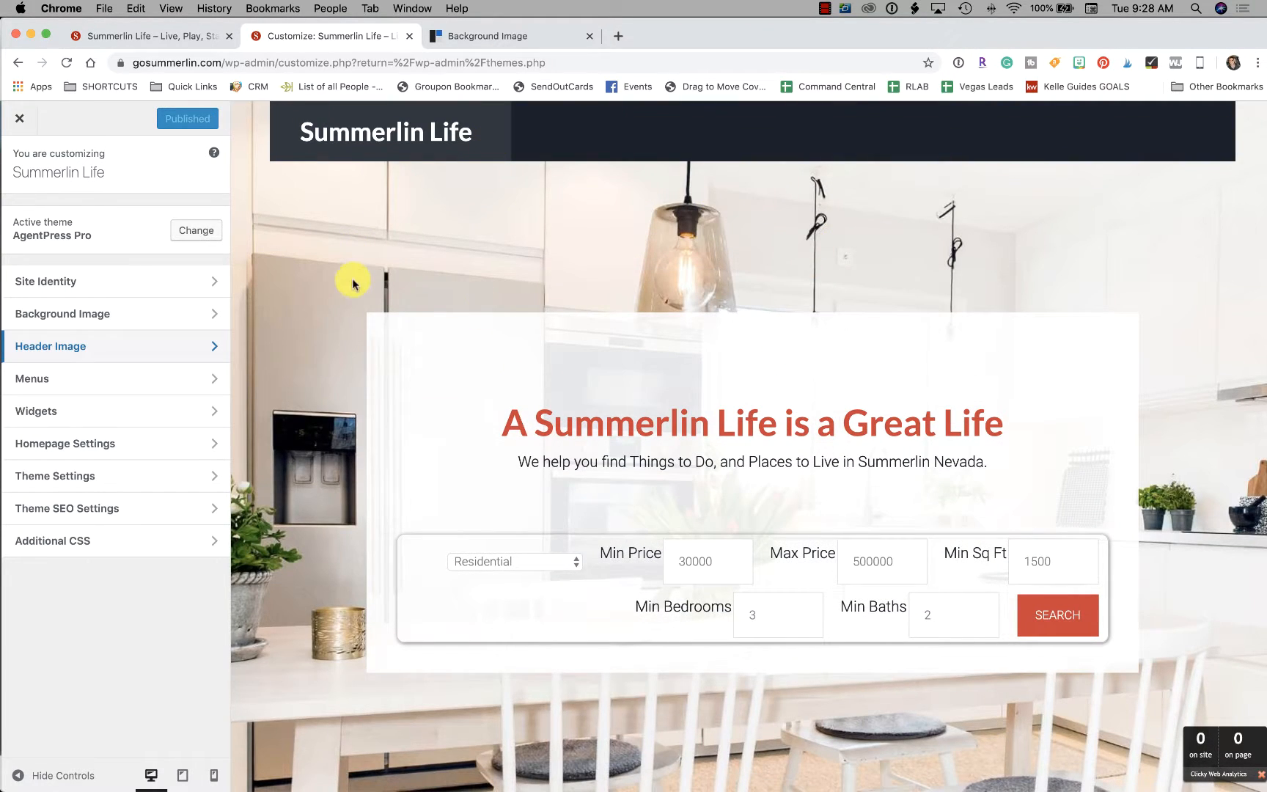
{"action": "mouse_move", "coordinate": [241, 446]}
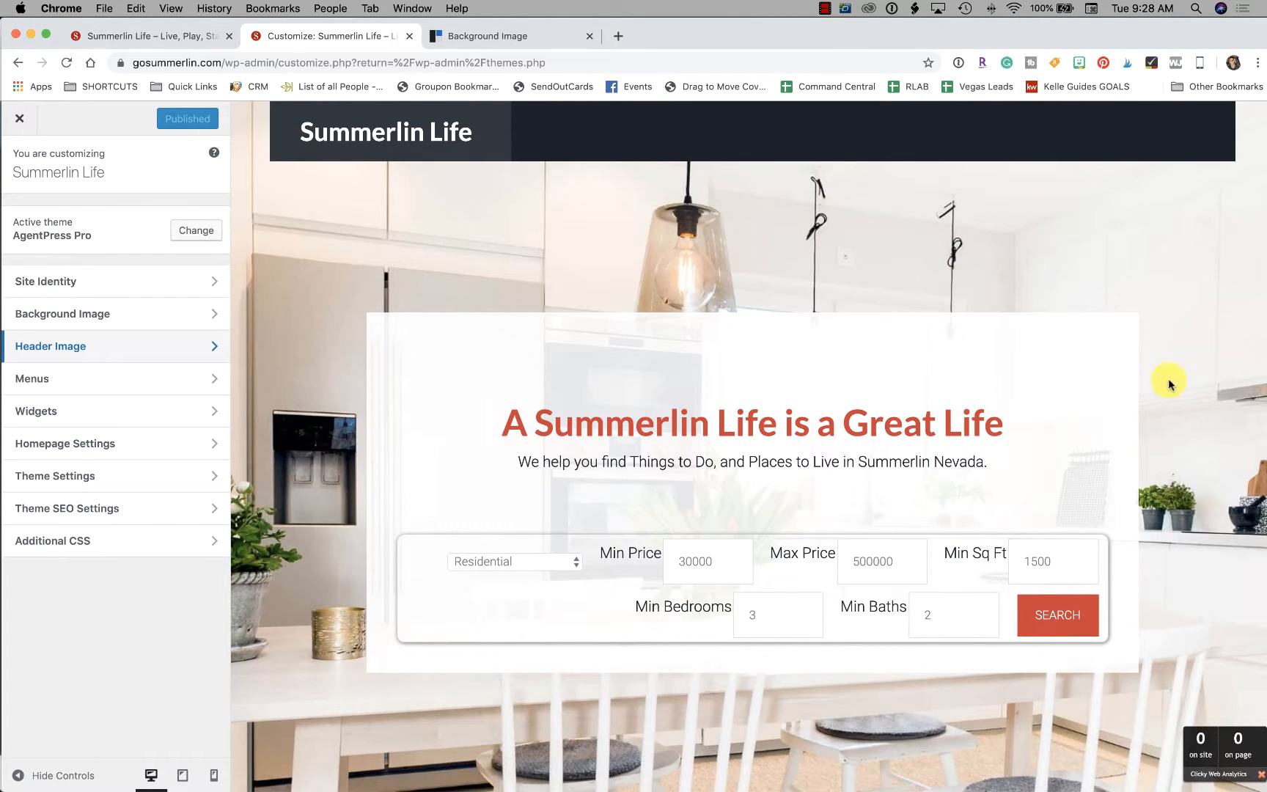
{"action": "mouse_move", "coordinate": [829, 412]}
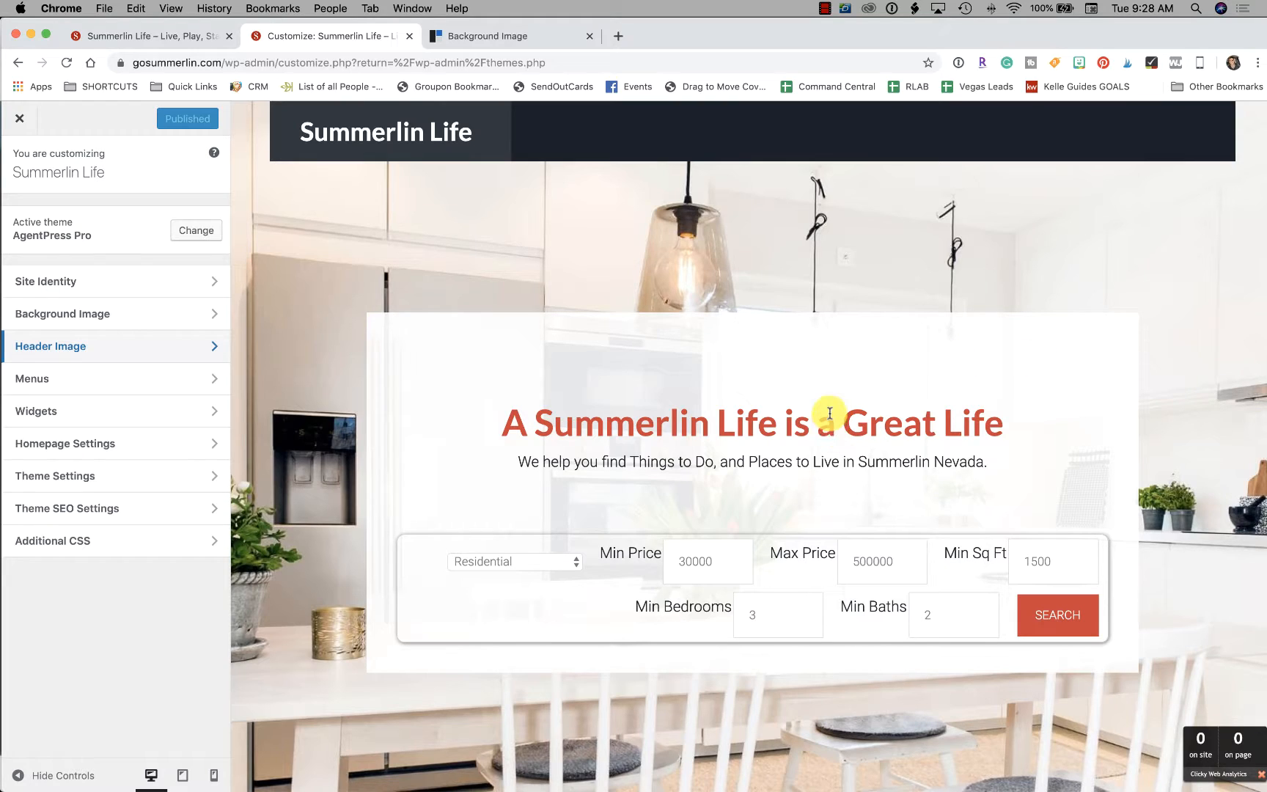
{"action": "mouse_move", "coordinate": [748, 418]}
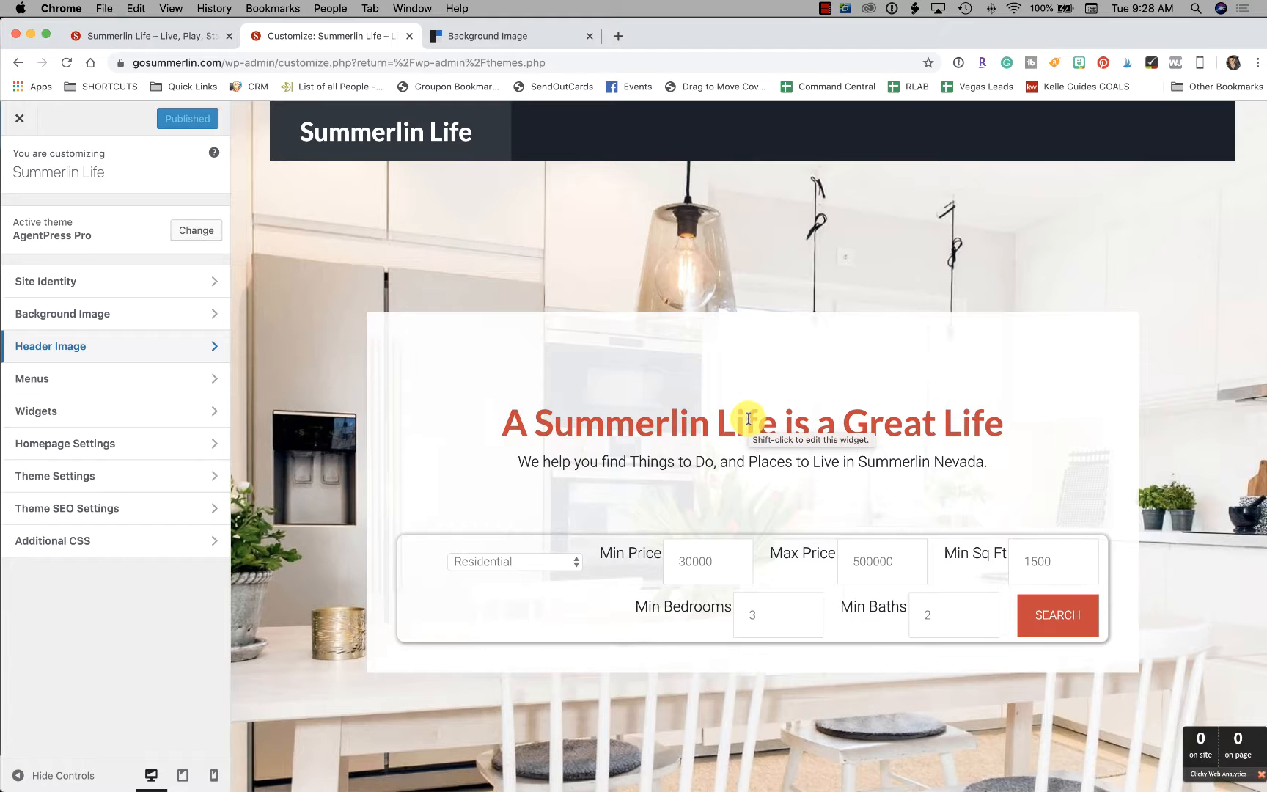
{"action": "mouse_move", "coordinate": [748, 418]}
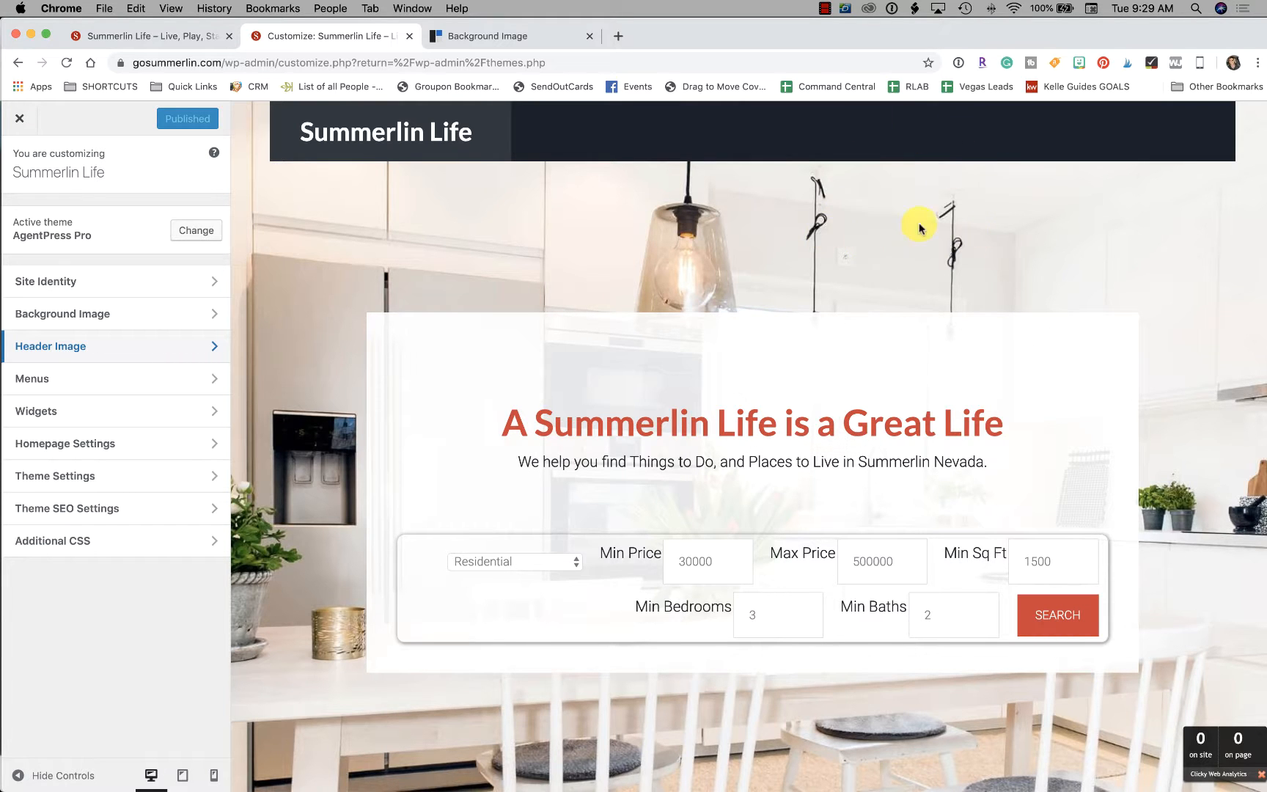
{"action": "mouse_move", "coordinate": [825, 14]}
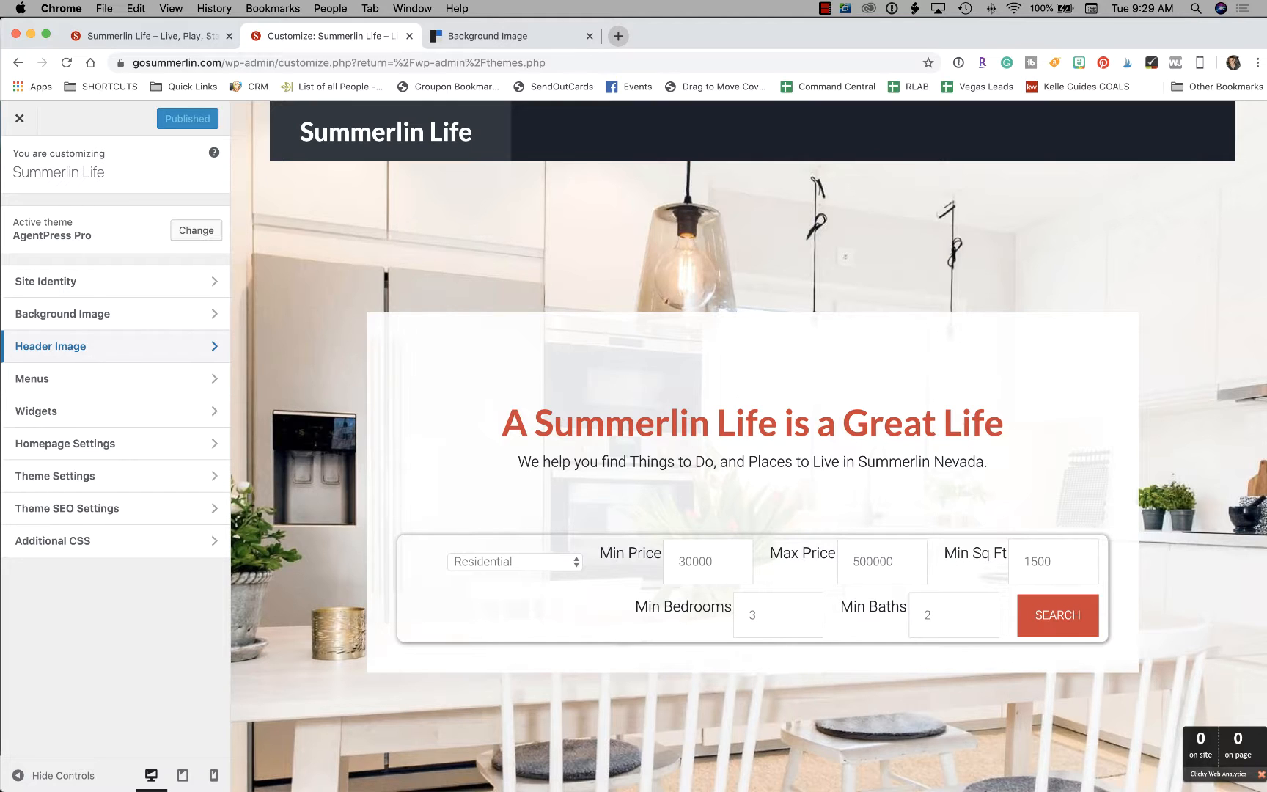
Step: Return to the Background Image article's Notes showing the 1600×870 pixel recommendation
{"action": "left_click", "coordinate": [509, 35]}
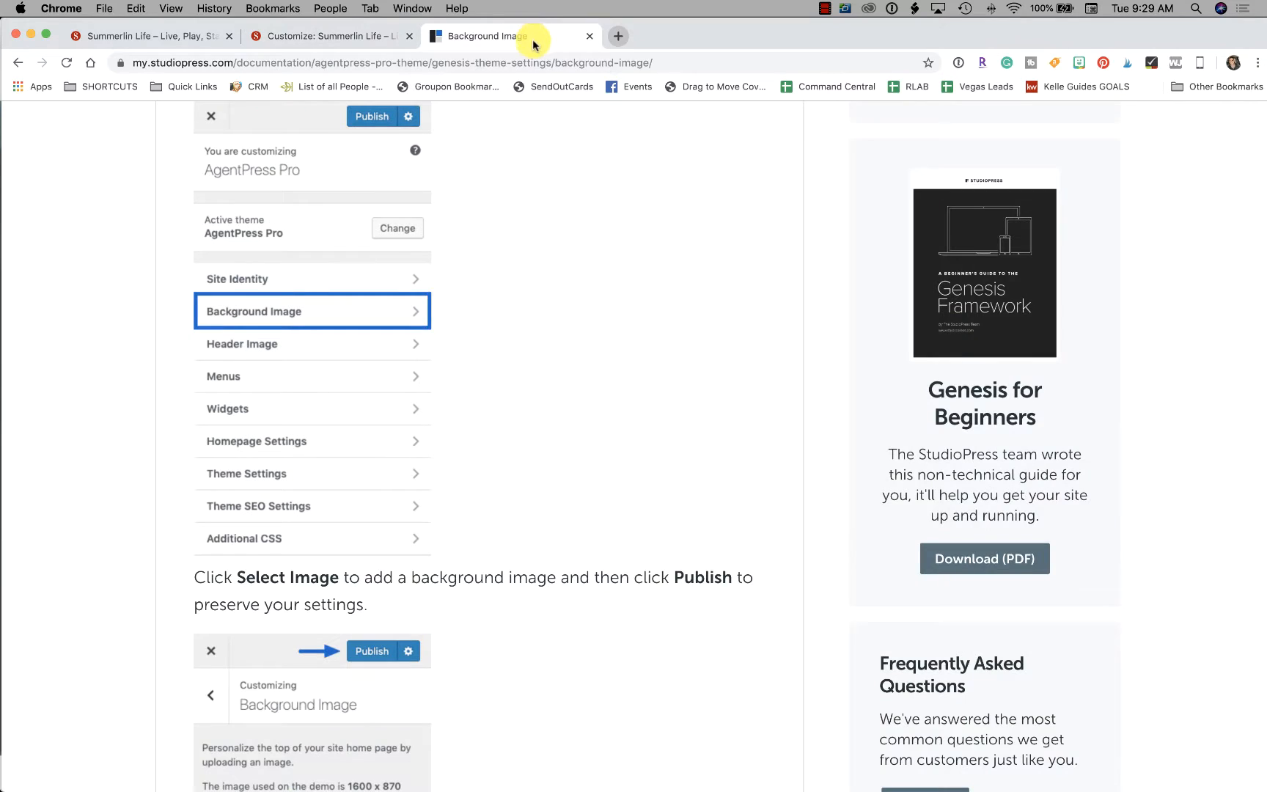
{"action": "scroll", "scroll_direction": "down", "scroll_amount": 3}
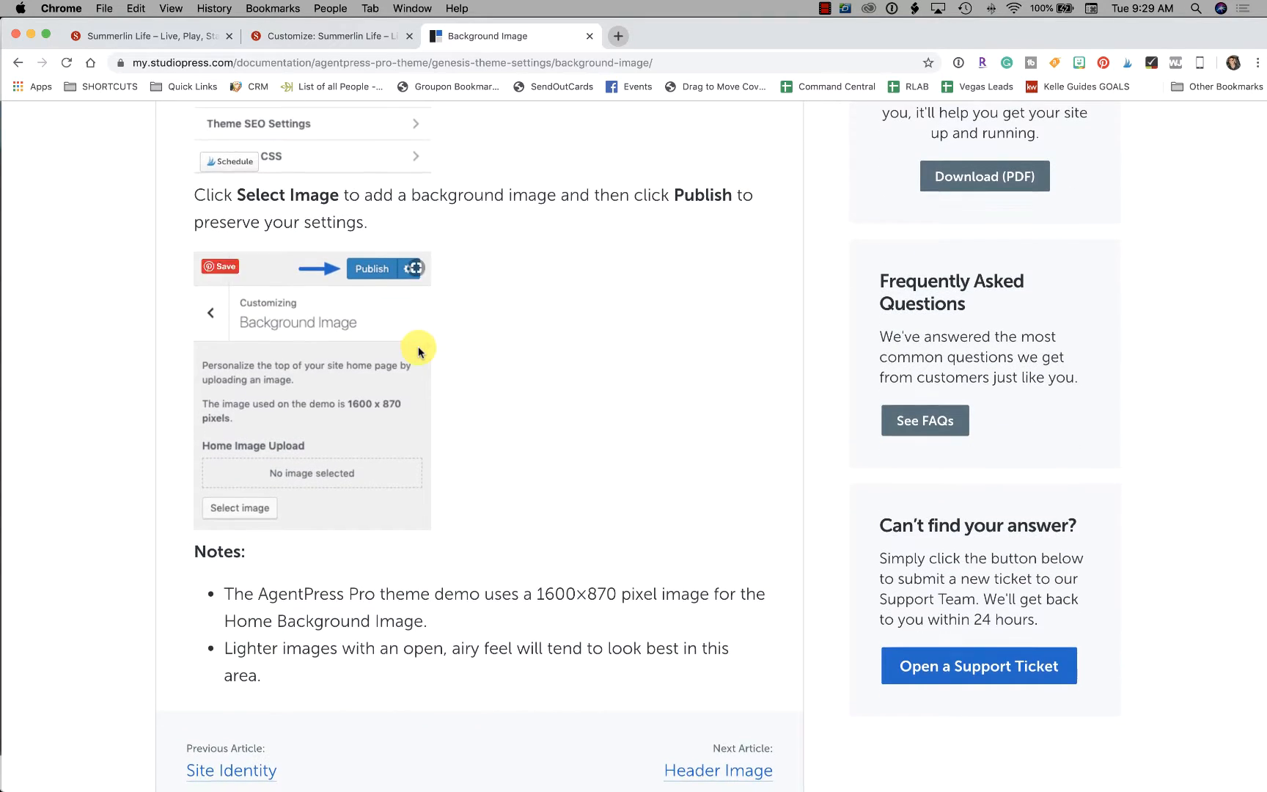
{"action": "scroll", "scroll_direction": "down", "scroll_amount": 3}
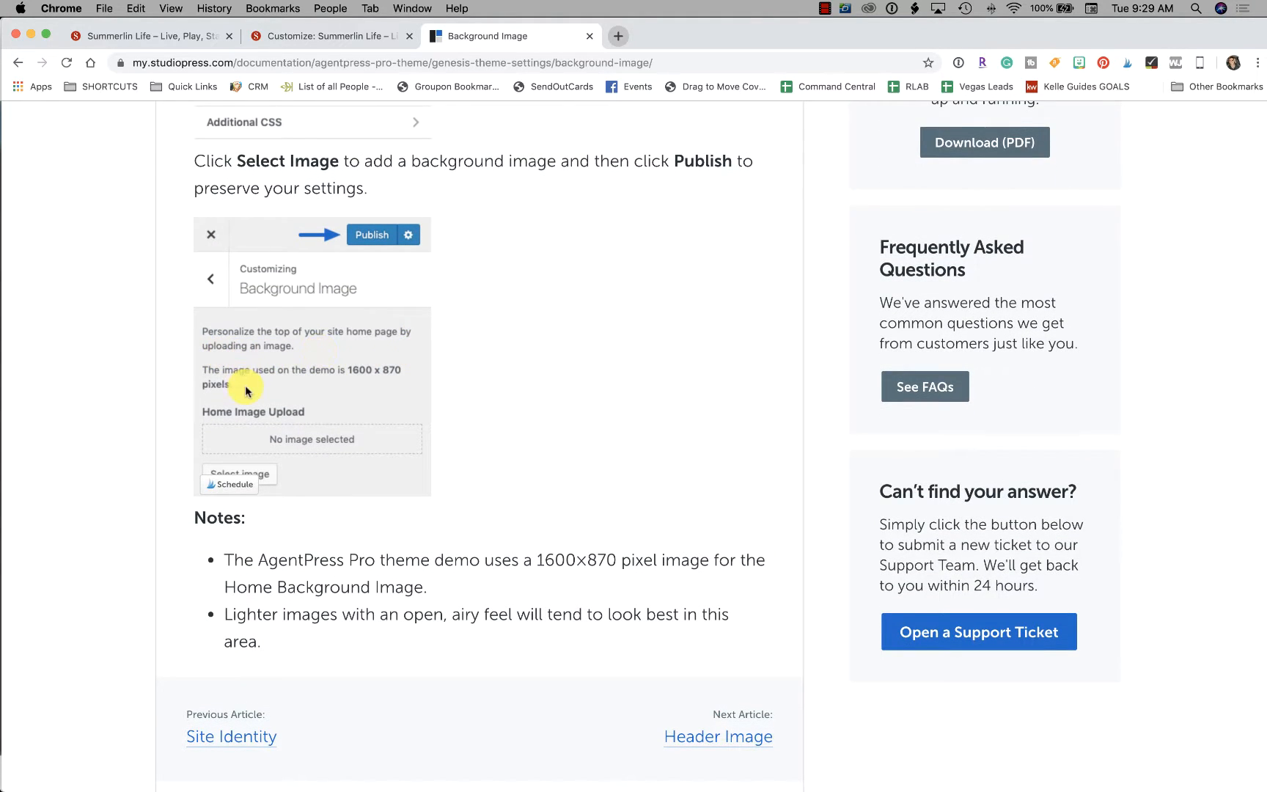
{"action": "mouse_move", "coordinate": [361, 383]}
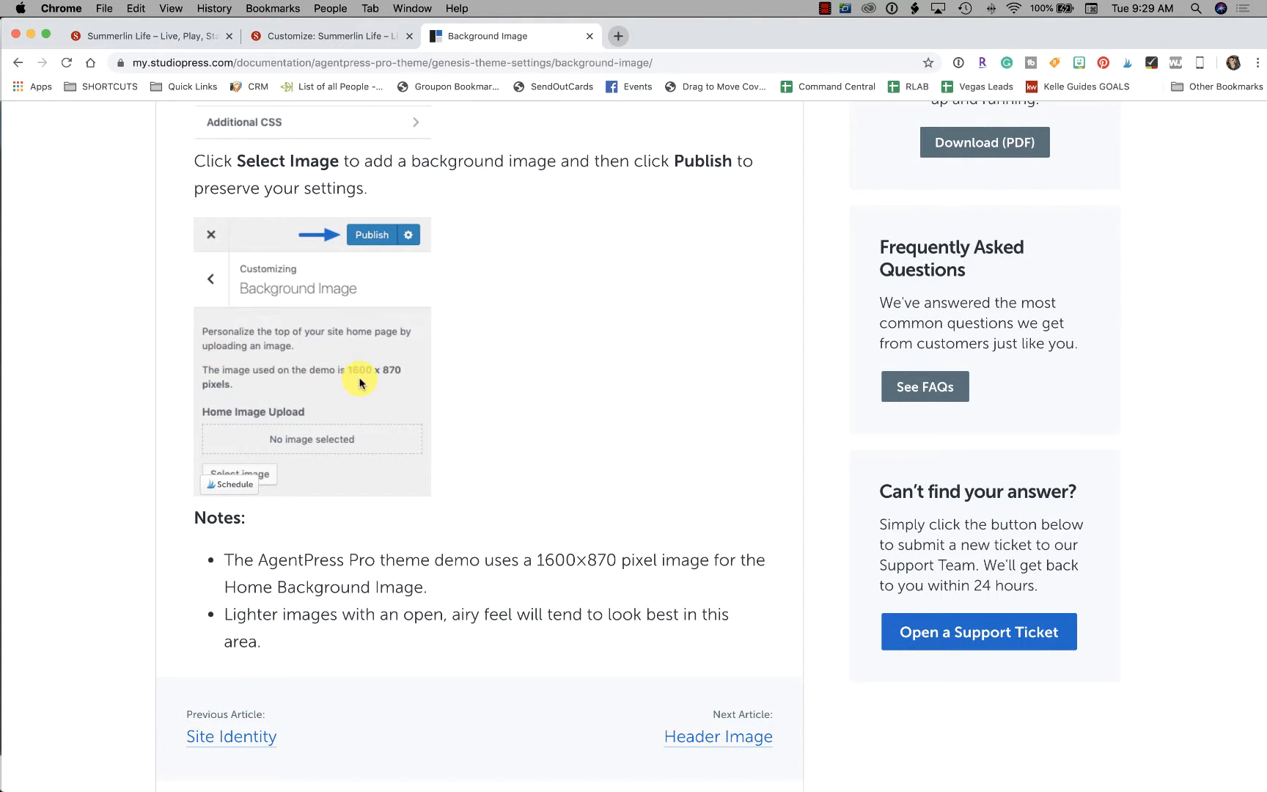
{"action": "mouse_move", "coordinate": [428, 396]}
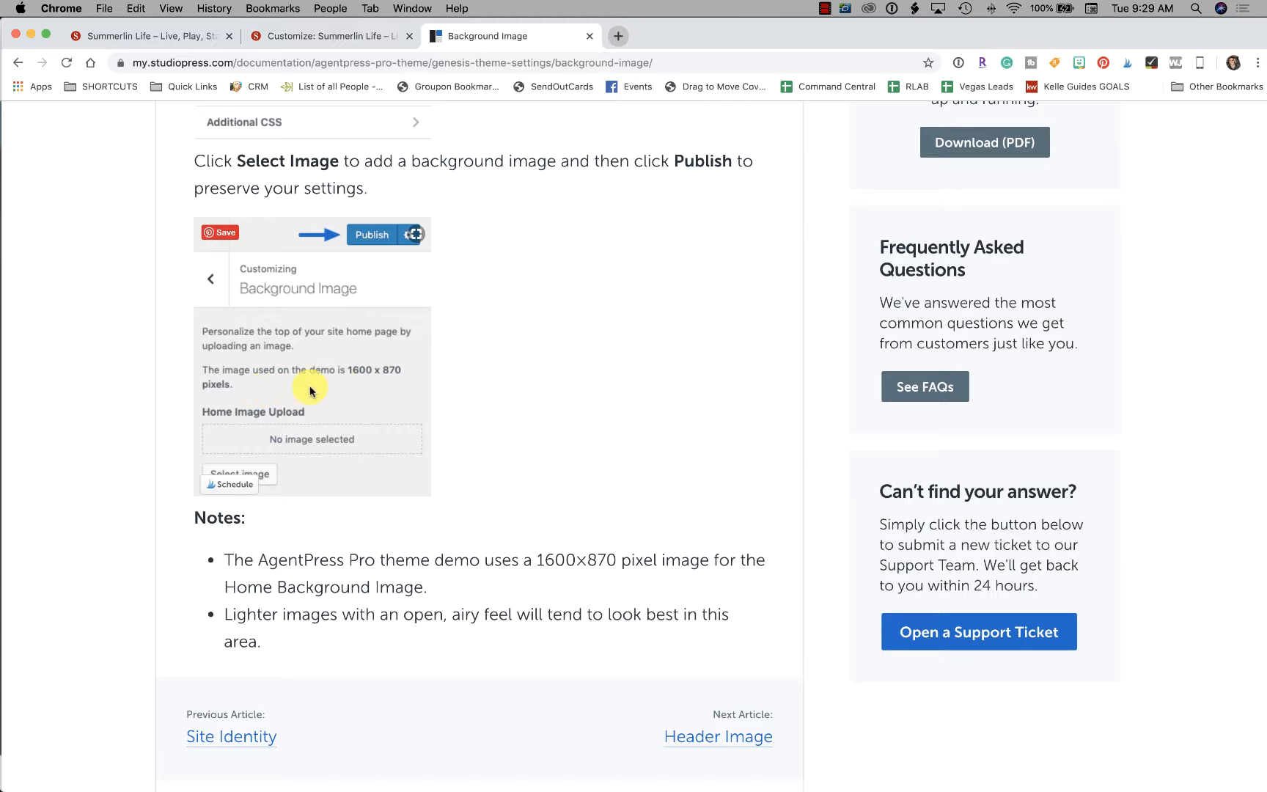
{"action": "mouse_move", "coordinate": [431, 392]}
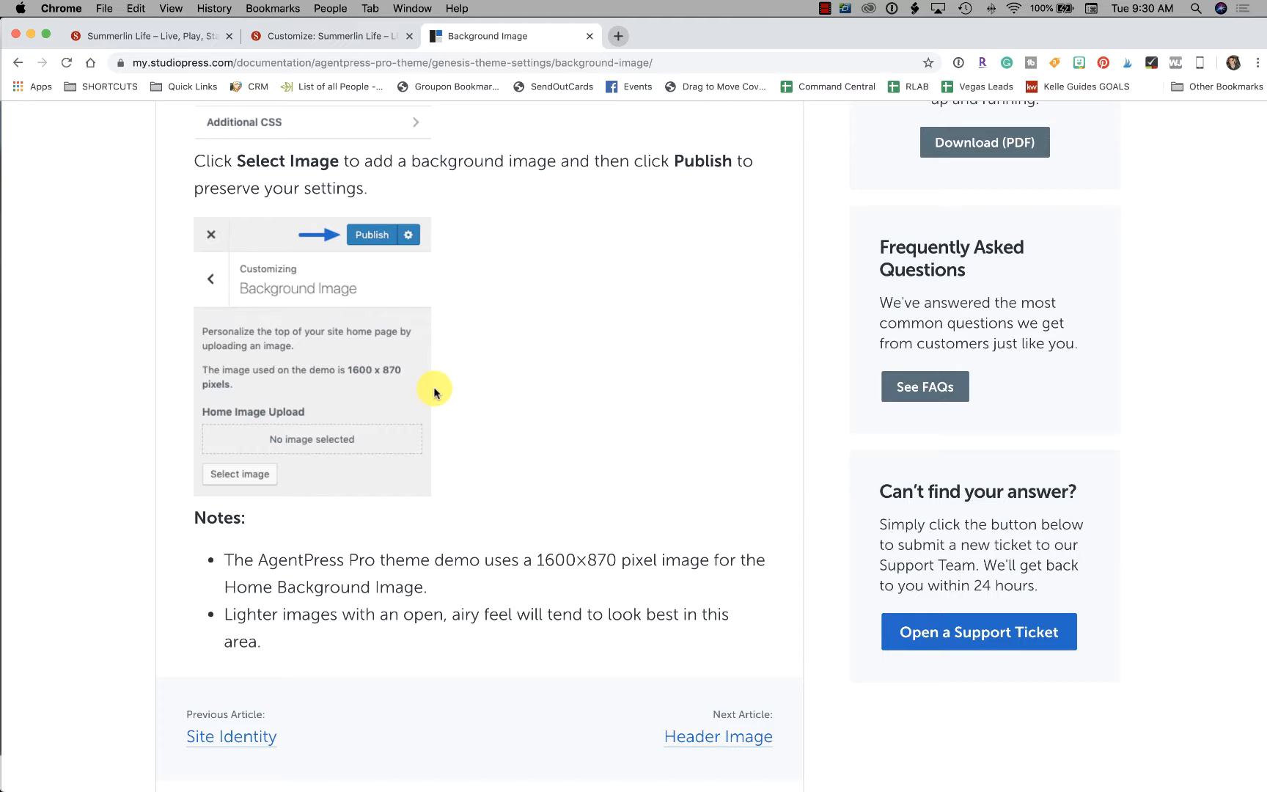
{"action": "mouse_move", "coordinate": [618, 37]}
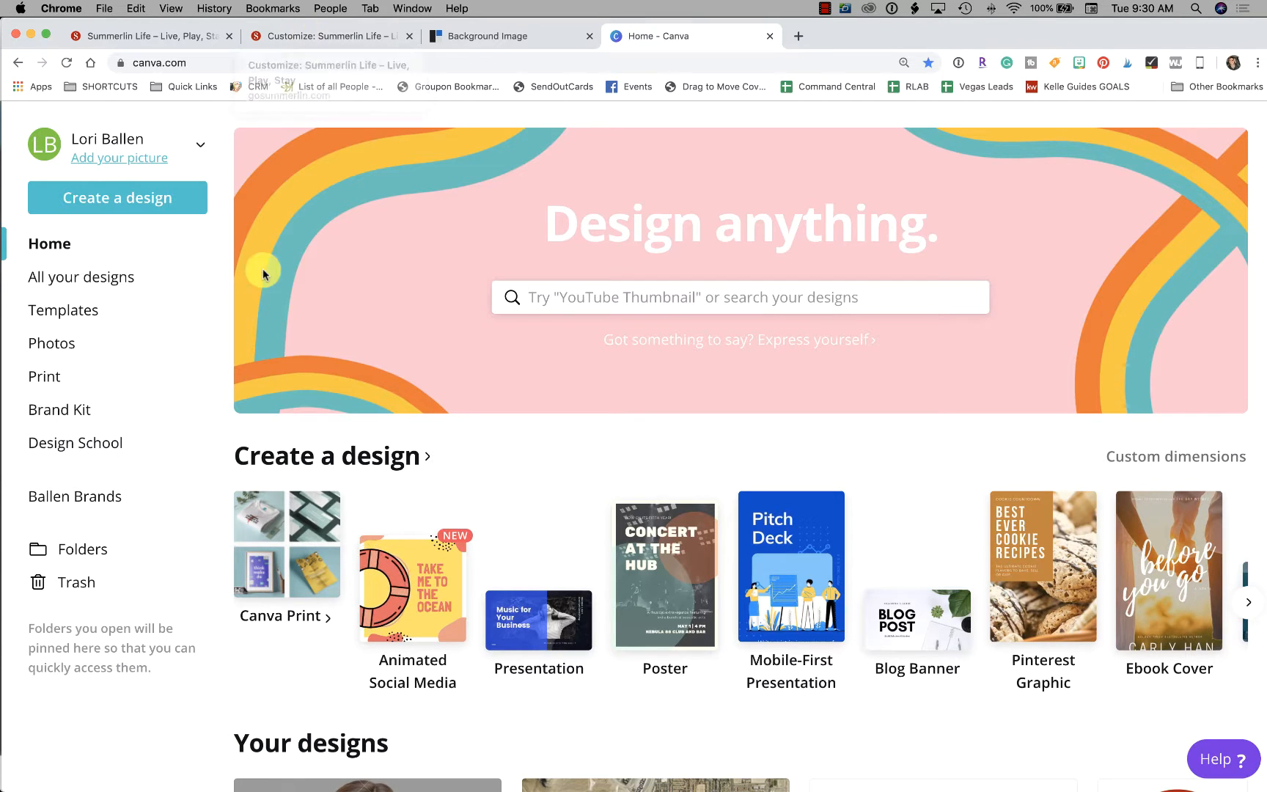
{"action": "mouse_move", "coordinate": [140, 200]}
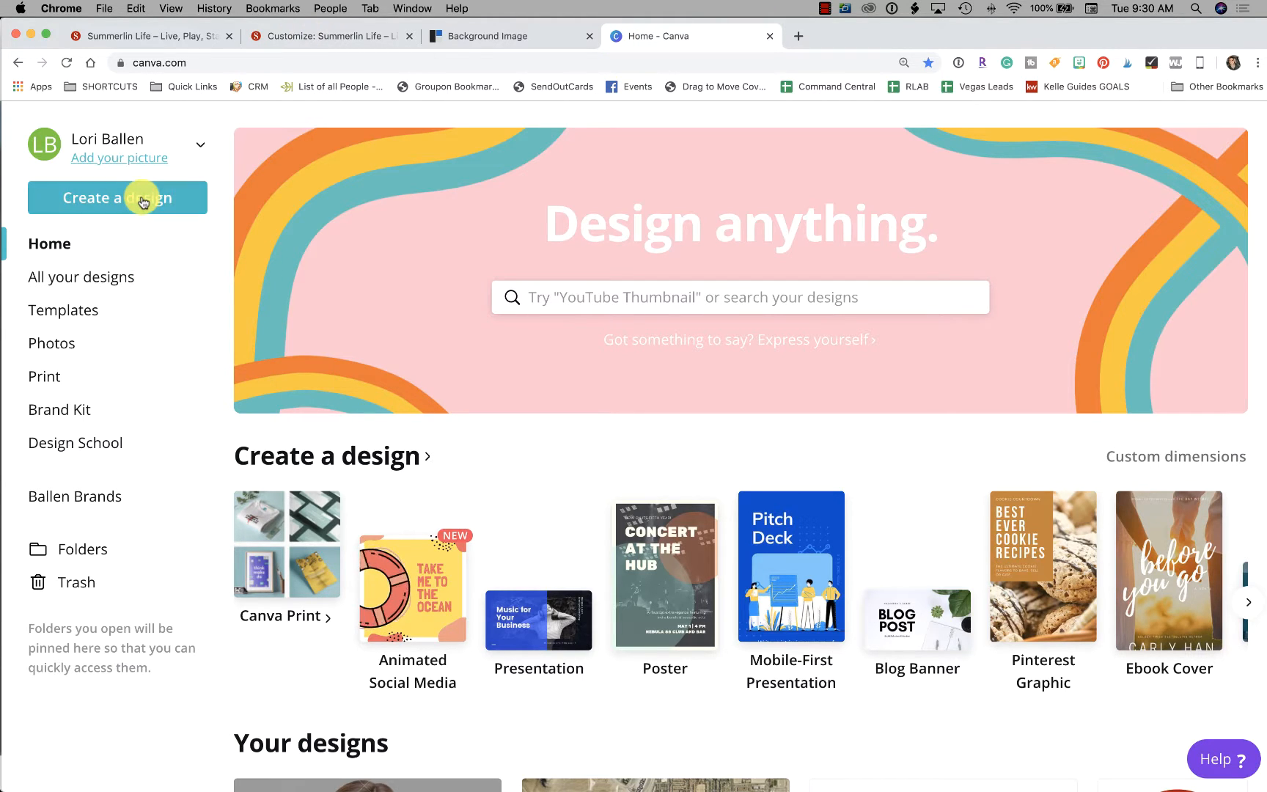
Step: Create a new custom-dimension Canva design sized 1600 × 870 px
{"action": "left_click", "coordinate": [118, 197]}
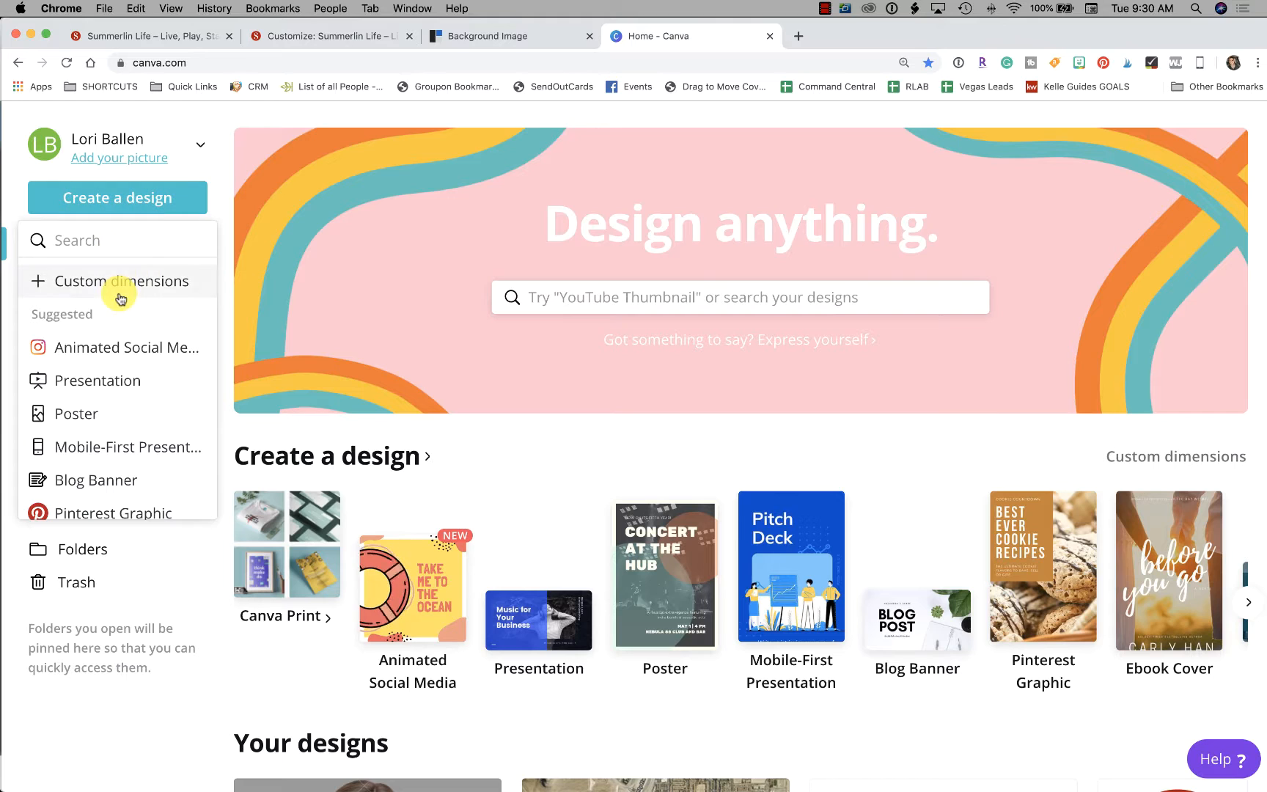
{"action": "left_click", "coordinate": [122, 280]}
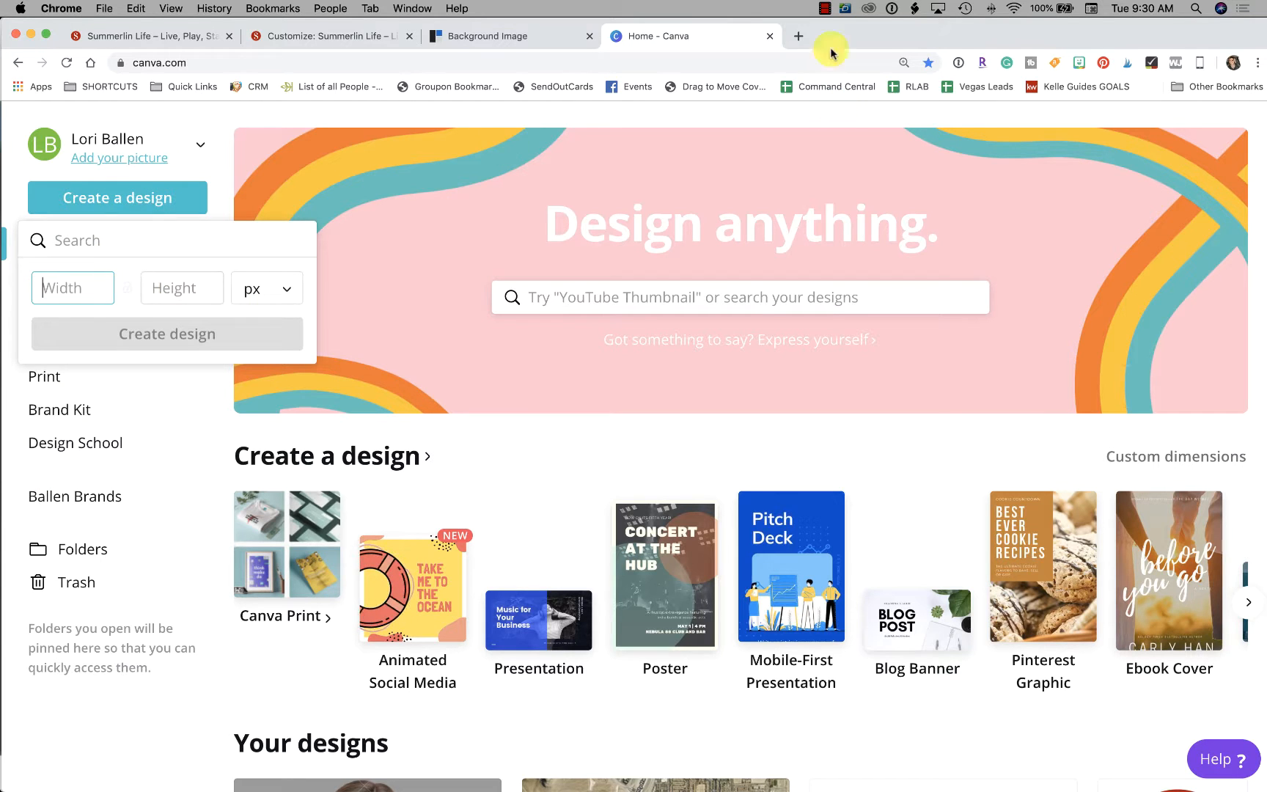
{"action": "left_click", "coordinate": [509, 35]}
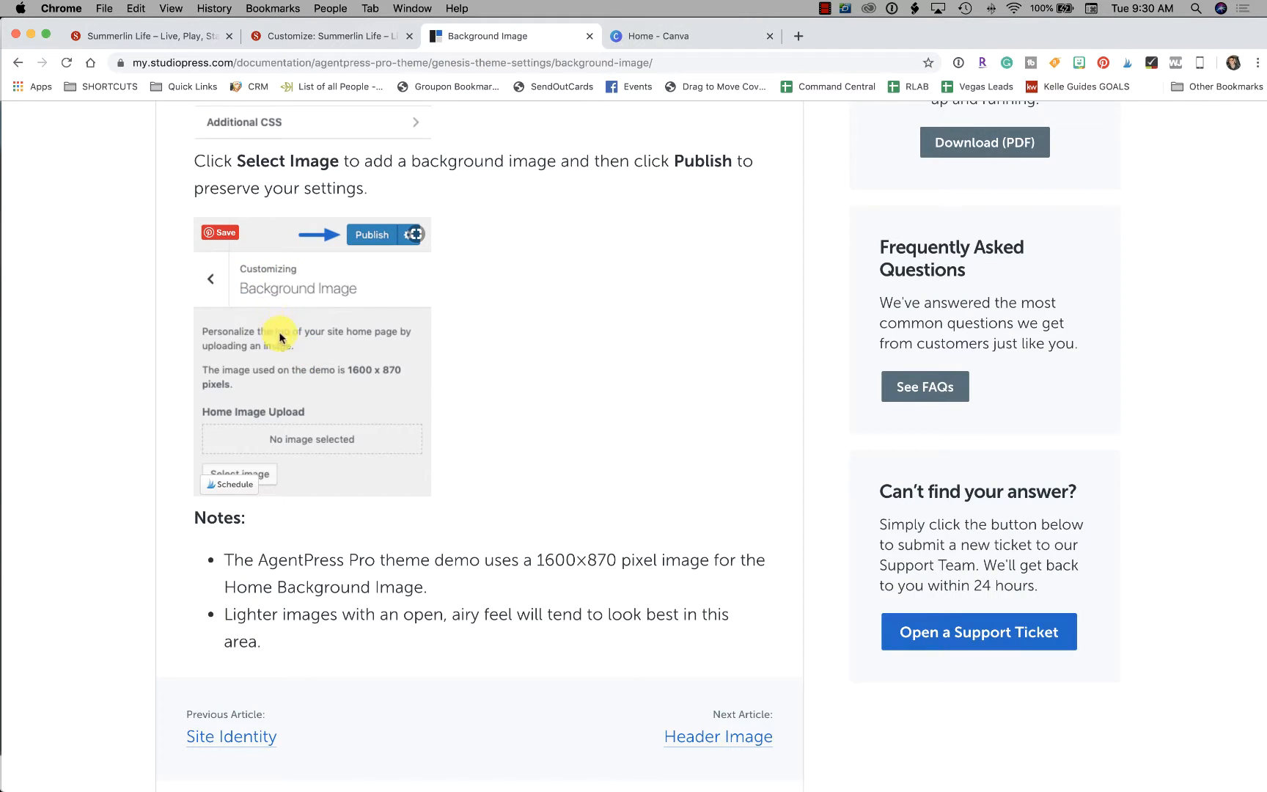
{"action": "left_click", "coordinate": [682, 36]}
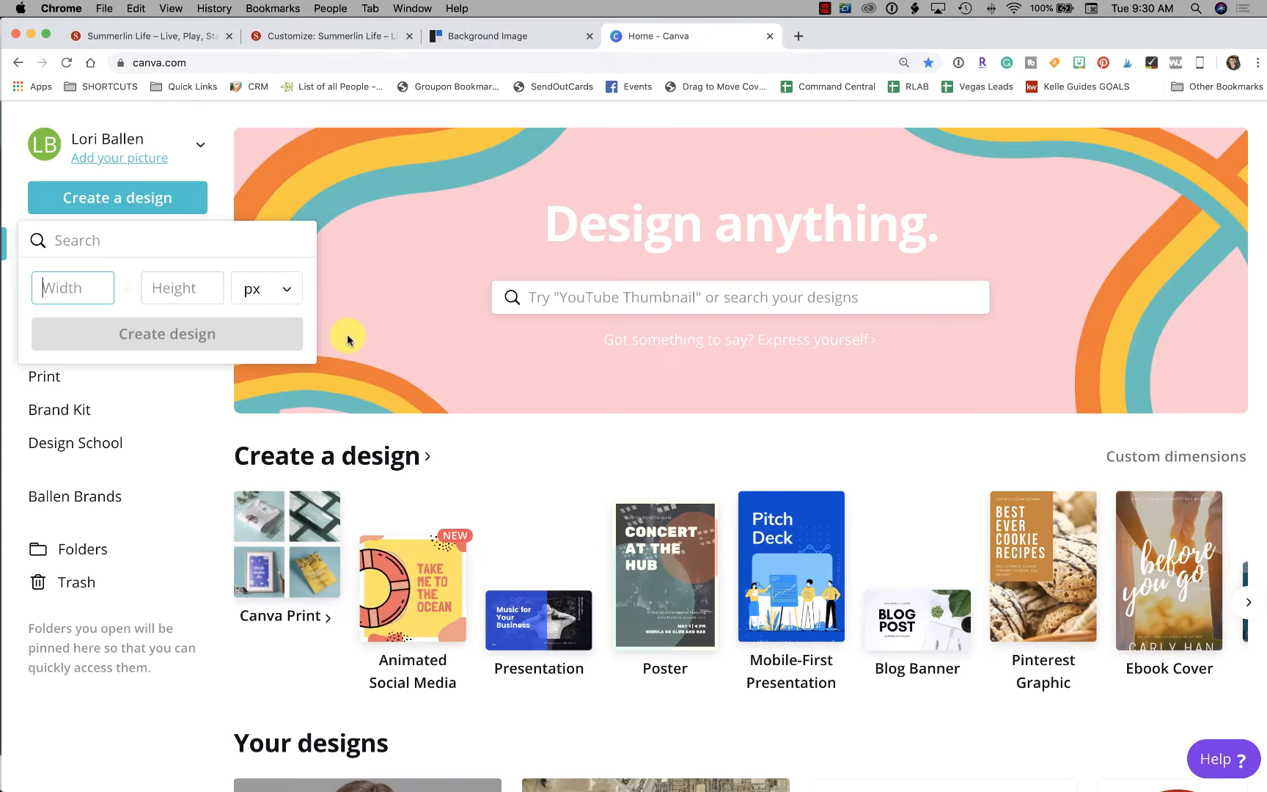
{"action": "type", "text": "1600"}
{"action": "left_click", "coordinate": [182, 288]}
{"action": "type", "text": "870"}
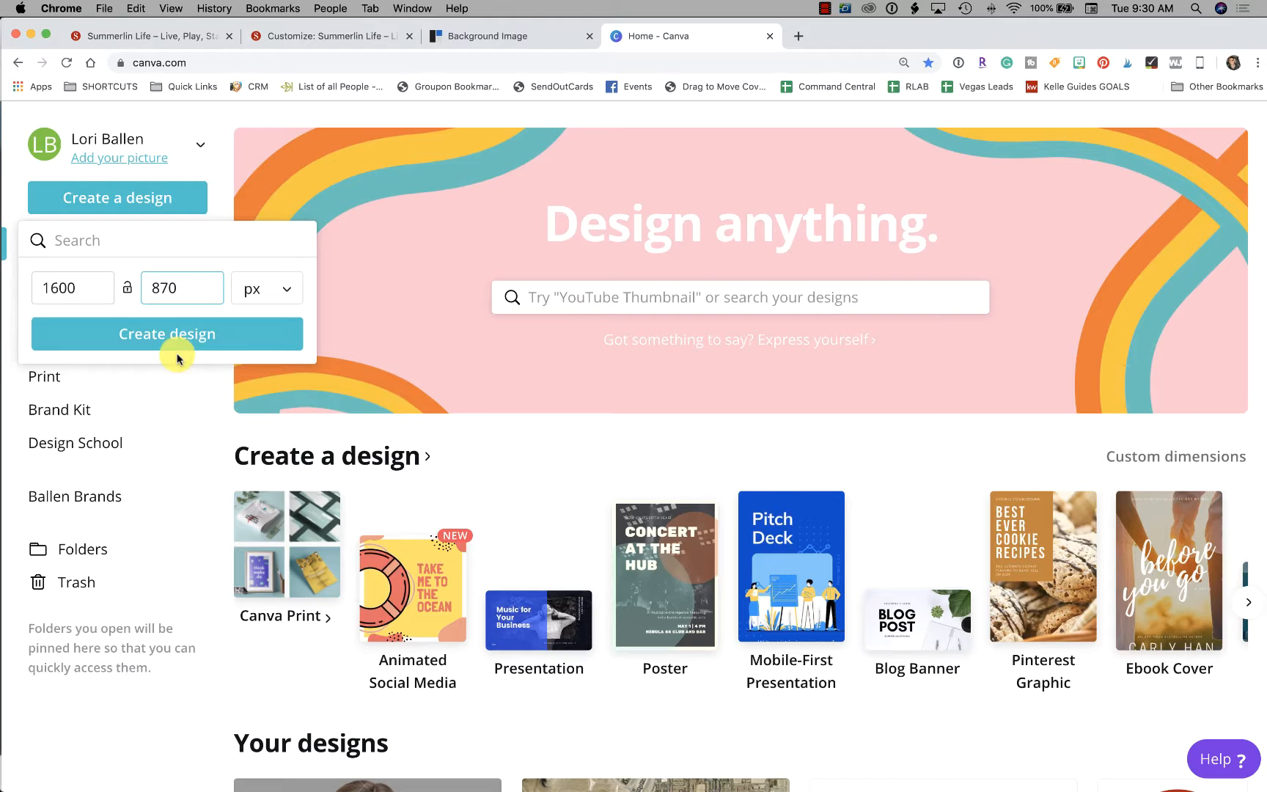
{"action": "left_click", "coordinate": [167, 334]}
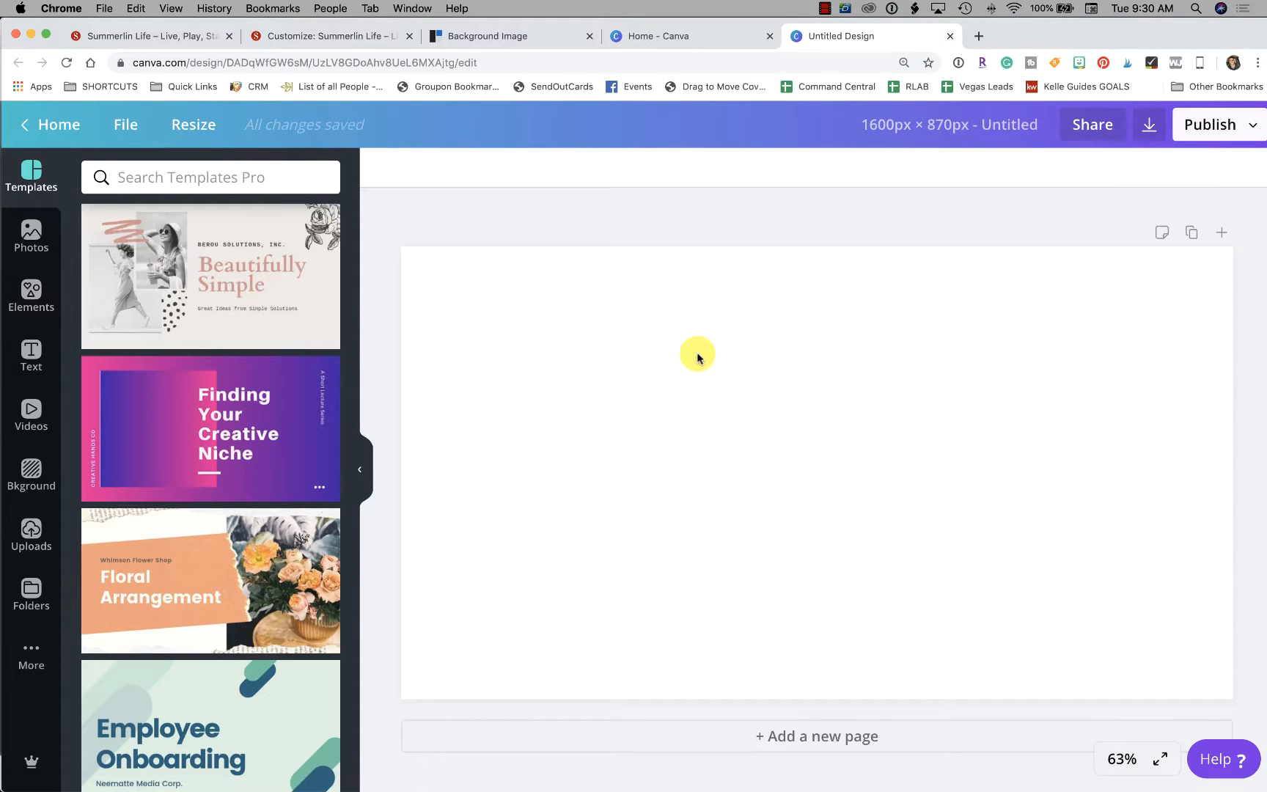
{"action": "mouse_move", "coordinate": [764, 383]}
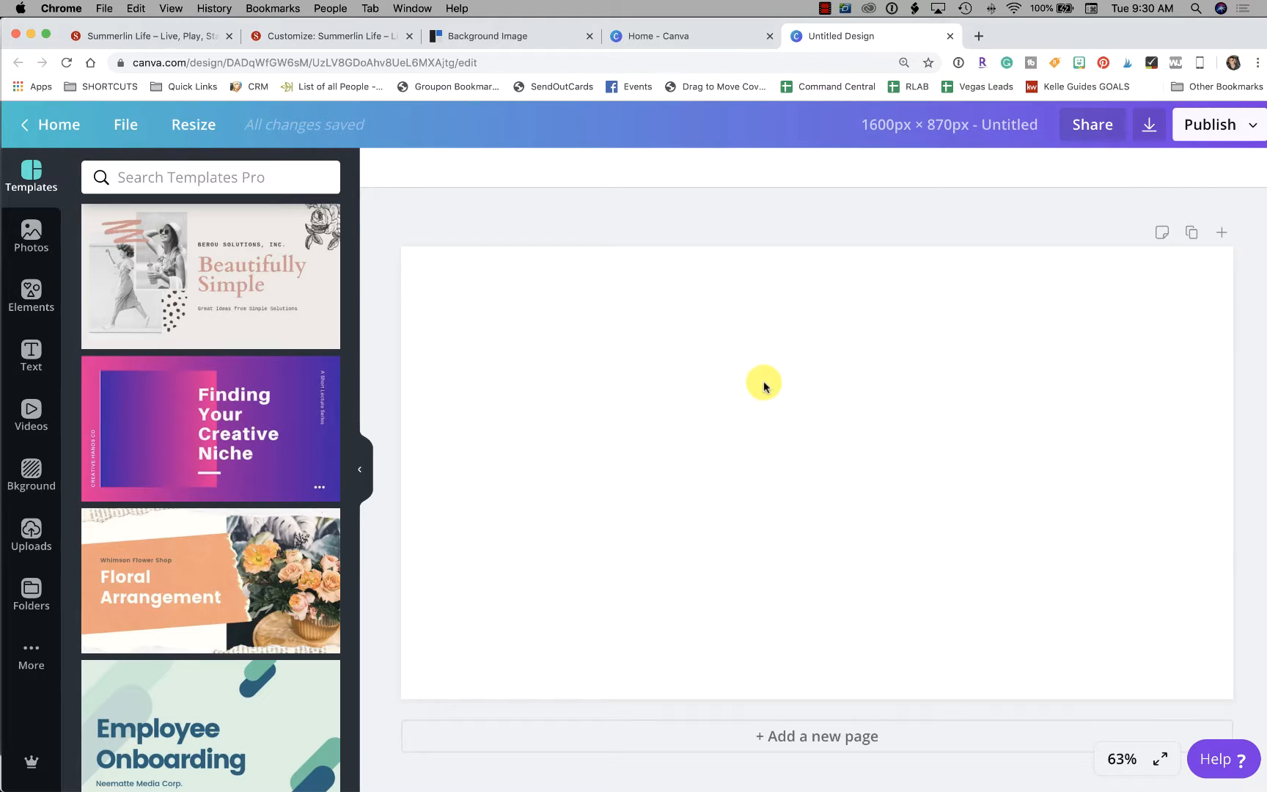
{"action": "mouse_move", "coordinate": [1079, 408]}
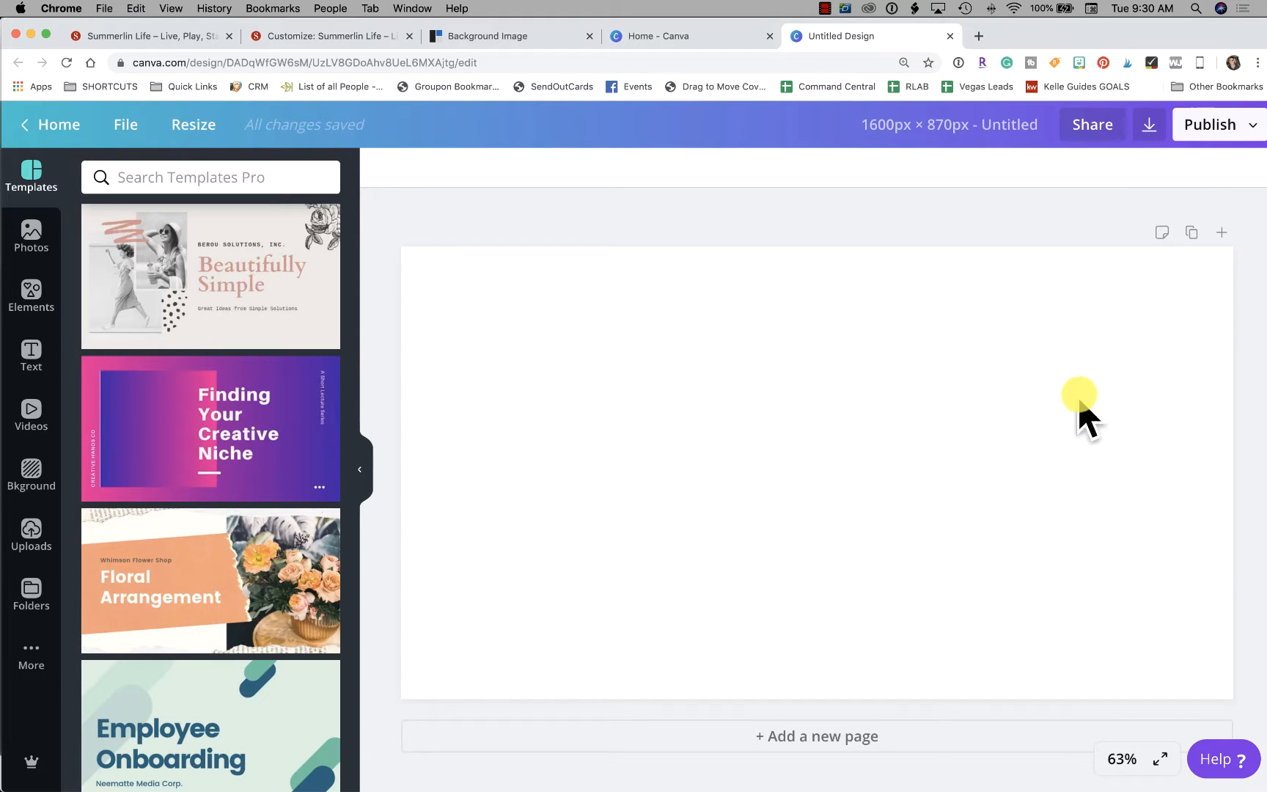
{"action": "mouse_move", "coordinate": [847, 648]}
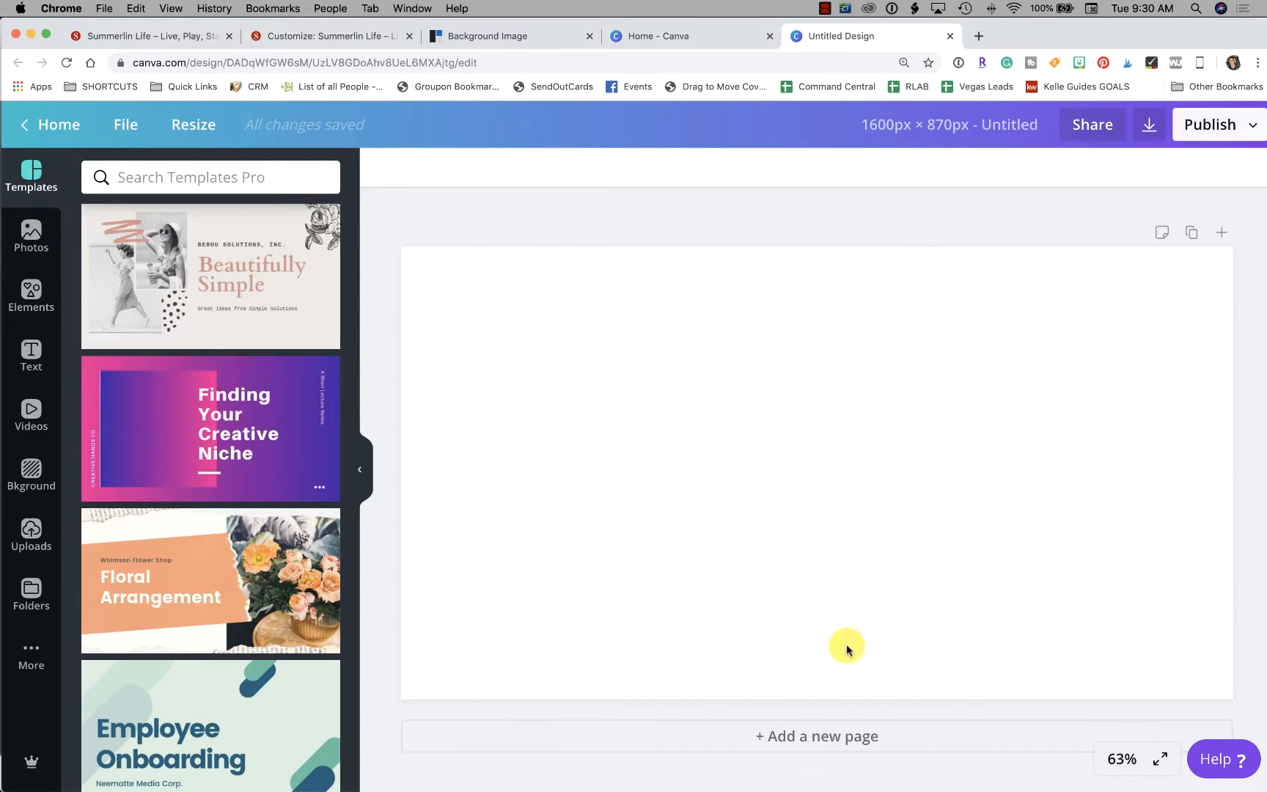
{"action": "scroll", "scroll_direction": "down", "scroll_amount": 3}
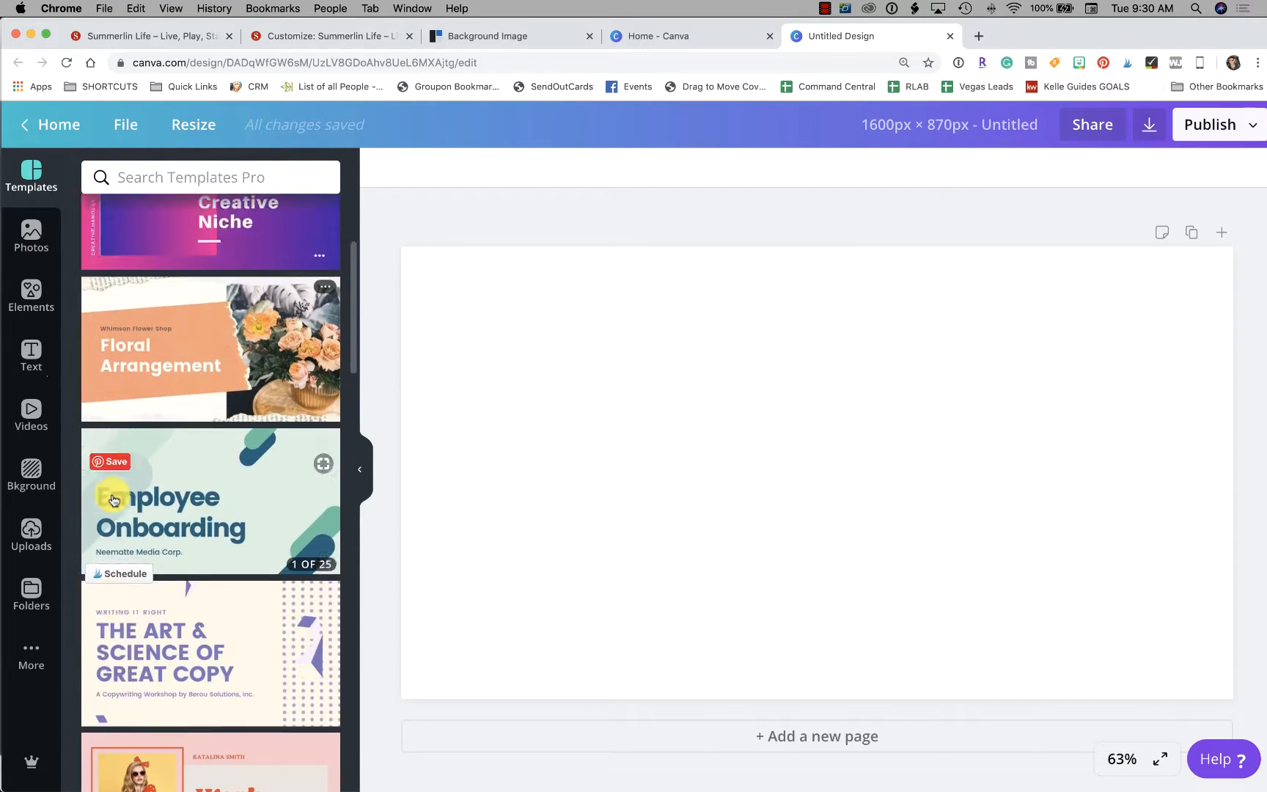
{"action": "scroll", "scroll_direction": "down", "scroll_amount": 3}
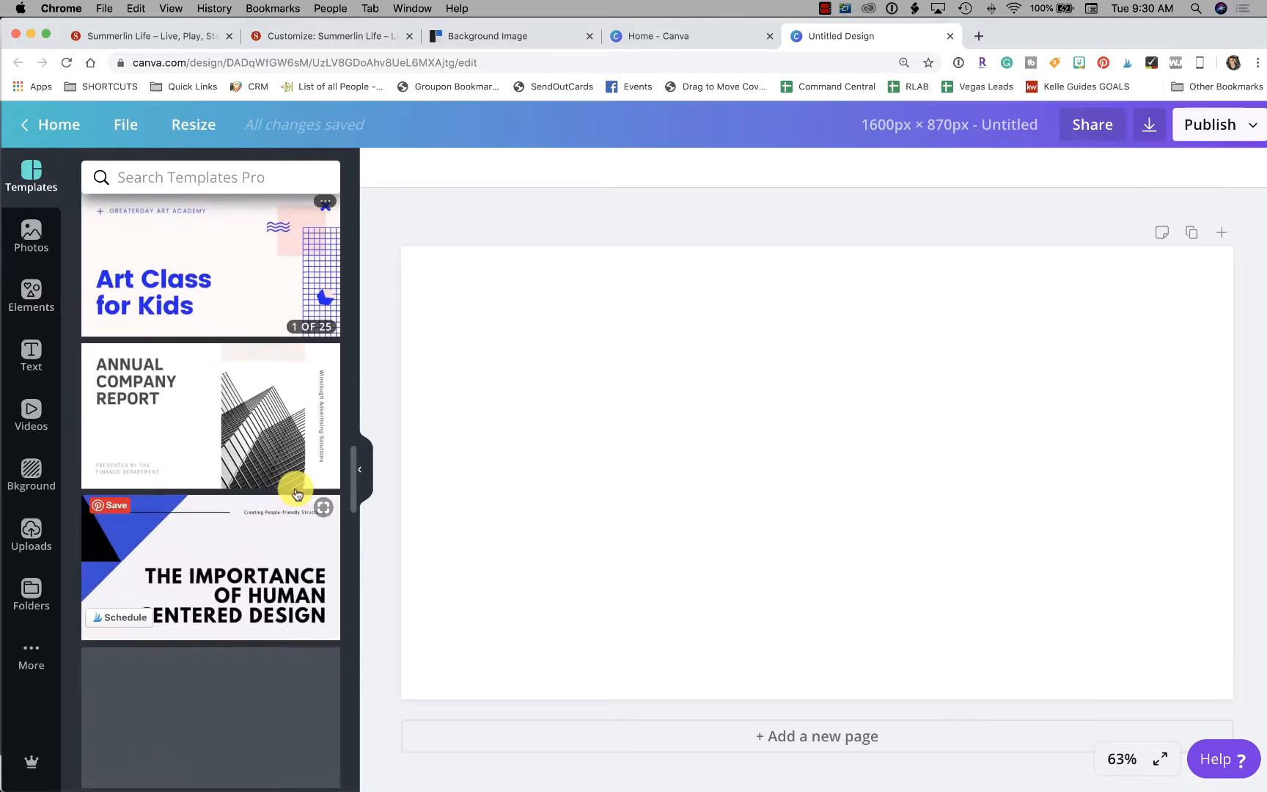
{"action": "scroll", "scroll_direction": "down", "scroll_amount": 3}
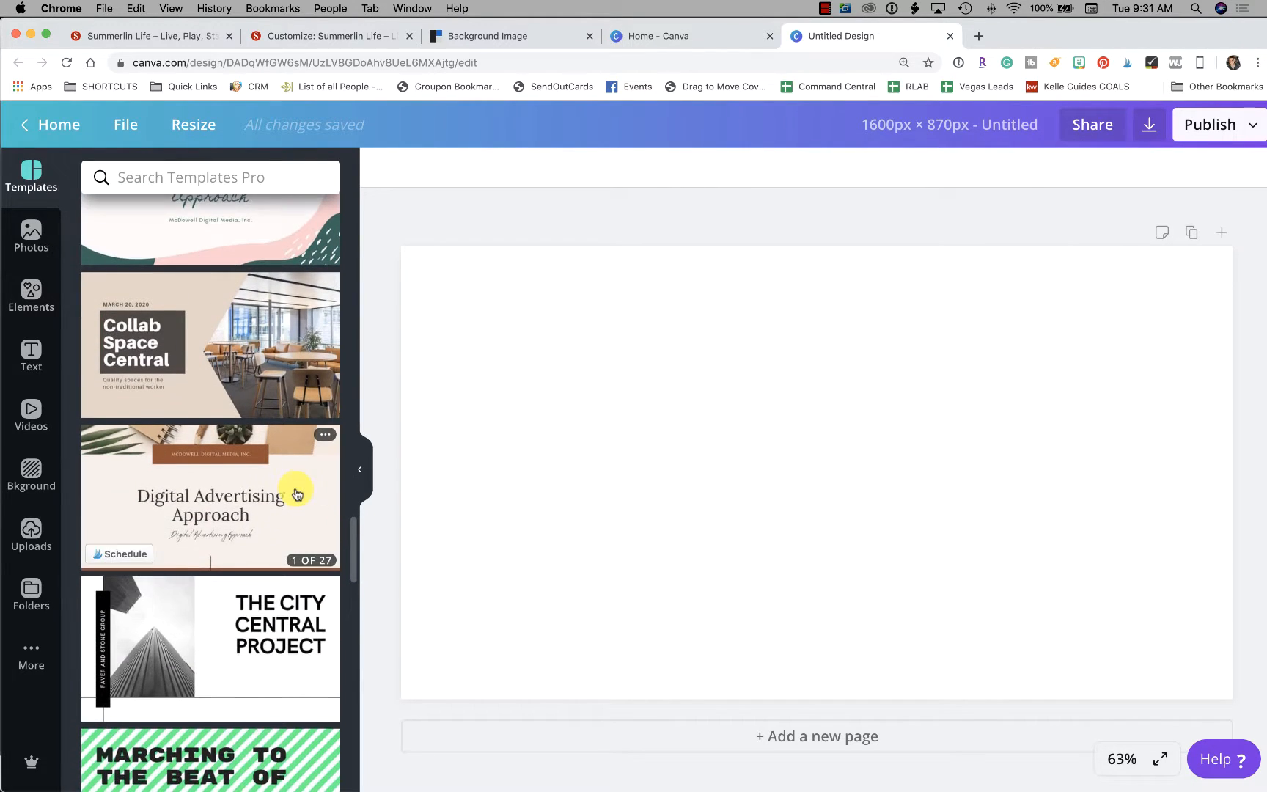
{"action": "scroll", "scroll_direction": "down", "scroll_amount": 3}
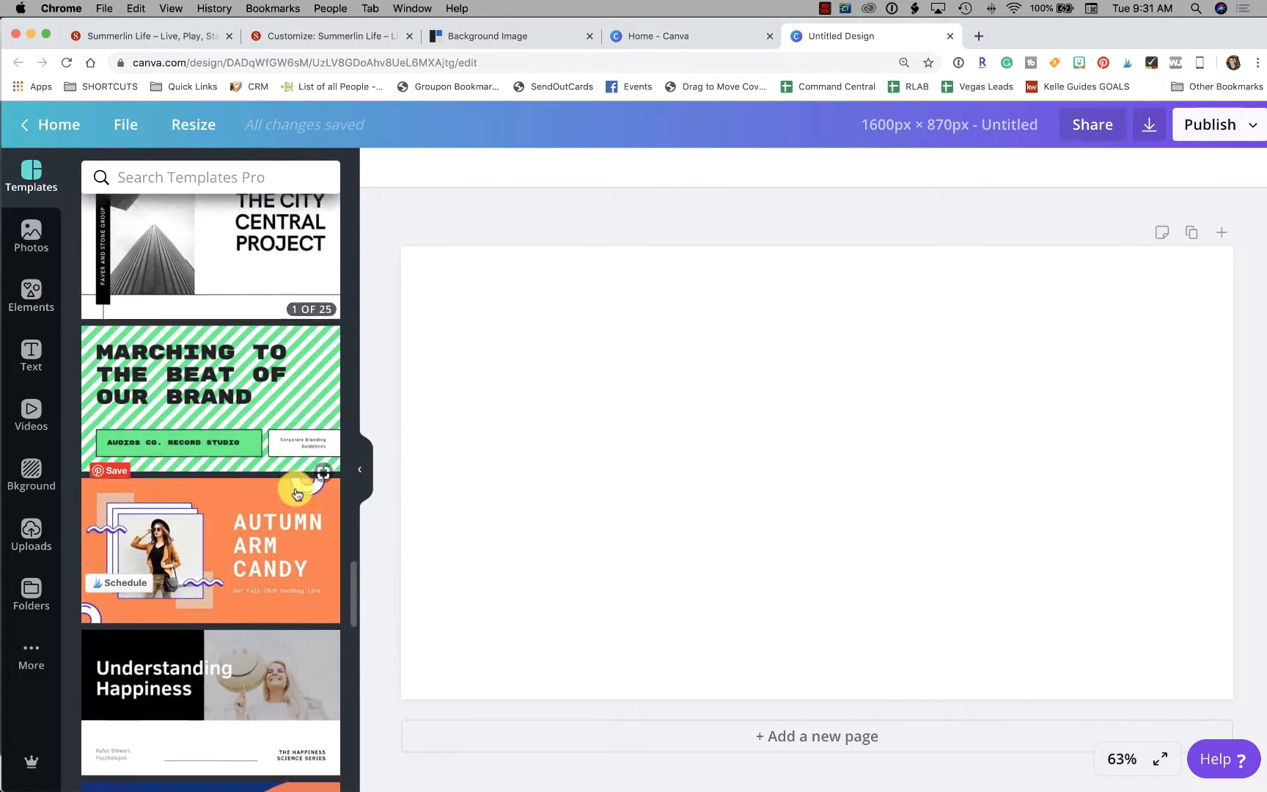
{"action": "scroll", "scroll_direction": "down", "scroll_amount": 3}
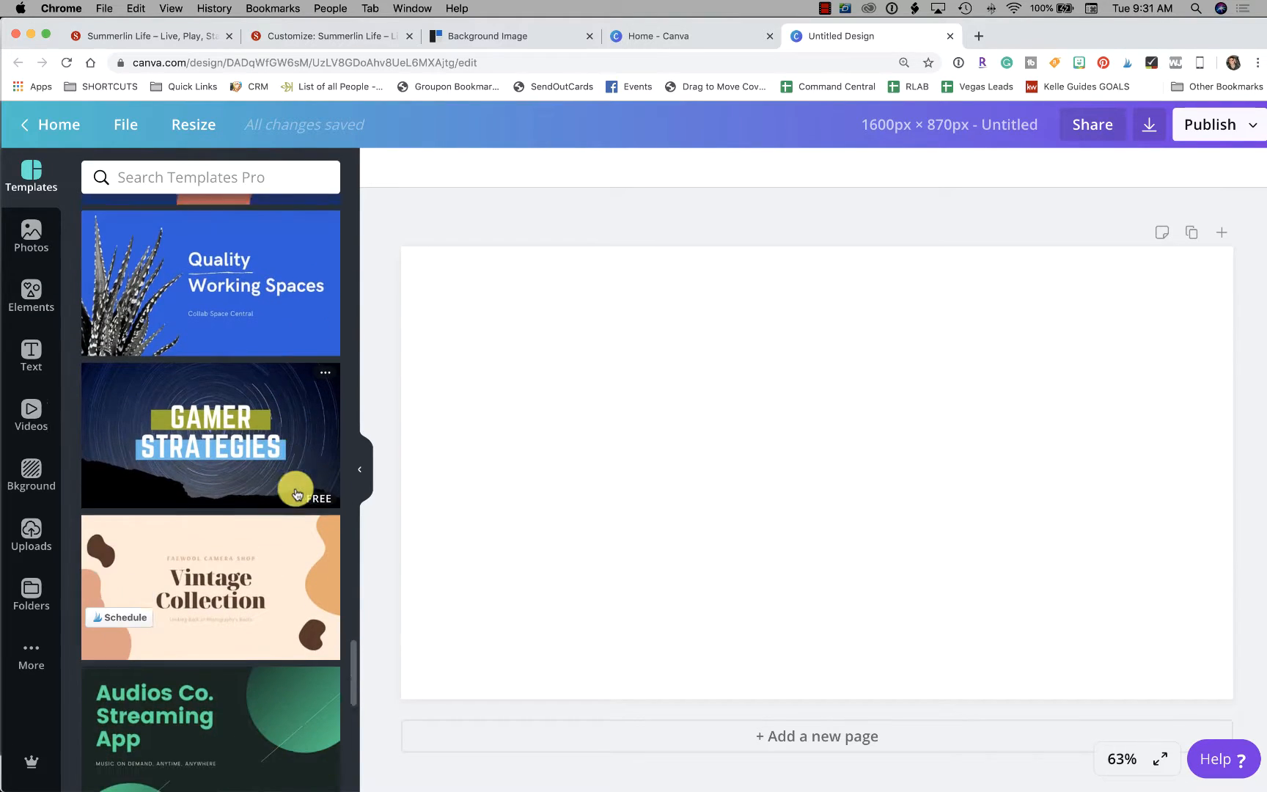
{"action": "scroll", "scroll_direction": "down", "scroll_amount": 3}
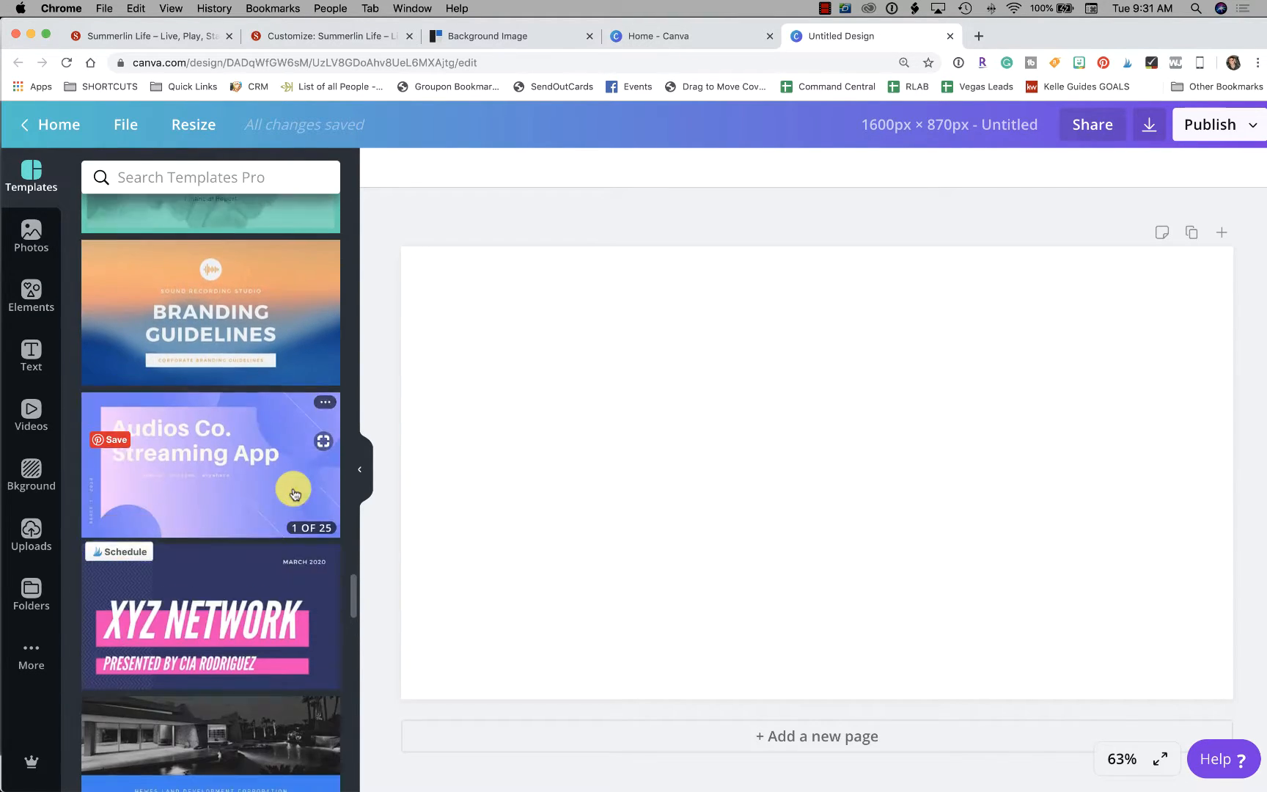
{"action": "scroll", "scroll_direction": "down", "scroll_amount": 3}
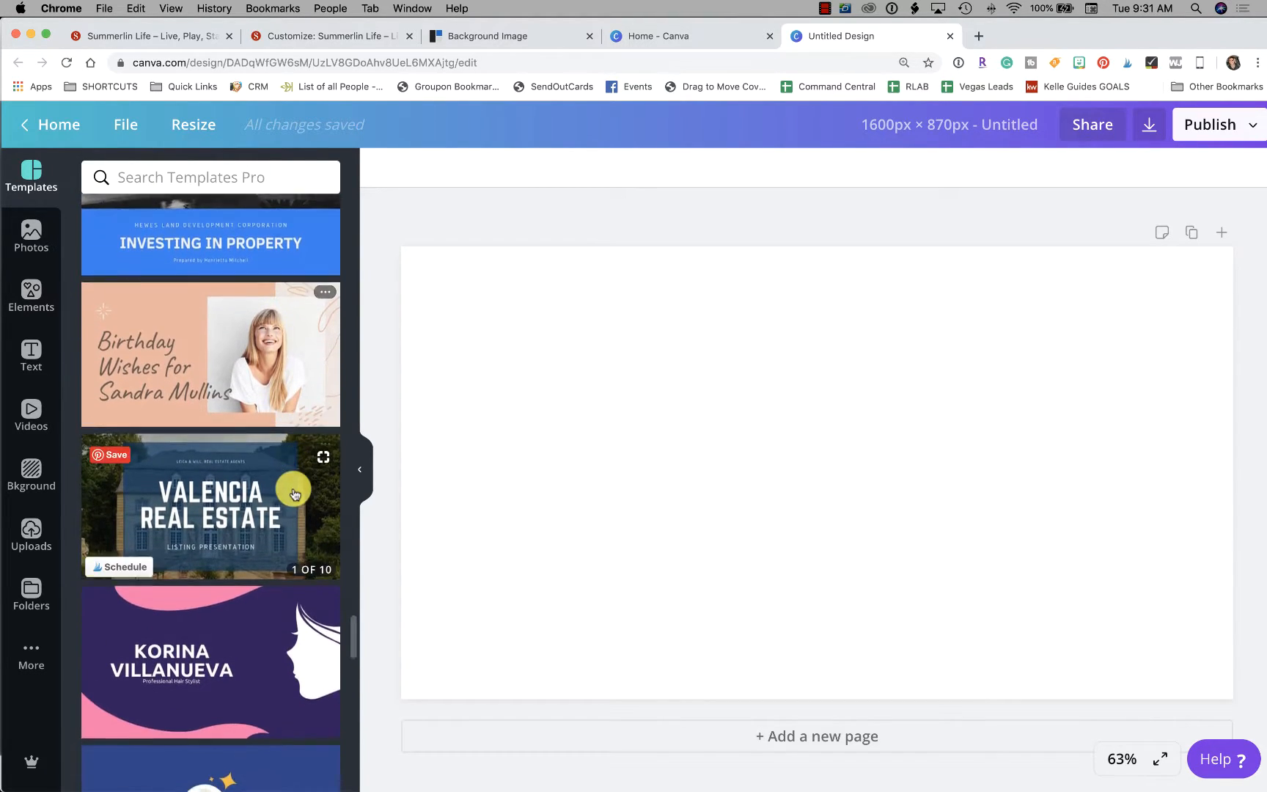
{"action": "scroll", "scroll_direction": "down", "scroll_amount": 3}
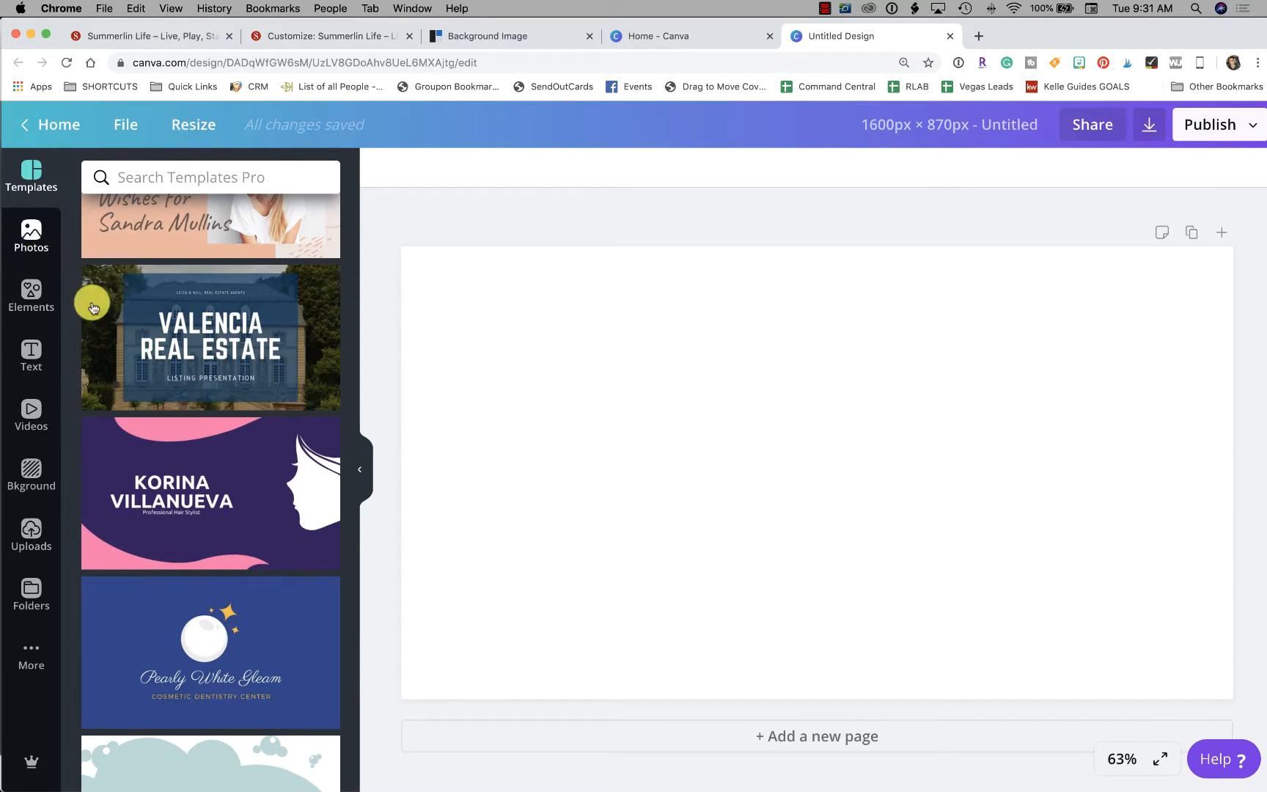
Step: Search Canva's stock photos for 'couch' and browse the results
{"action": "left_click", "coordinate": [31, 234]}
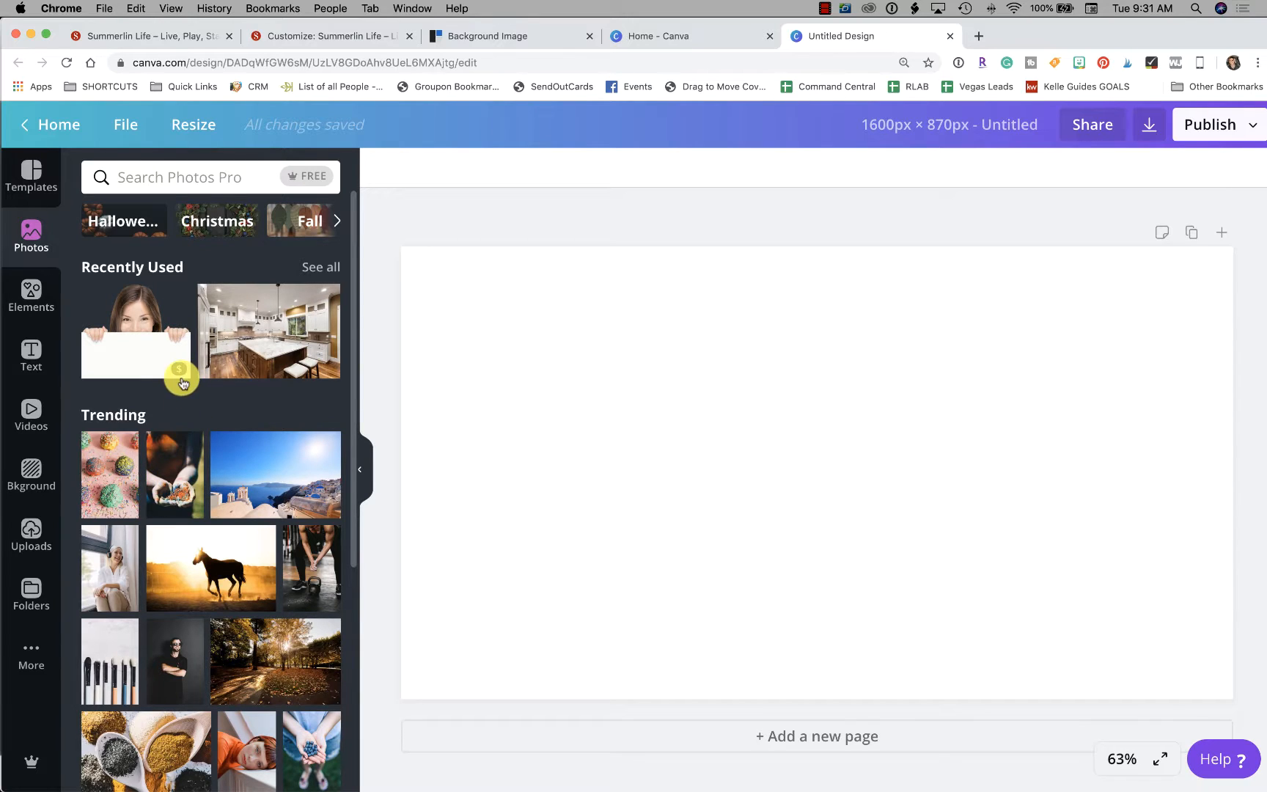
{"action": "mouse_move", "coordinate": [173, 368]}
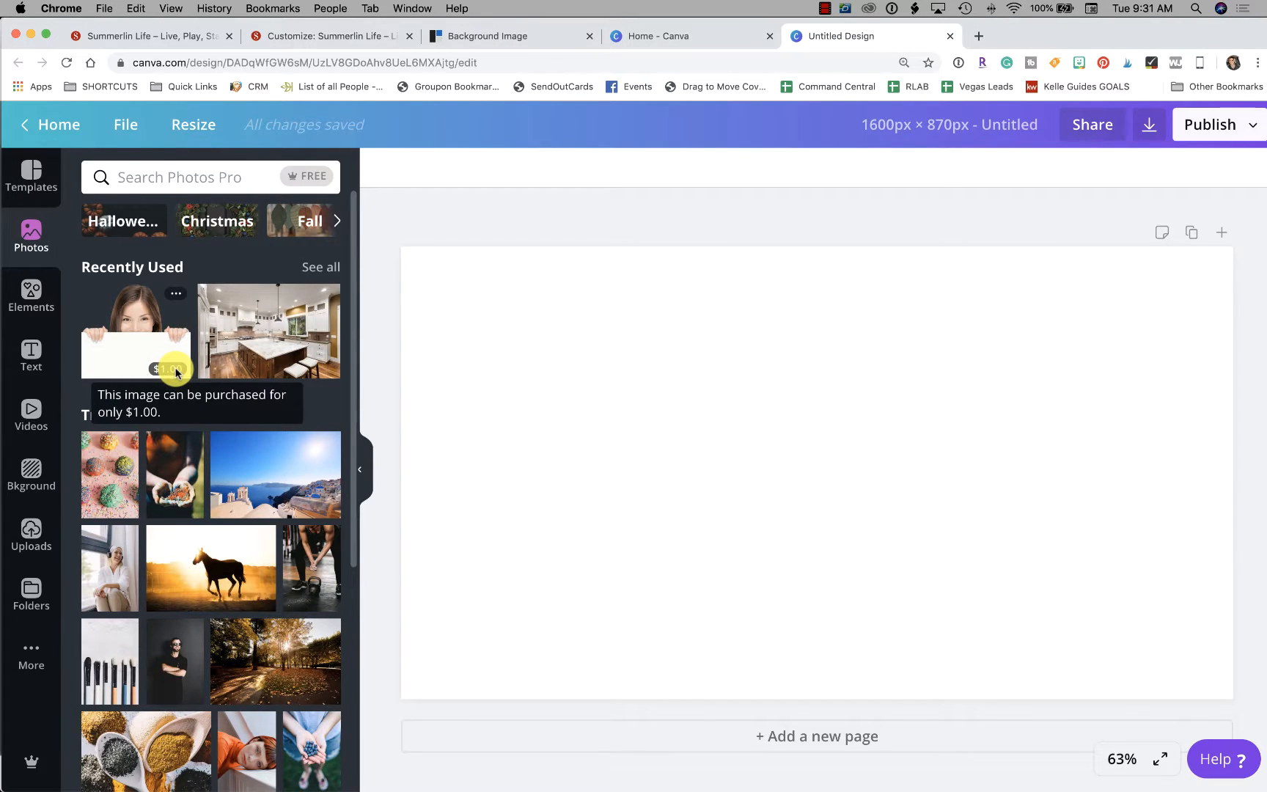
{"action": "mouse_move", "coordinate": [158, 369]}
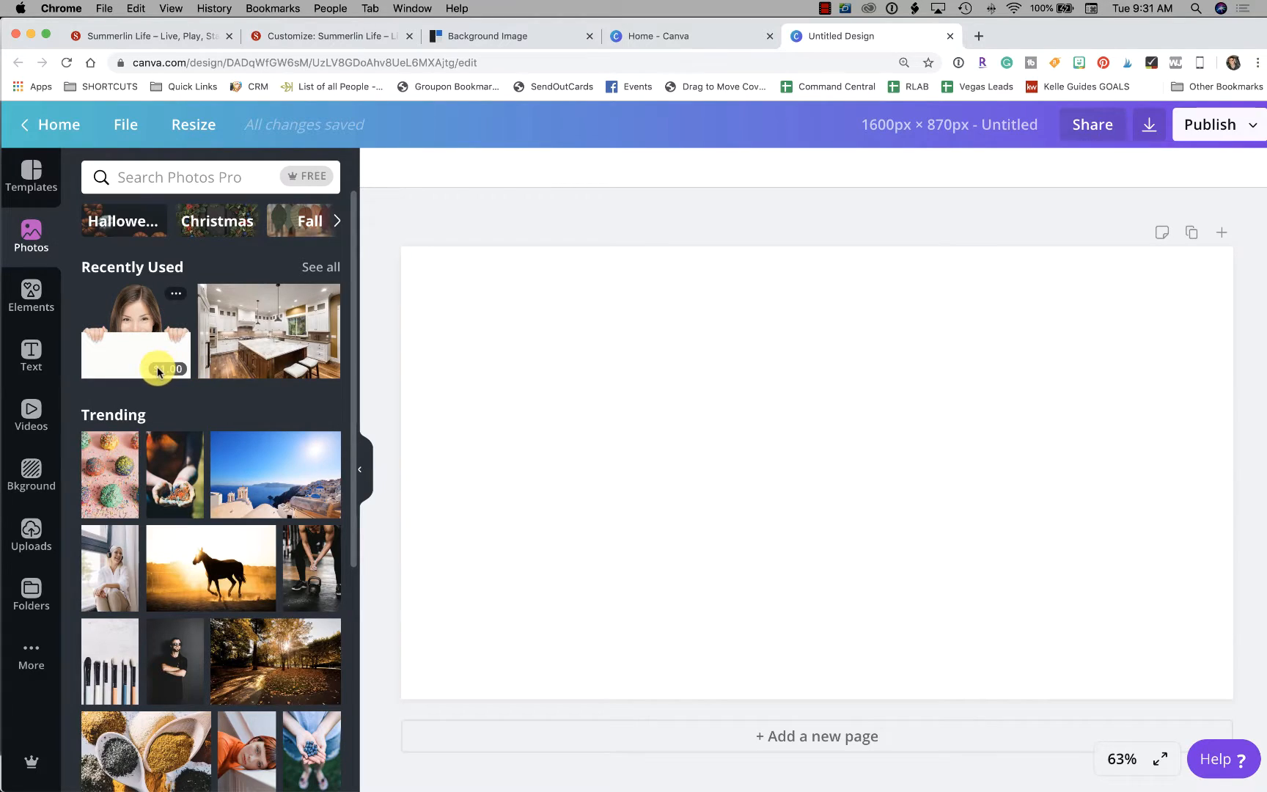
{"action": "mouse_move", "coordinate": [314, 369]}
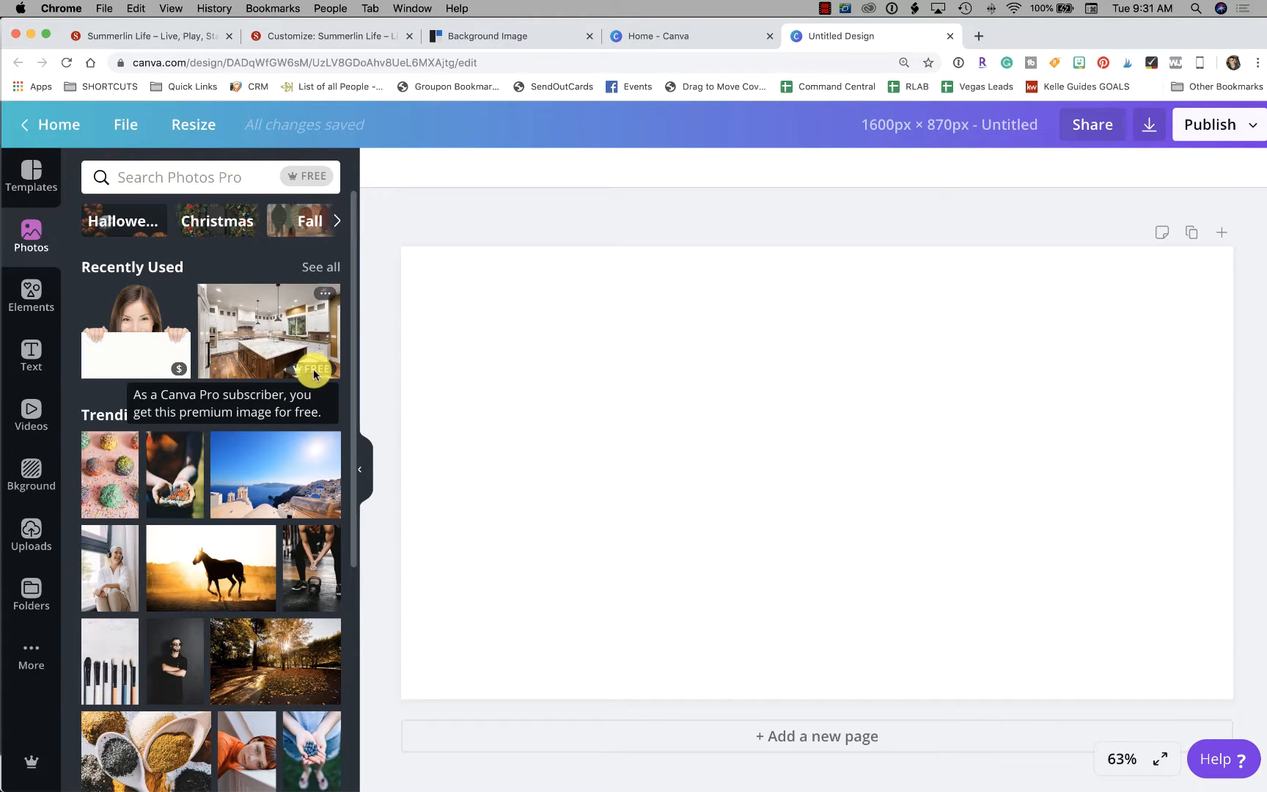
{"action": "left_click", "coordinate": [202, 177]}
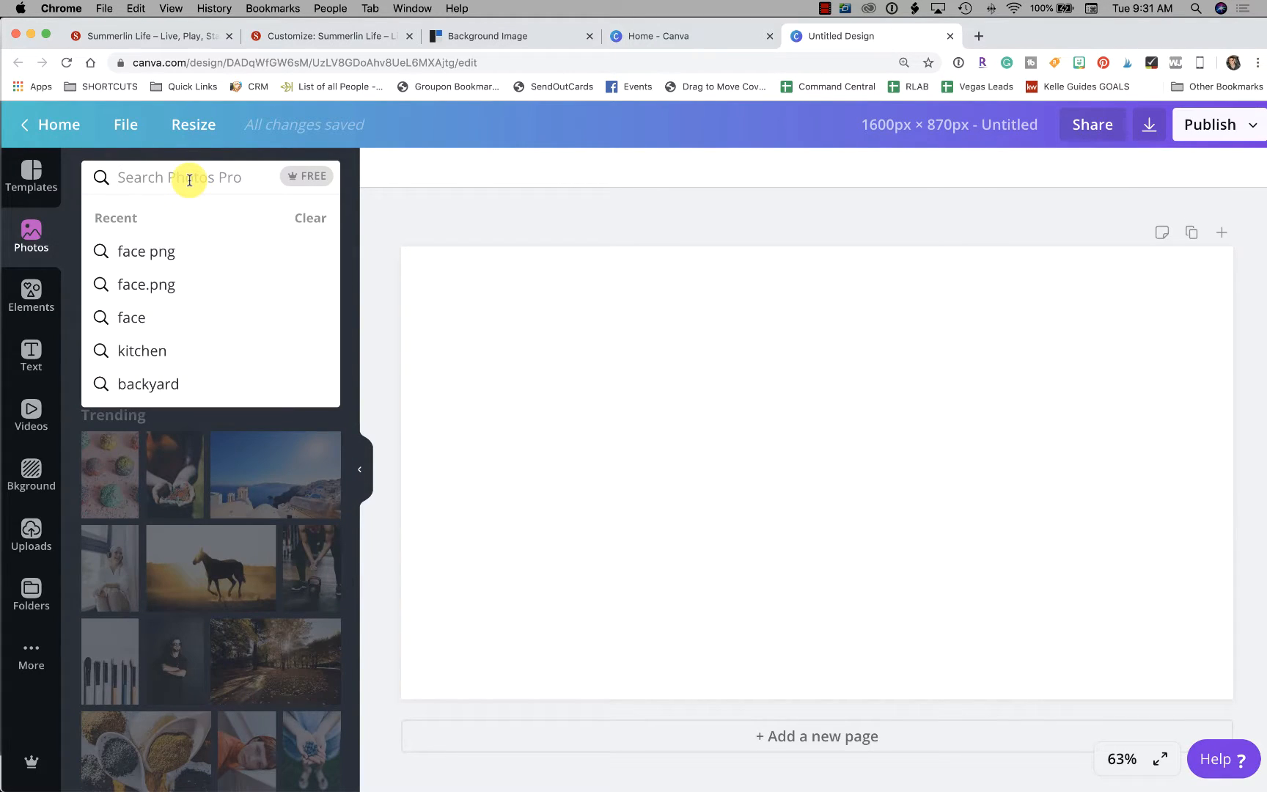
{"action": "type", "text": "co"}
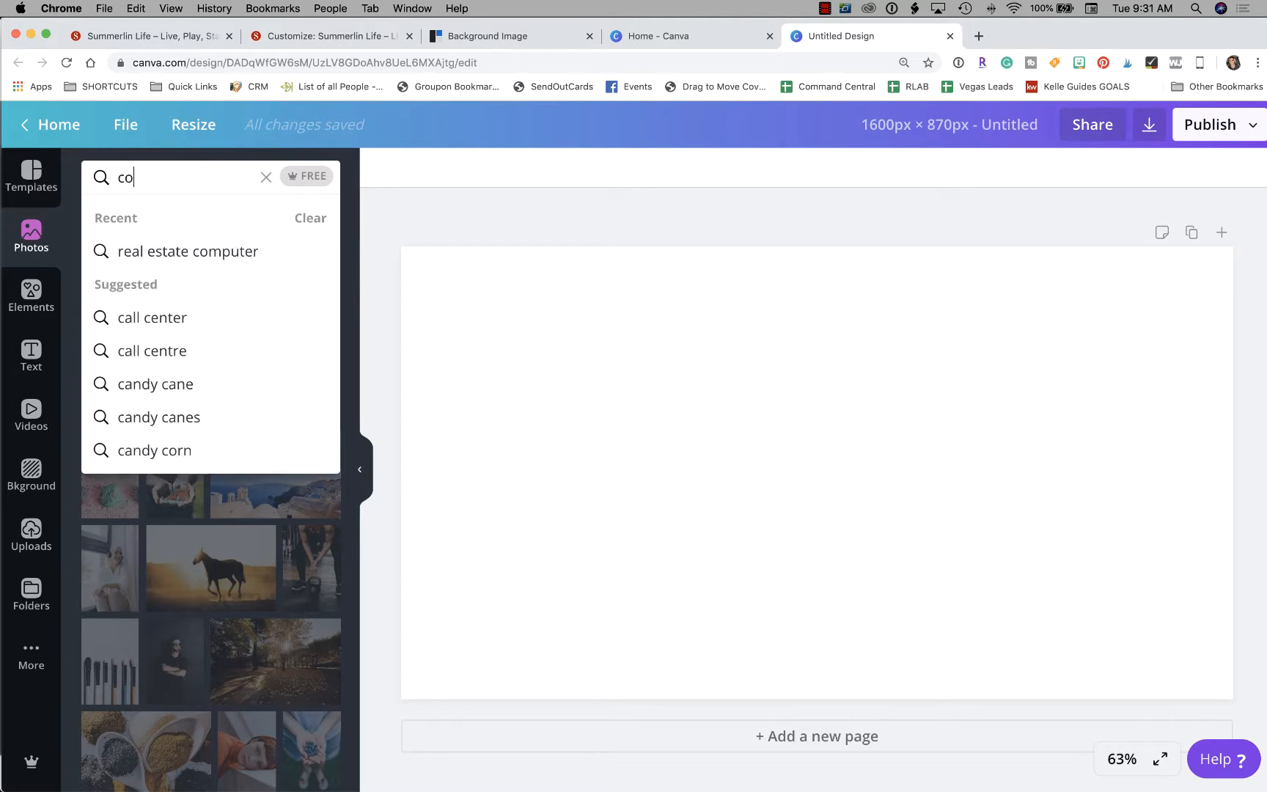
{"action": "type", "text": "uch"}
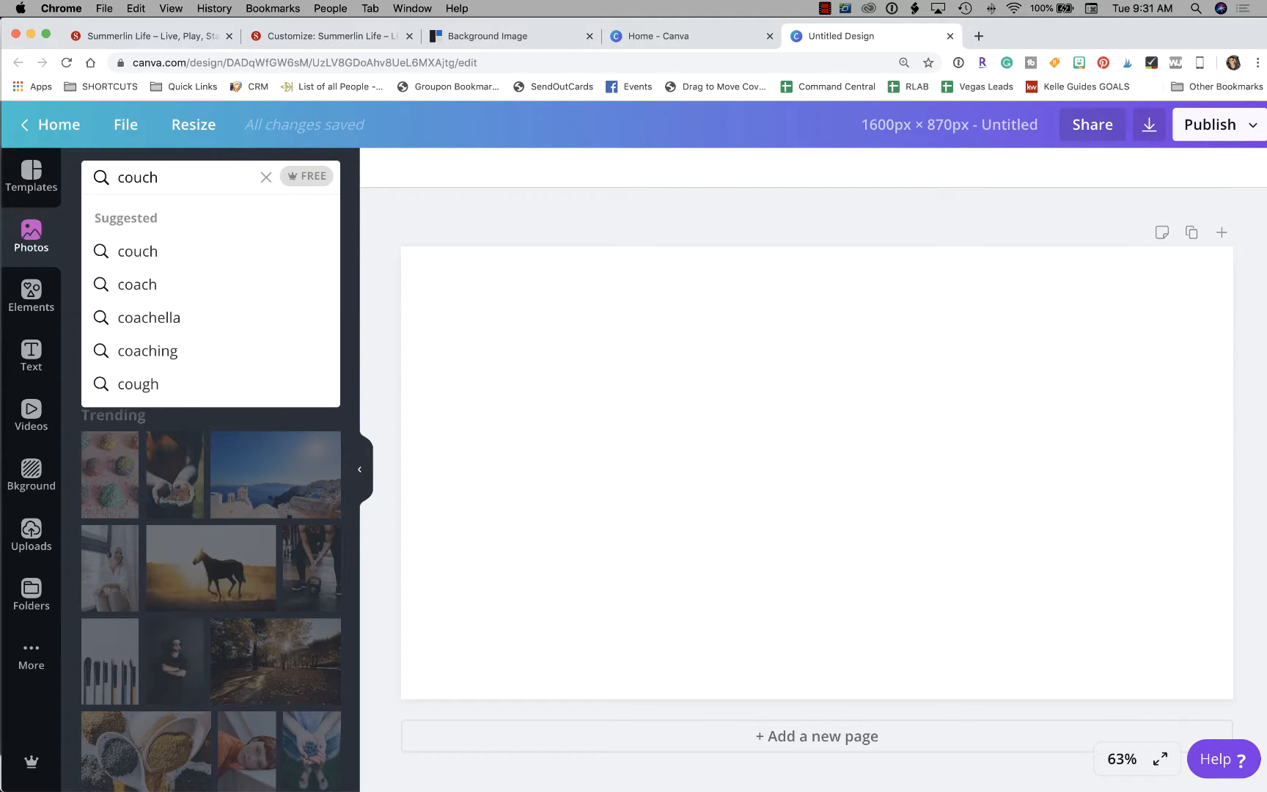
{"action": "mouse_move", "coordinate": [307, 176]}
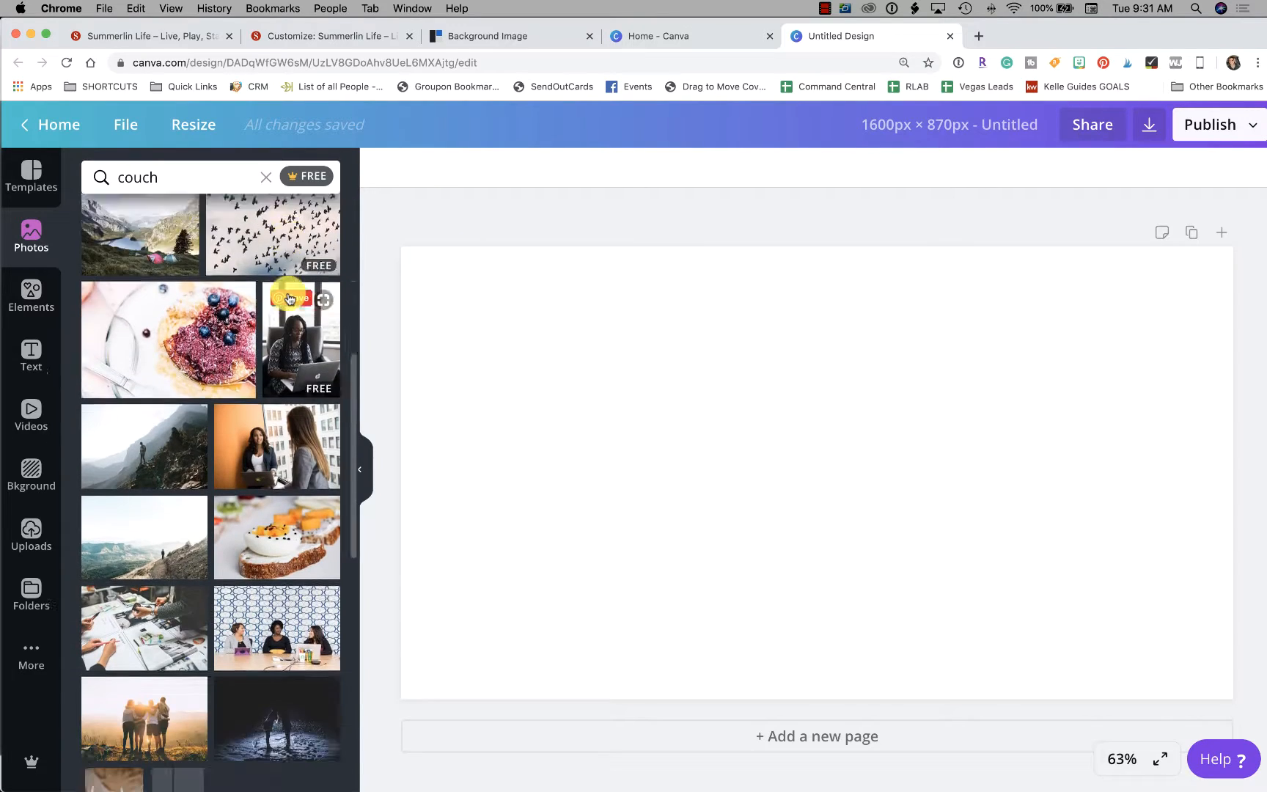
{"action": "scroll", "scroll_direction": "down", "scroll_amount": 3}
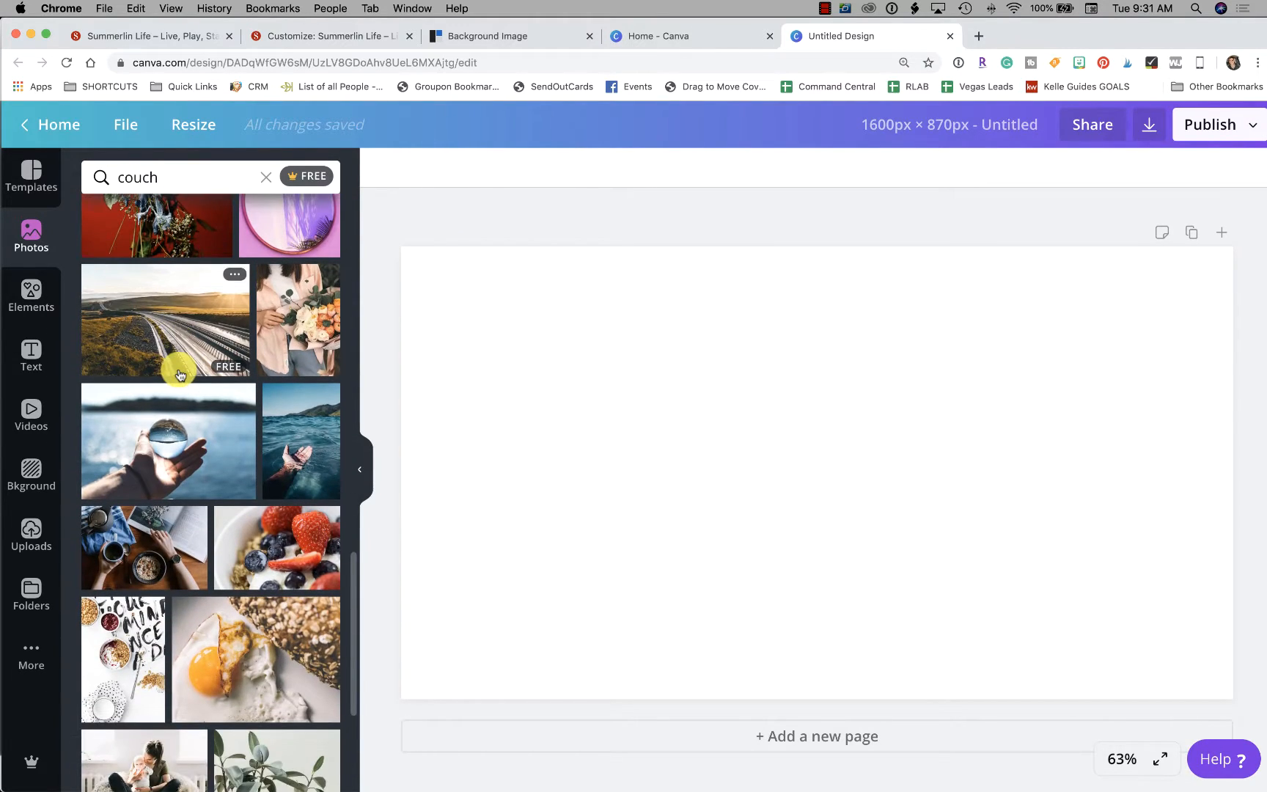
{"action": "scroll", "scroll_direction": "down", "scroll_amount": 3}
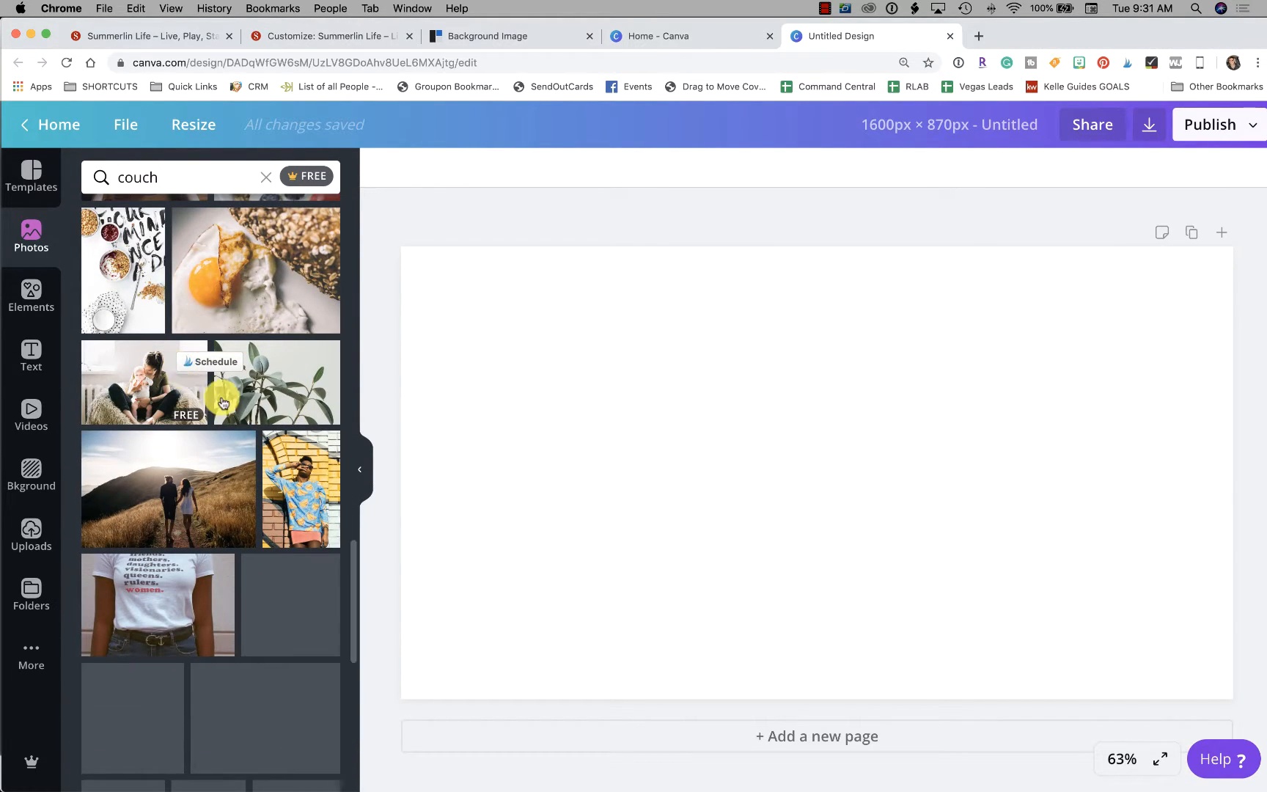
{"action": "scroll", "scroll_direction": "down", "scroll_amount": 3}
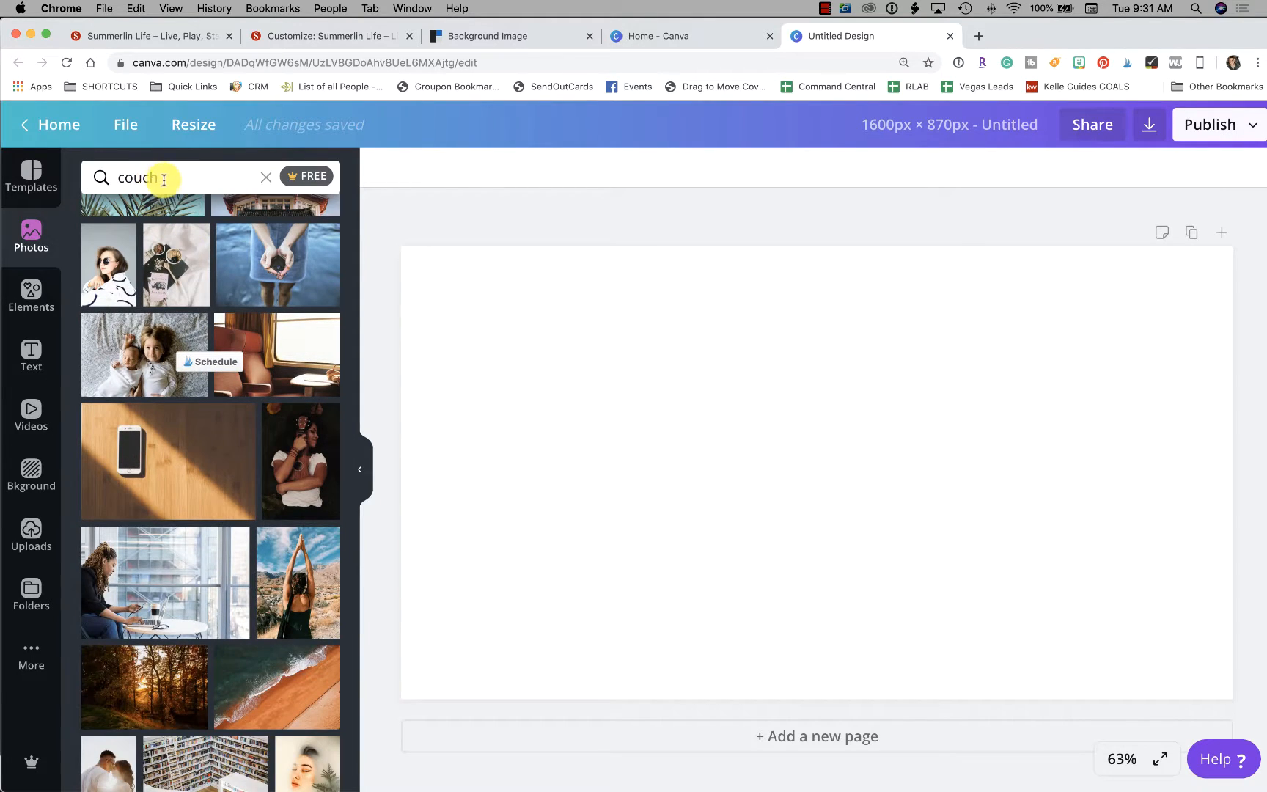
Step: Search the photos for 'living room' instead and scroll through the interior shots
{"action": "type", "text": "living r"}
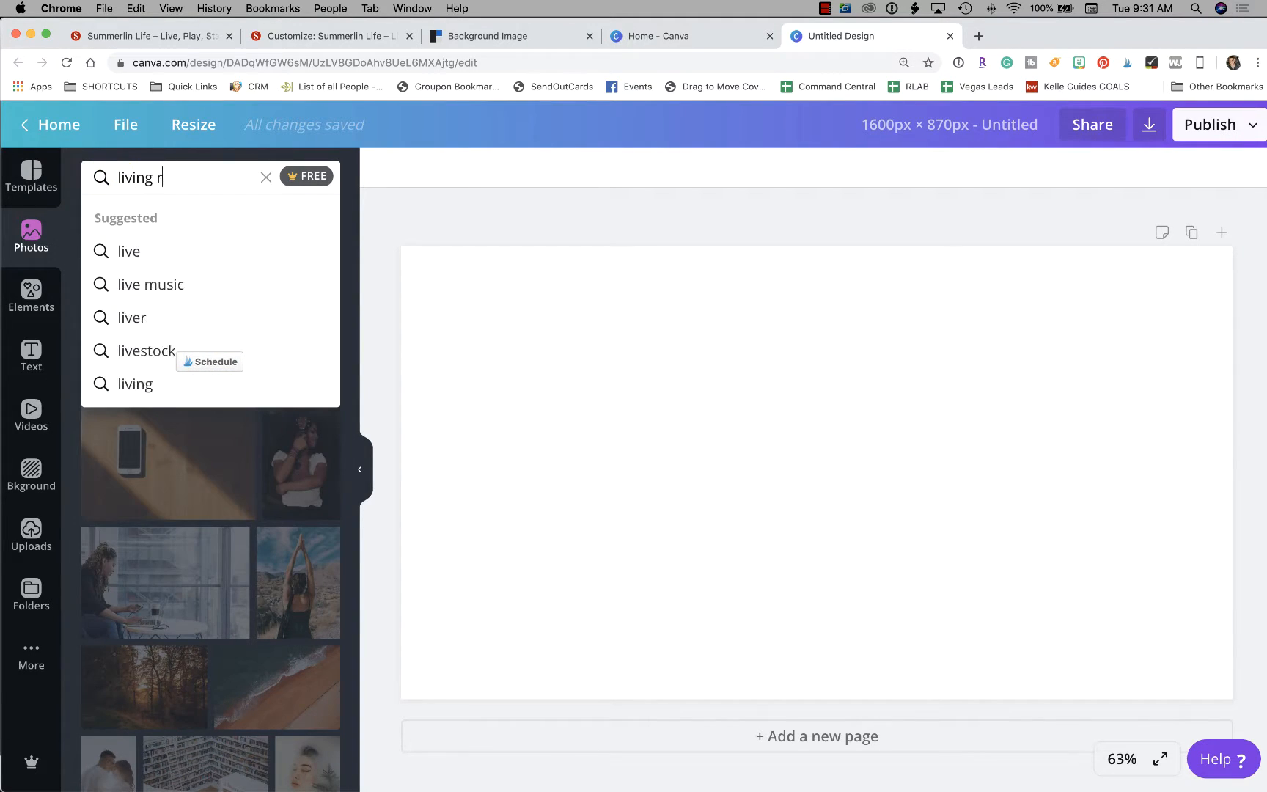
{"action": "type", "text": "oom"}
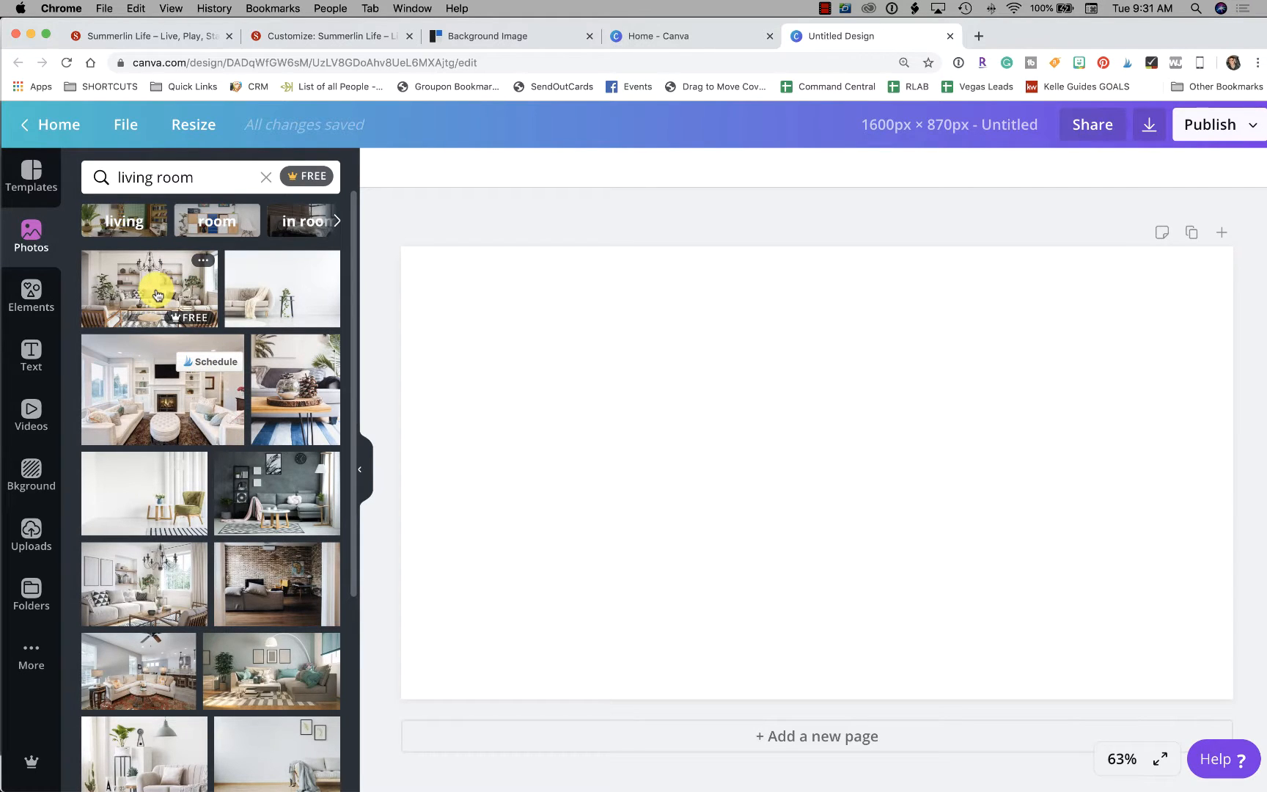
{"action": "scroll", "scroll_direction": "down", "scroll_amount": 3}
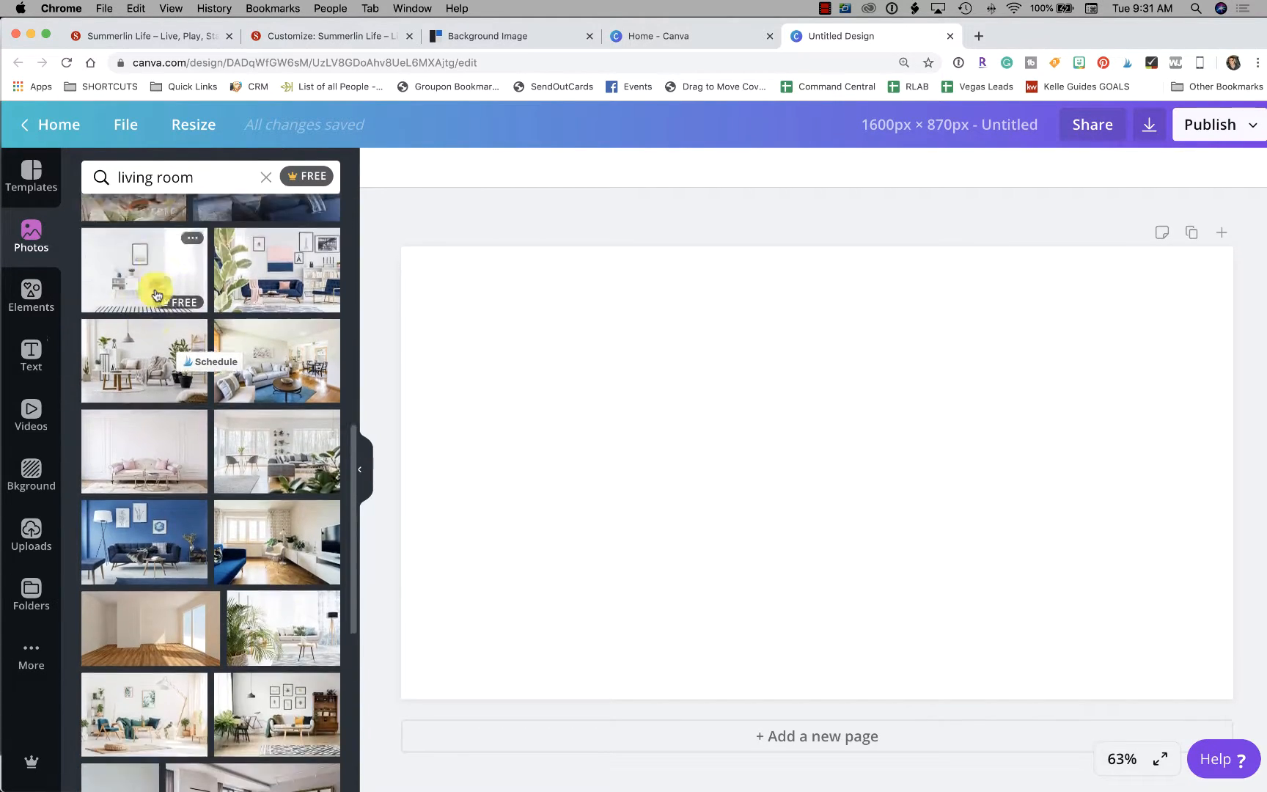
{"action": "scroll", "scroll_direction": "down", "scroll_amount": 3}
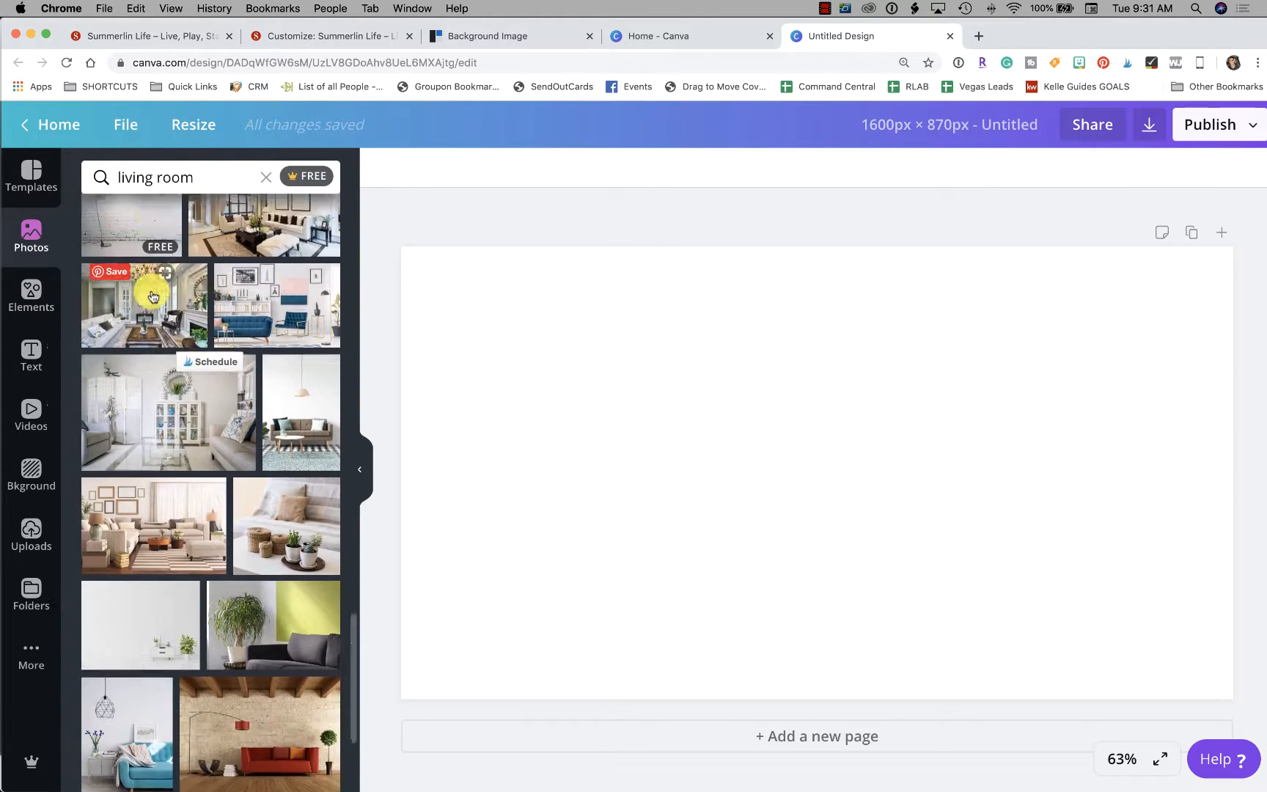
{"action": "scroll", "scroll_direction": "down", "scroll_amount": 3}
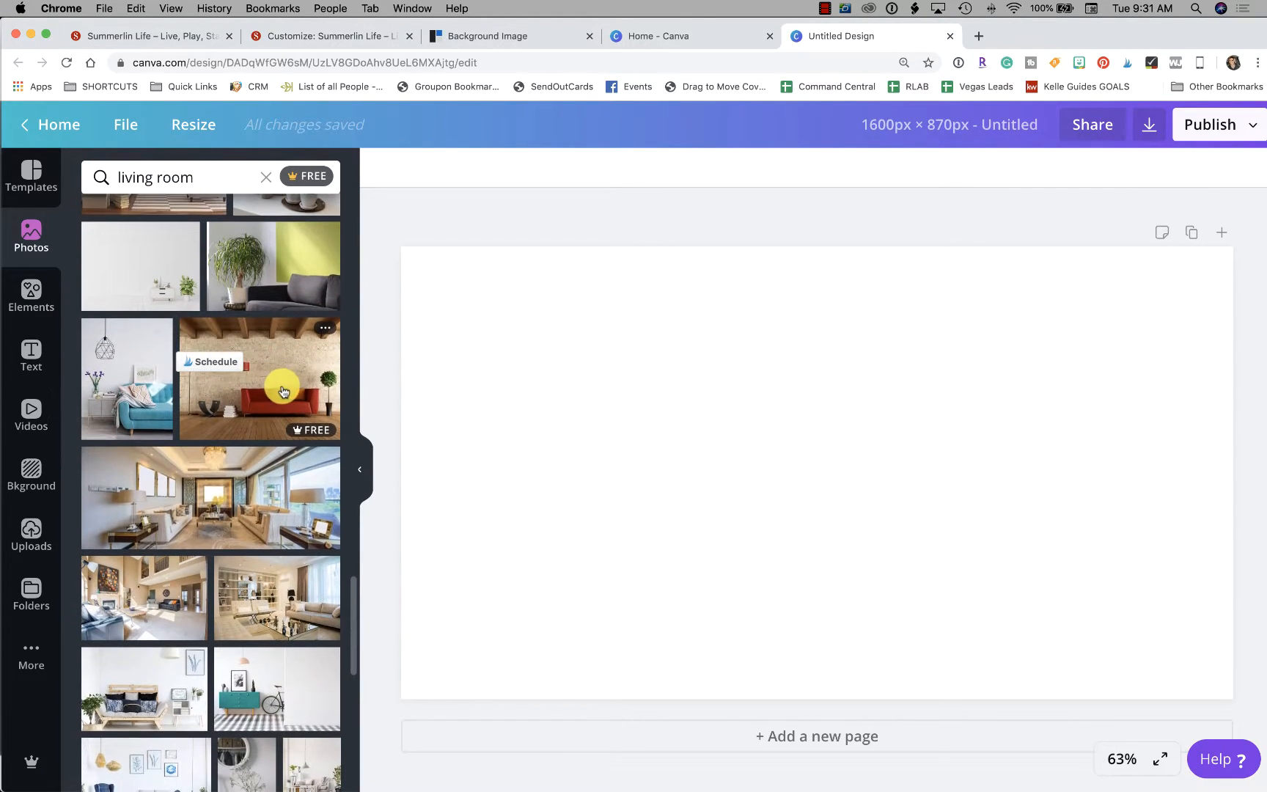
{"action": "scroll", "scroll_direction": "down", "scroll_amount": 3}
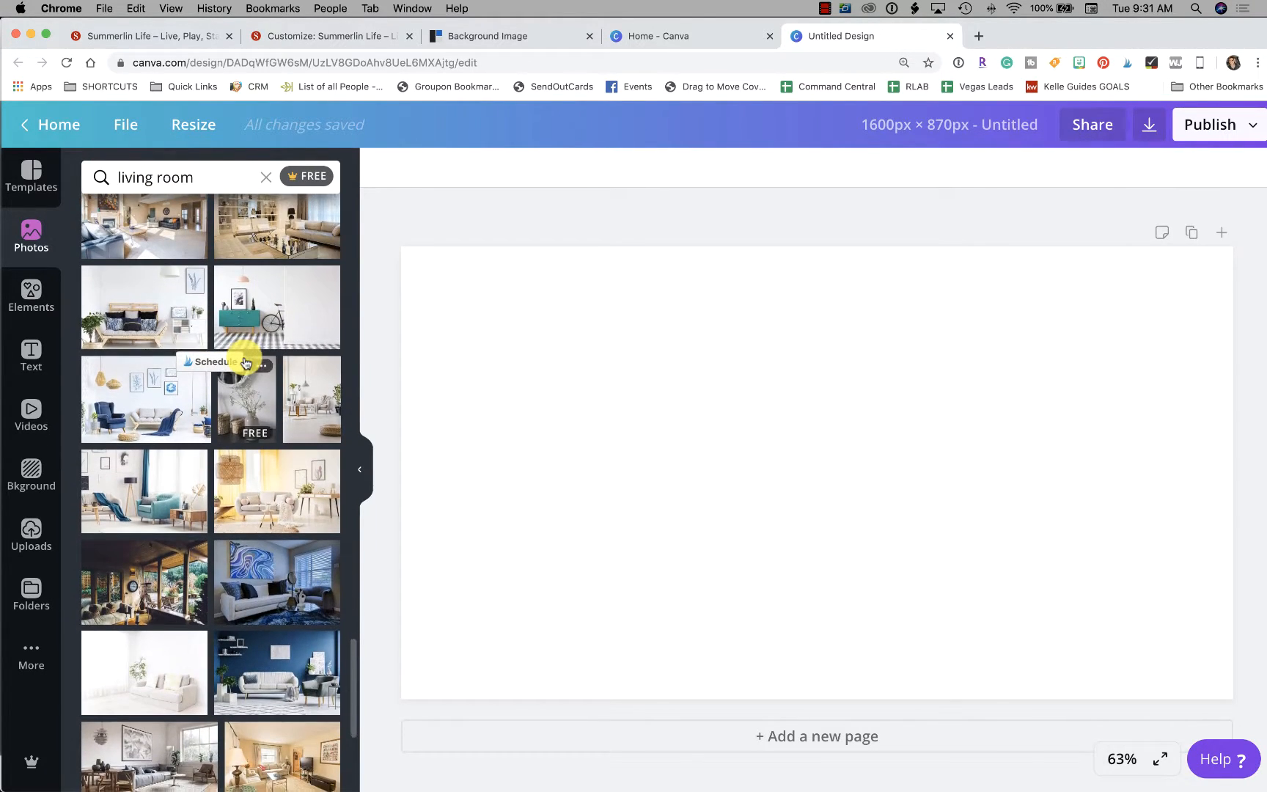
{"action": "scroll", "scroll_direction": "down", "scroll_amount": 3}
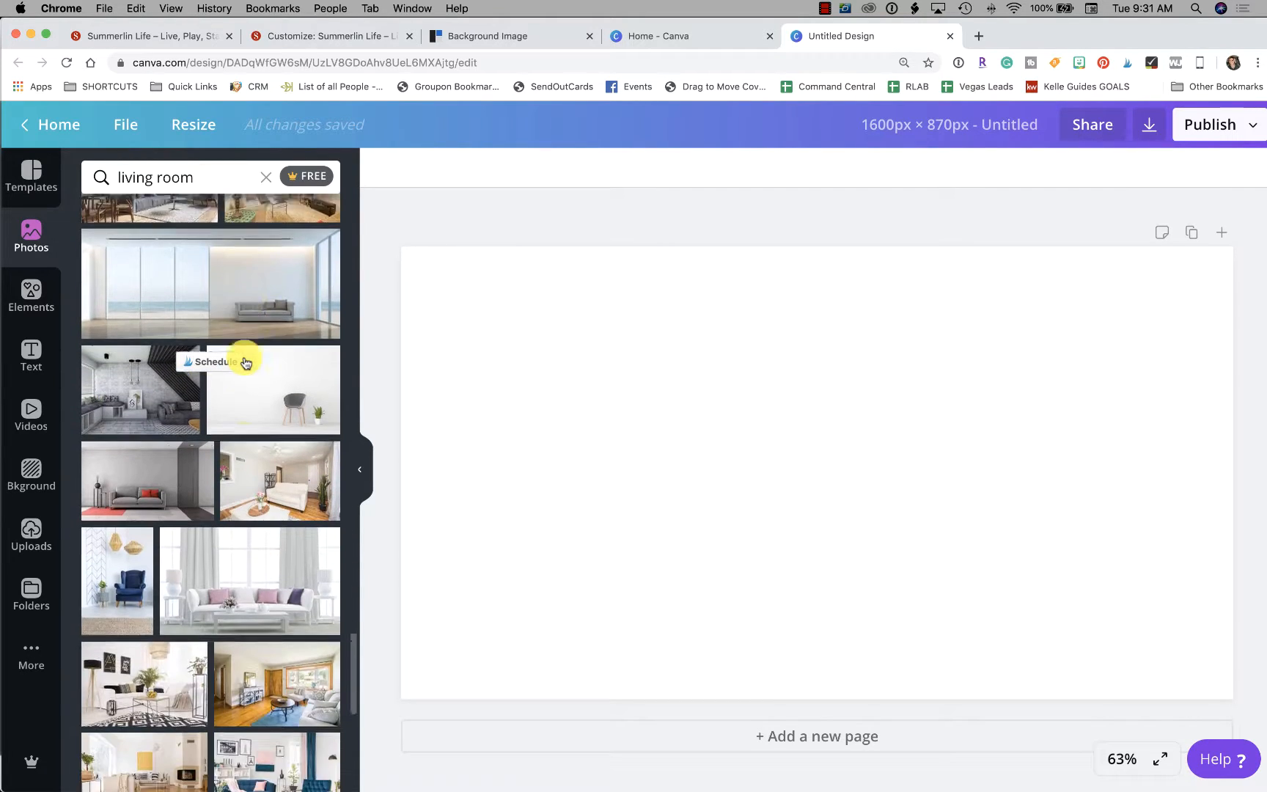
{"action": "scroll", "scroll_direction": "down", "scroll_amount": 3}
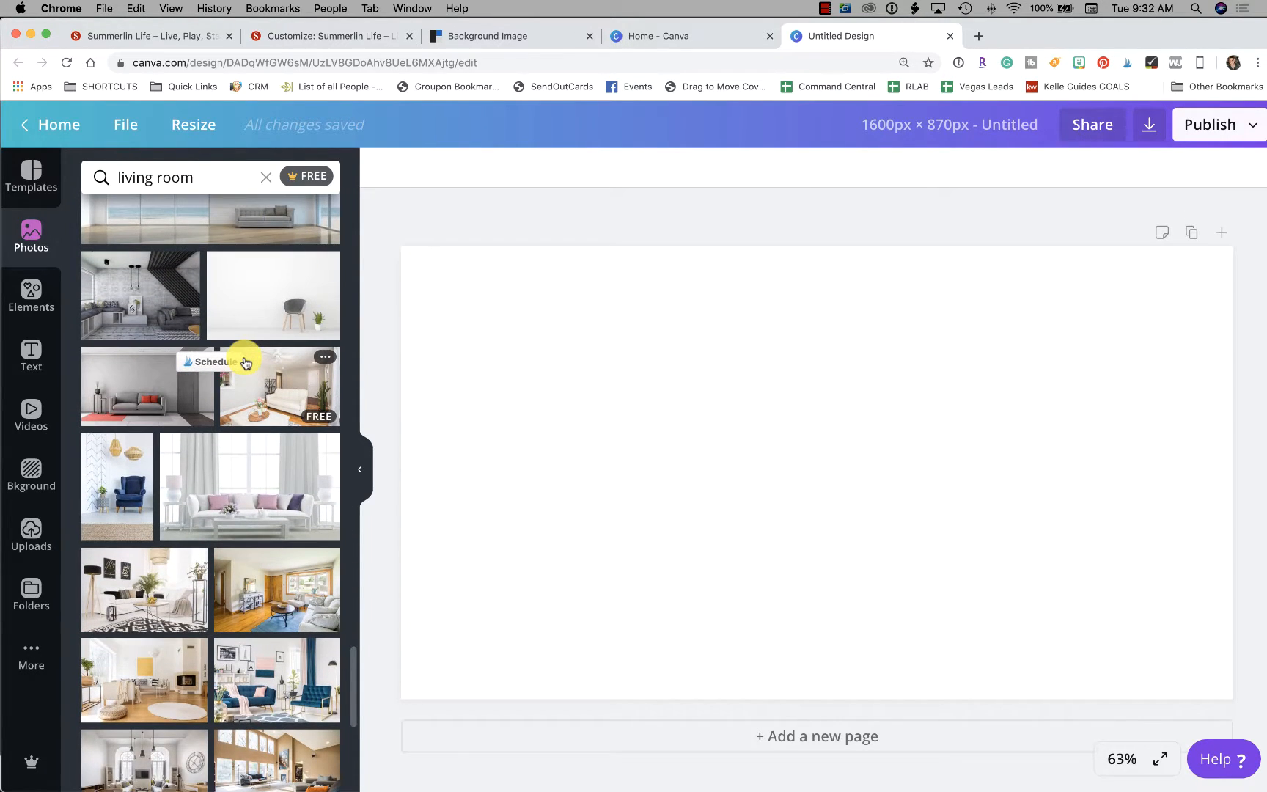
{"action": "scroll", "scroll_direction": "down", "scroll_amount": 3}
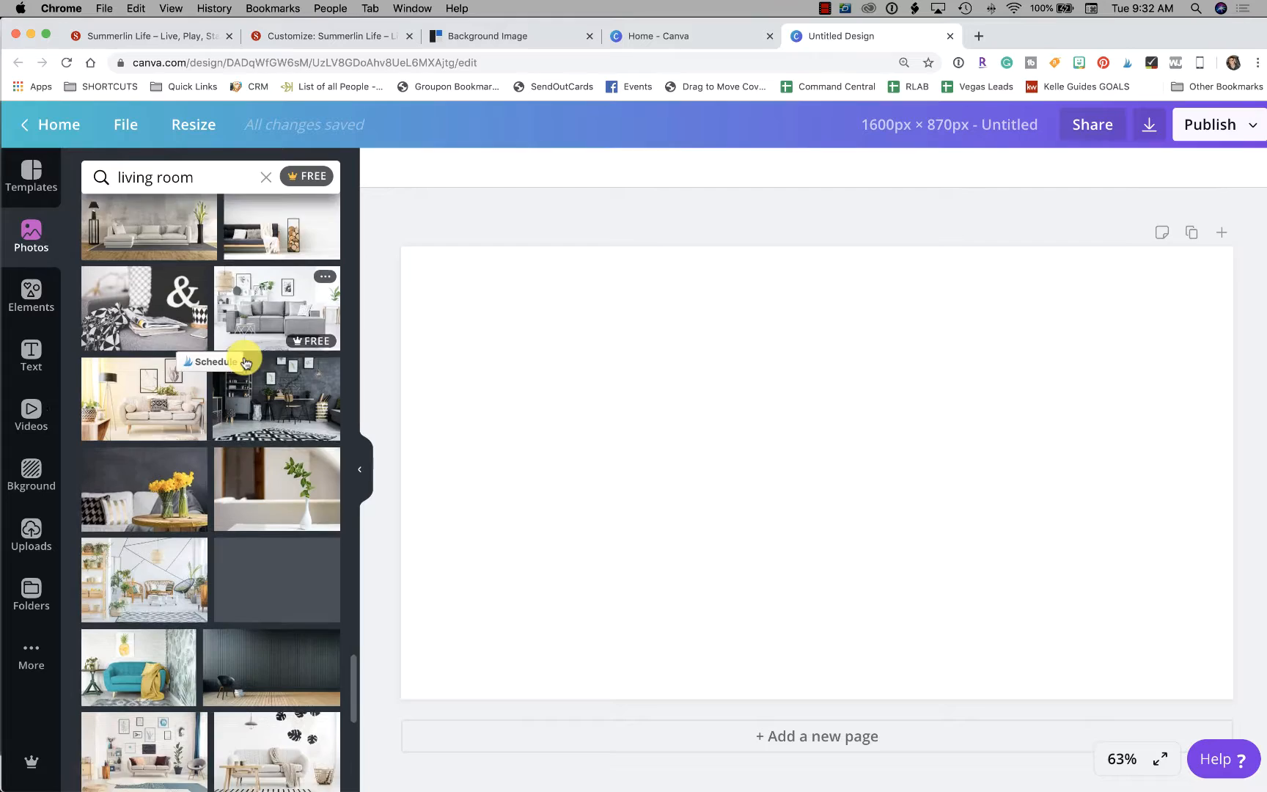
{"action": "scroll", "scroll_direction": "down", "scroll_amount": 3}
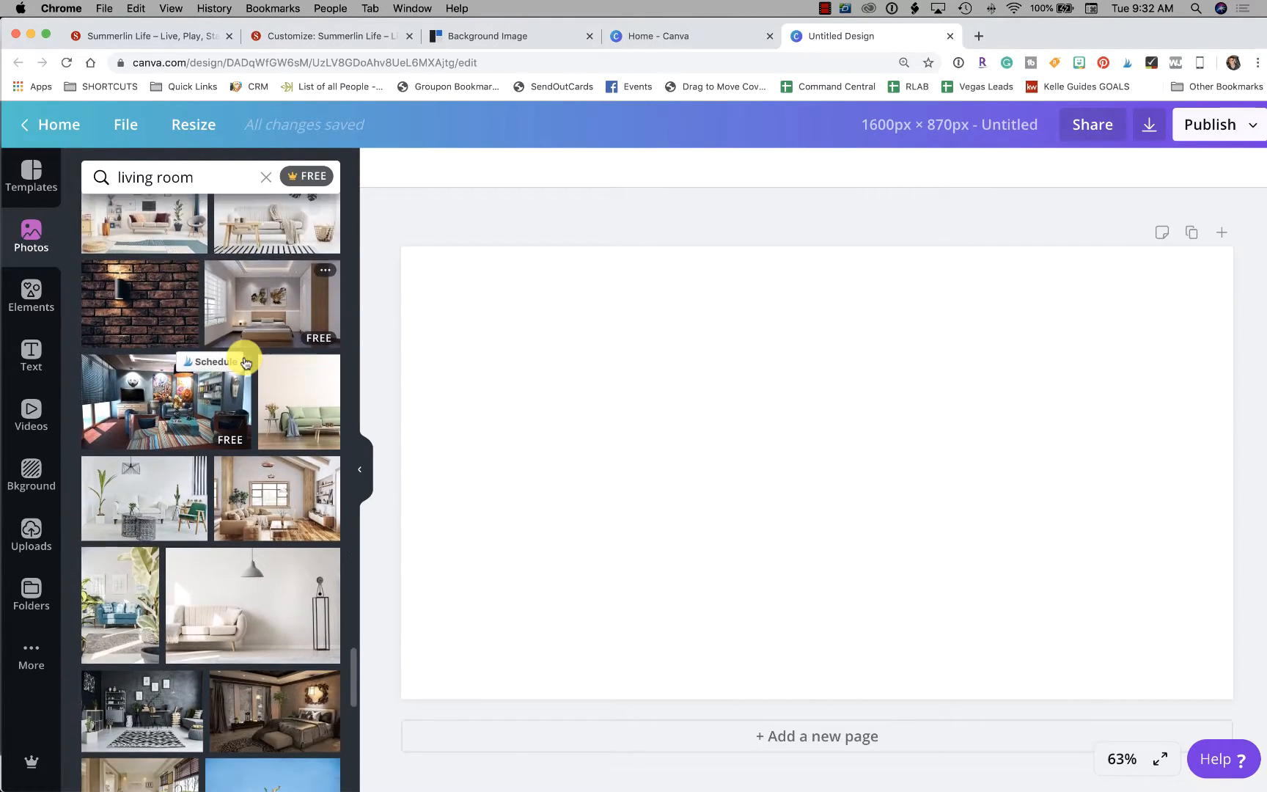
{"action": "scroll", "scroll_direction": "down", "scroll_amount": 3}
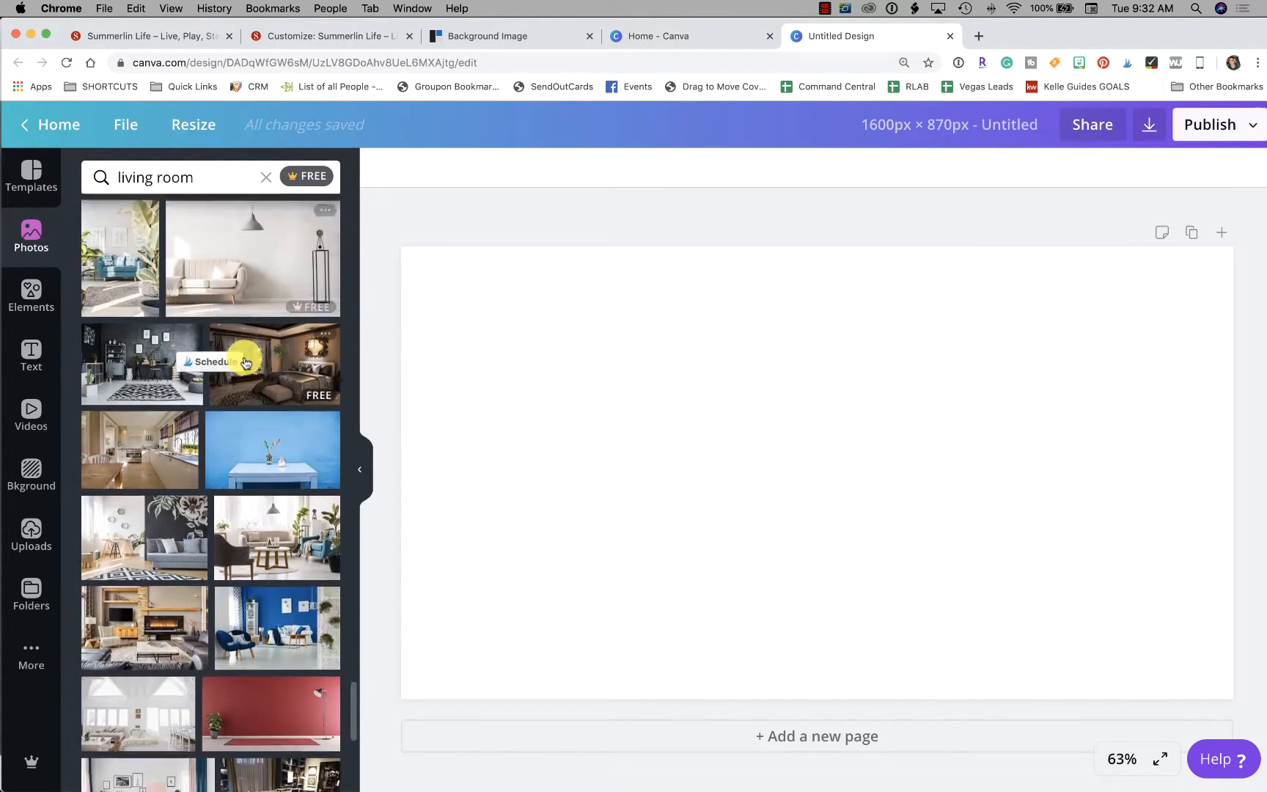
{"action": "scroll", "scroll_direction": "down", "scroll_amount": 3}
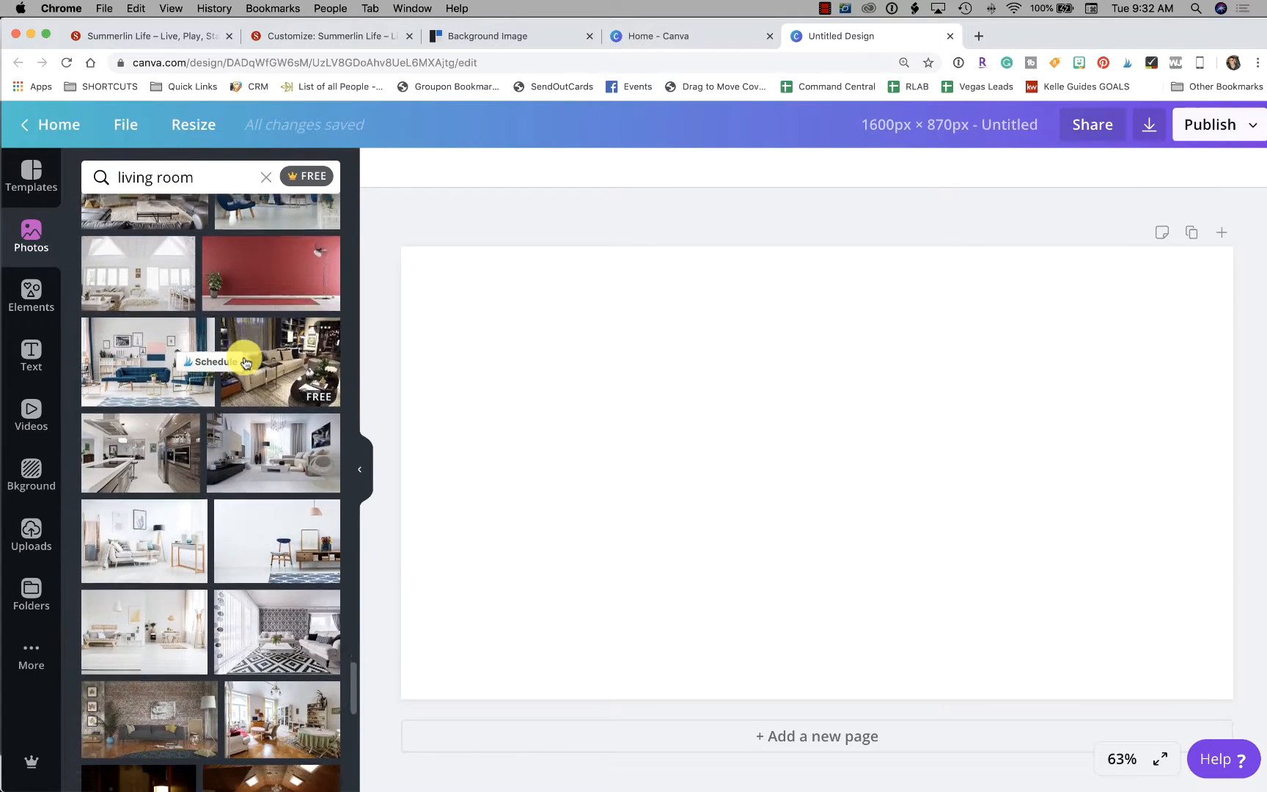
{"action": "scroll", "scroll_direction": "down", "scroll_amount": 3}
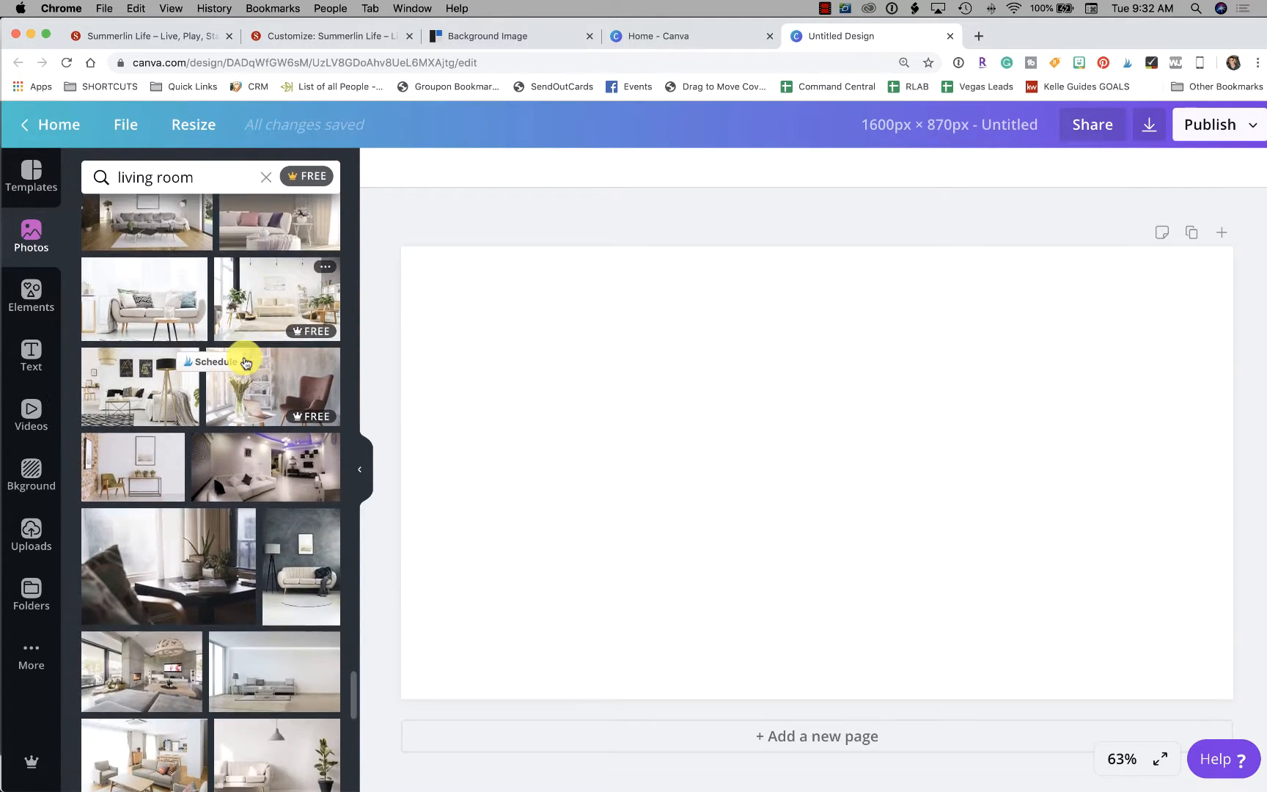
{"action": "scroll", "scroll_direction": "down", "scroll_amount": 3}
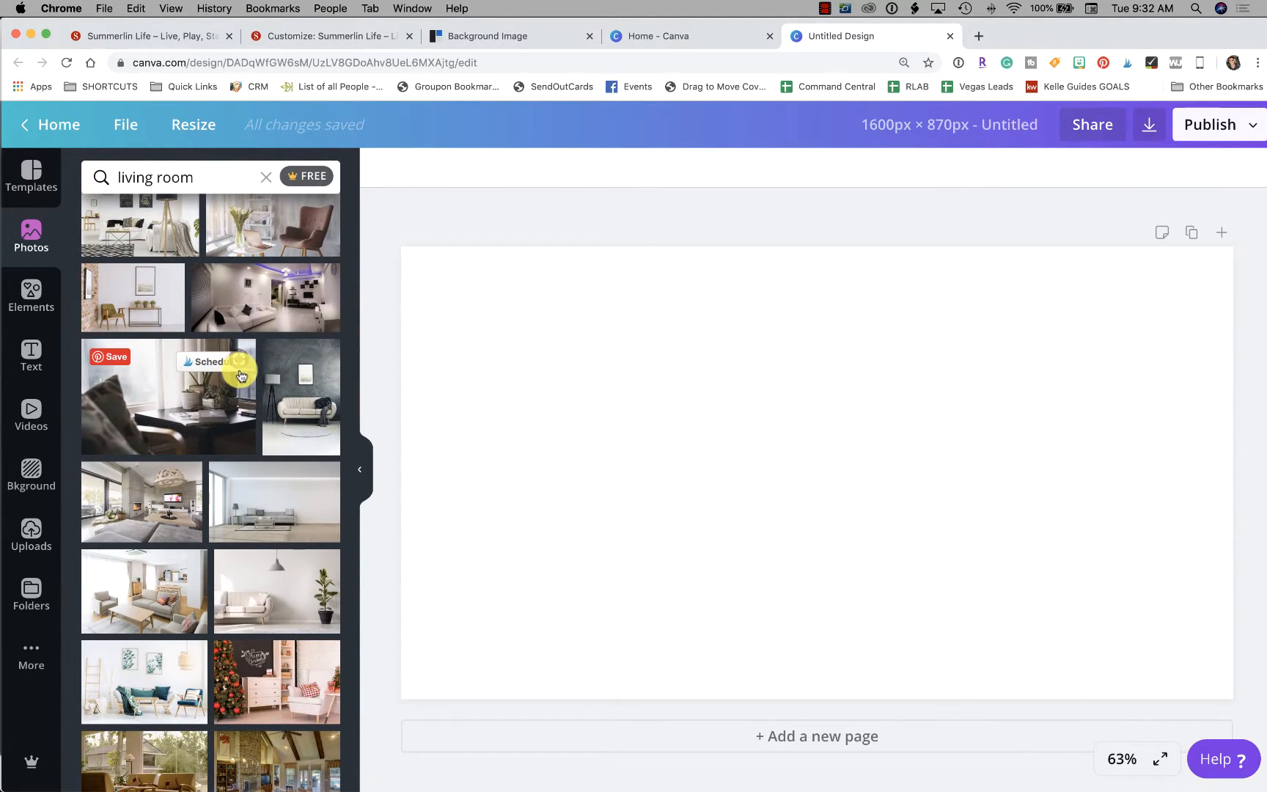
Step: Narrow the search to 'living room red' and place the red-walled room with the dark sofa on the design
{"action": "left_click", "coordinate": [178, 177]}
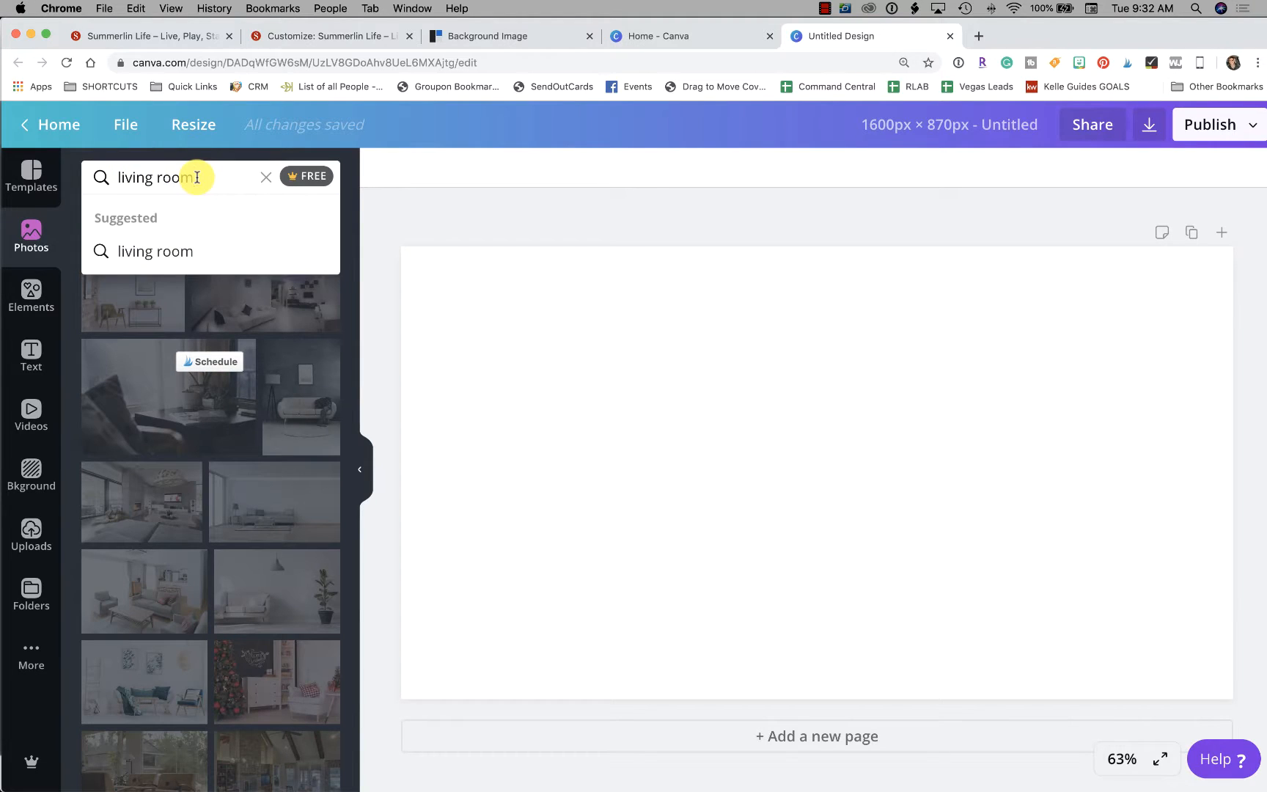
{"action": "type", "text": "red"}
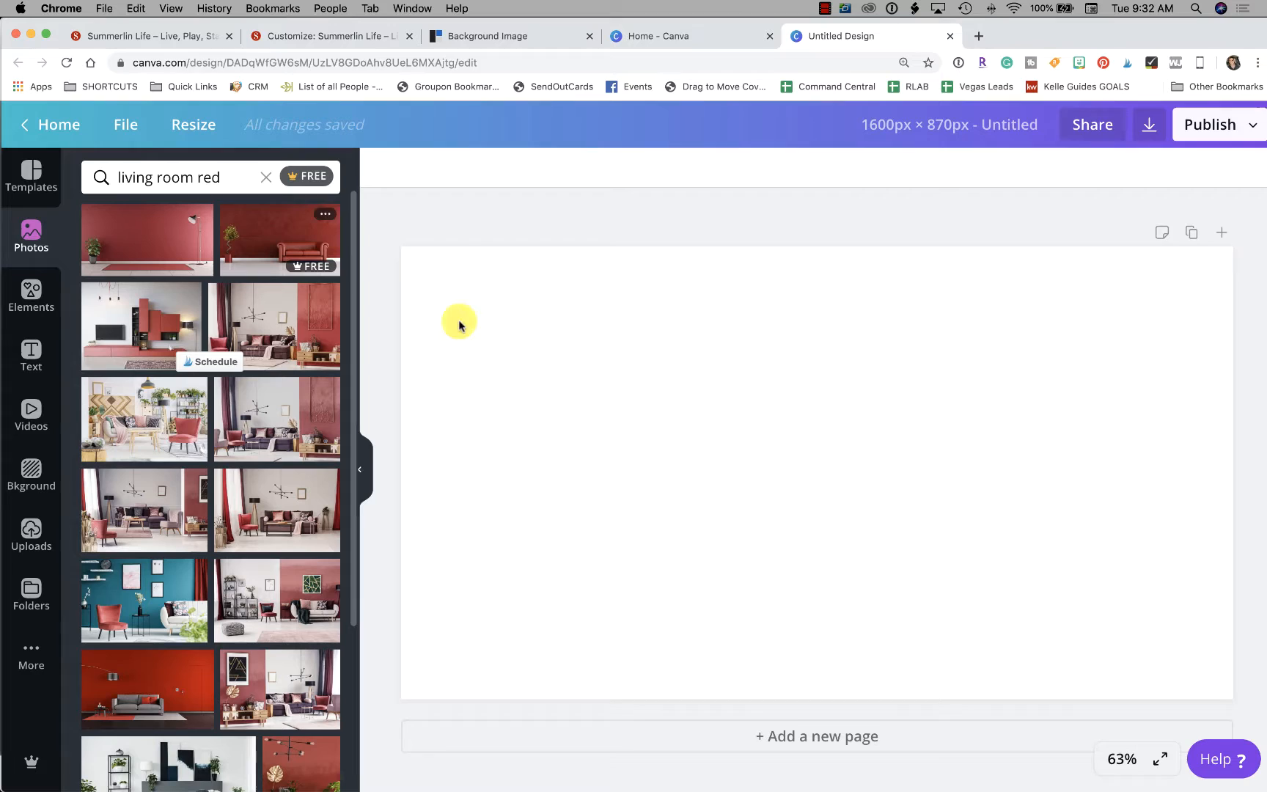
{"action": "mouse_move", "coordinate": [287, 368]}
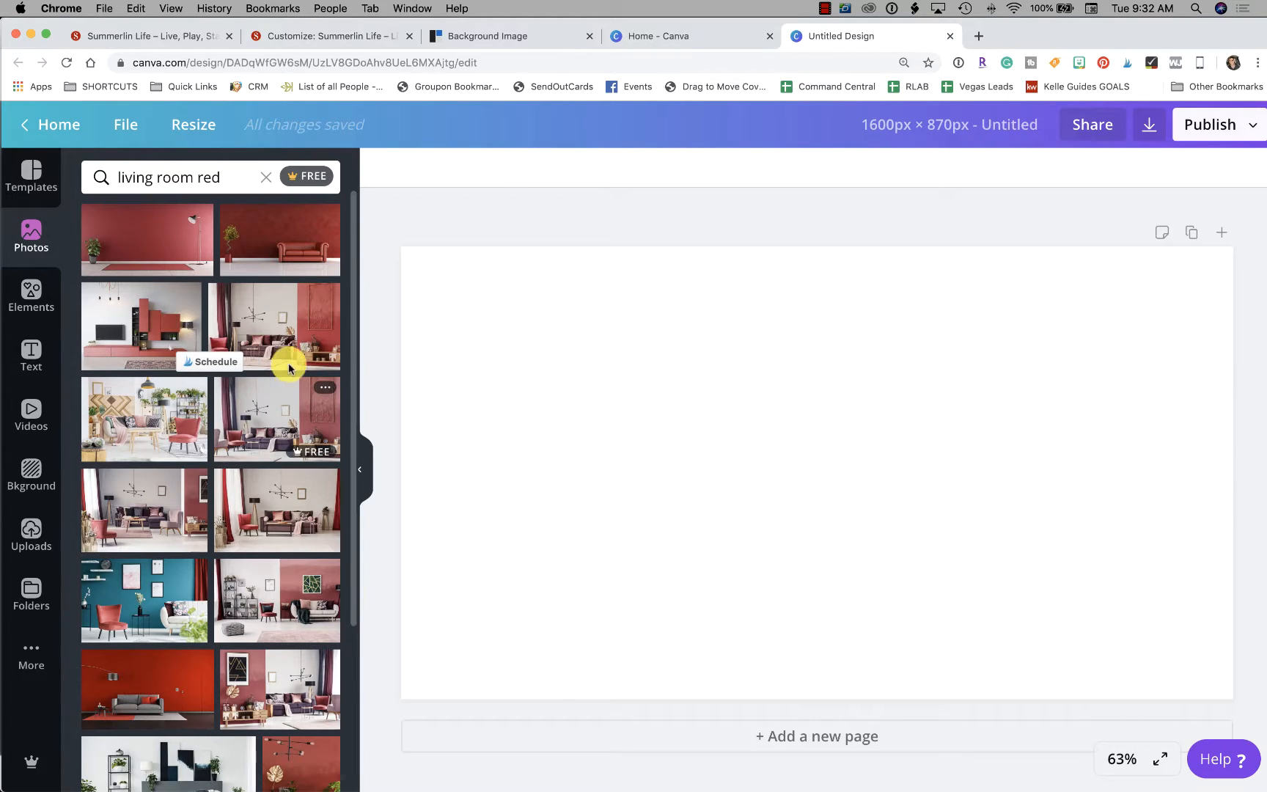
{"action": "mouse_move", "coordinate": [283, 331]}
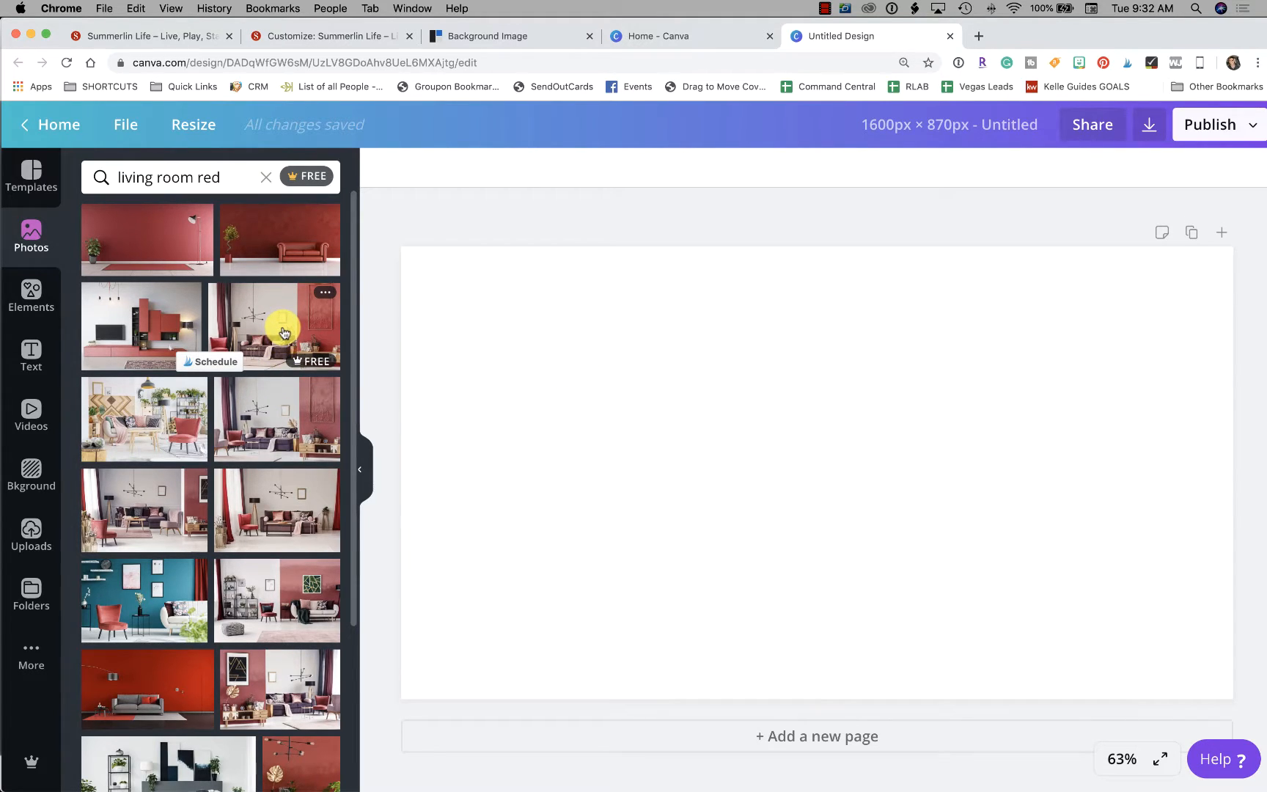
{"action": "left_click", "coordinate": [278, 326]}
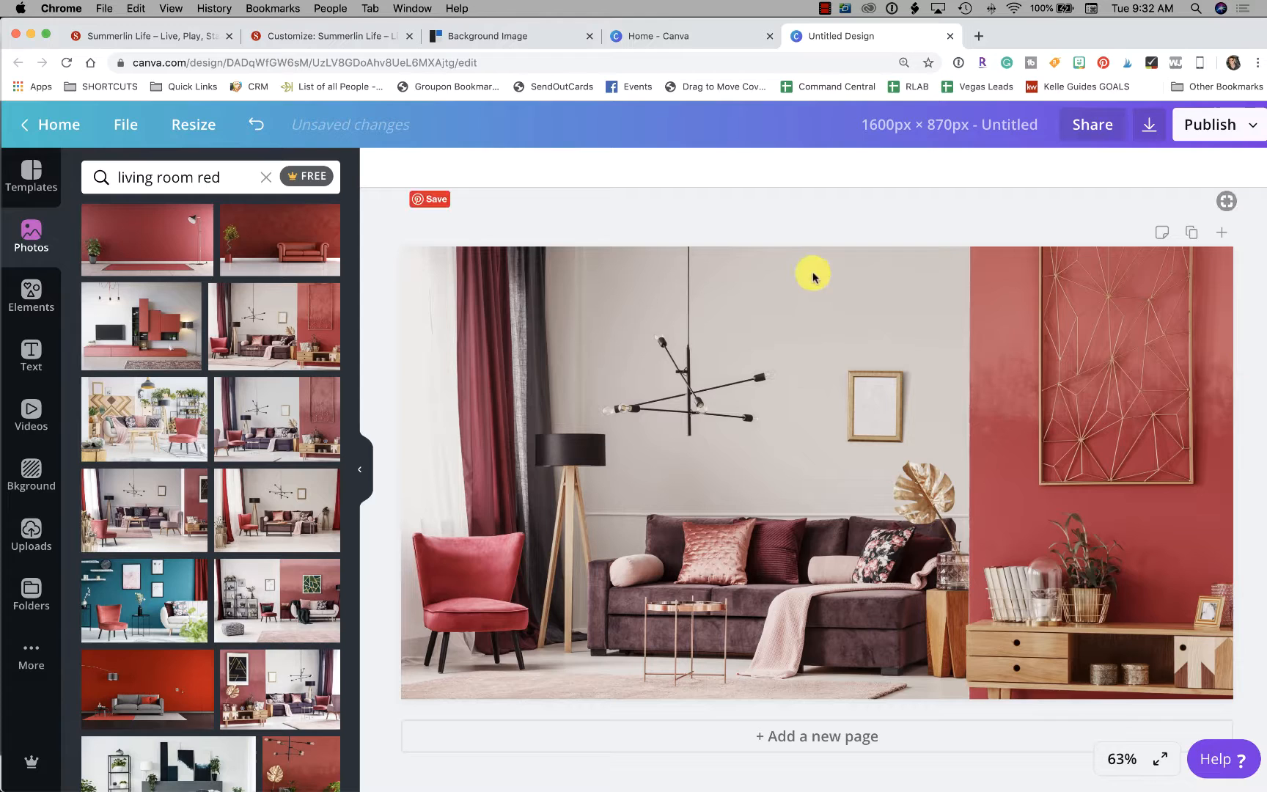
{"action": "left_click", "coordinate": [674, 257]}
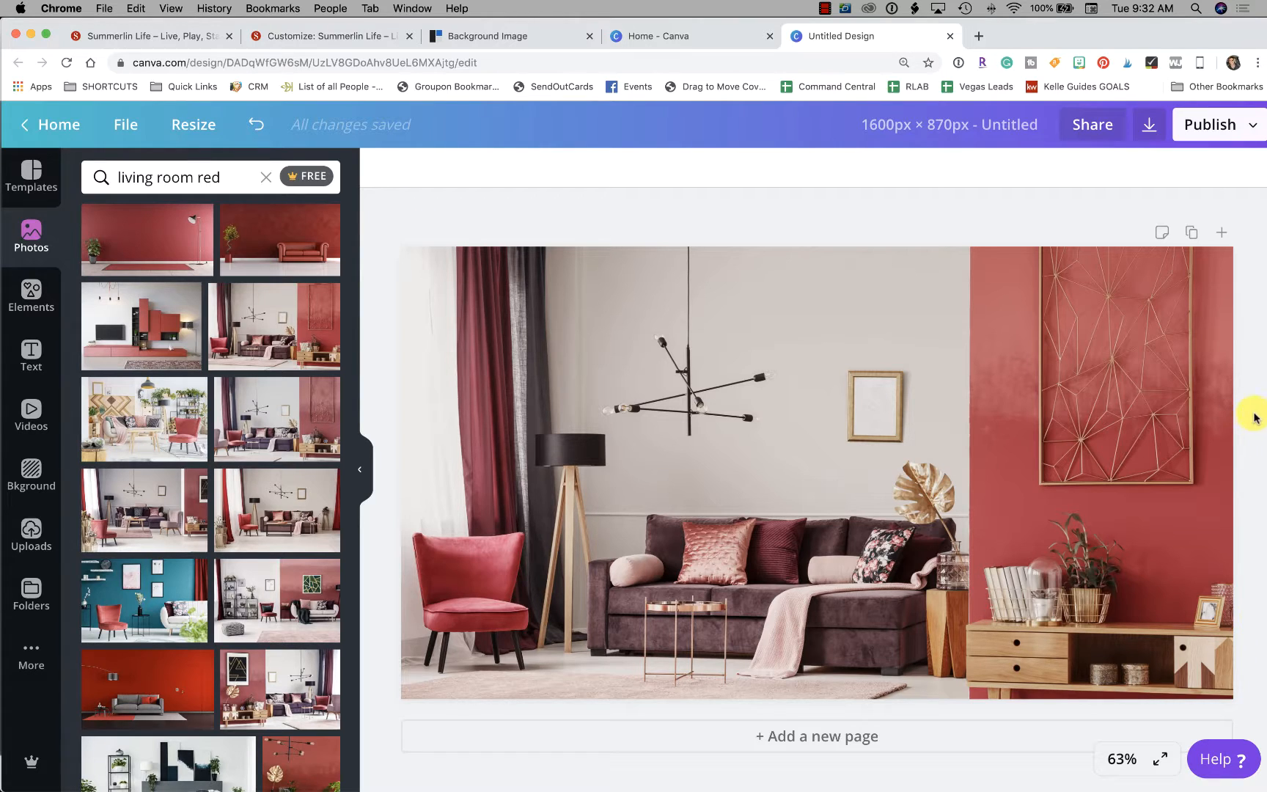
Step: Try the photo of a couple toasting with wine on the design instead
{"action": "scroll", "scroll_direction": "down", "scroll_amount": 3}
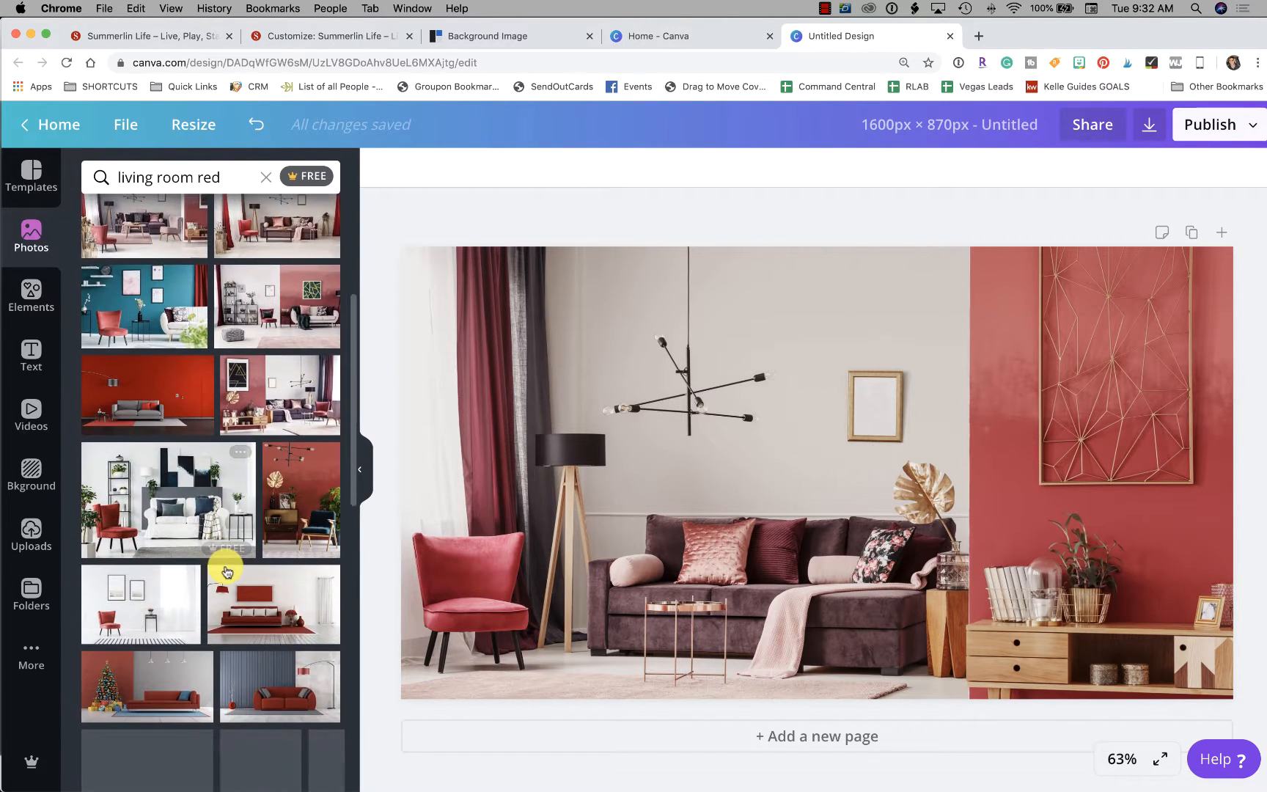
{"action": "scroll", "scroll_direction": "down", "scroll_amount": 3}
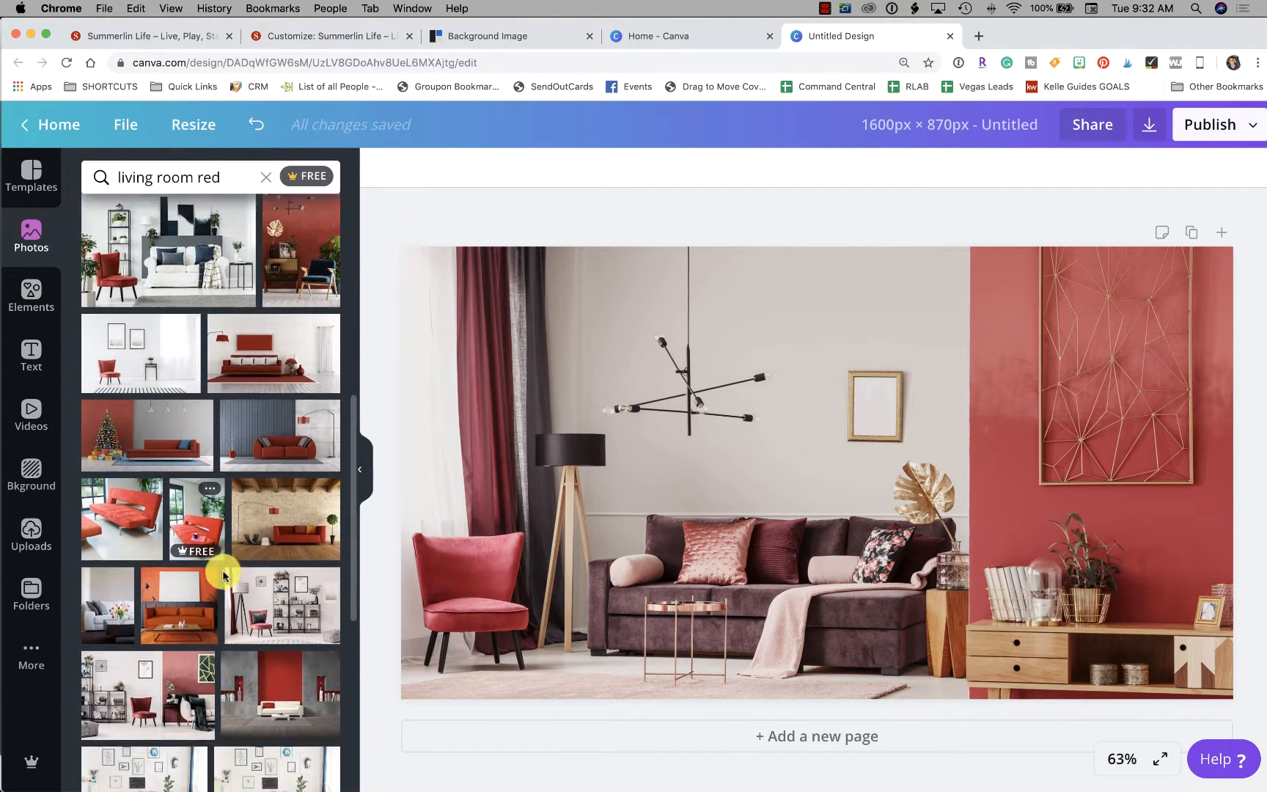
{"action": "scroll", "scroll_direction": "down", "scroll_amount": 3}
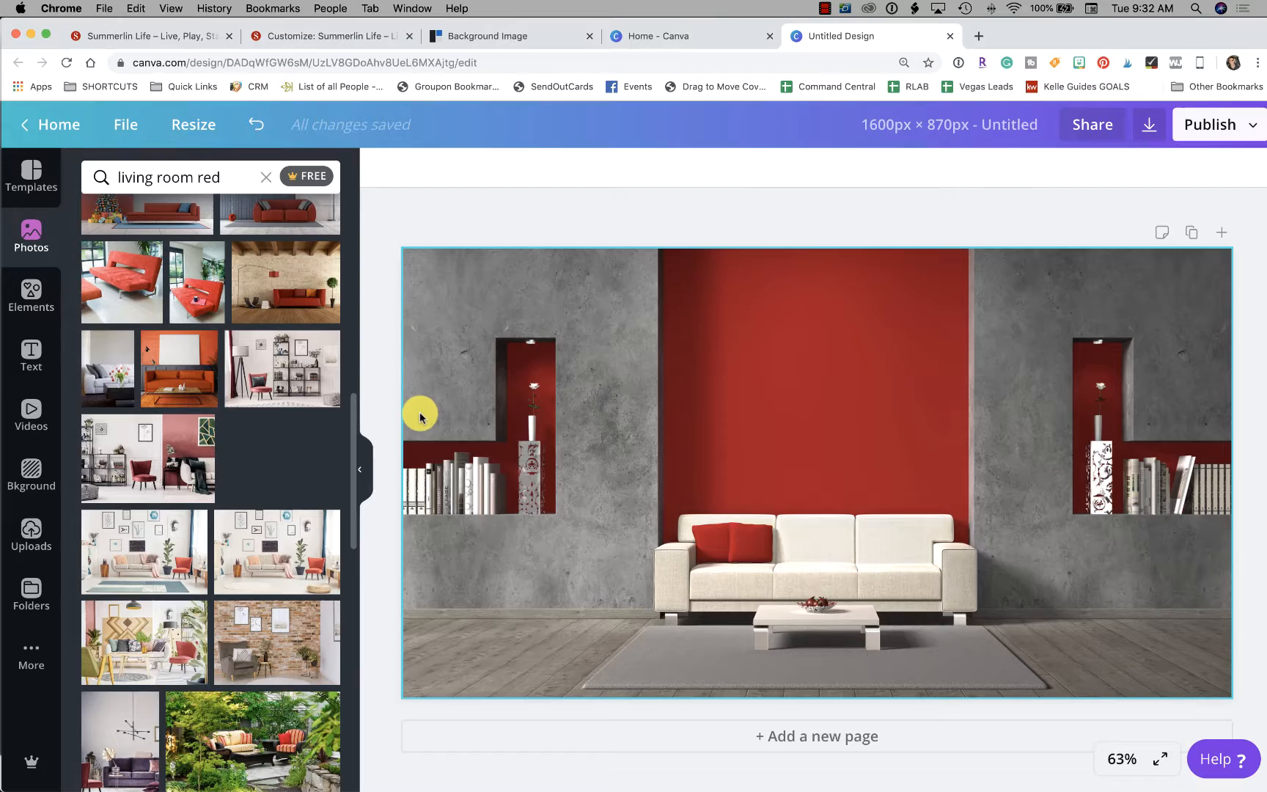
{"action": "scroll", "scroll_direction": "down", "scroll_amount": 3}
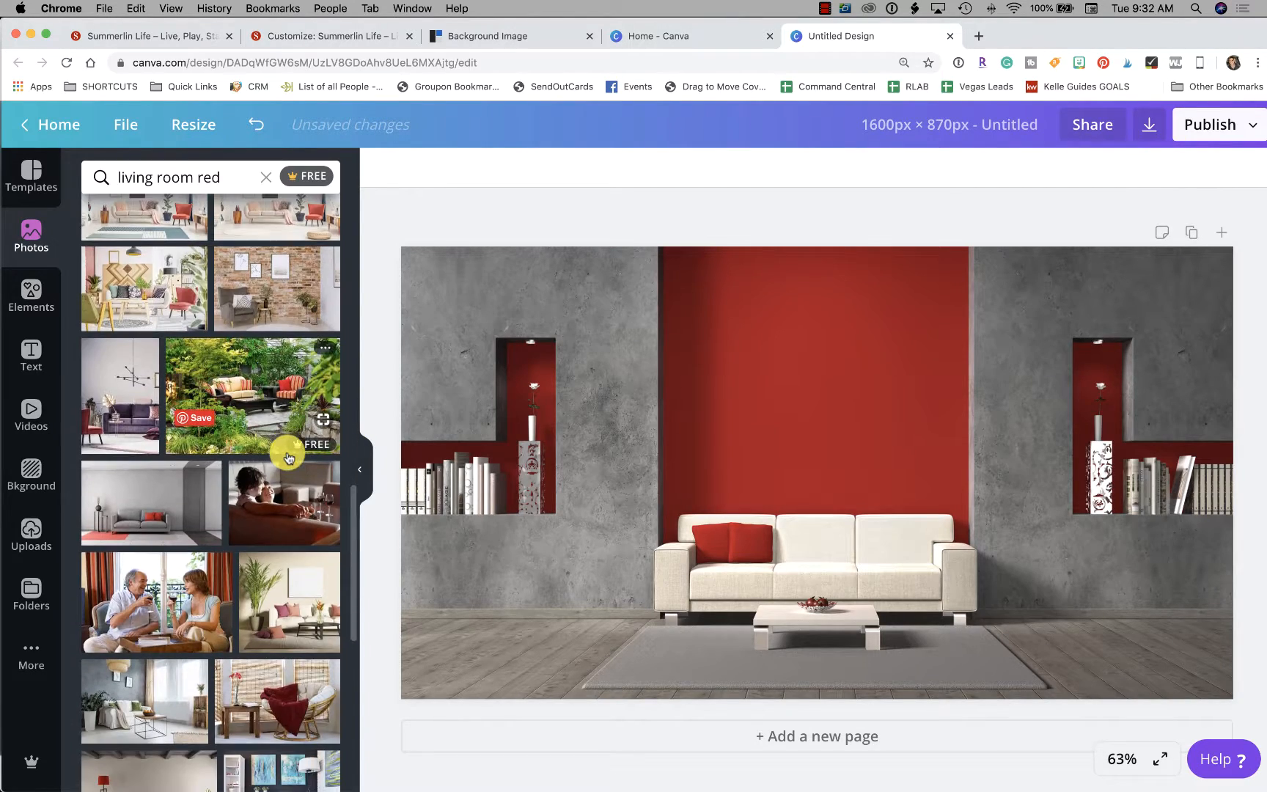
{"action": "scroll", "scroll_direction": "down", "scroll_amount": 3}
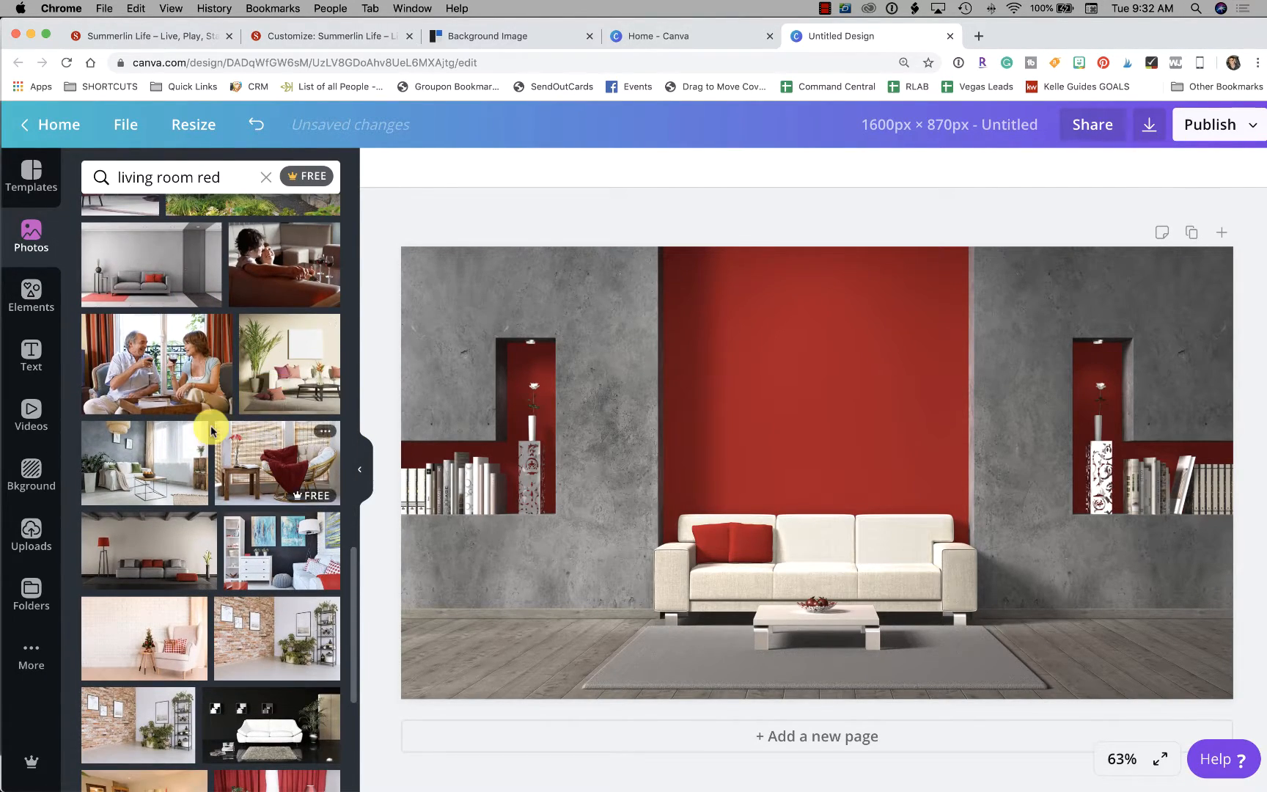
{"action": "left_click", "coordinate": [157, 364]}
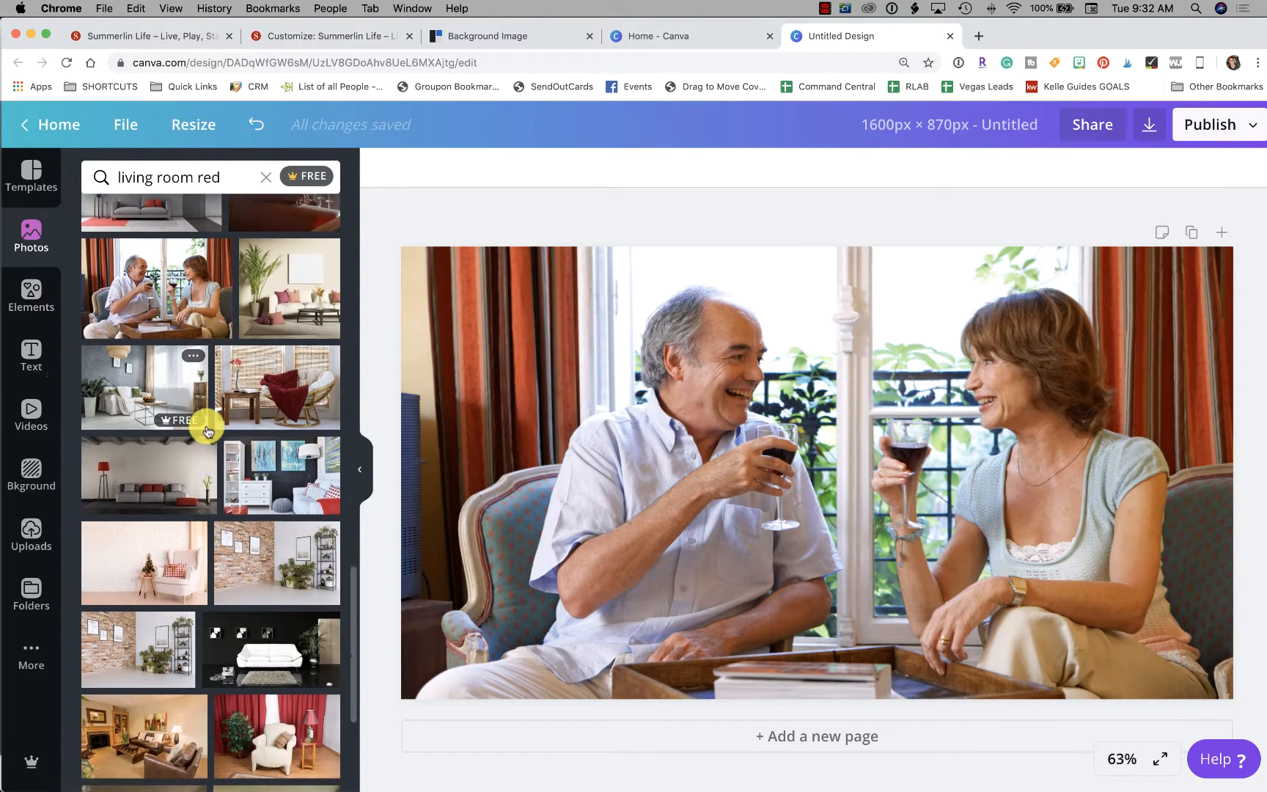
Step: Try the white room with the red sofa, then return to the first red-walled living room photo
{"action": "scroll", "scroll_direction": "down", "scroll_amount": 3}
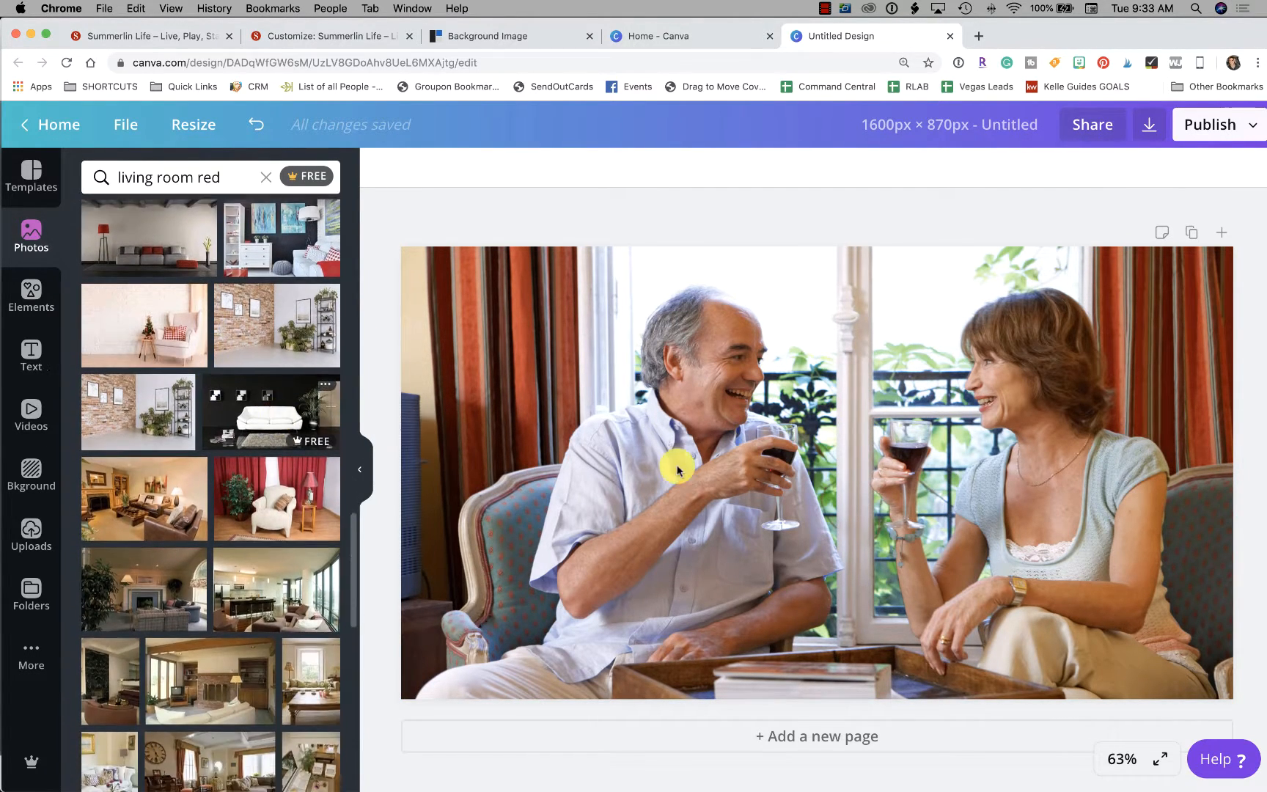
{"action": "scroll", "scroll_direction": "down", "scroll_amount": 3}
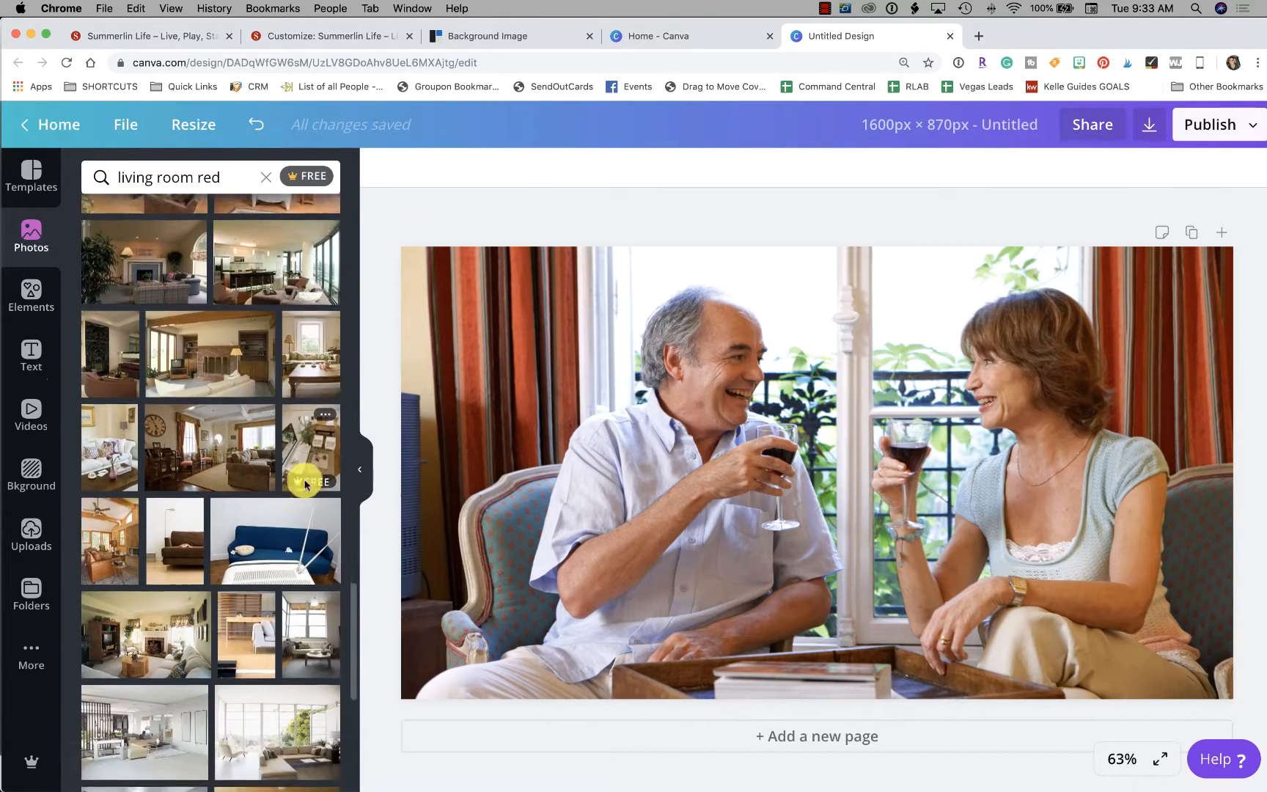
{"action": "scroll", "scroll_direction": "down", "scroll_amount": 3}
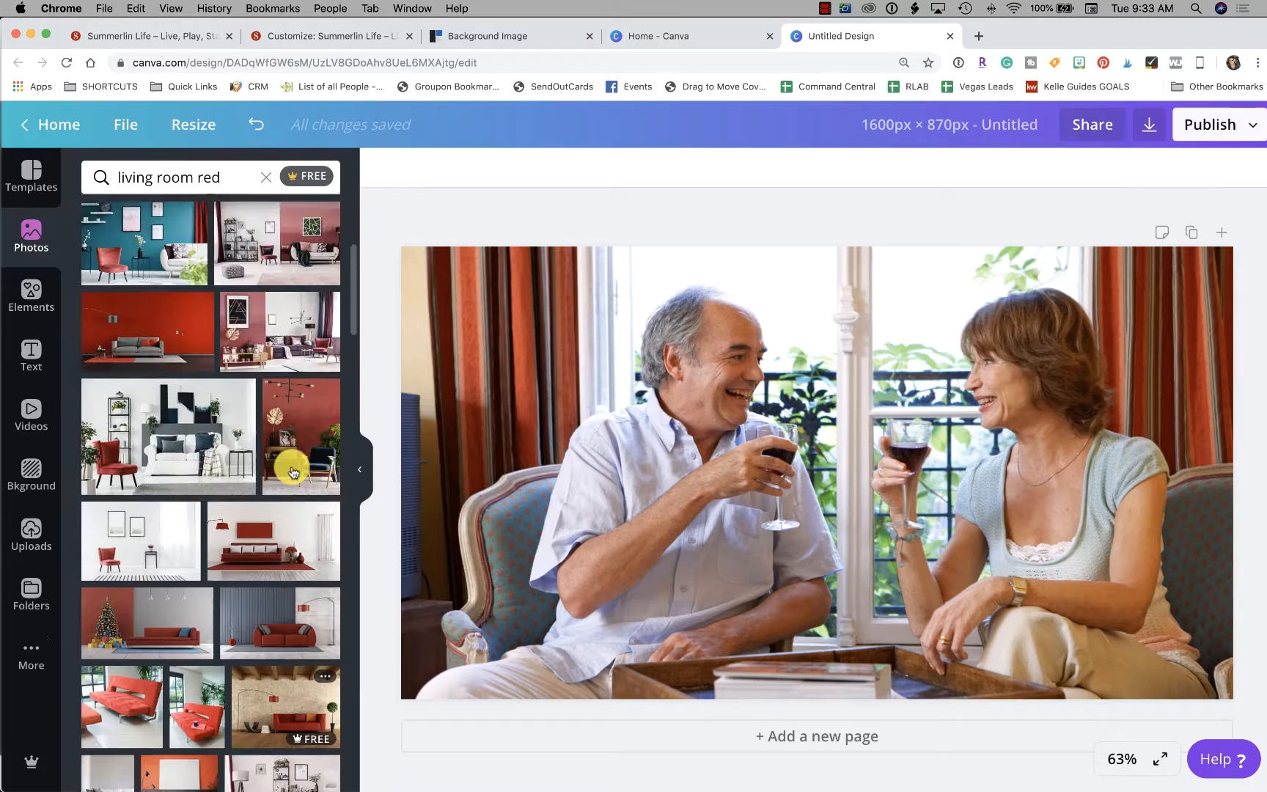
{"action": "scroll", "scroll_direction": "down", "scroll_amount": 3}
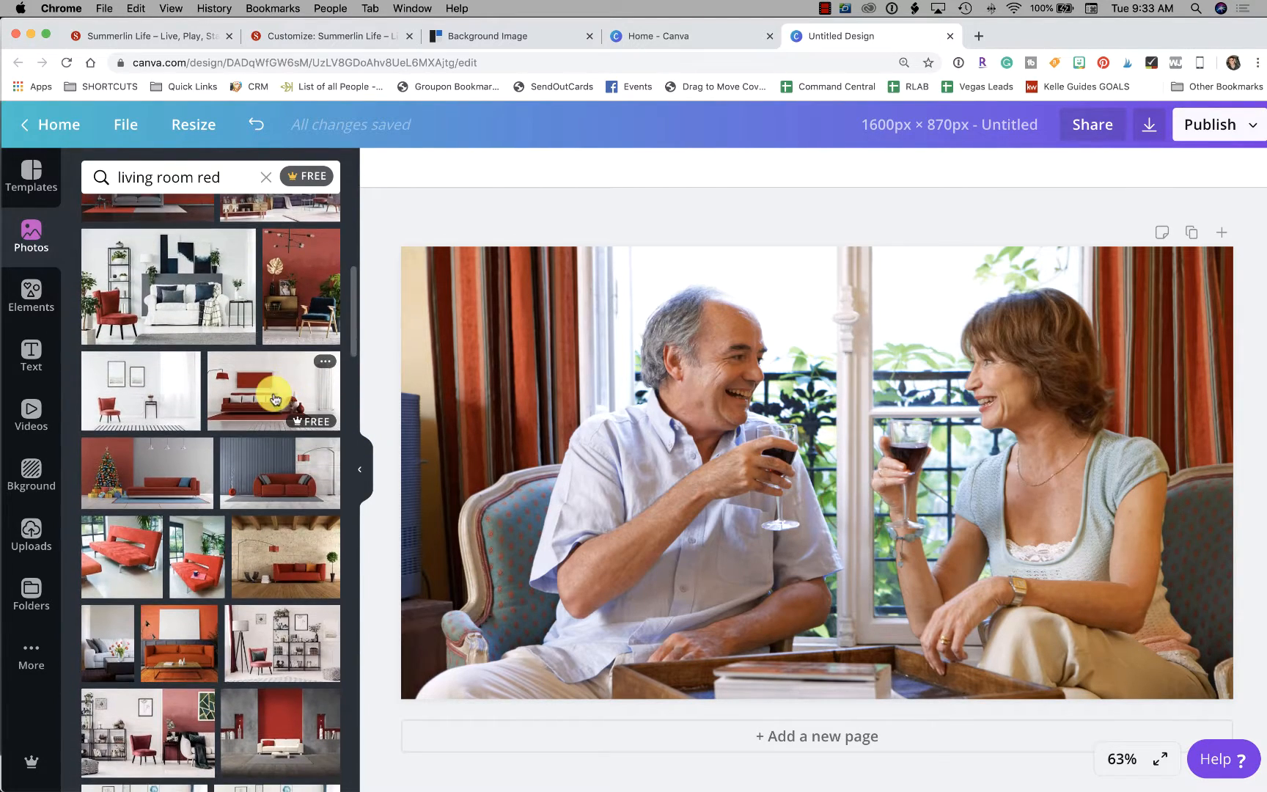
{"action": "left_click", "coordinate": [272, 392]}
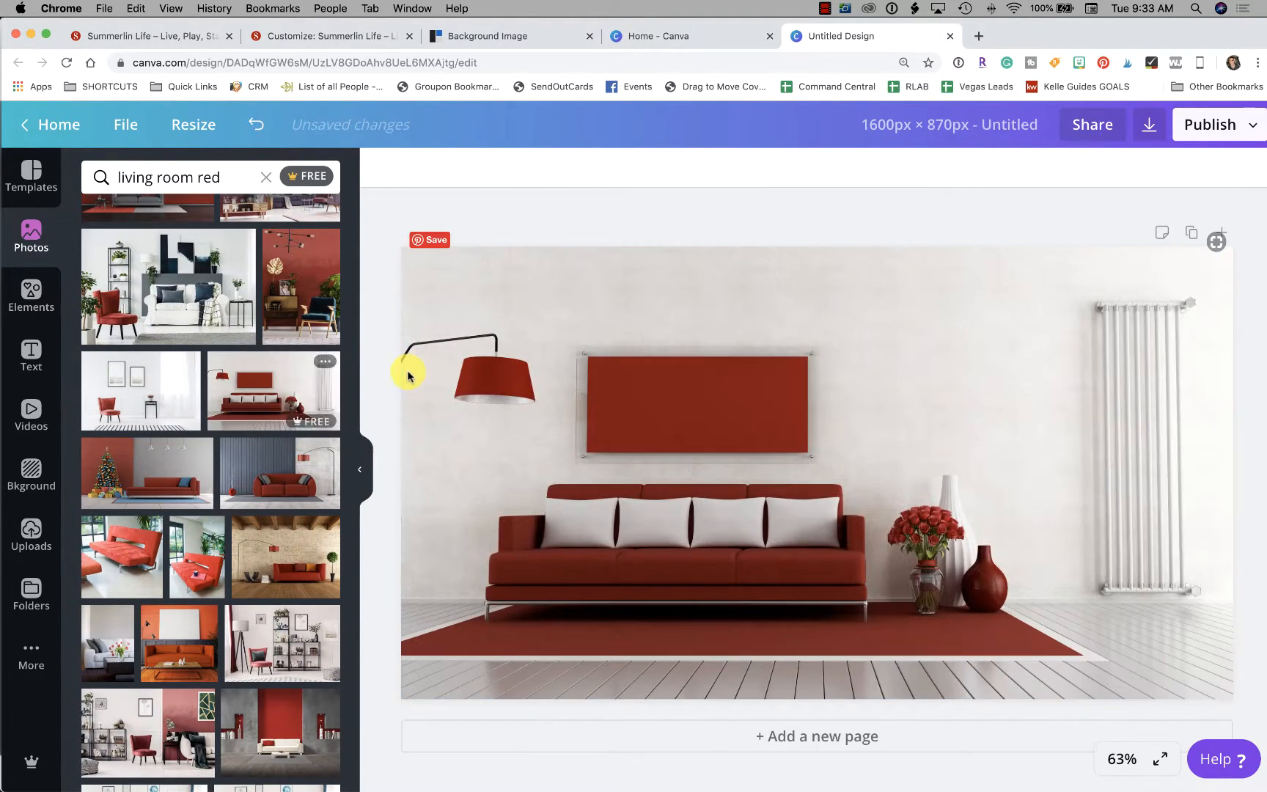
{"action": "left_click", "coordinate": [798, 432]}
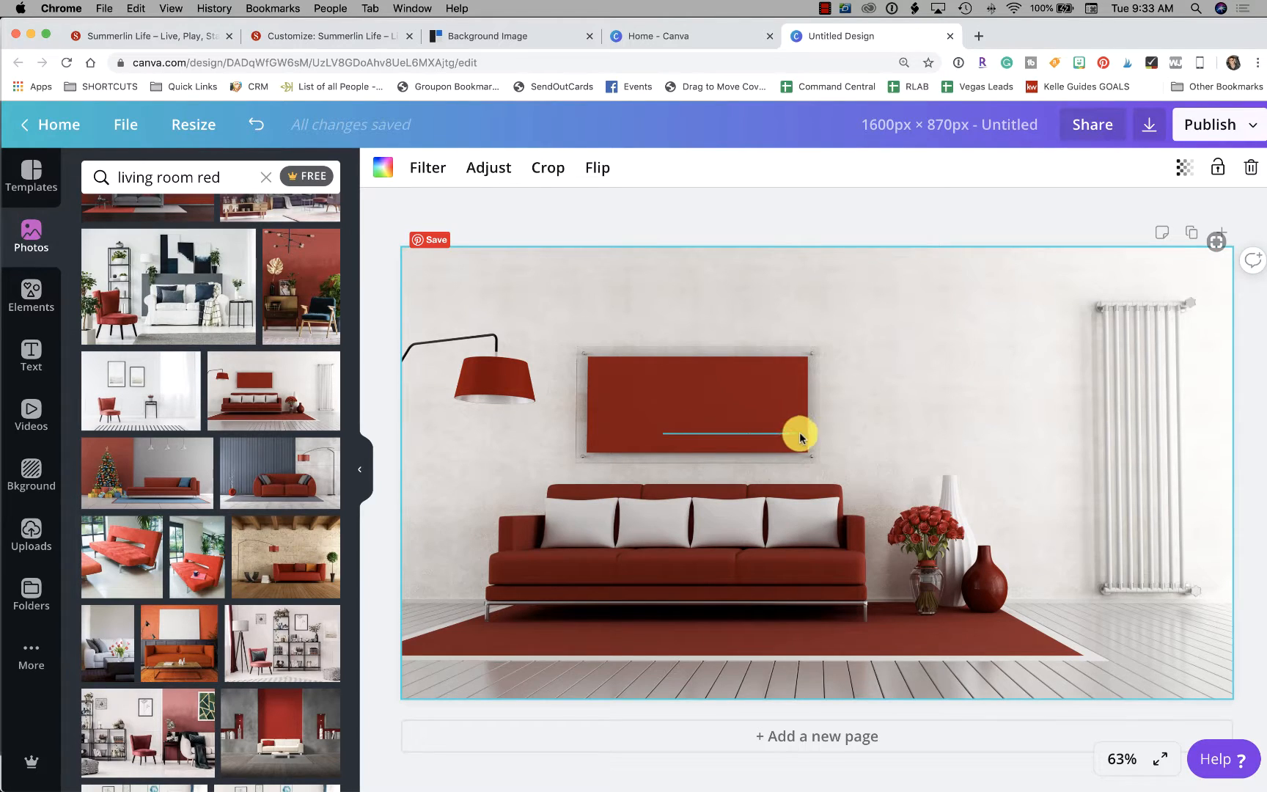
{"action": "left_click", "coordinate": [665, 171]}
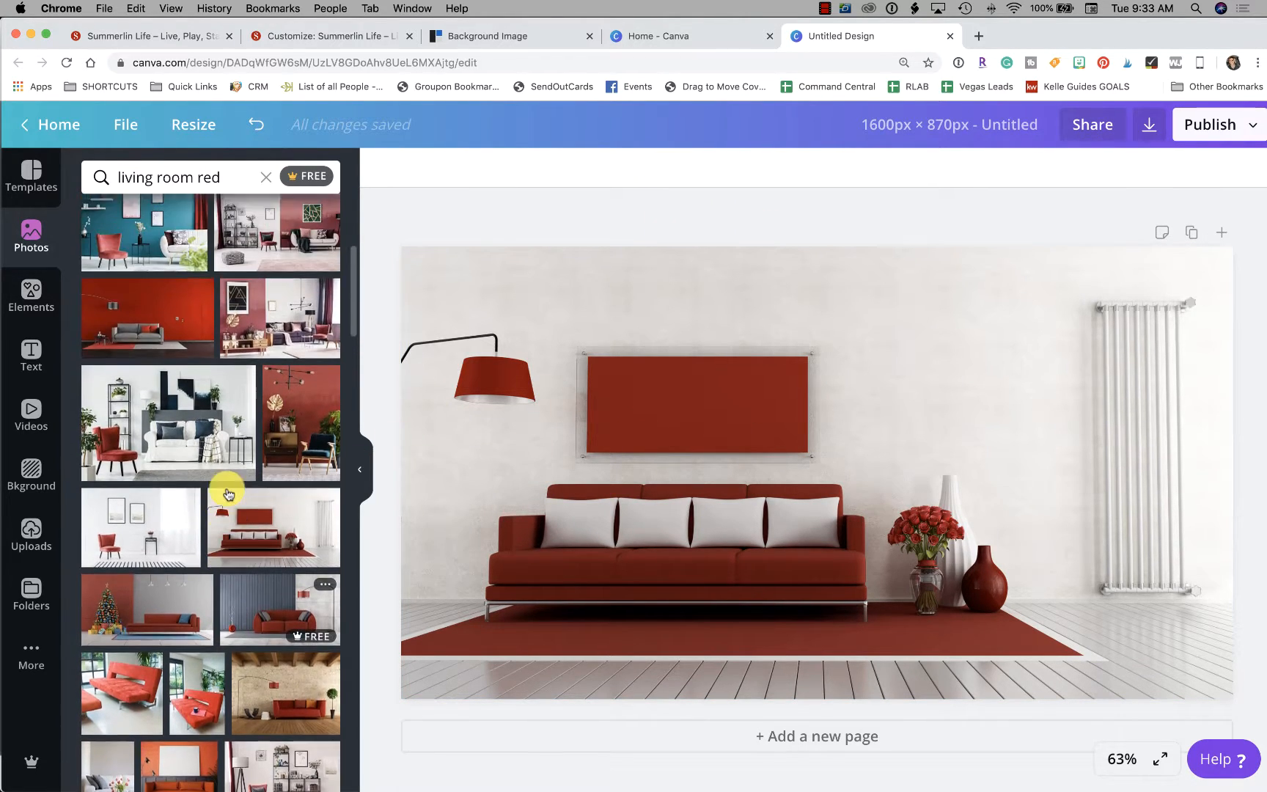
{"action": "scroll", "scroll_direction": "up", "scroll_amount": 3}
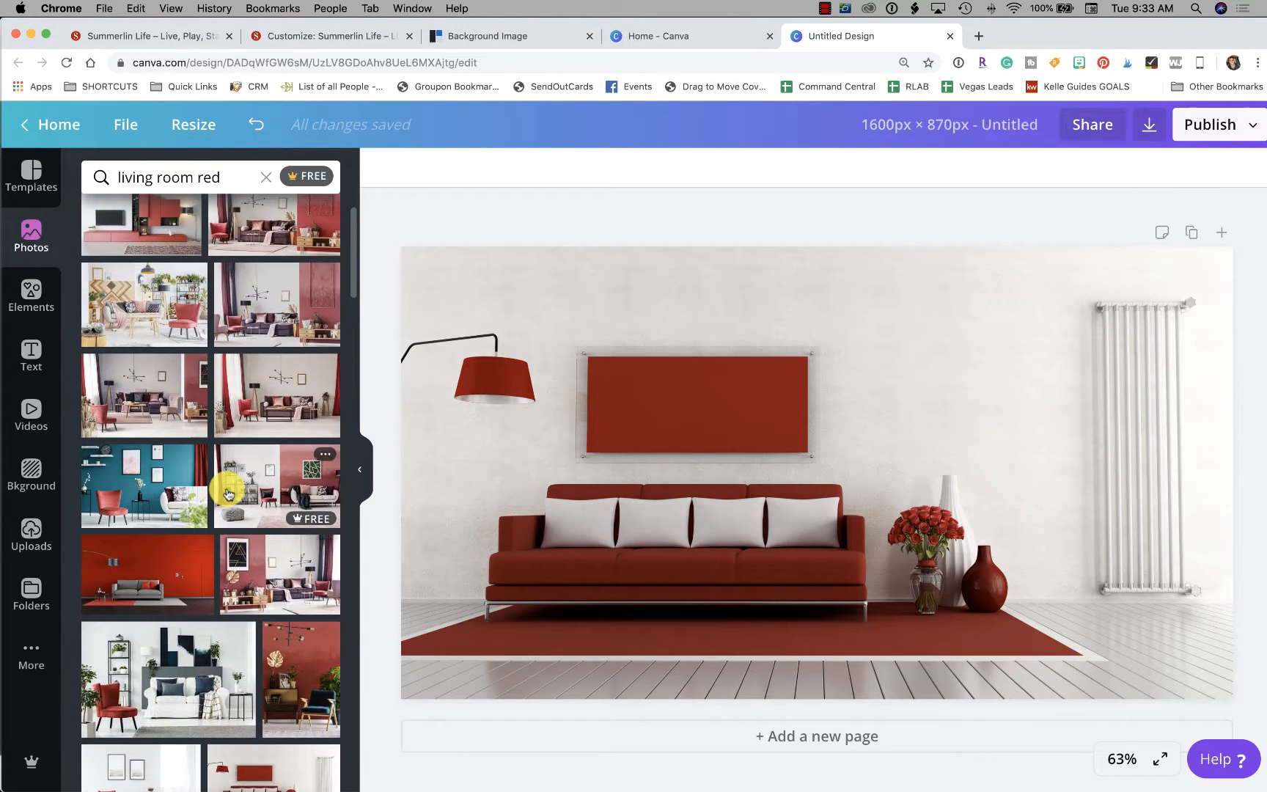
{"action": "scroll", "scroll_direction": "up", "scroll_amount": 3}
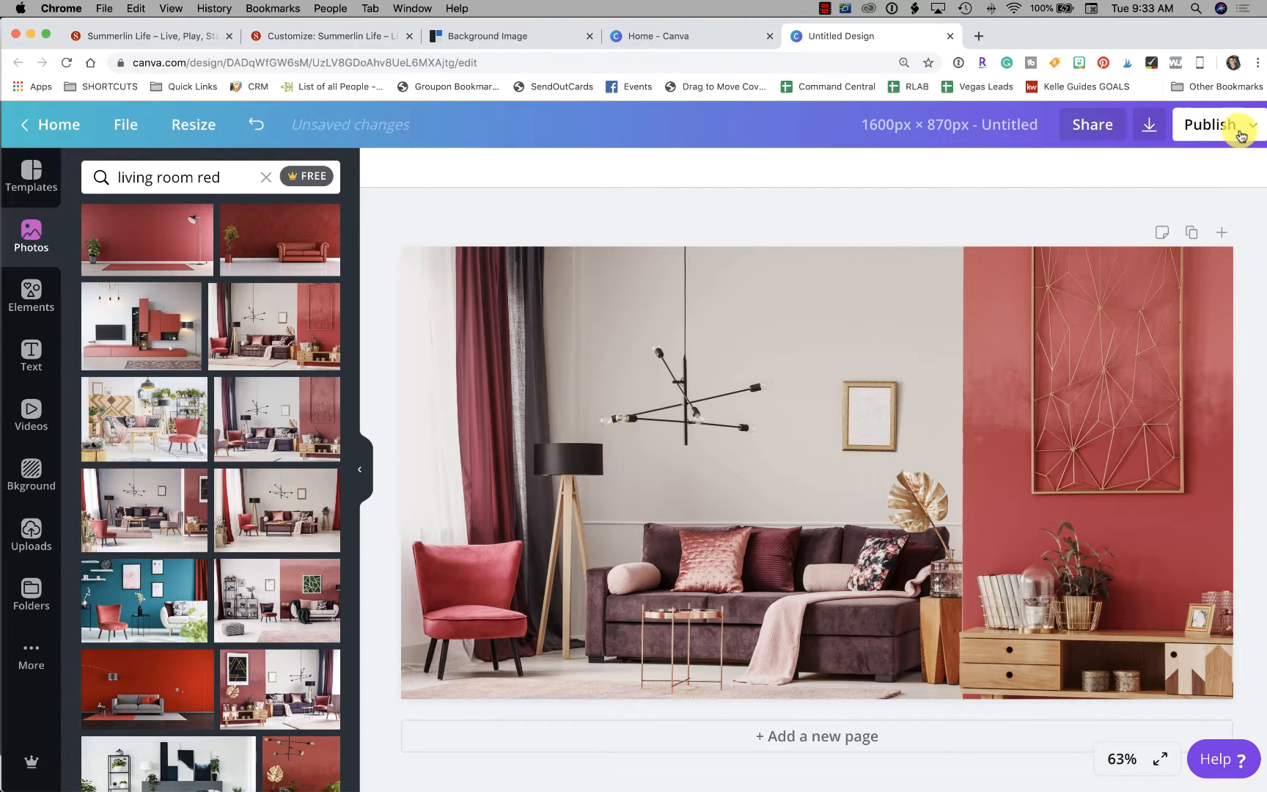
Step: Open the design's download options and choose JPG as the file type
{"action": "left_click", "coordinate": [1150, 124]}
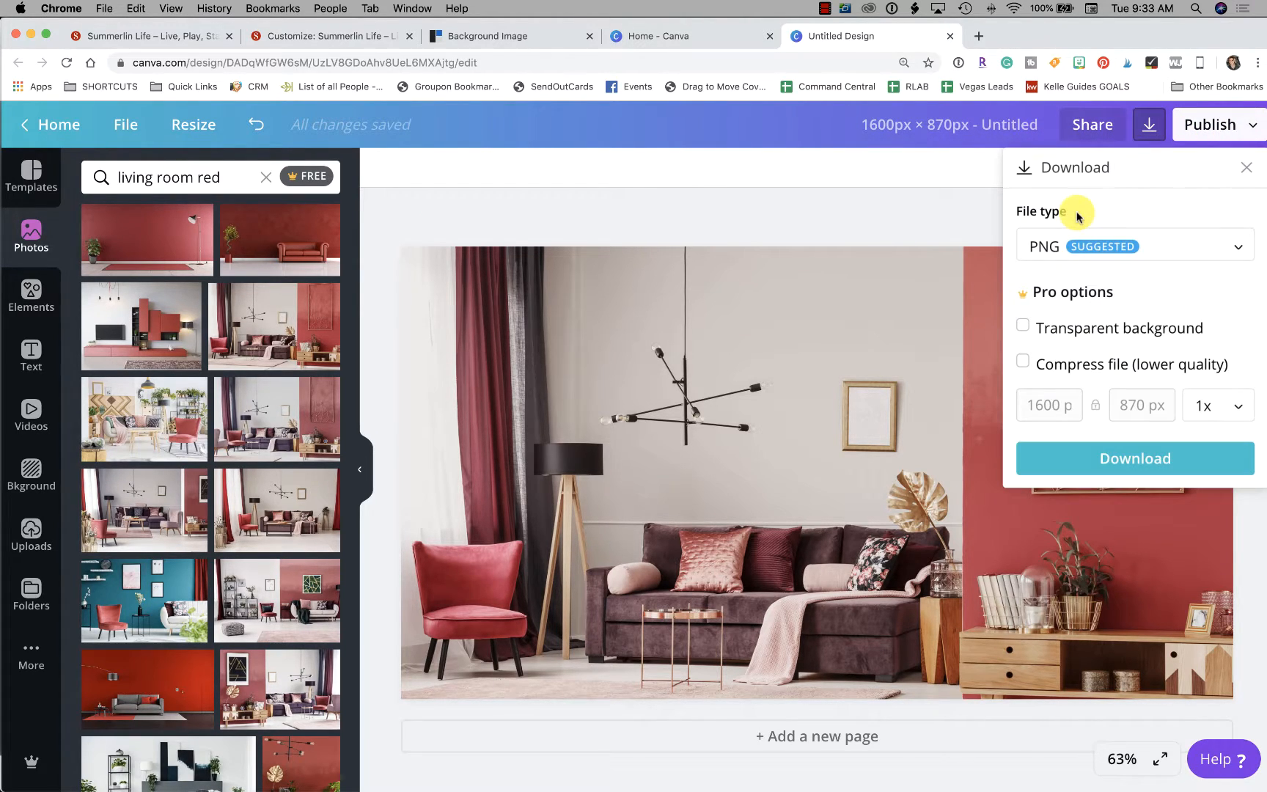
{"action": "mouse_move", "coordinate": [1075, 408]}
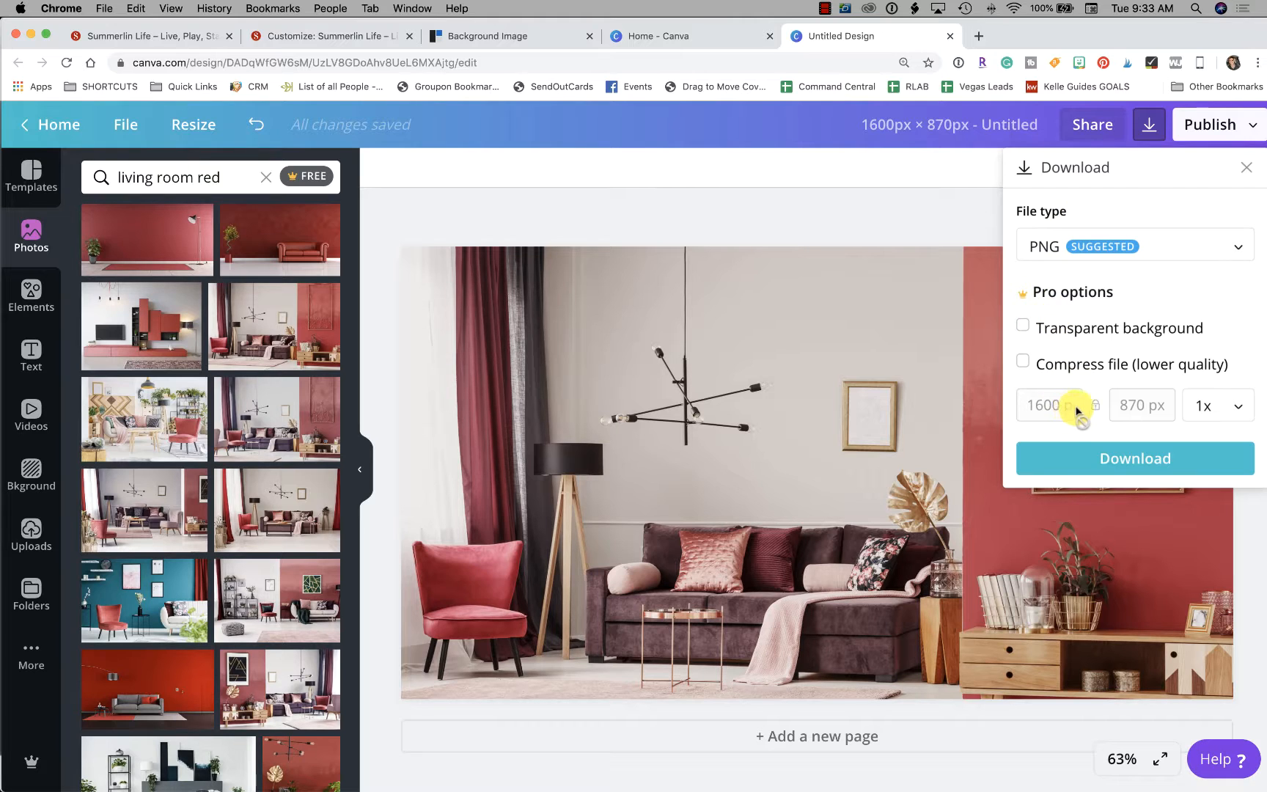
{"action": "mouse_move", "coordinate": [1160, 386]}
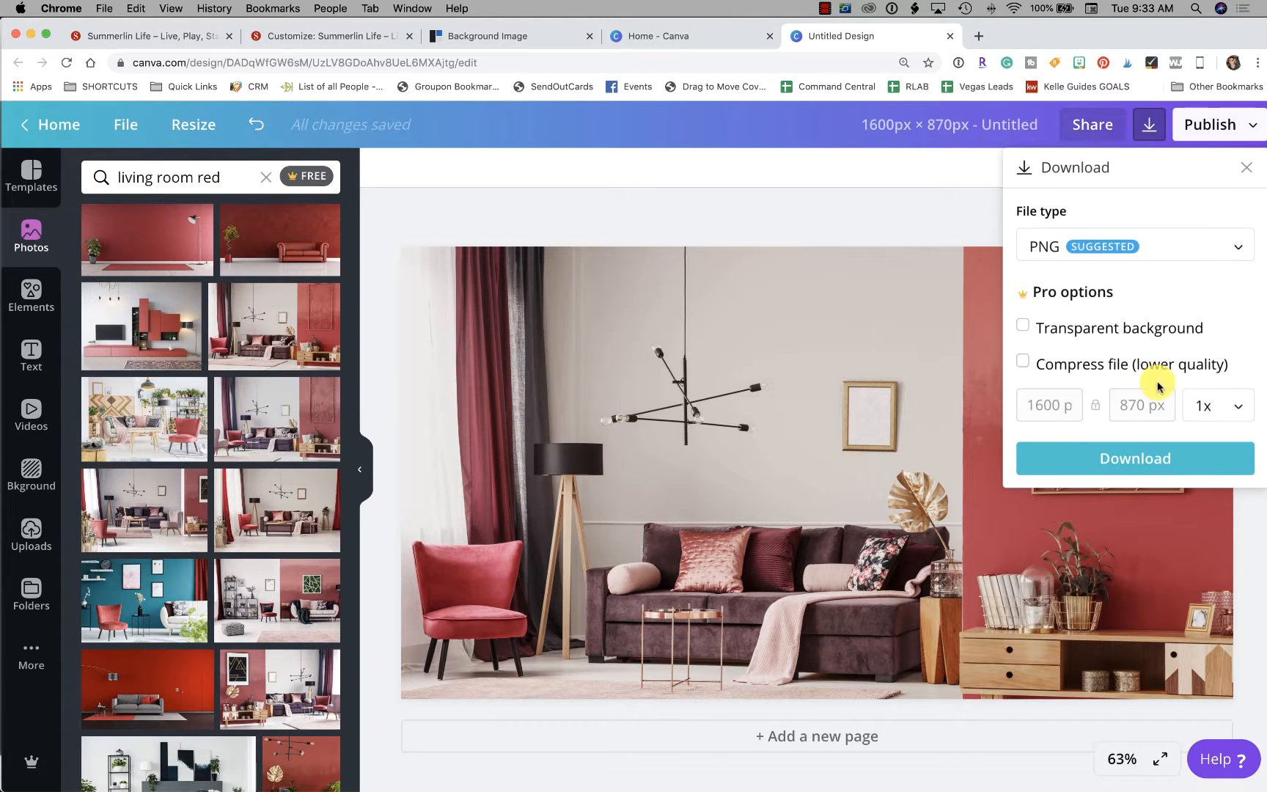
{"action": "left_click", "coordinate": [1131, 246]}
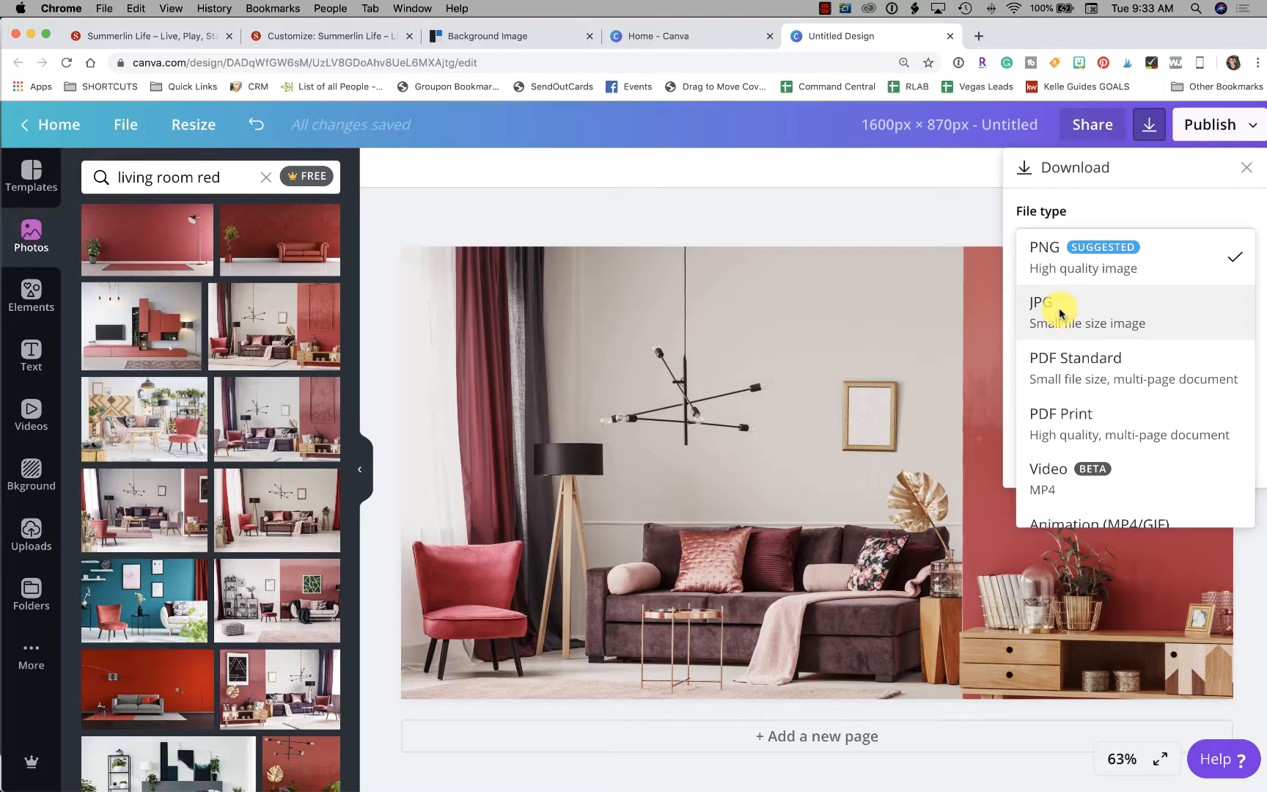
{"action": "left_click", "coordinate": [1043, 311]}
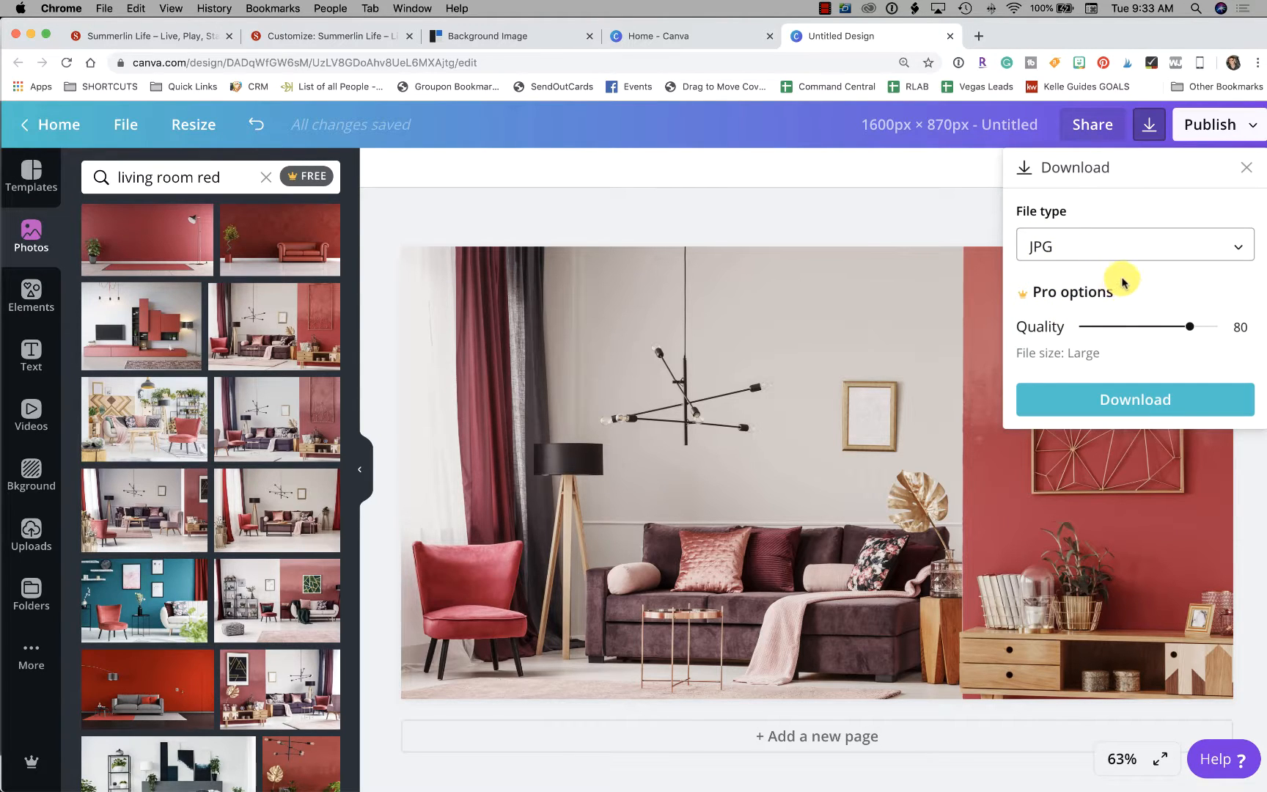
{"action": "mouse_move", "coordinate": [1154, 344]}
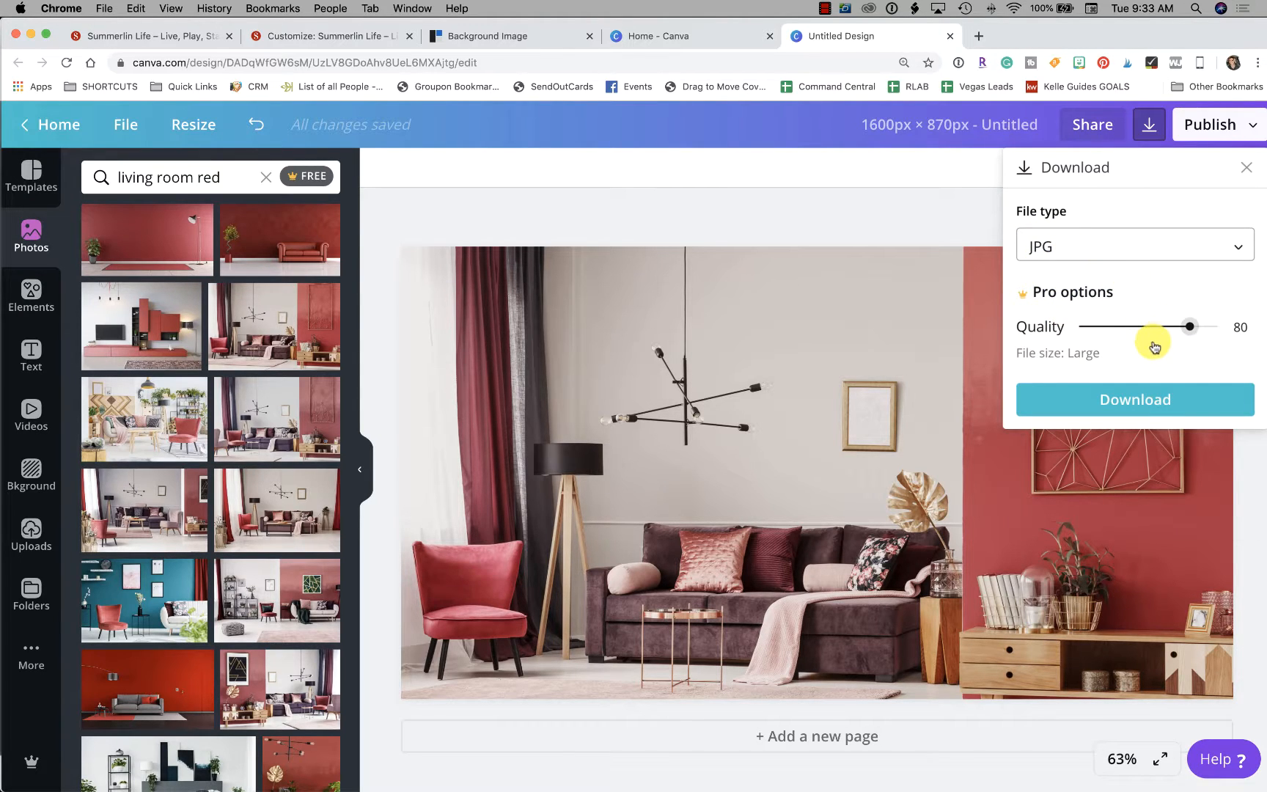
{"action": "mouse_move", "coordinate": [1160, 366]}
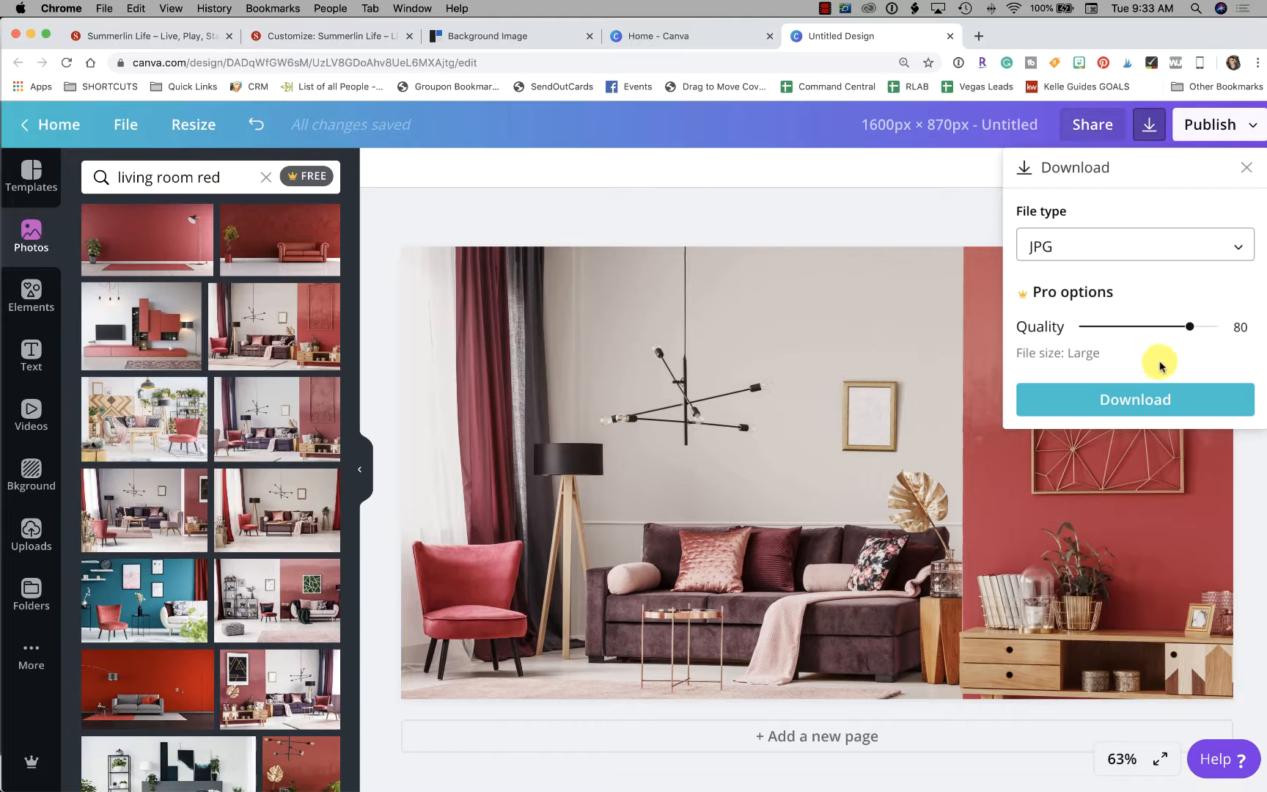
{"action": "mouse_move", "coordinate": [1101, 313]}
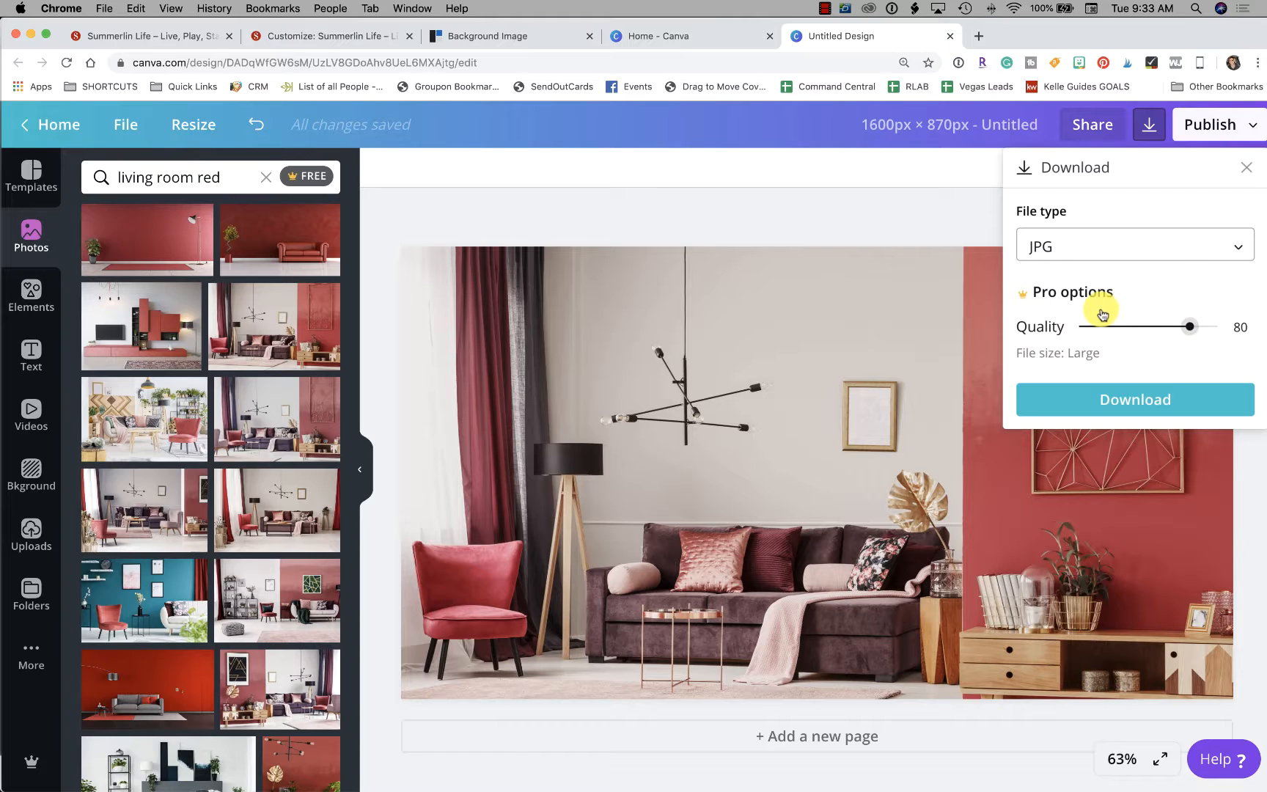
{"action": "mouse_move", "coordinate": [1162, 305]}
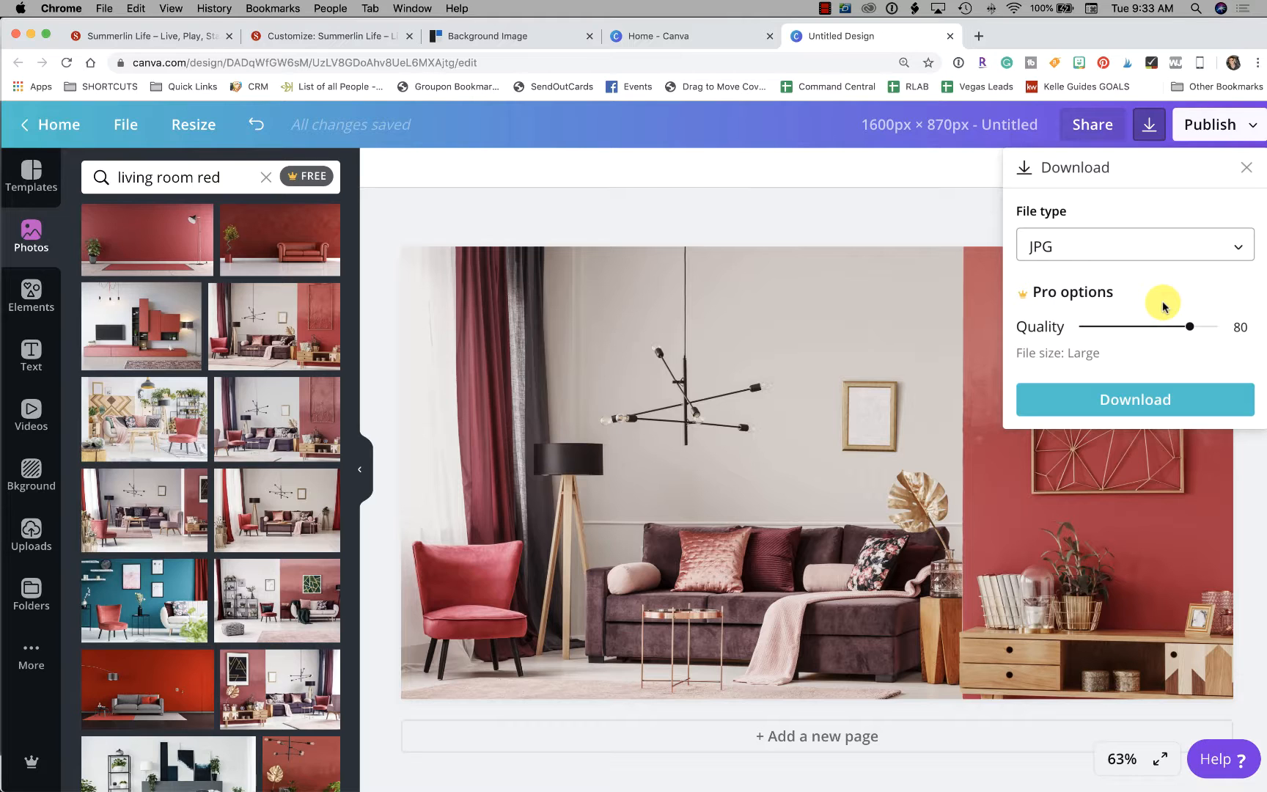
Step: Try PNG with Compress file enabled, then set the file type back to JPG
{"action": "left_click", "coordinate": [1133, 247]}
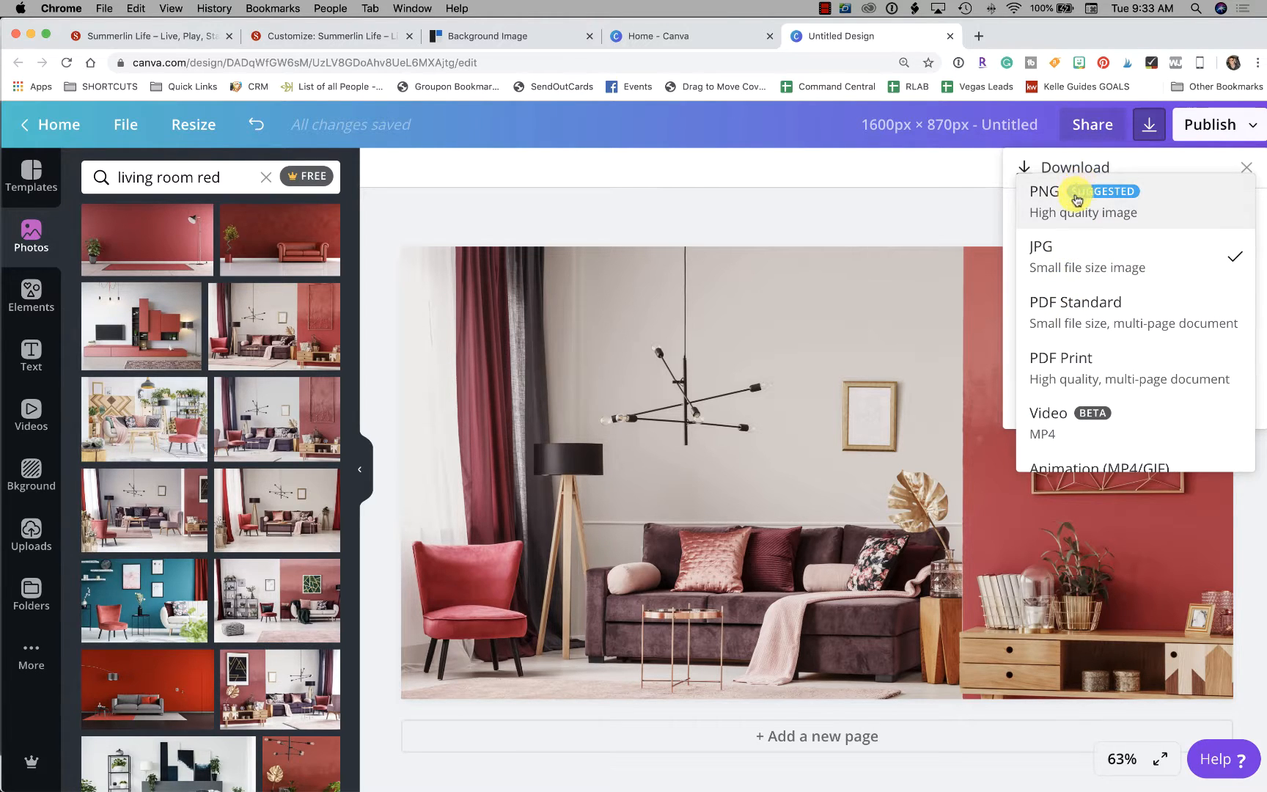
{"action": "left_click", "coordinate": [1044, 192]}
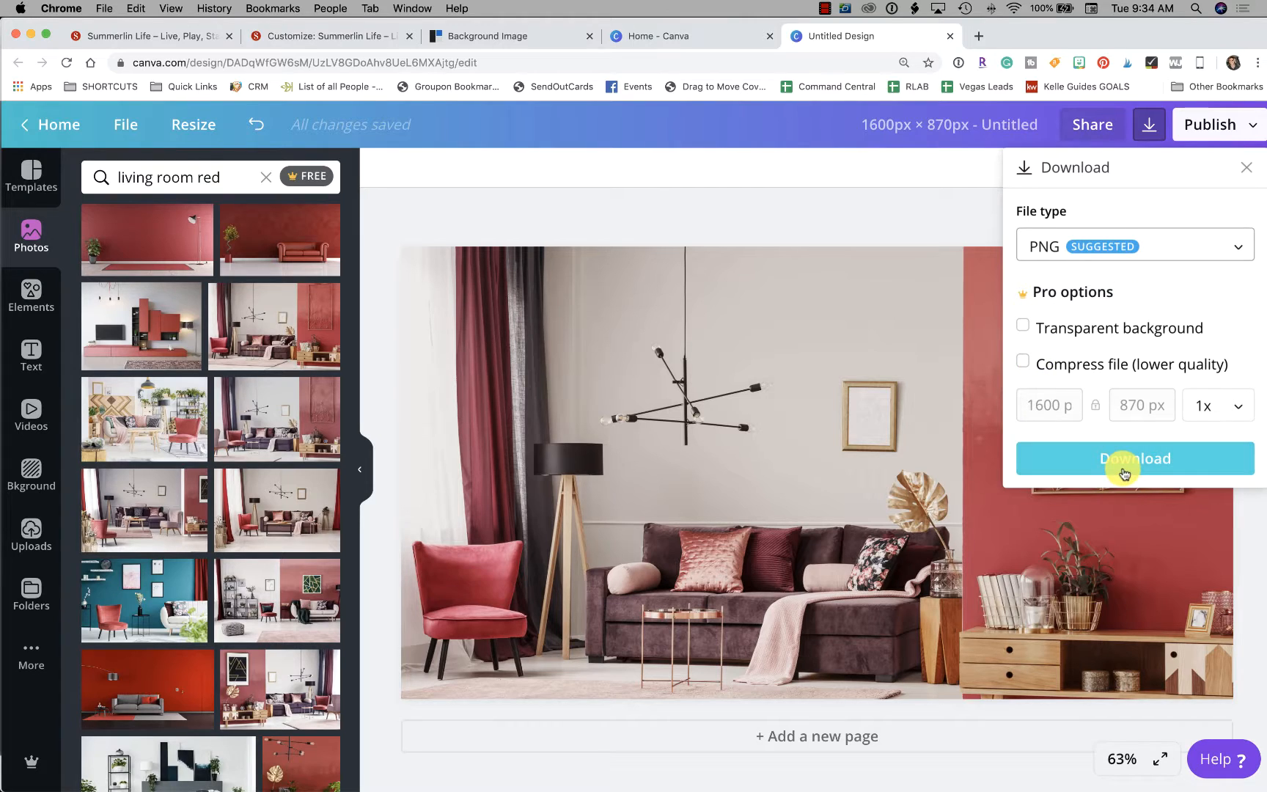
{"action": "mouse_move", "coordinate": [1135, 457]}
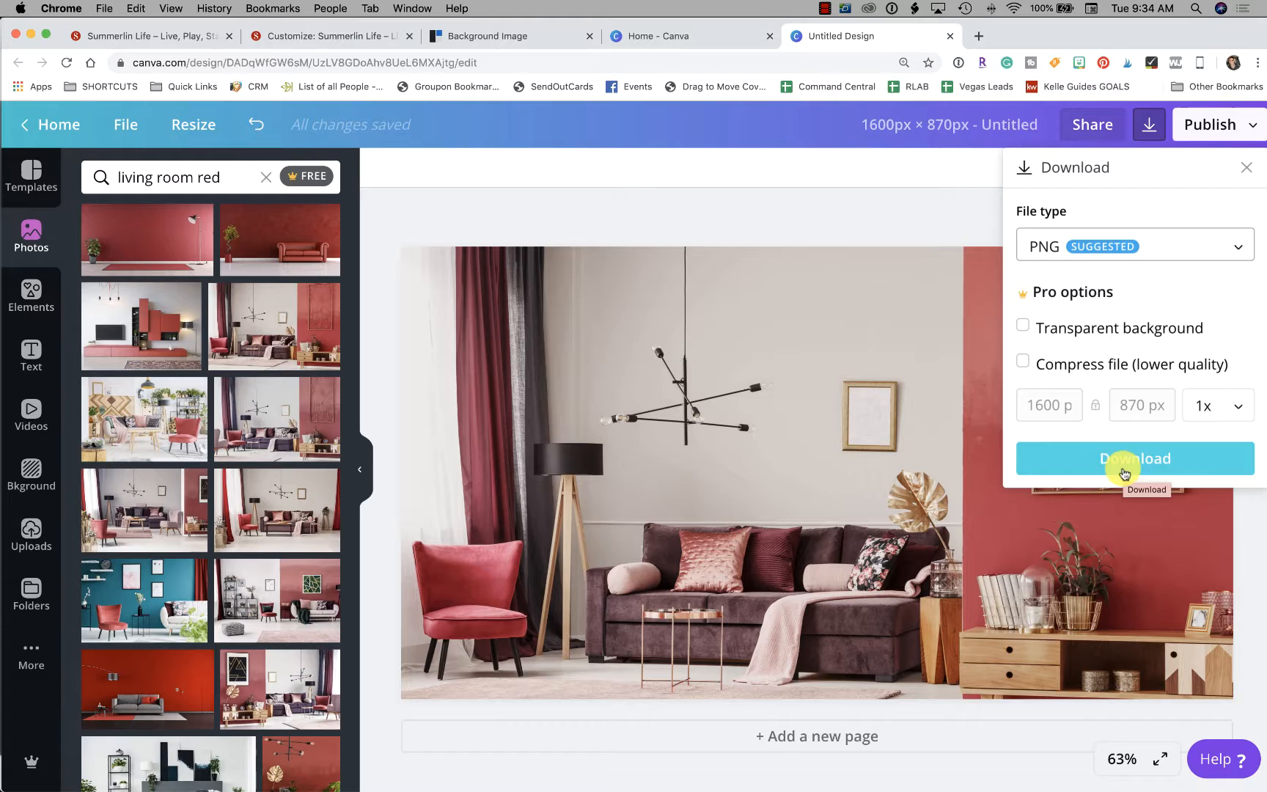
{"action": "mouse_move", "coordinate": [1006, 374]}
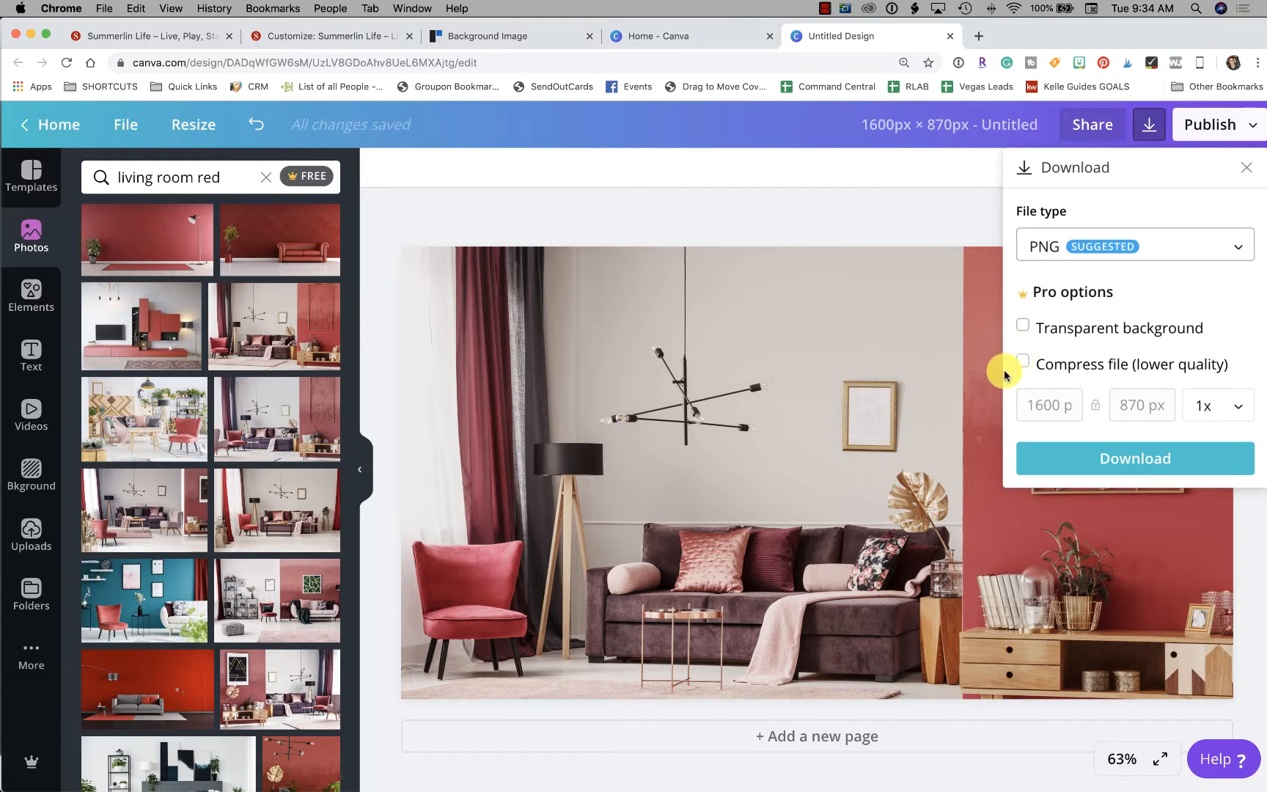
{"action": "left_click", "coordinate": [1023, 361]}
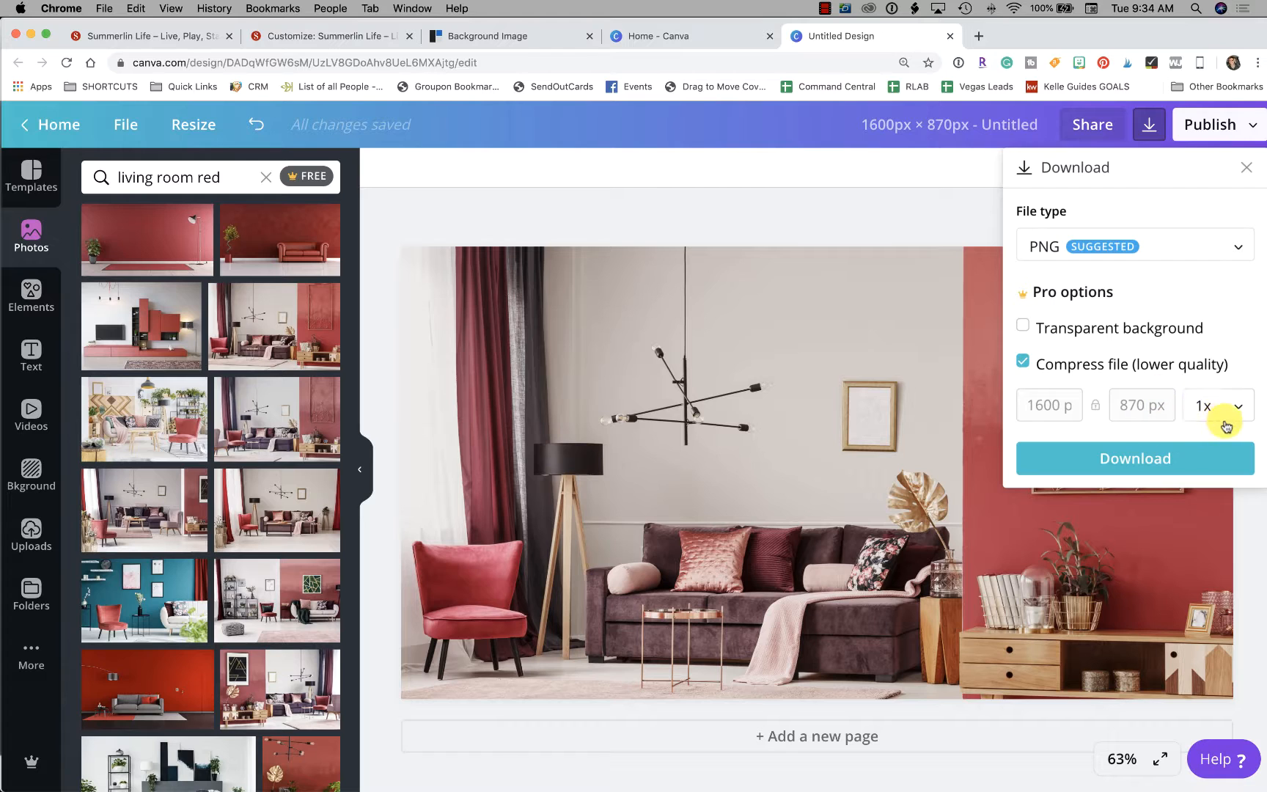
{"action": "mouse_move", "coordinate": [1065, 319]}
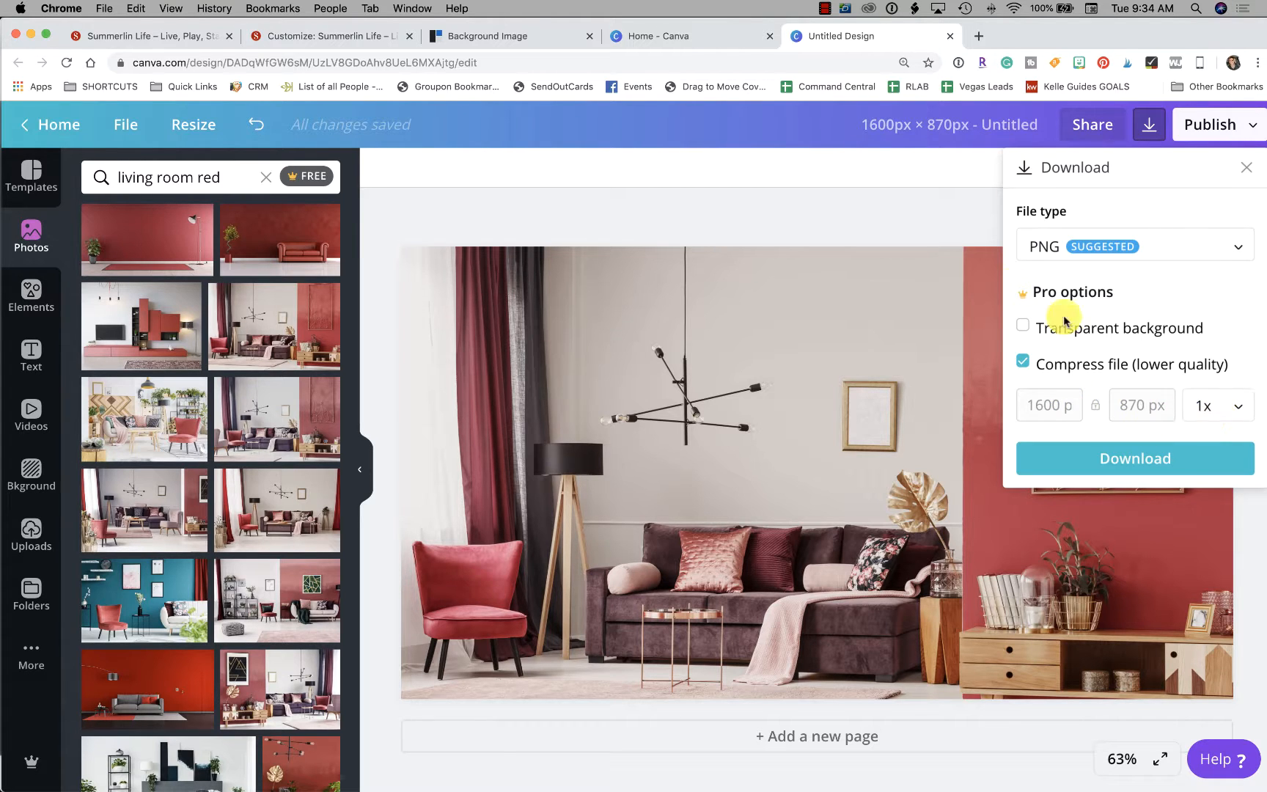
{"action": "left_click", "coordinate": [1133, 246]}
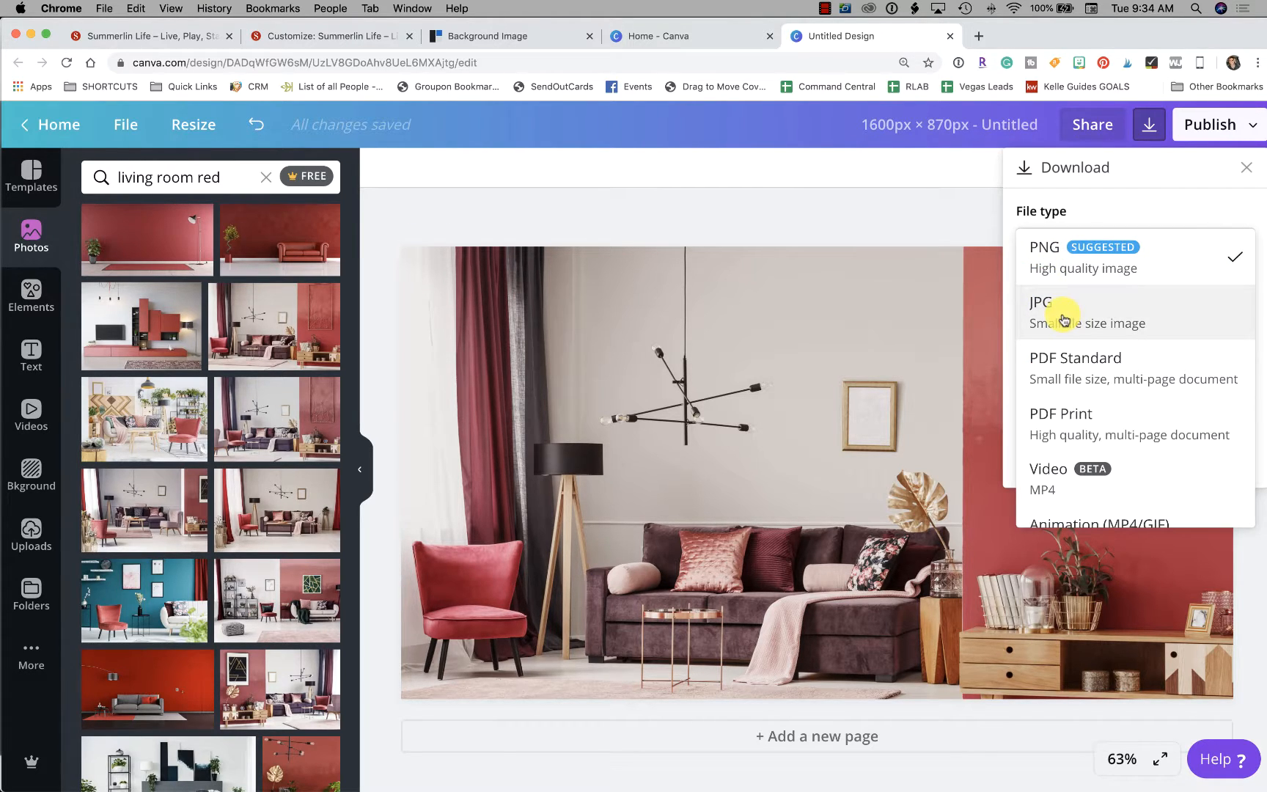
{"action": "left_click", "coordinate": [1047, 313]}
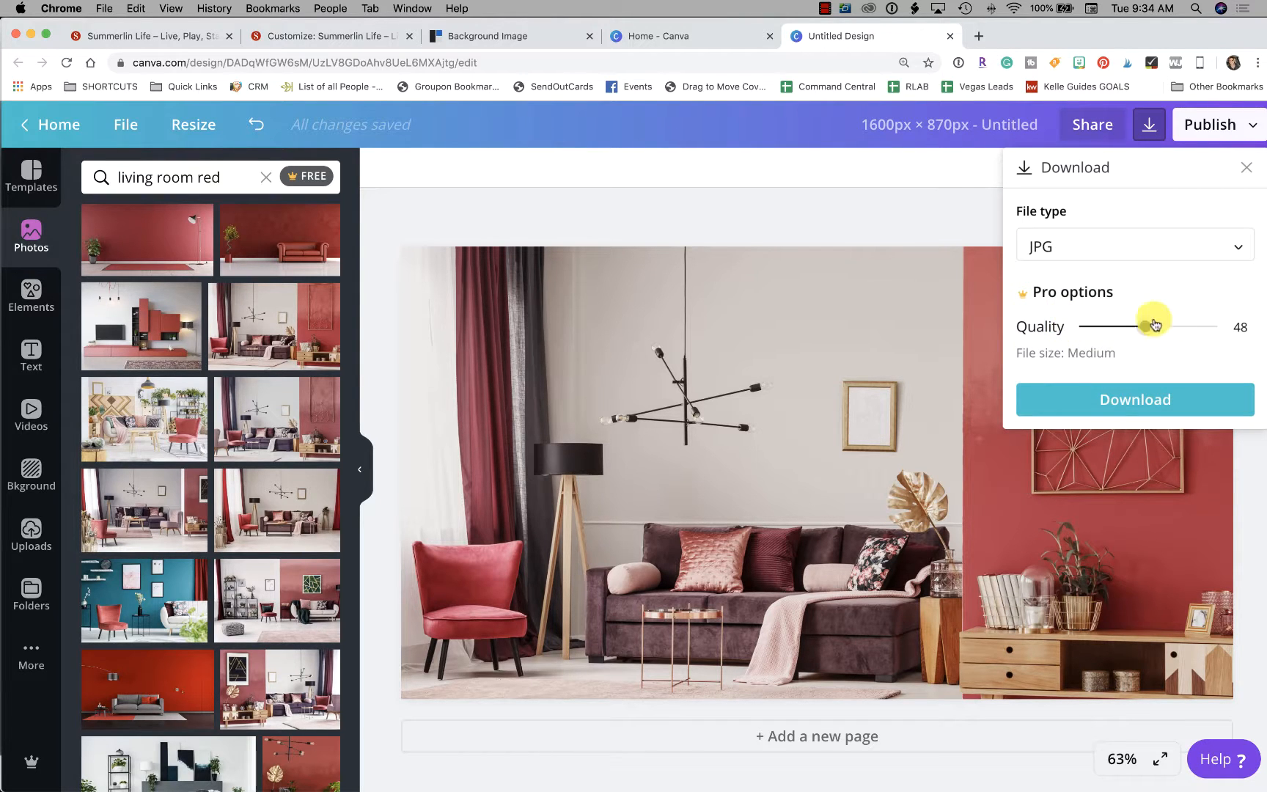
{"action": "mouse_move", "coordinate": [1138, 412]}
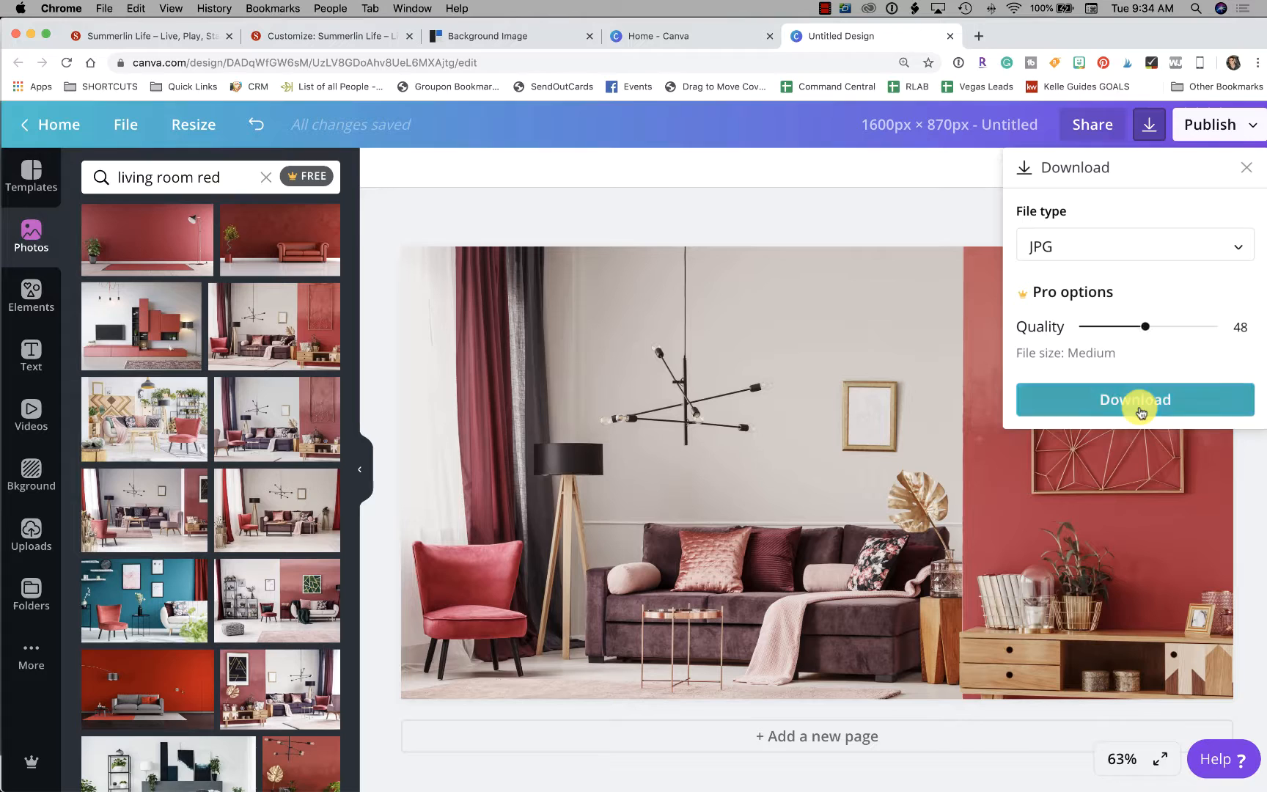
Step: Download the design to the desktop as a JPG named 'Summerlin Real Estate' and return to the customizer
{"action": "left_click", "coordinate": [1135, 399]}
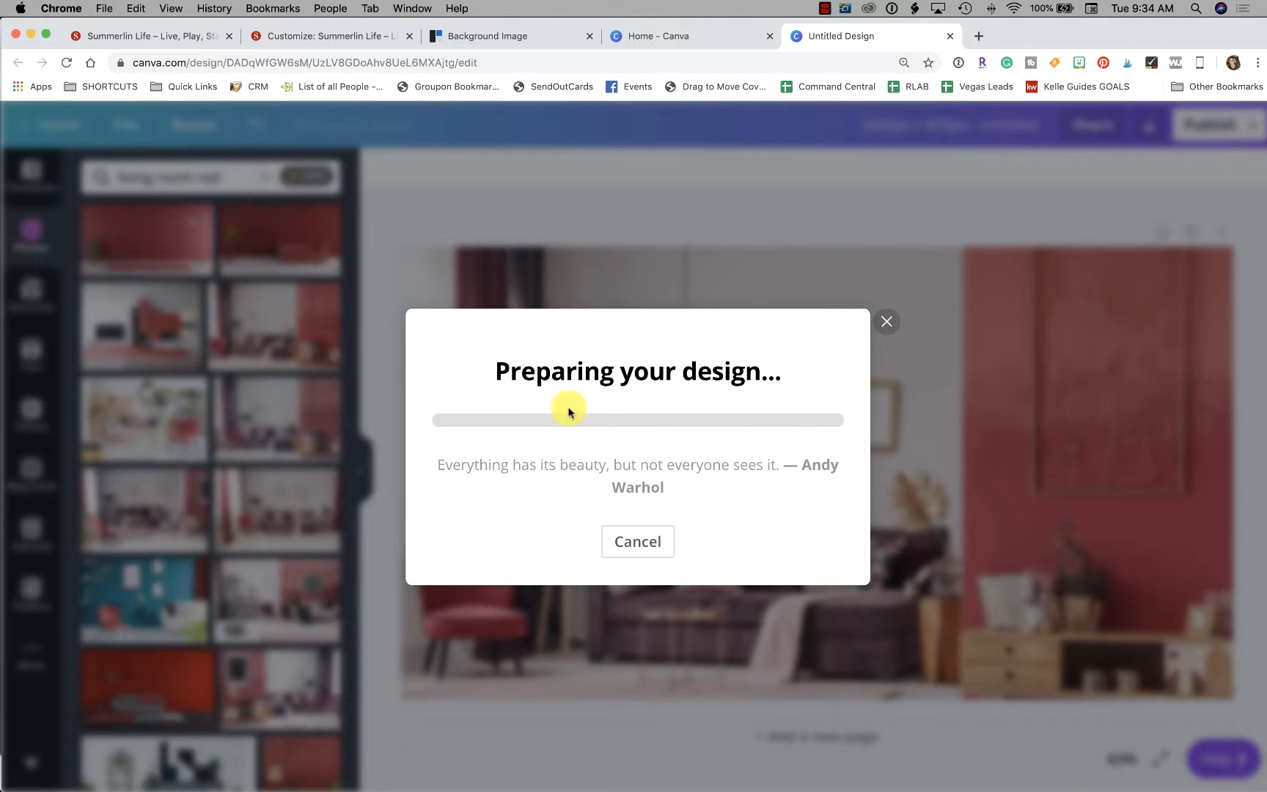
{"action": "mouse_move", "coordinate": [659, 408]}
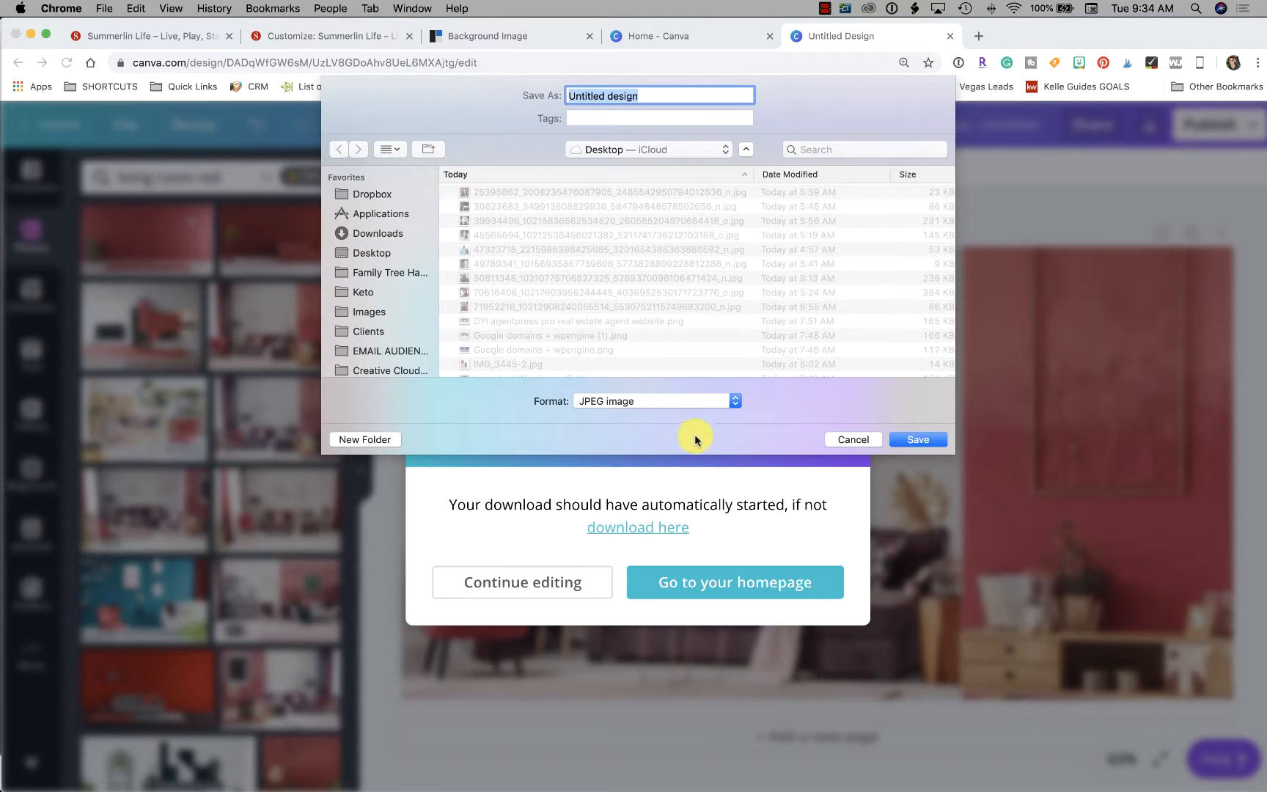
{"action": "mouse_move", "coordinate": [852, 438]}
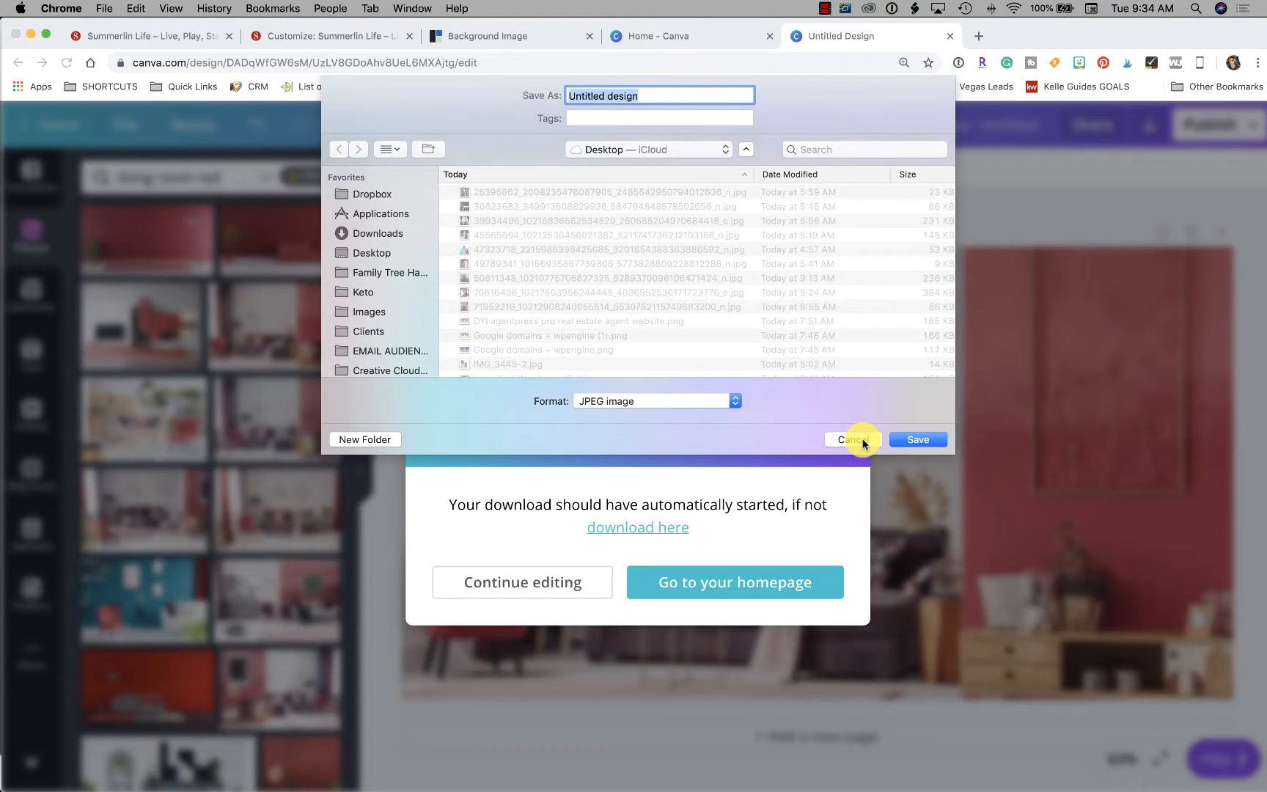
{"action": "type", "text": "Summerlin"}
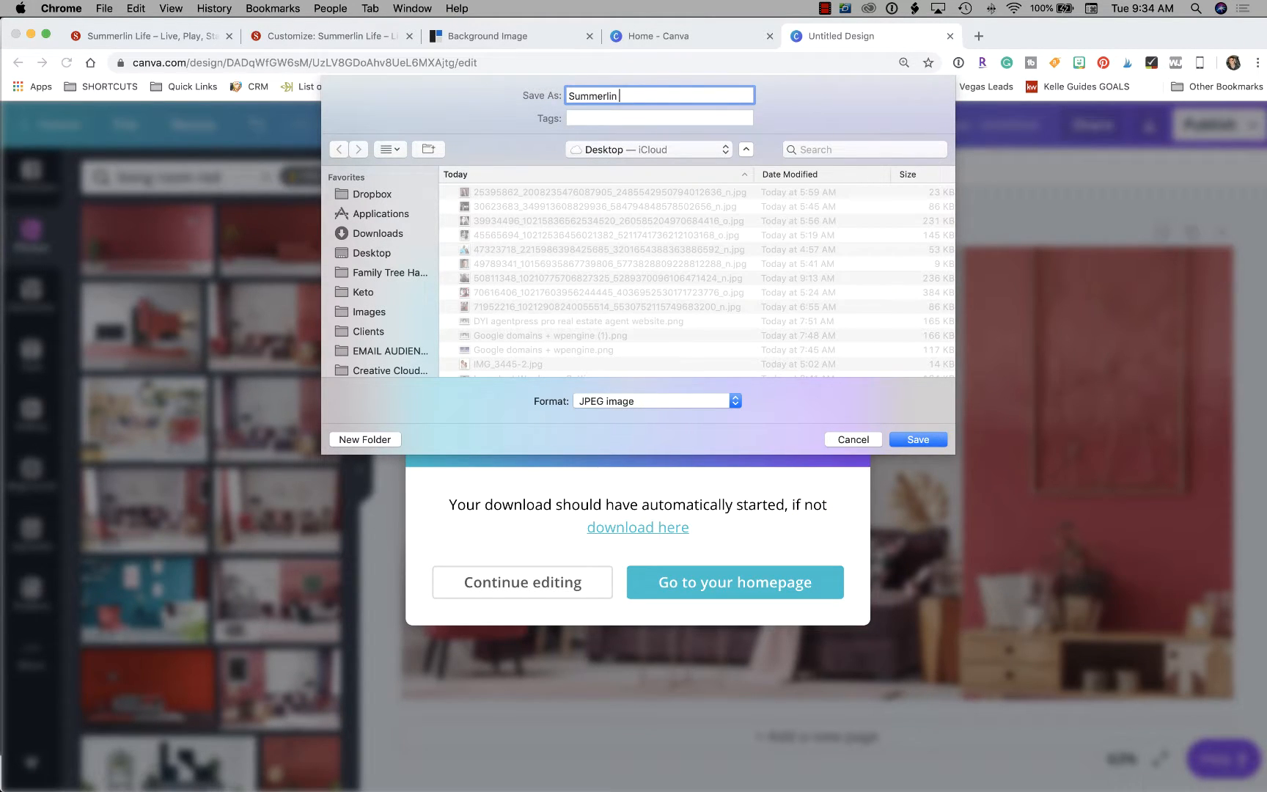
{"action": "type", "text": "Real Estw"}
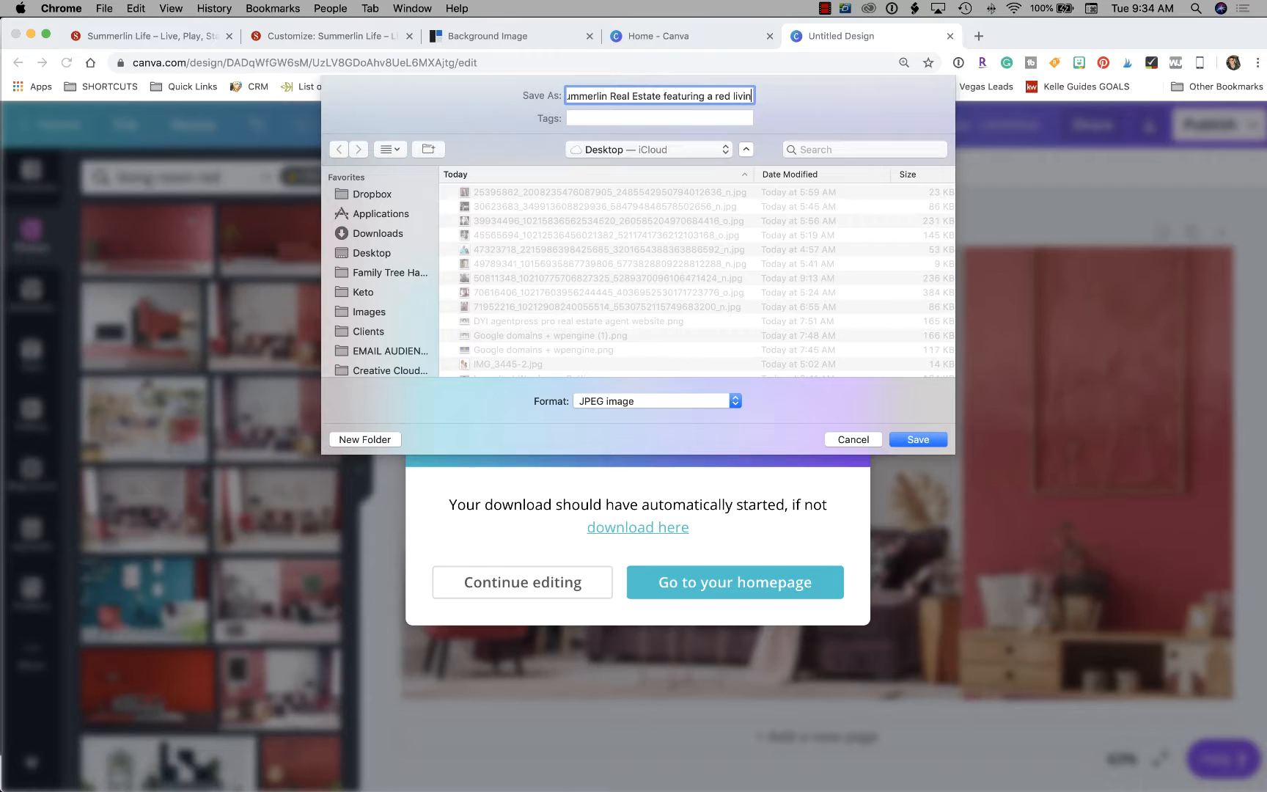
{"action": "left_click", "coordinate": [917, 438]}
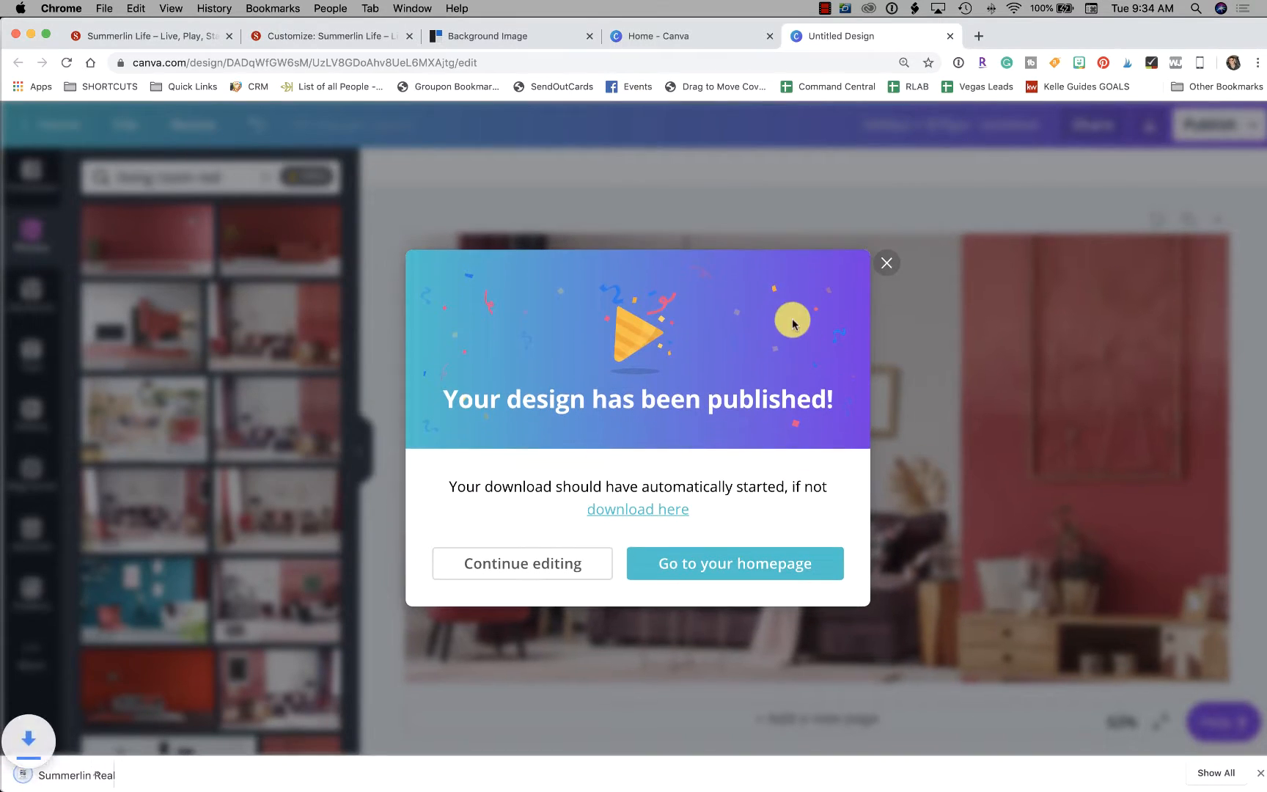
{"action": "left_click", "coordinate": [328, 35]}
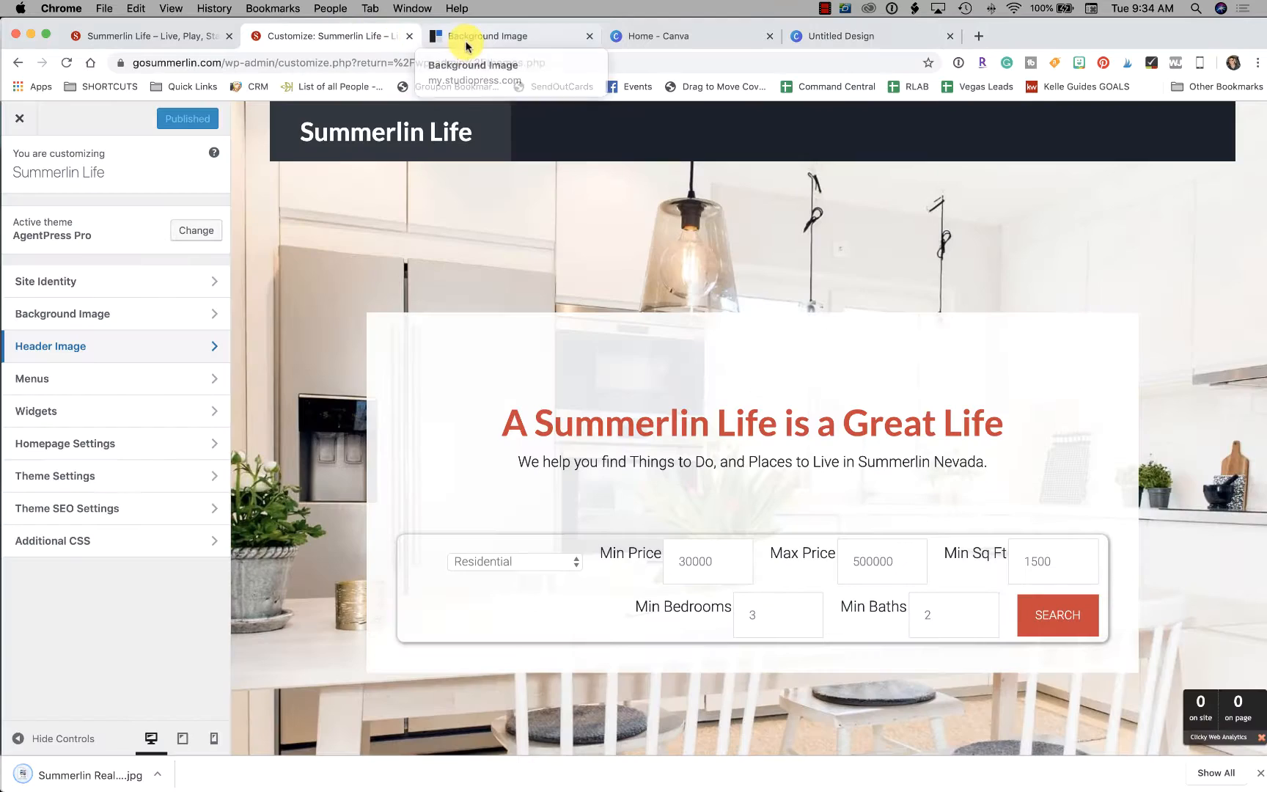
Step: Choose the red living-room JPG from the Media Library as the homepage background and check it behind the search form
{"action": "left_click", "coordinate": [62, 314]}
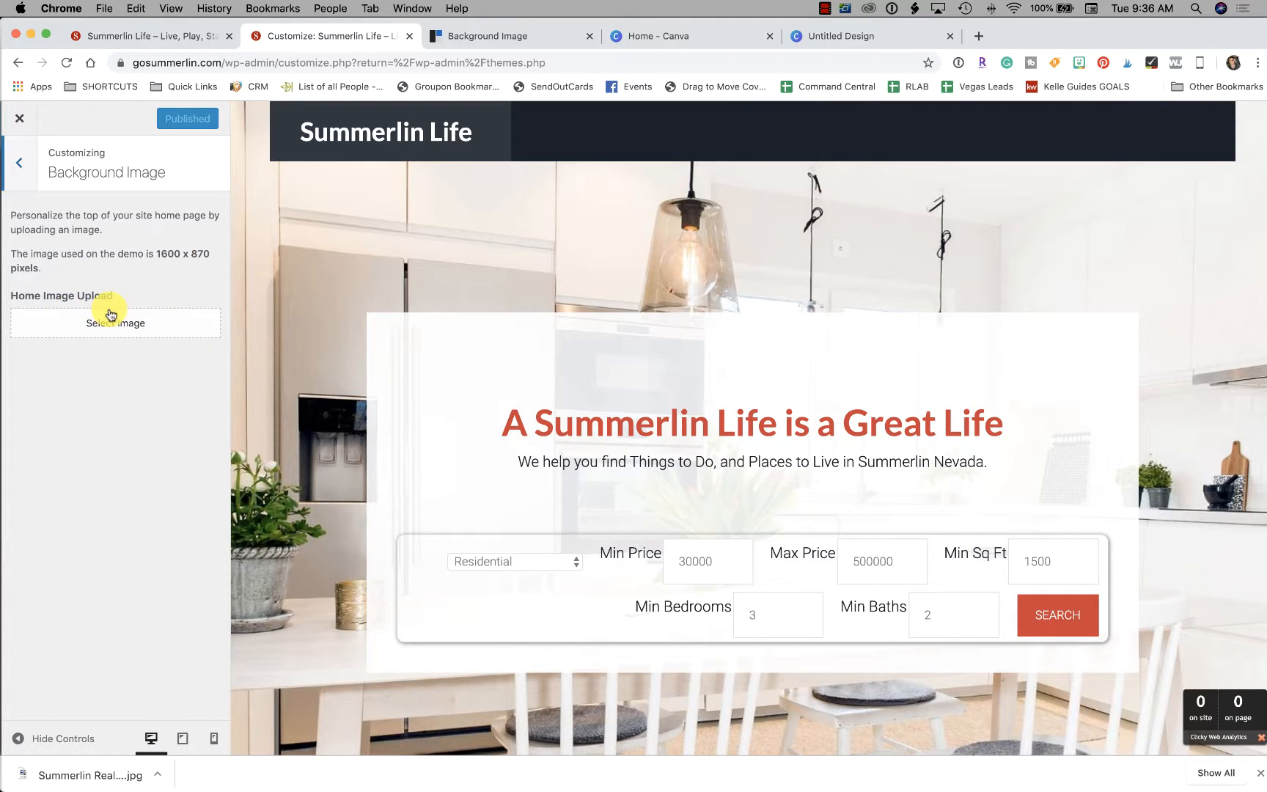
{"action": "left_click", "coordinate": [114, 323]}
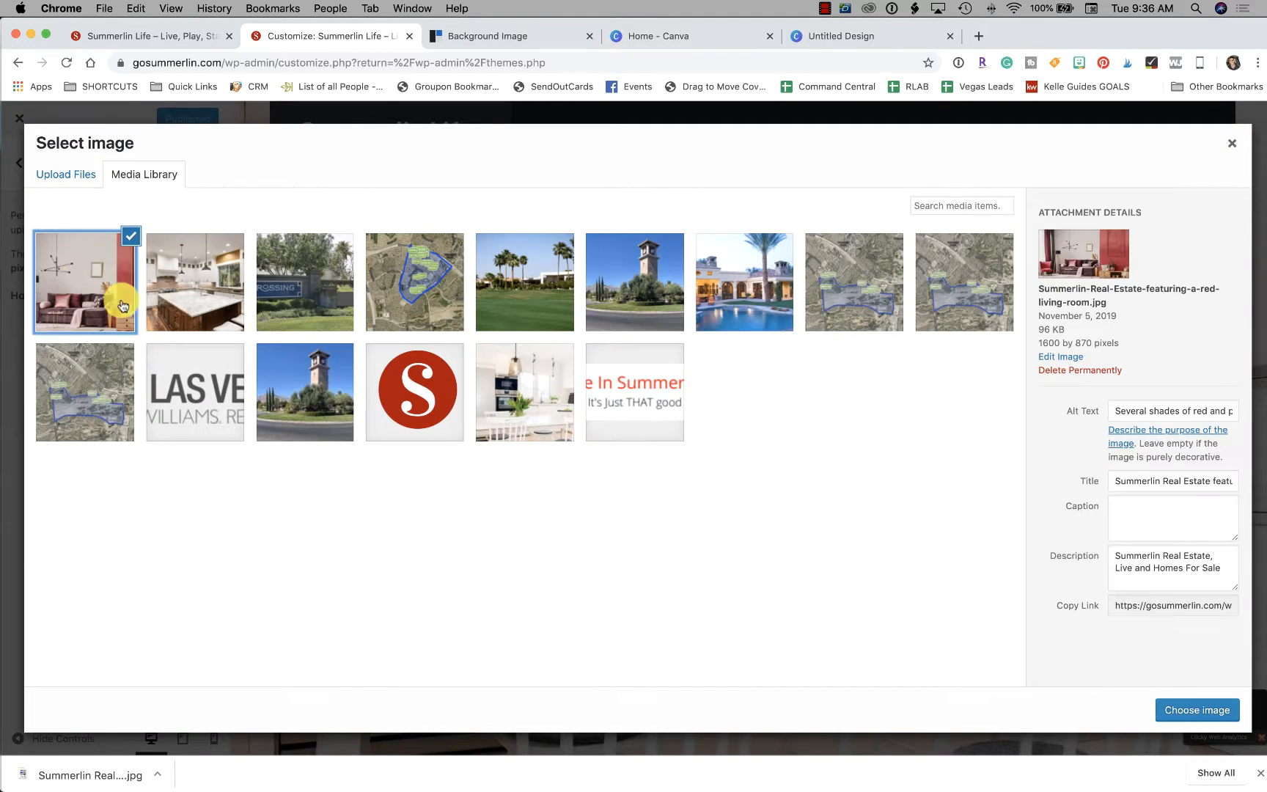
{"action": "left_click", "coordinate": [1197, 710]}
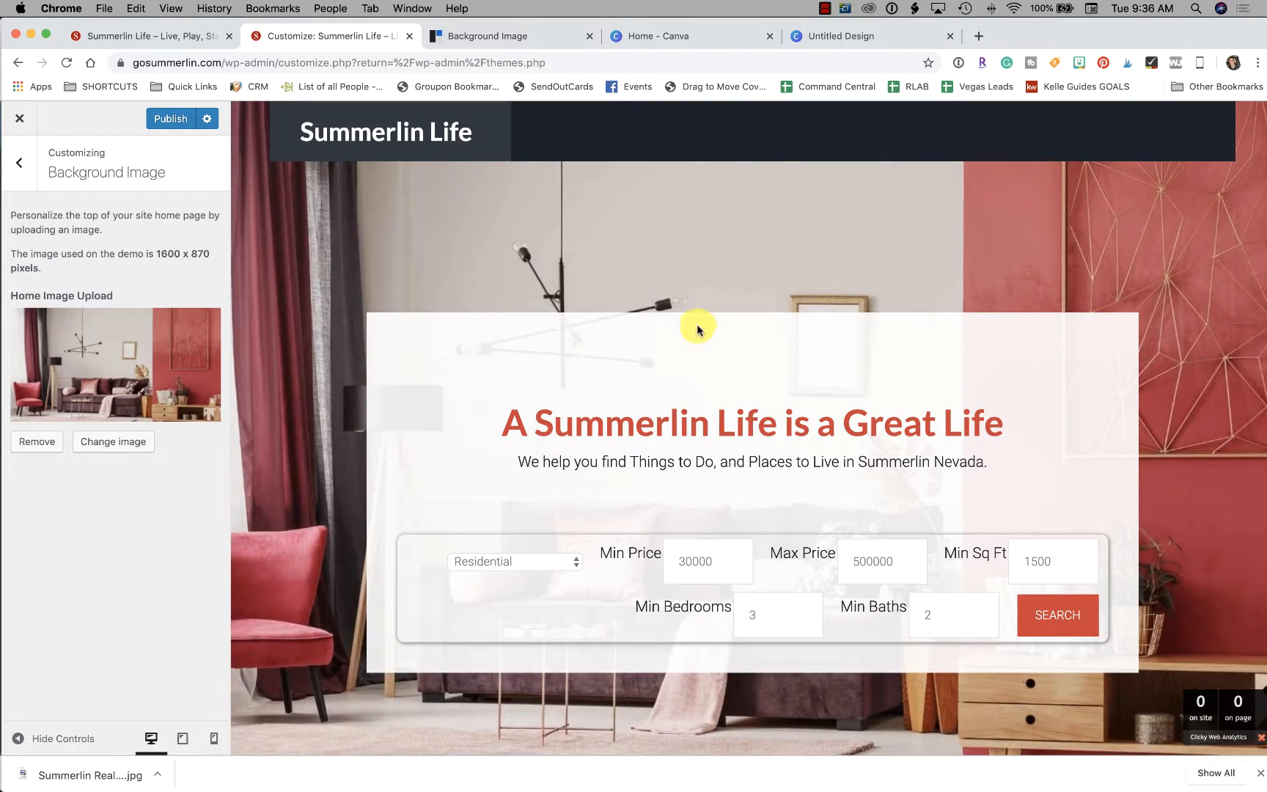
{"action": "scroll", "scroll_direction": "down", "scroll_amount": 3}
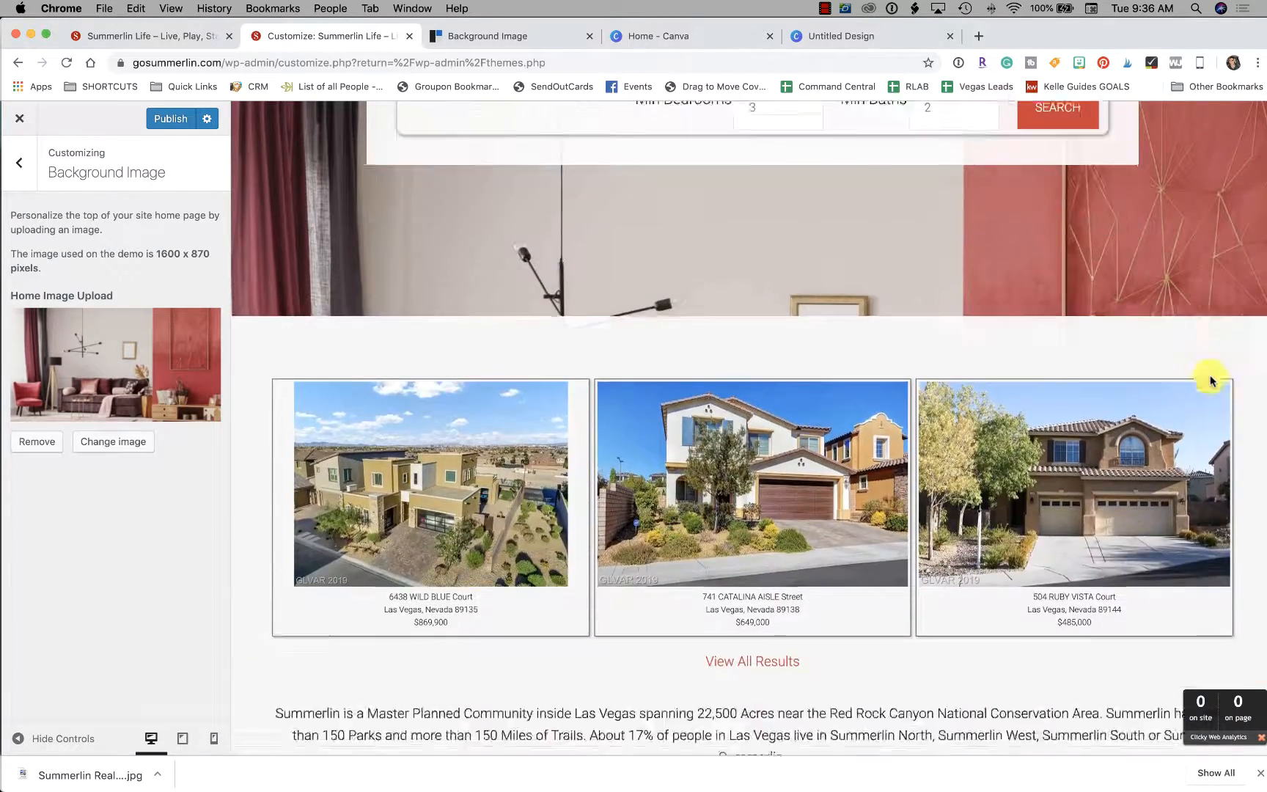
{"action": "scroll", "scroll_direction": "up", "scroll_amount": 3}
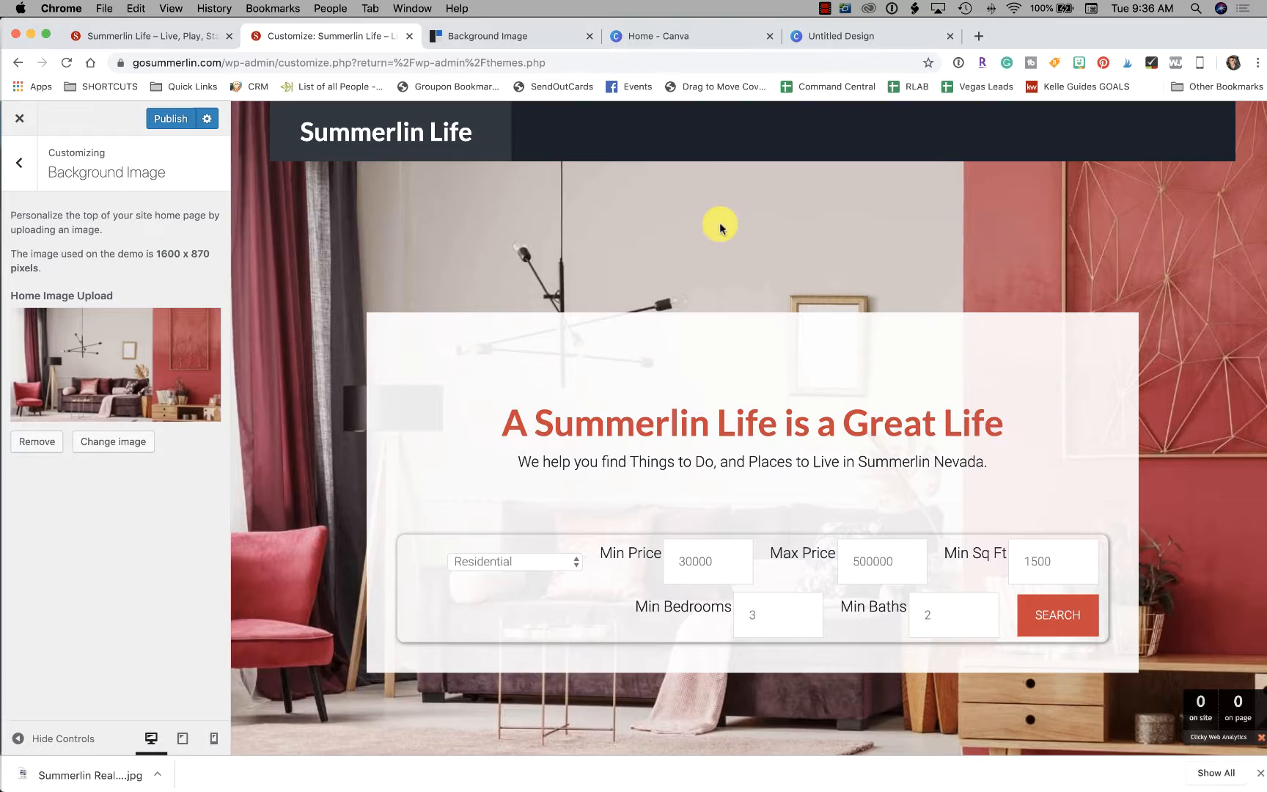
{"action": "mouse_move", "coordinate": [936, 248]}
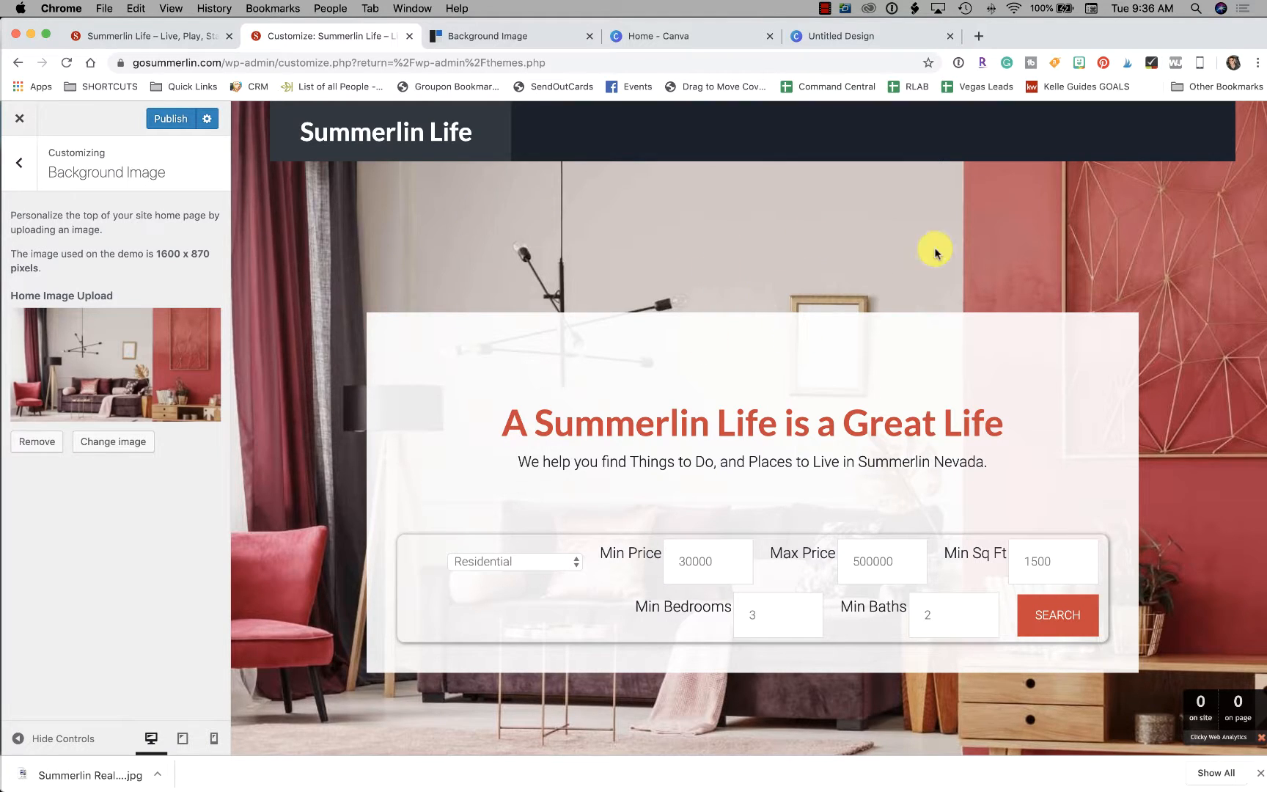
{"action": "scroll", "scroll_direction": "down", "scroll_amount": 3}
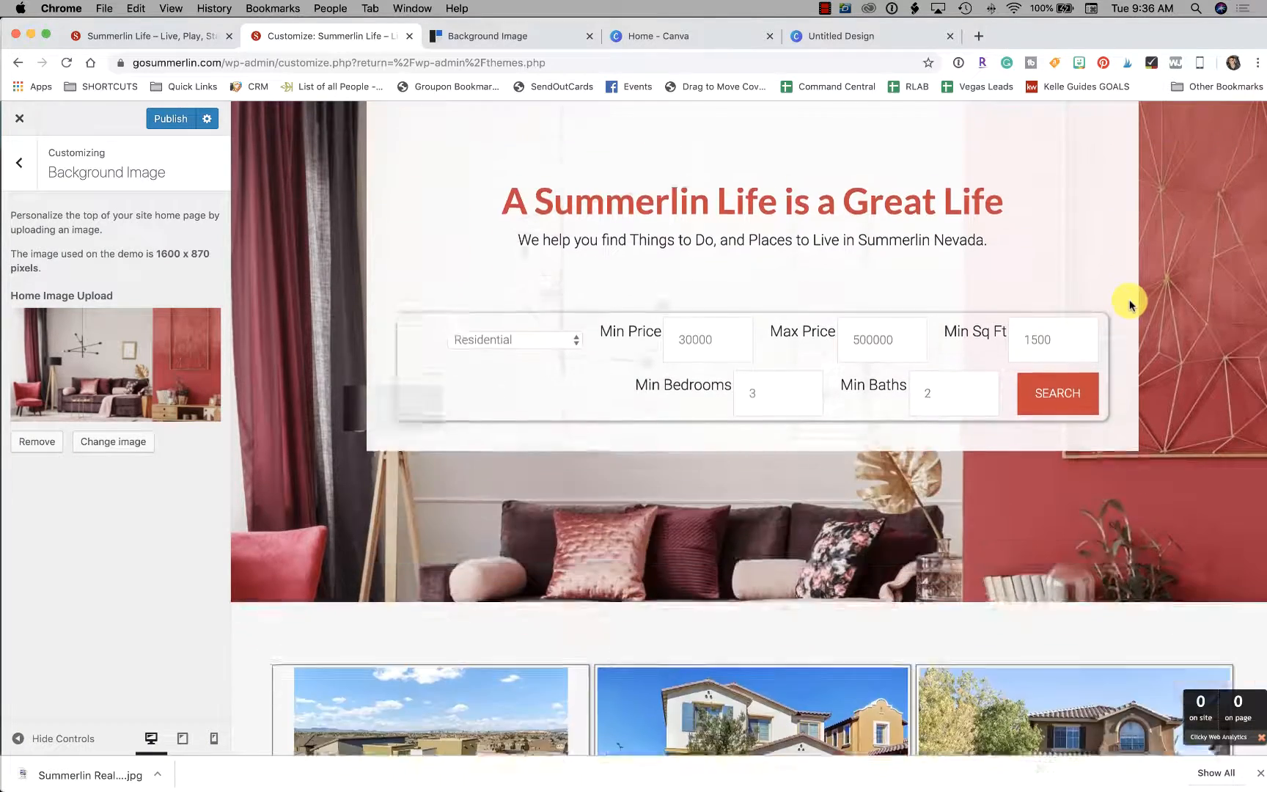
{"action": "scroll", "scroll_direction": "up", "scroll_amount": 3}
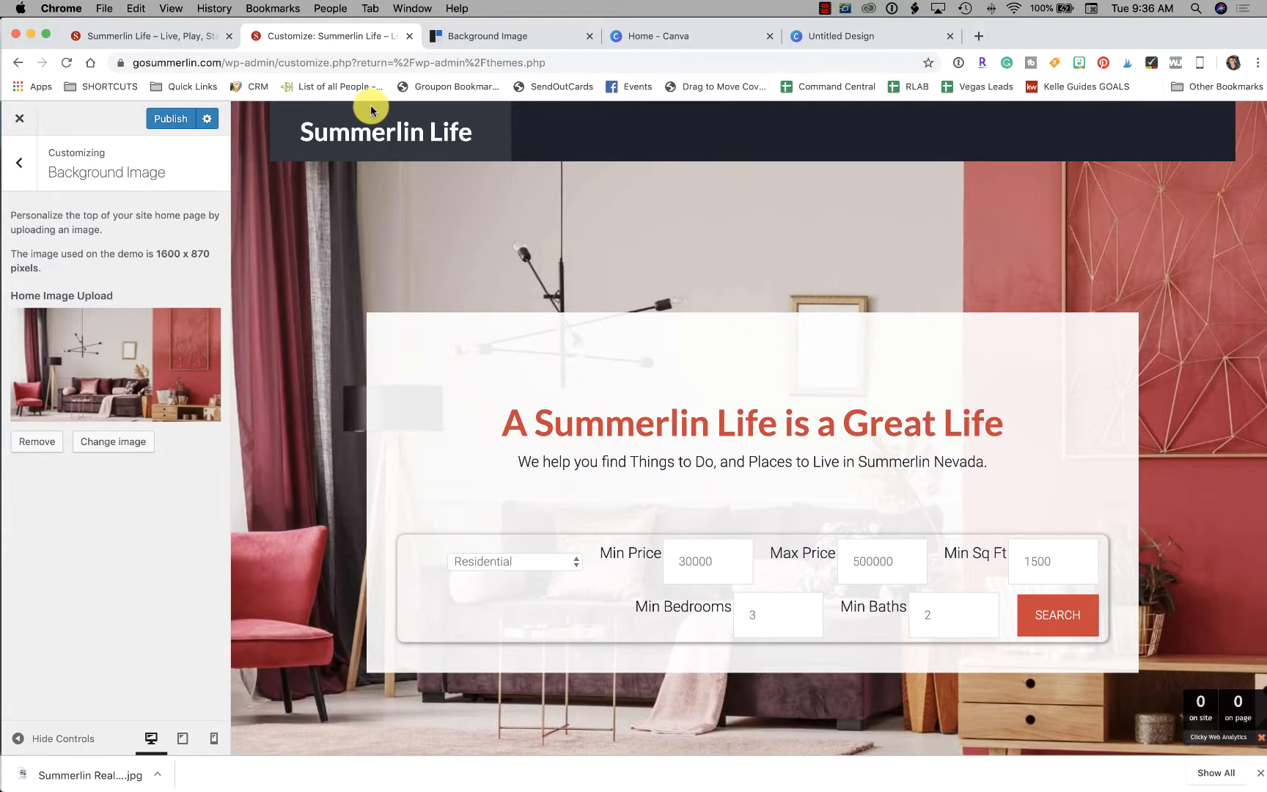